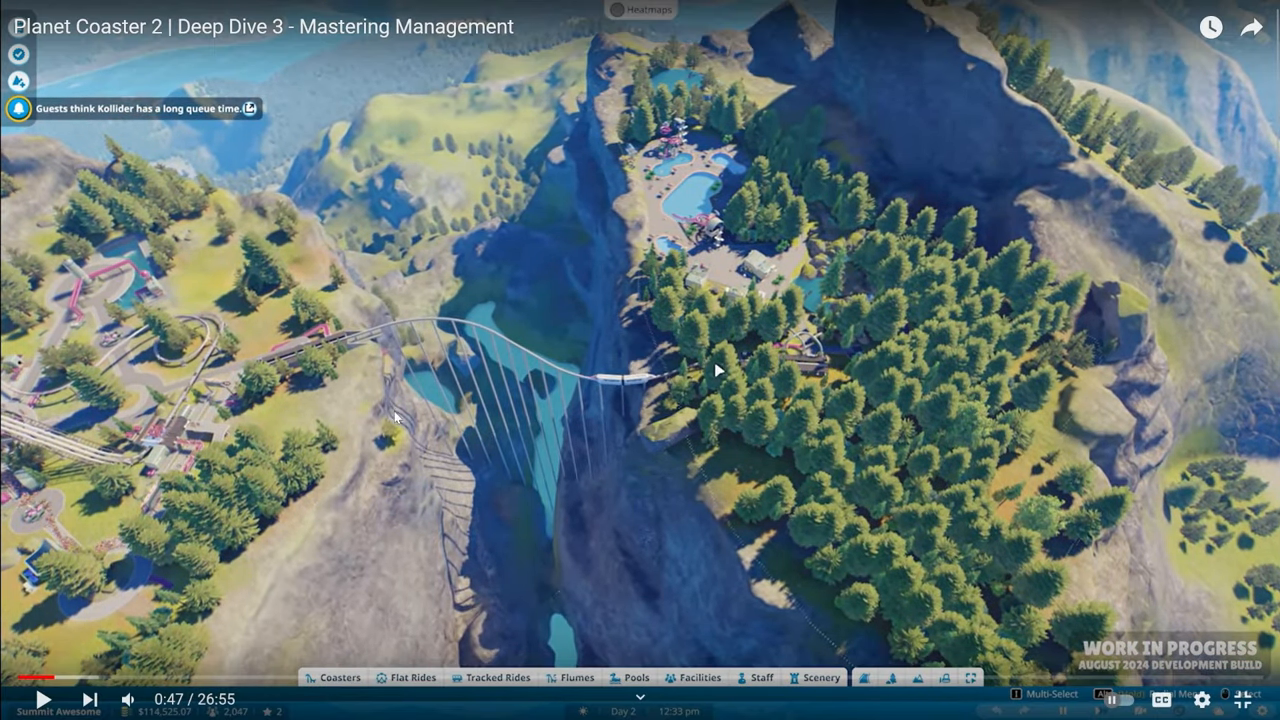
mouse_move(260, 369)
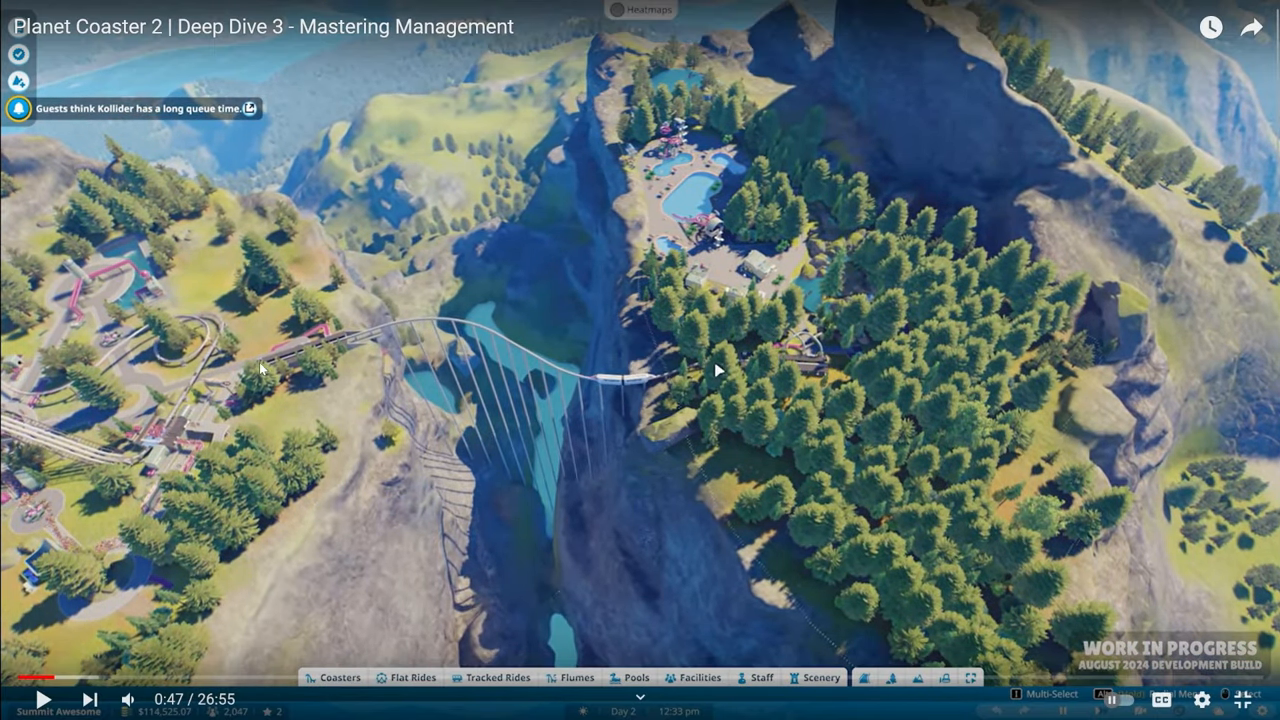
mouse_move(503, 463)
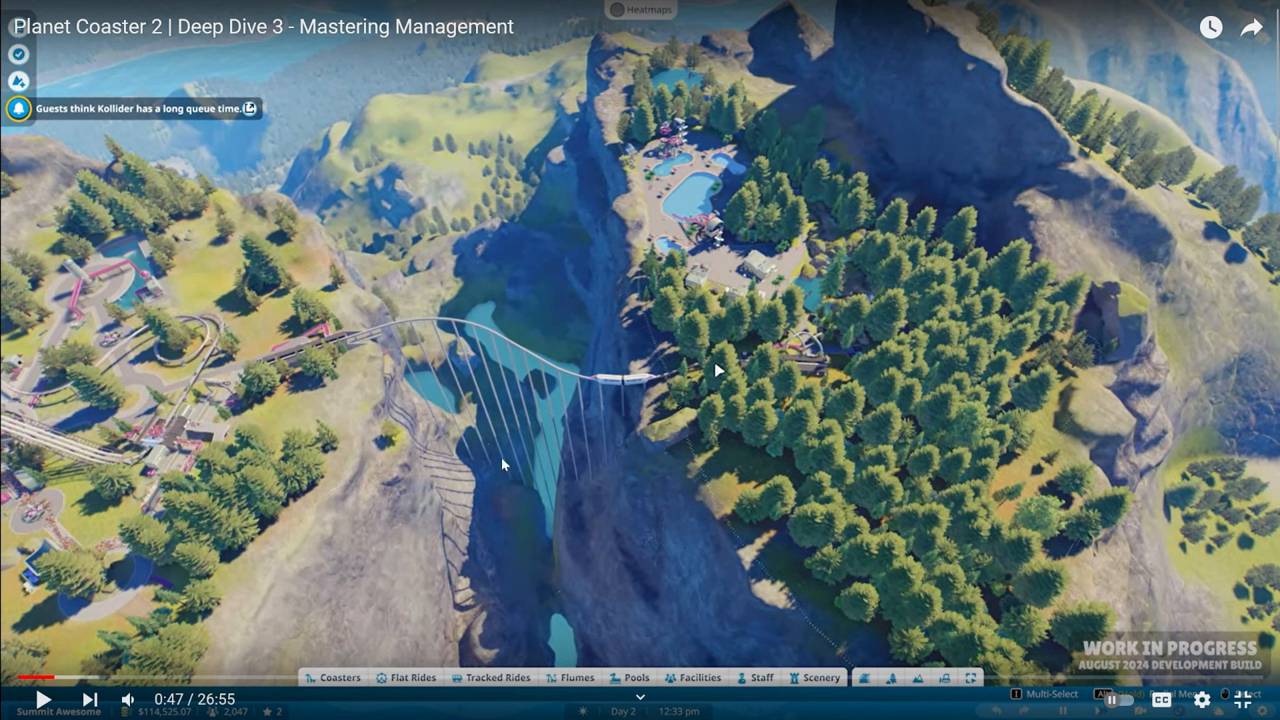
mouse_move(673, 487)
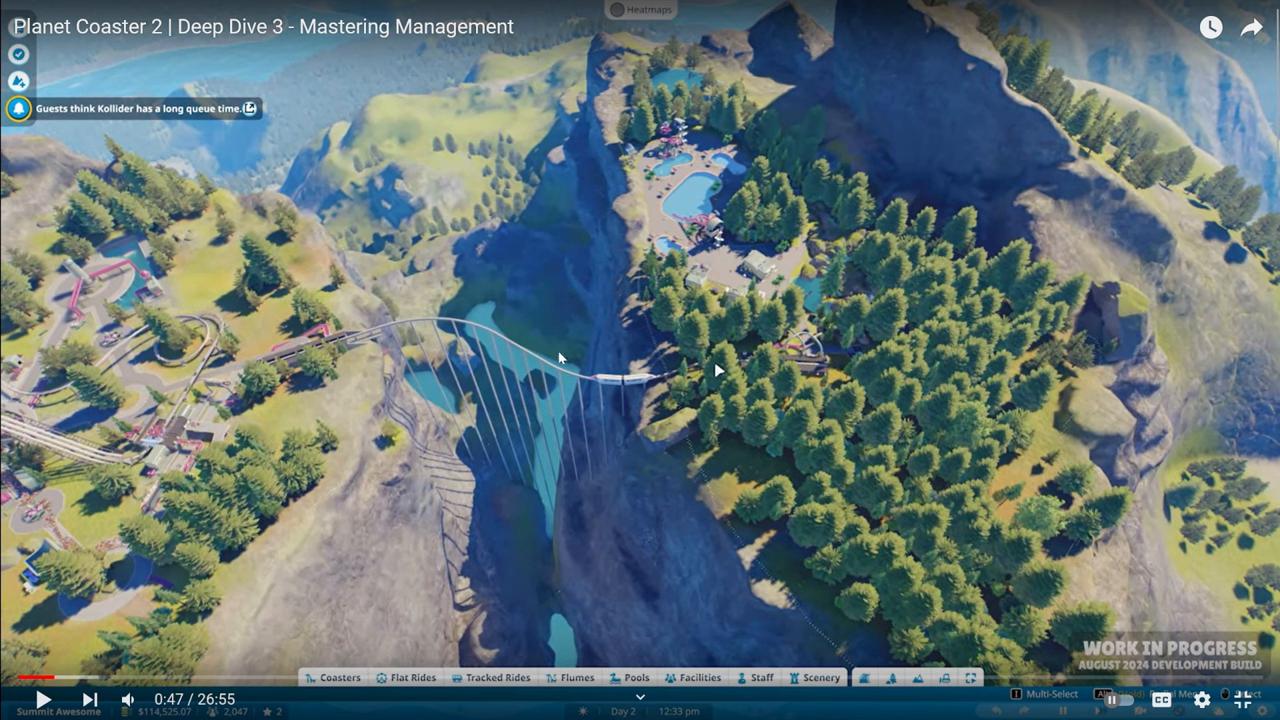
mouse_move(737, 415)
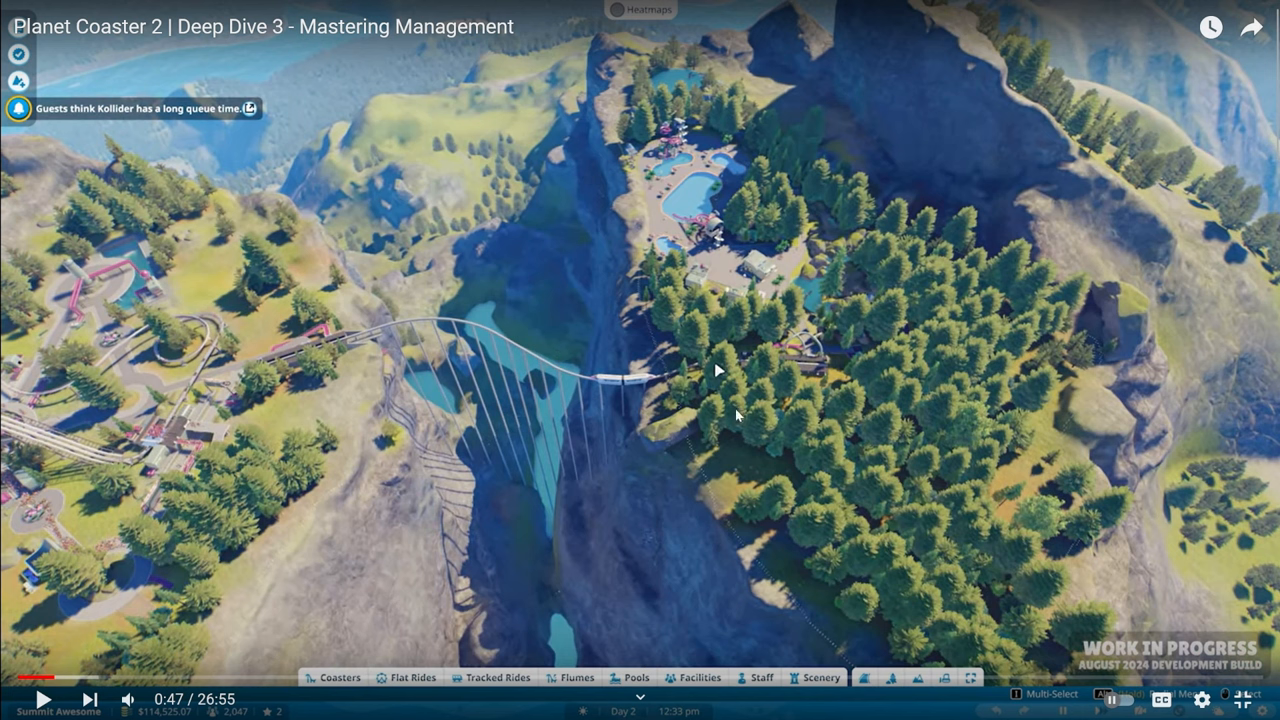
mouse_move(557, 197)
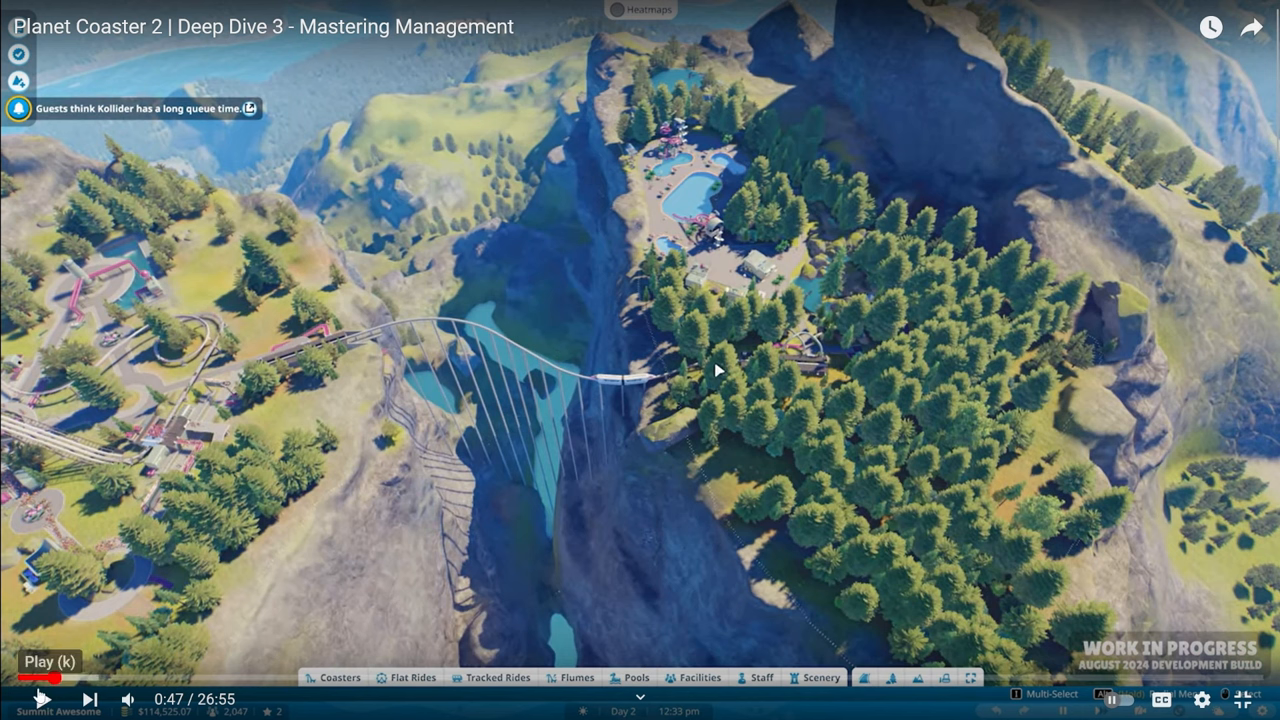
- Browse the coaster layout catalogue, previewing Cloud Surfer and another coaster's stats
left_click(18, 699)
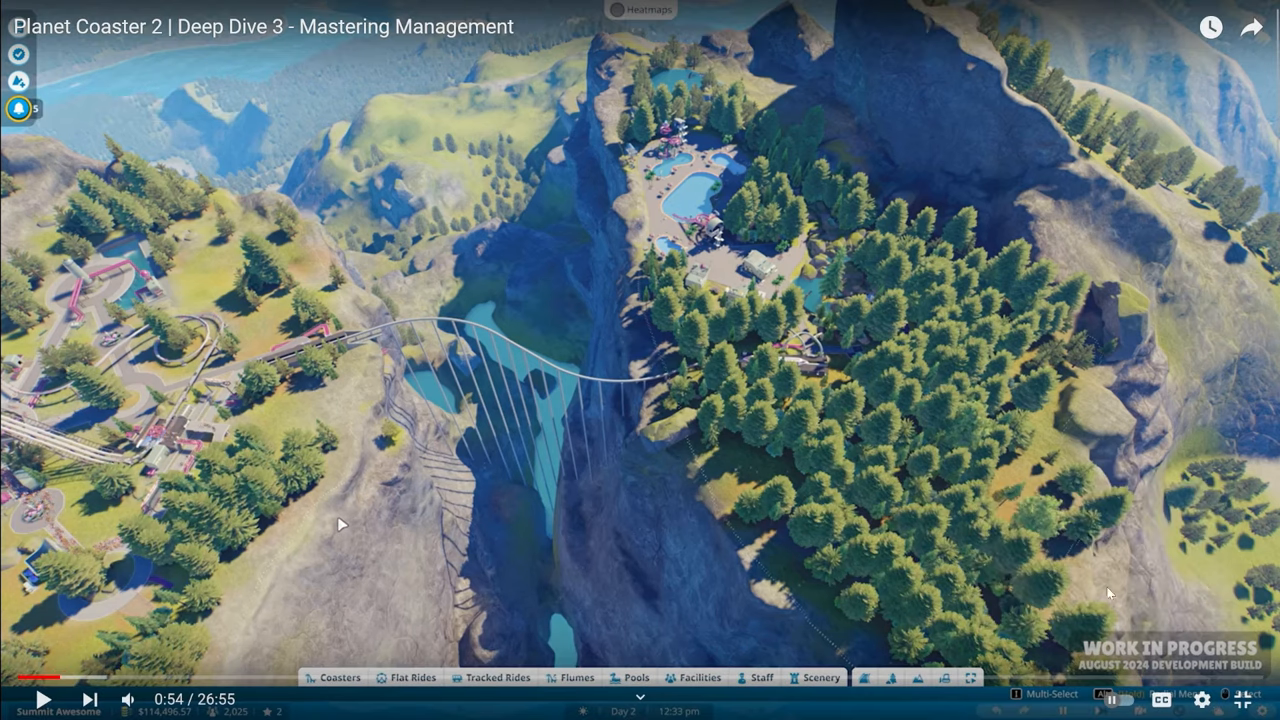
mouse_move(1128, 620)
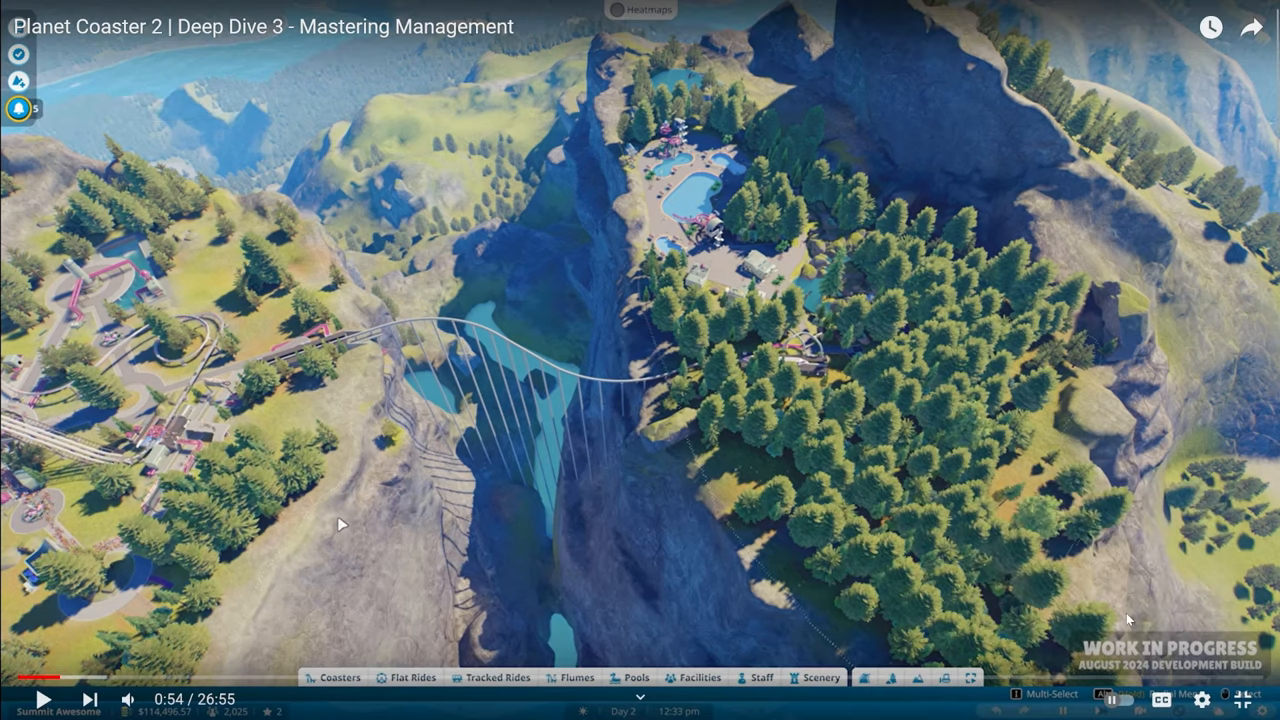
mouse_move(1120, 631)
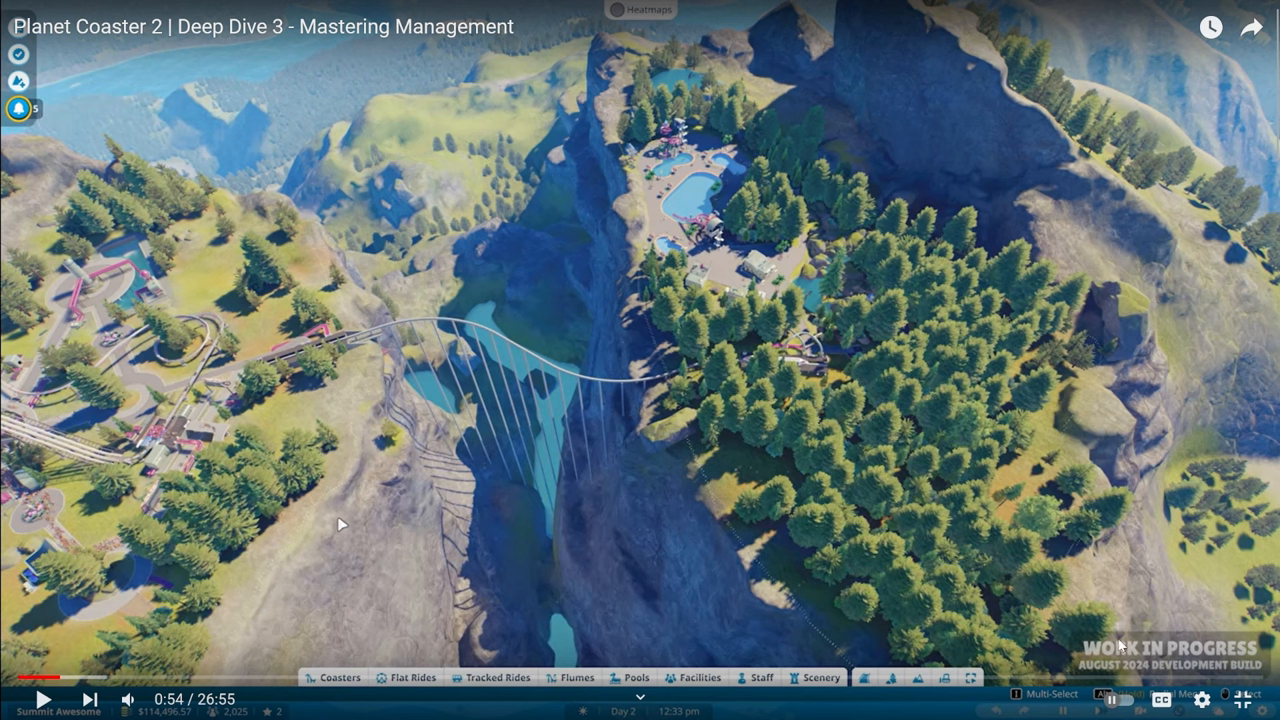
mouse_move(1118, 604)
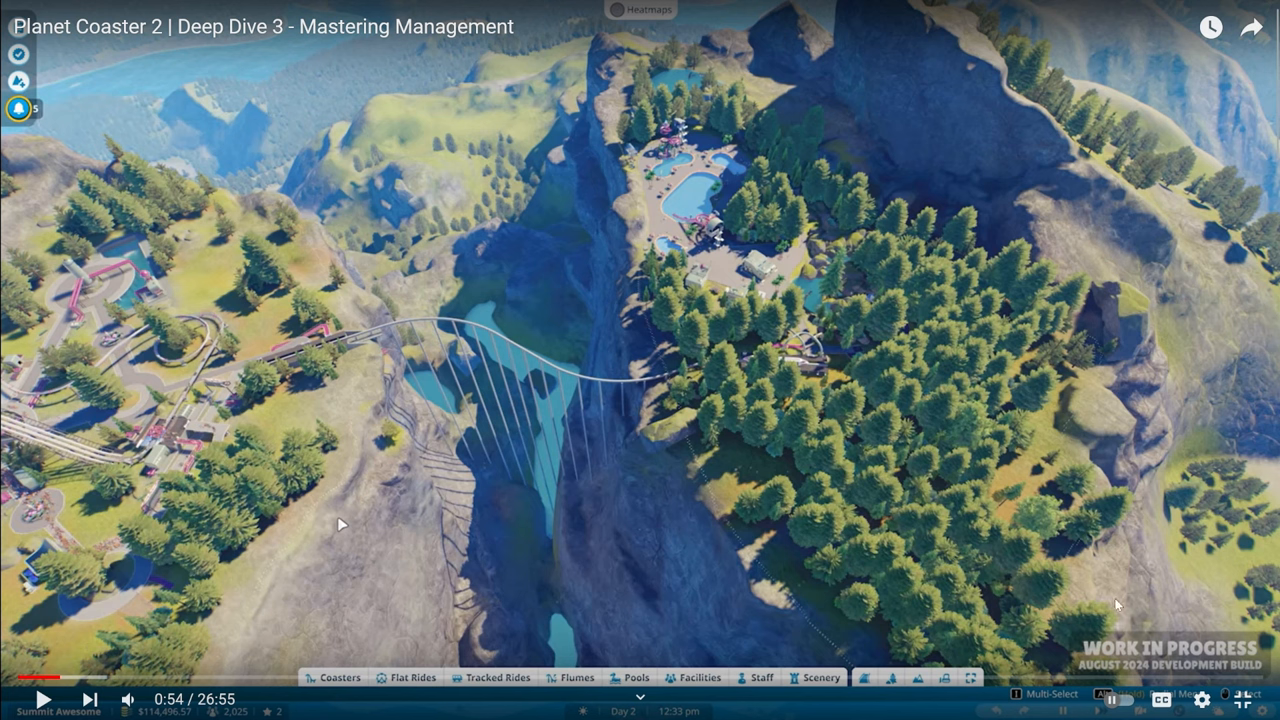
mouse_move(1042, 608)
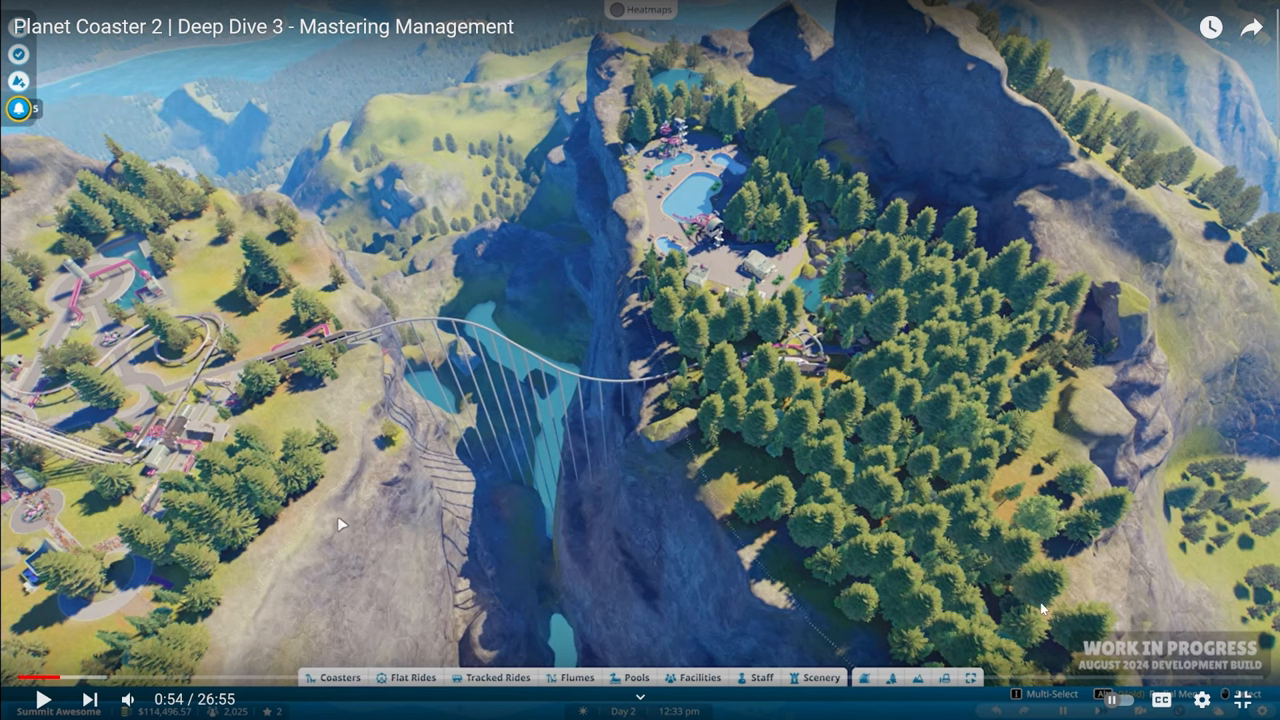
mouse_move(445, 461)
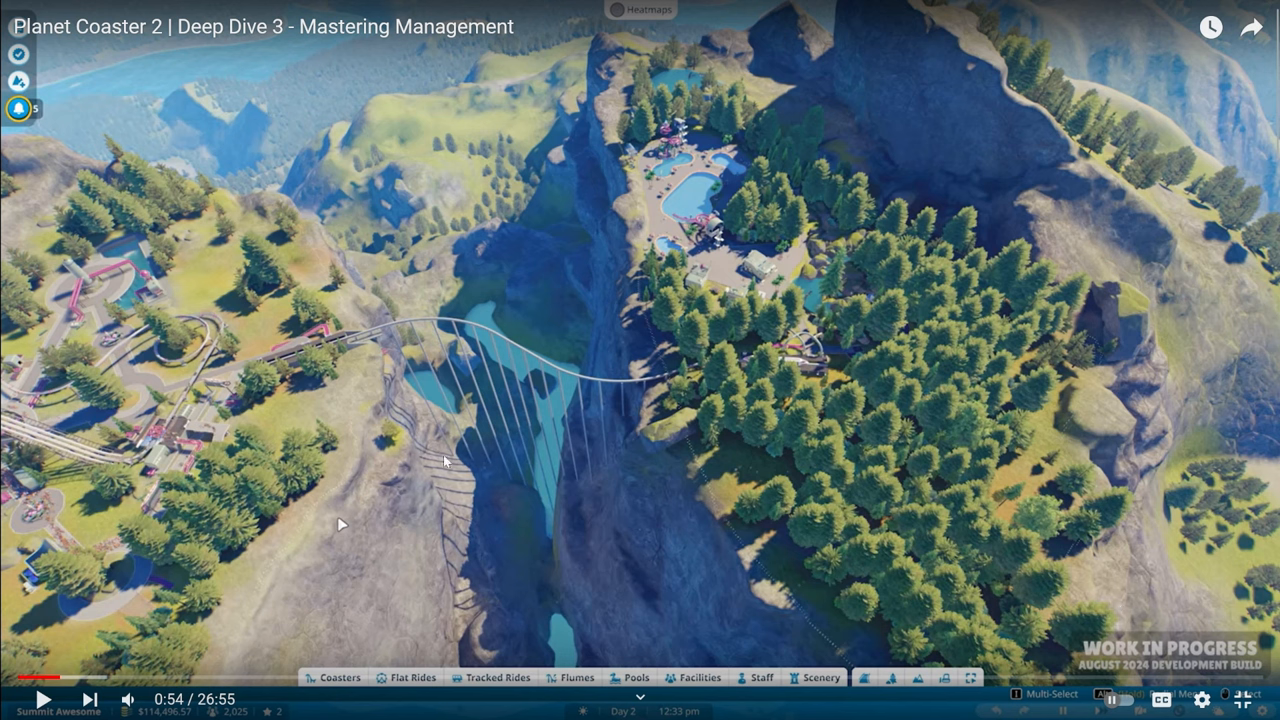
left_click(42, 699)
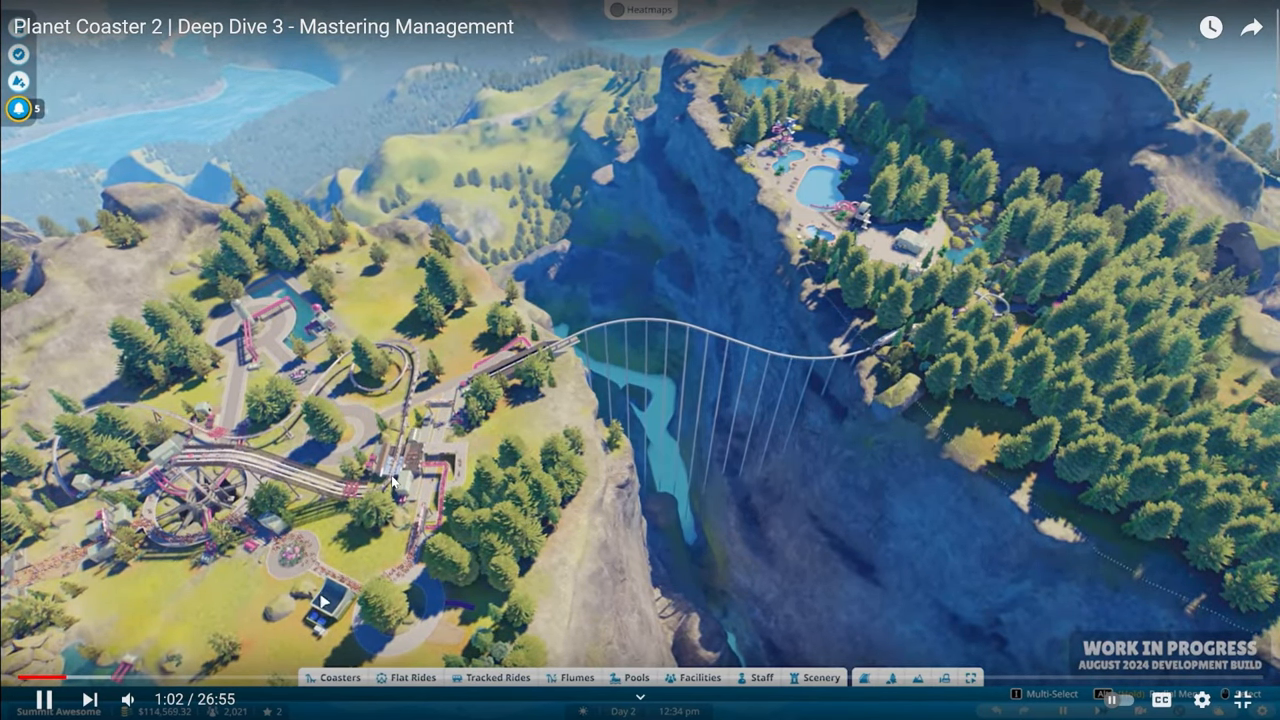
left_click(340, 677)
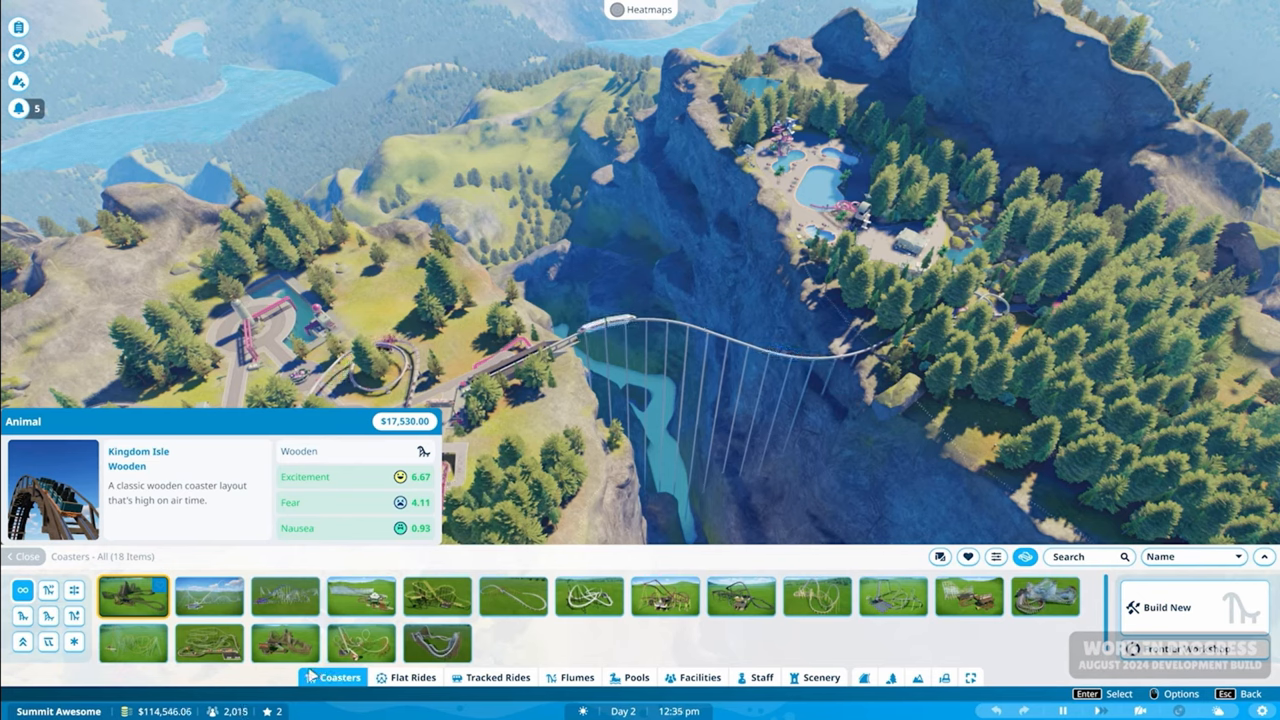
left_click(209, 596)
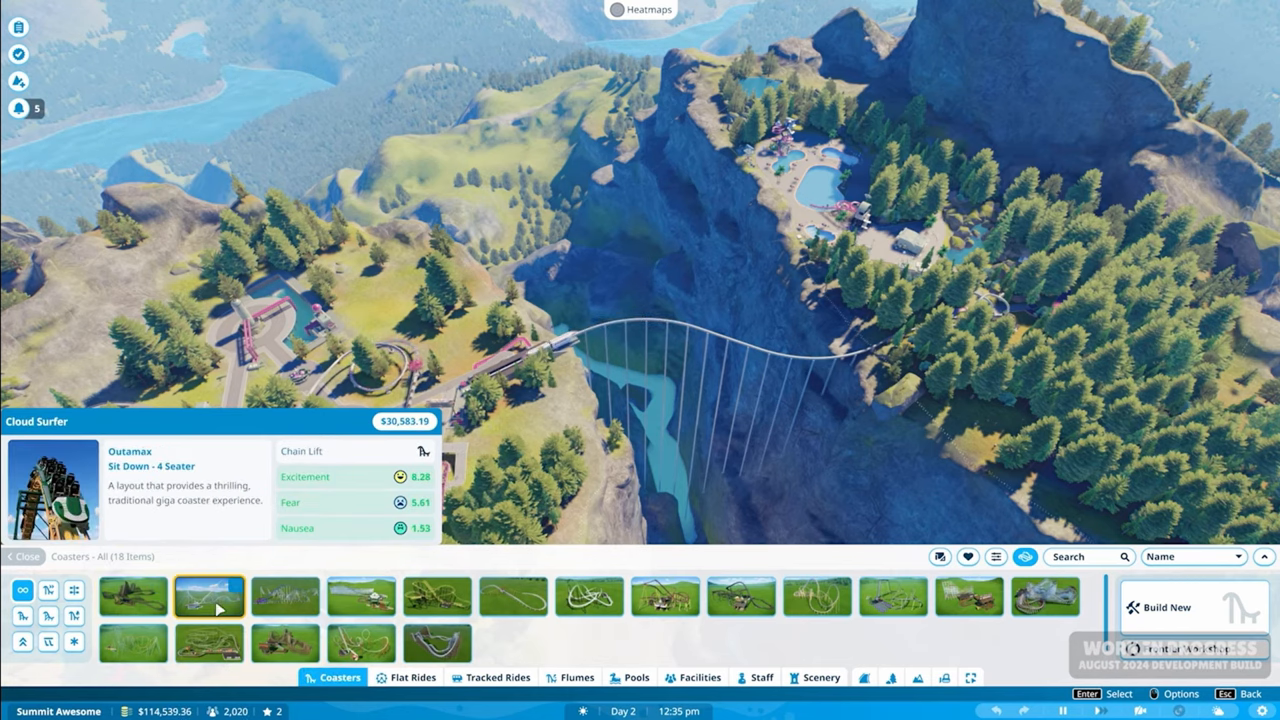
left_click(437, 643)
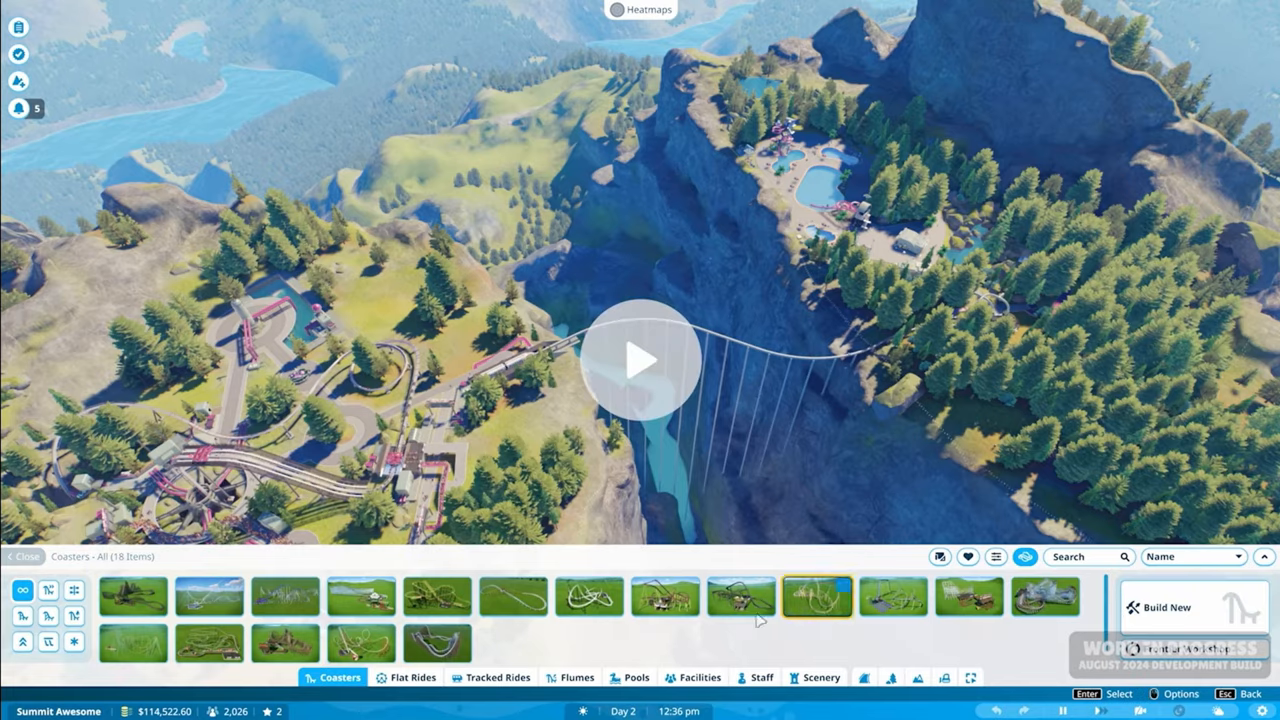
- Switch to the flat rides catalogue and browse its entries
left_click(411, 677)
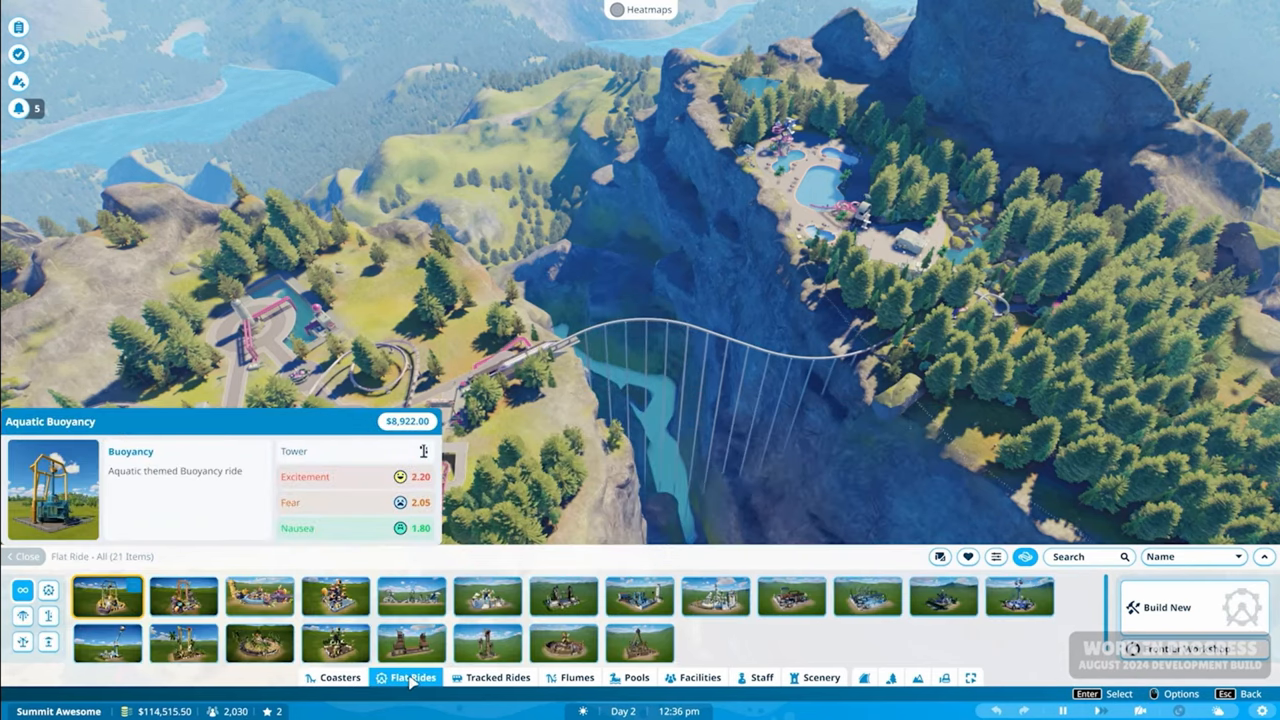
left_click(497, 677)
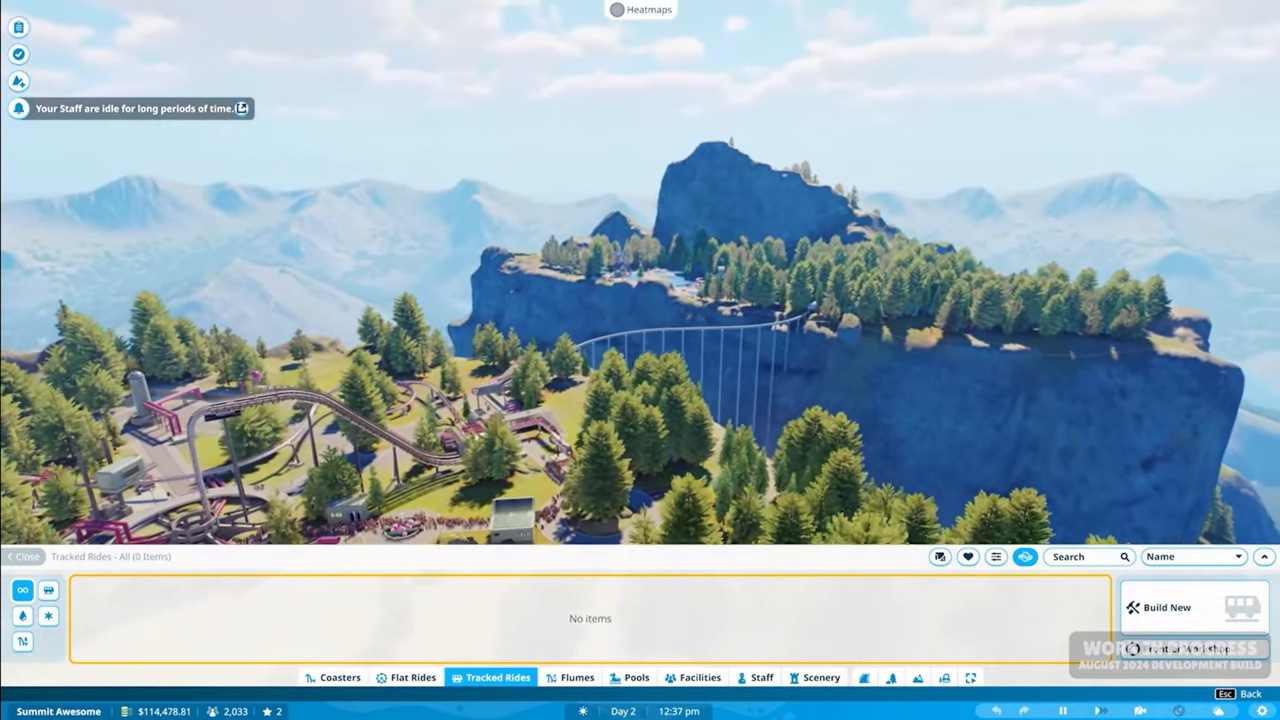
left_click(1164, 607)
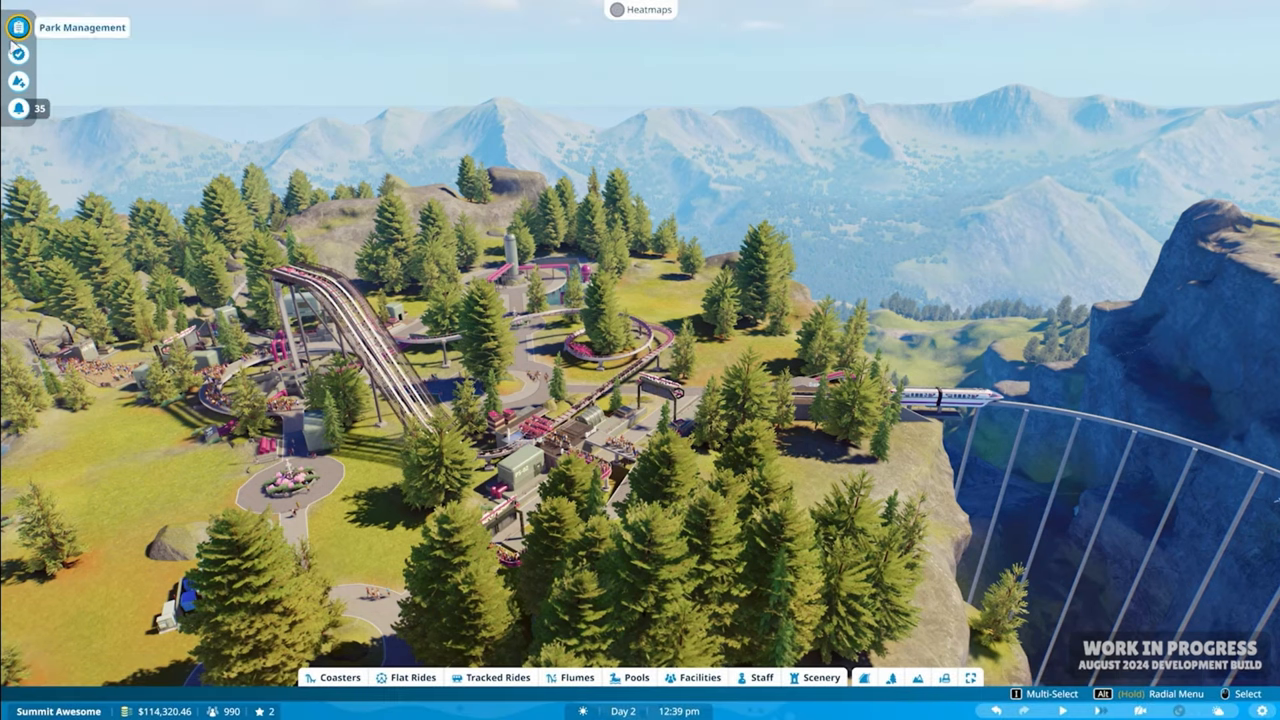
mouse_move(18, 108)
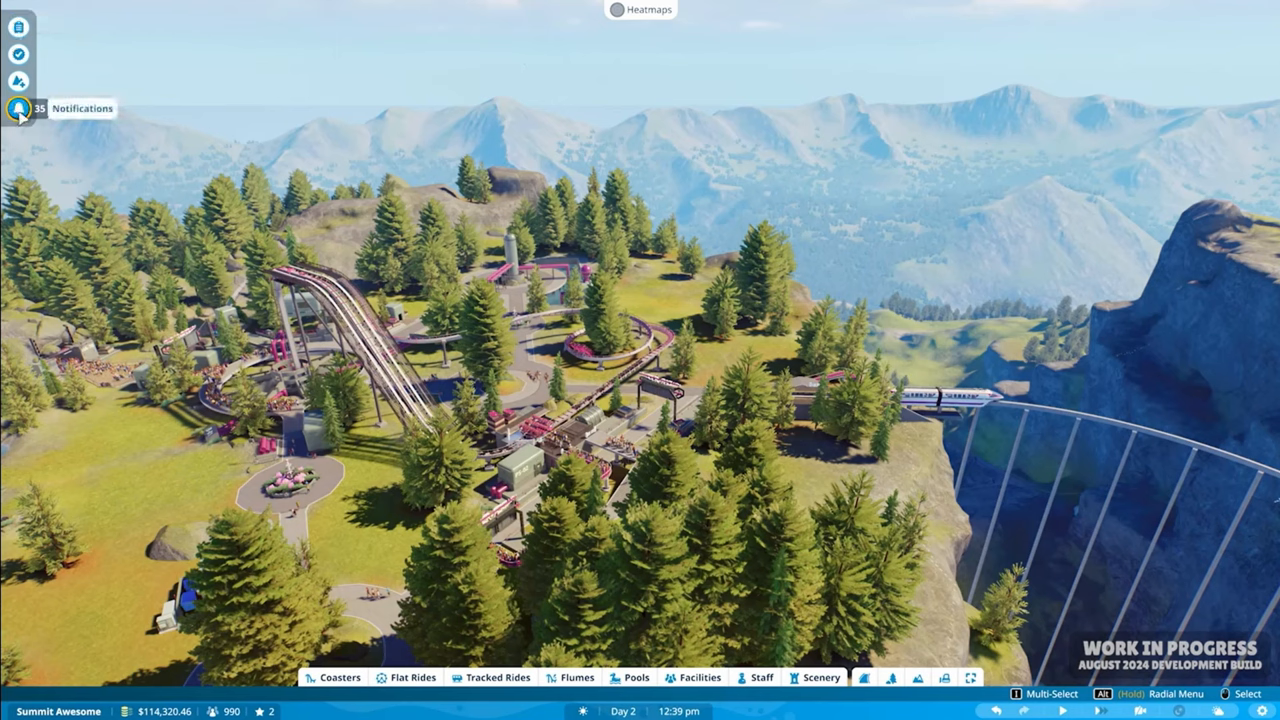
- Filter park notifications to ride-related ones, then show the full list again
left_click(18, 108)
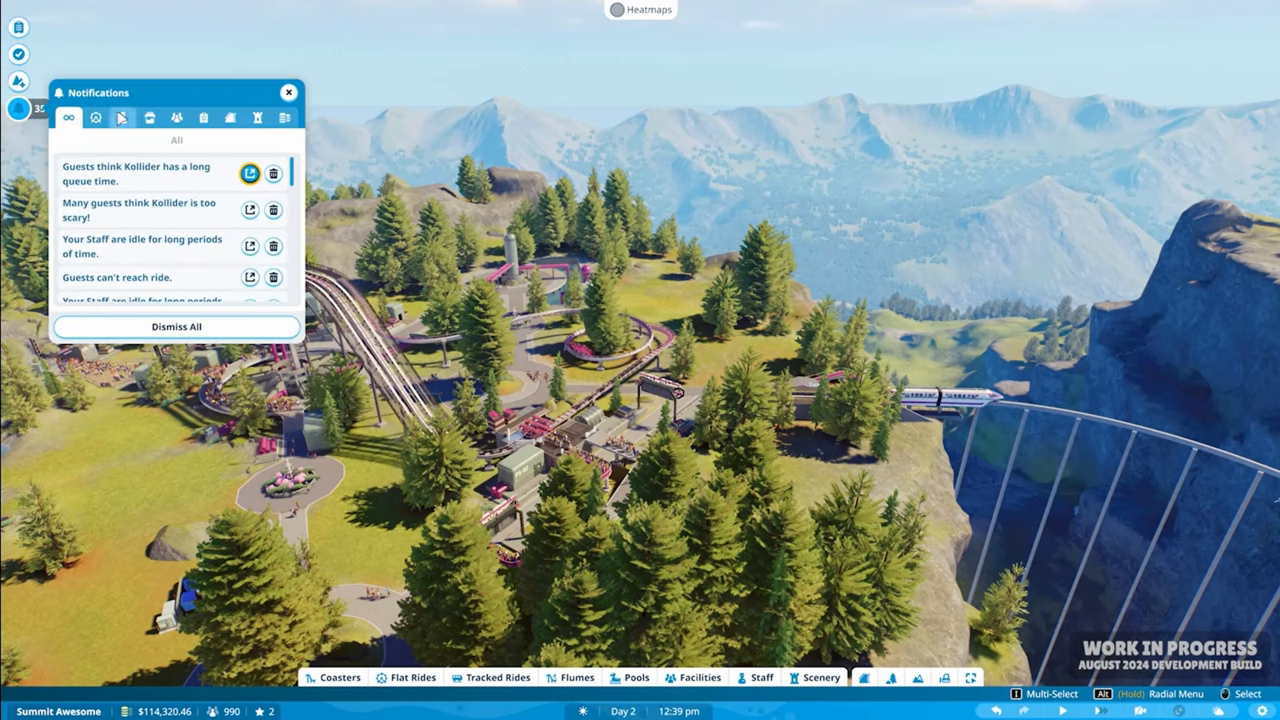
left_click(95, 117)
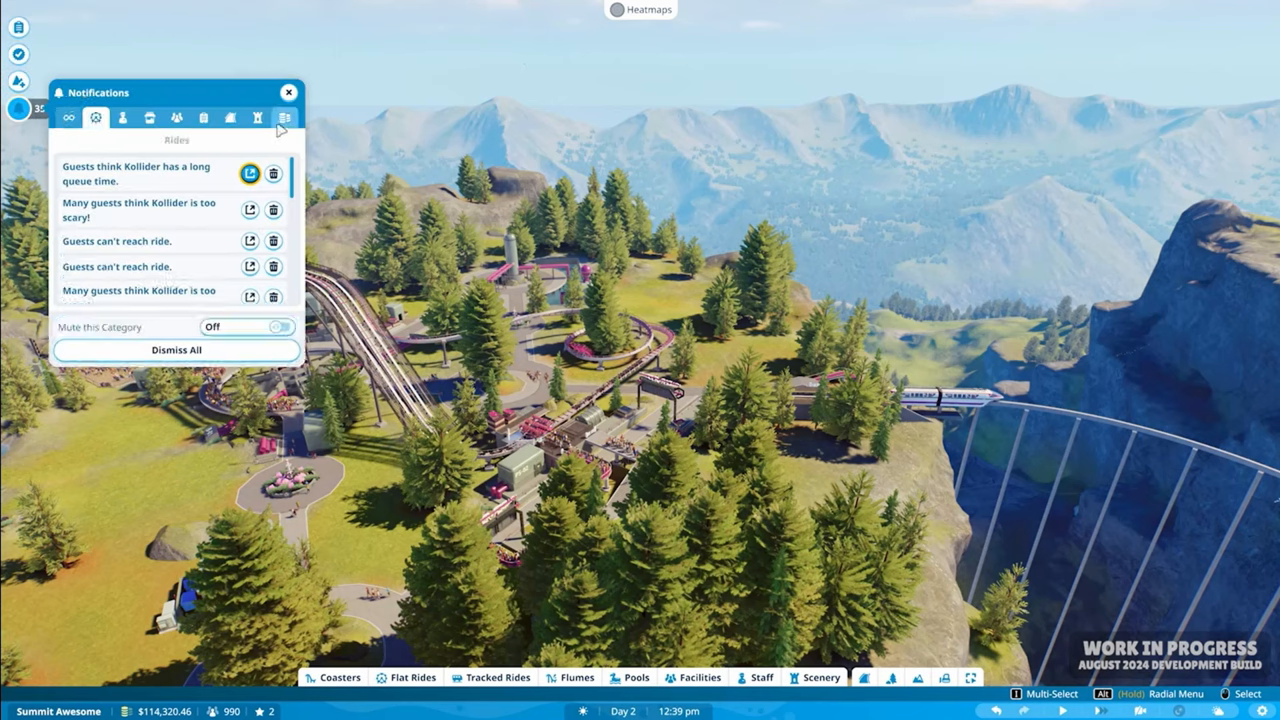
left_click(258, 117)
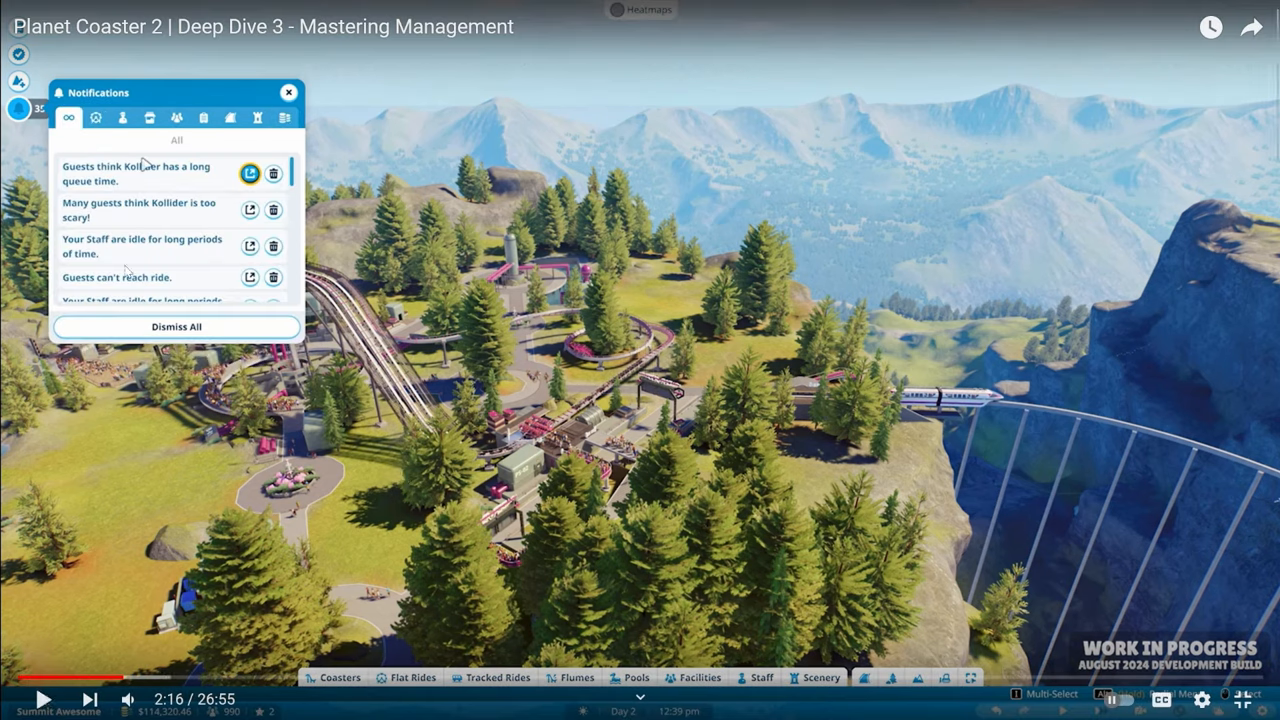
mouse_move(381, 231)
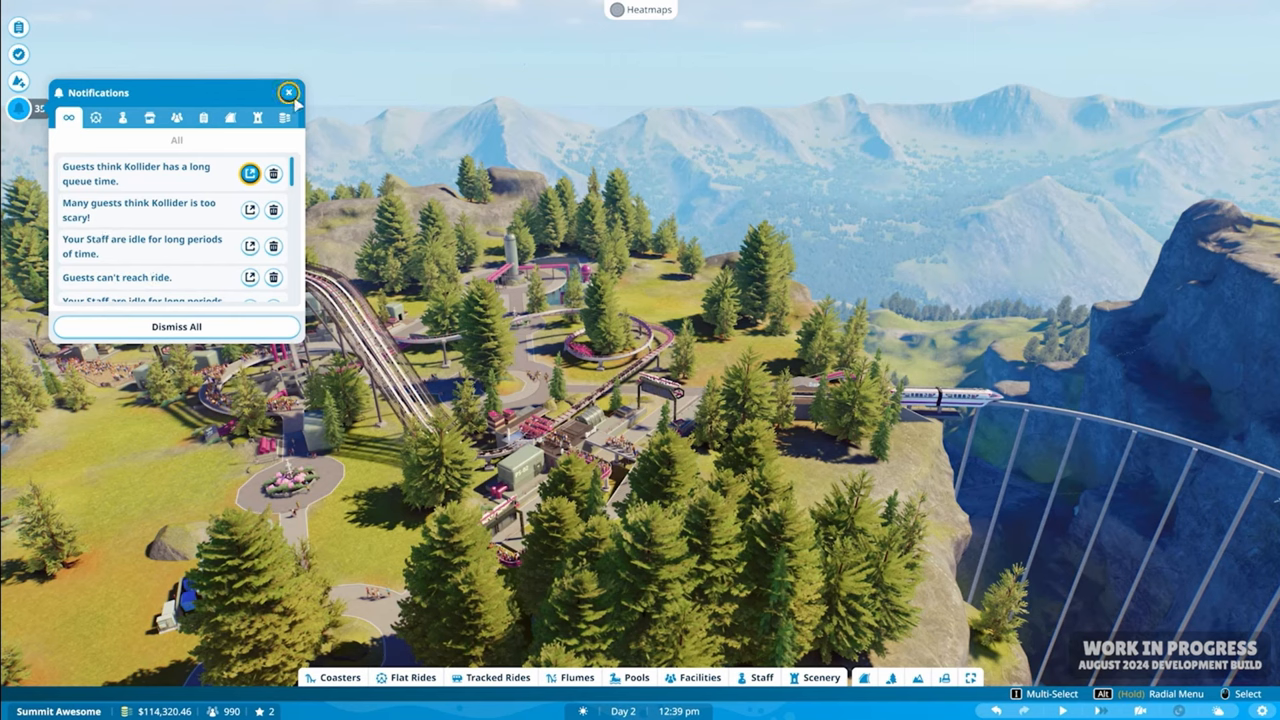
left_click(289, 92)
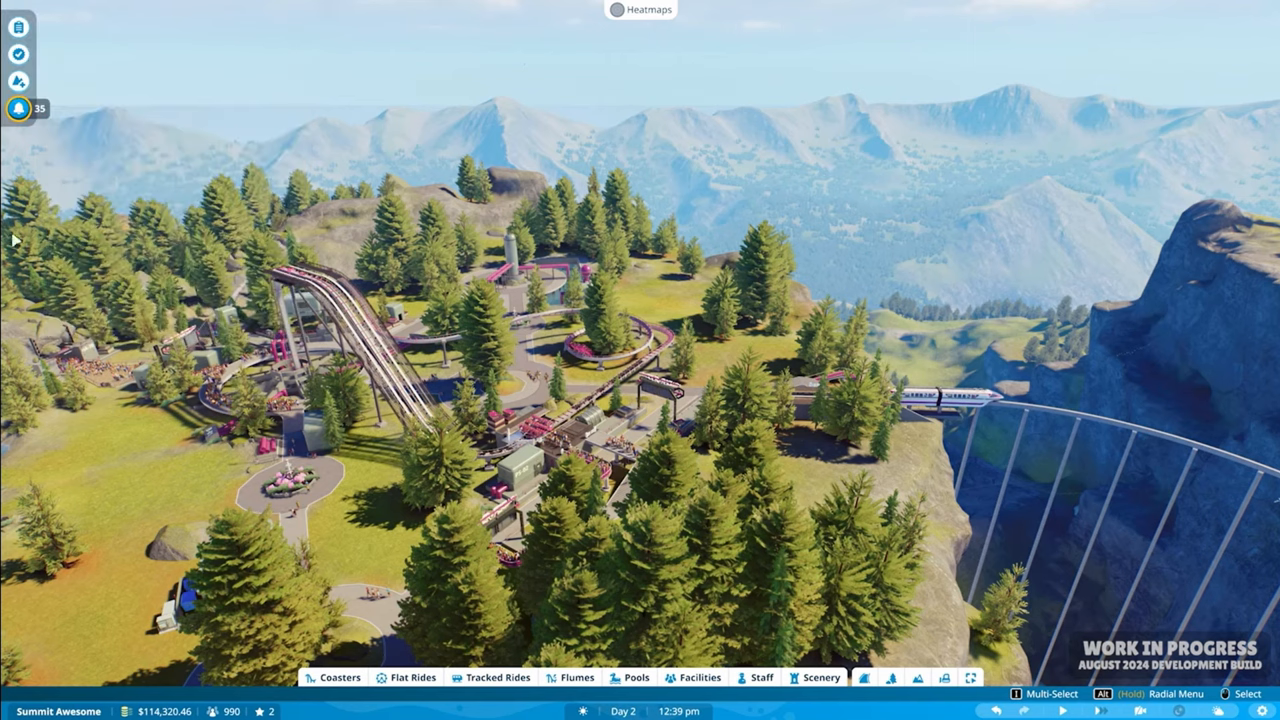
mouse_move(13, 230)
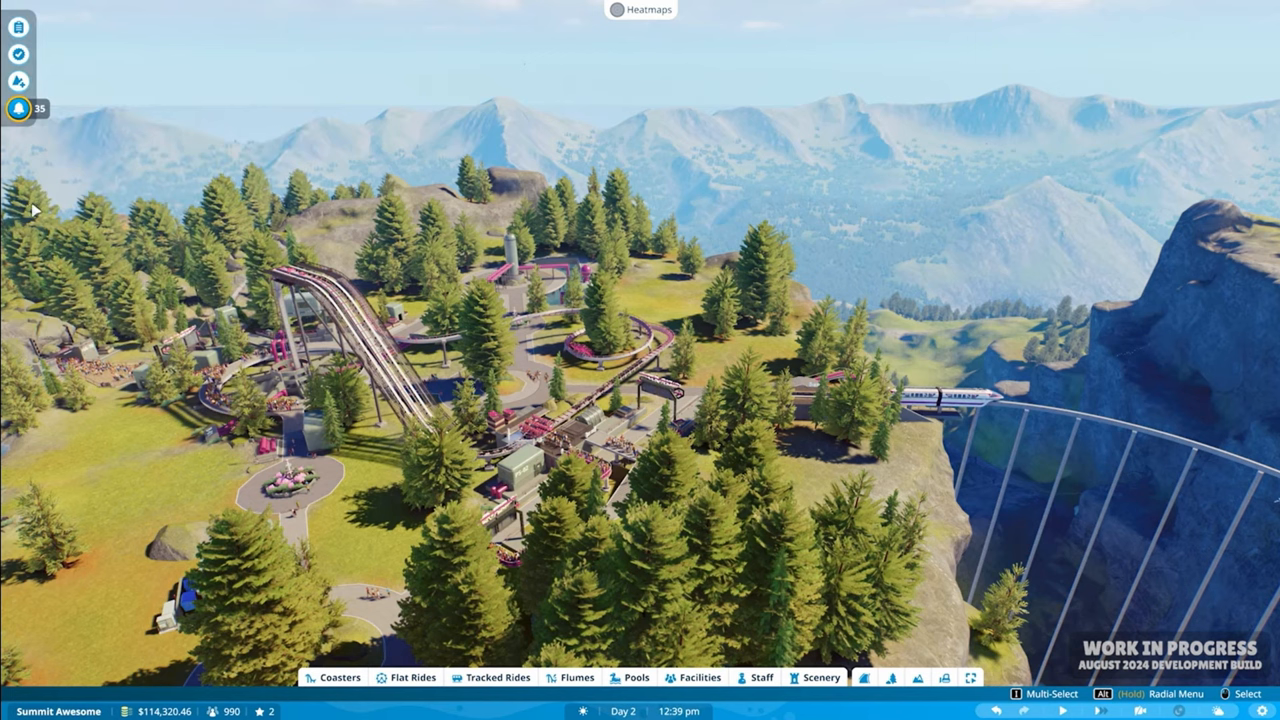
mouse_move(37, 156)
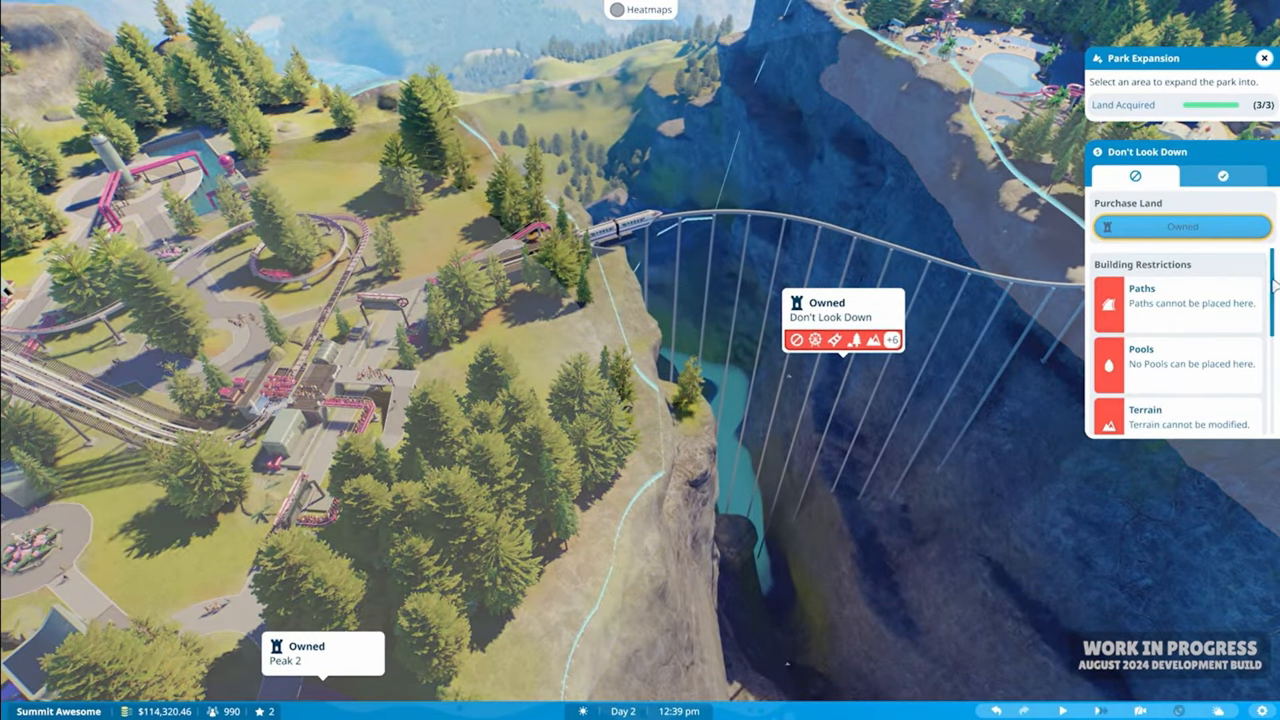
- Bring up Park Expansion showing the owned Don't Look Down plot and its restrictions
scroll("down", 3)
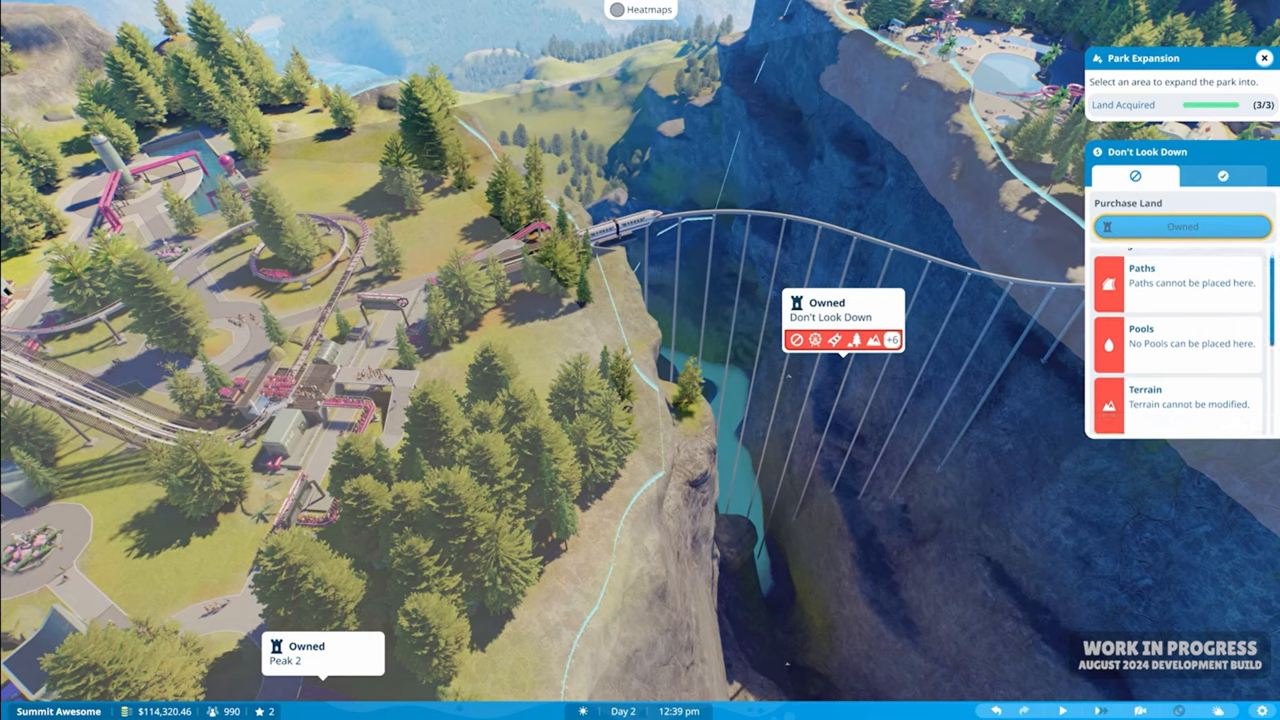
scroll("down", 3)
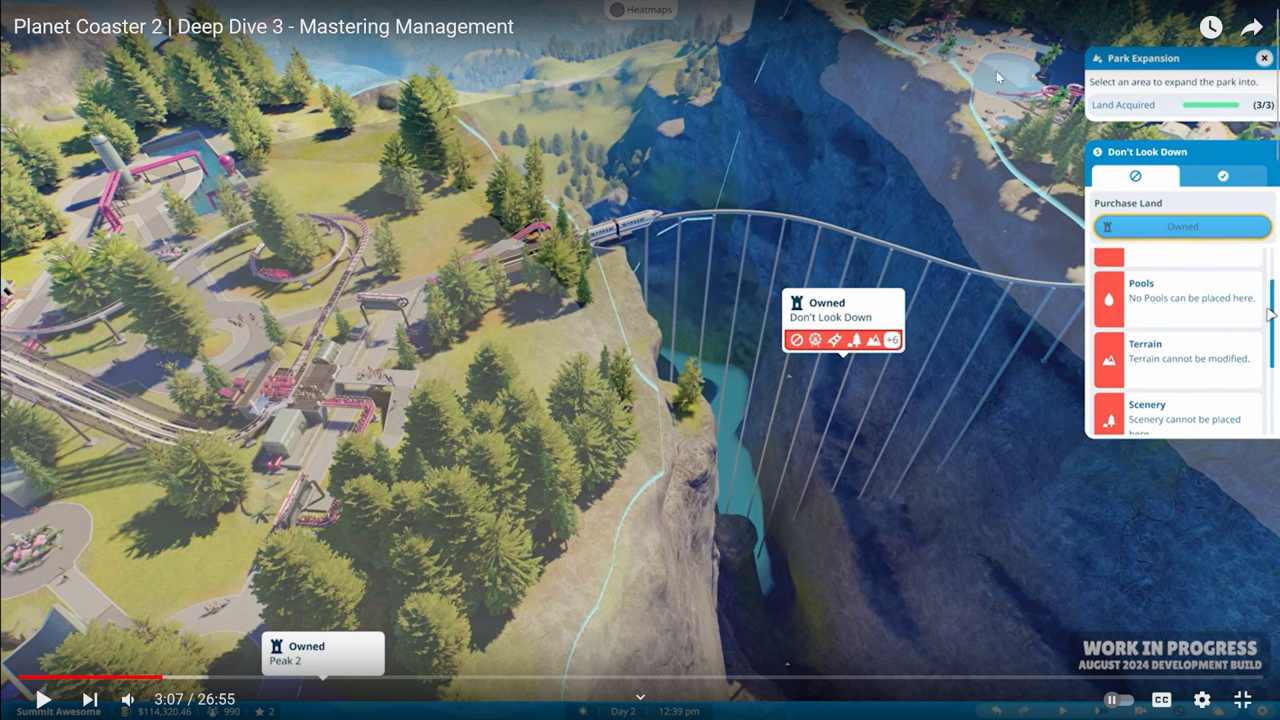
mouse_move(978, 24)
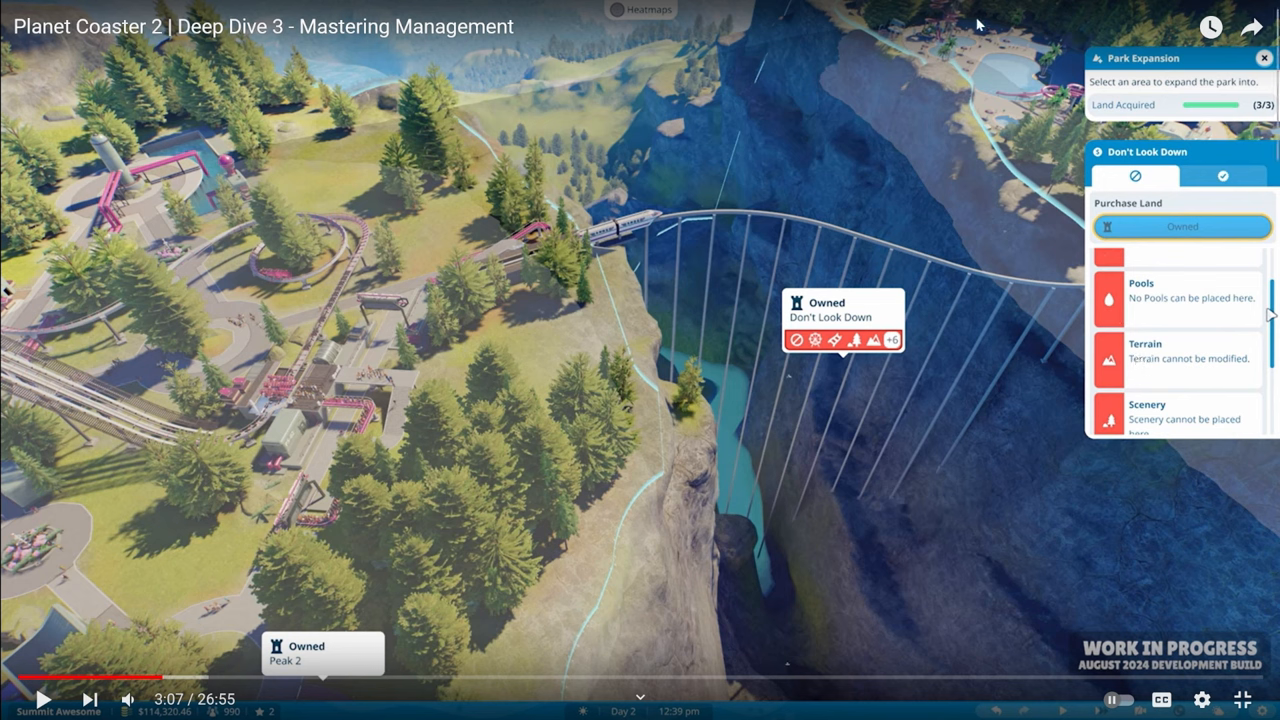
mouse_move(1015, 38)
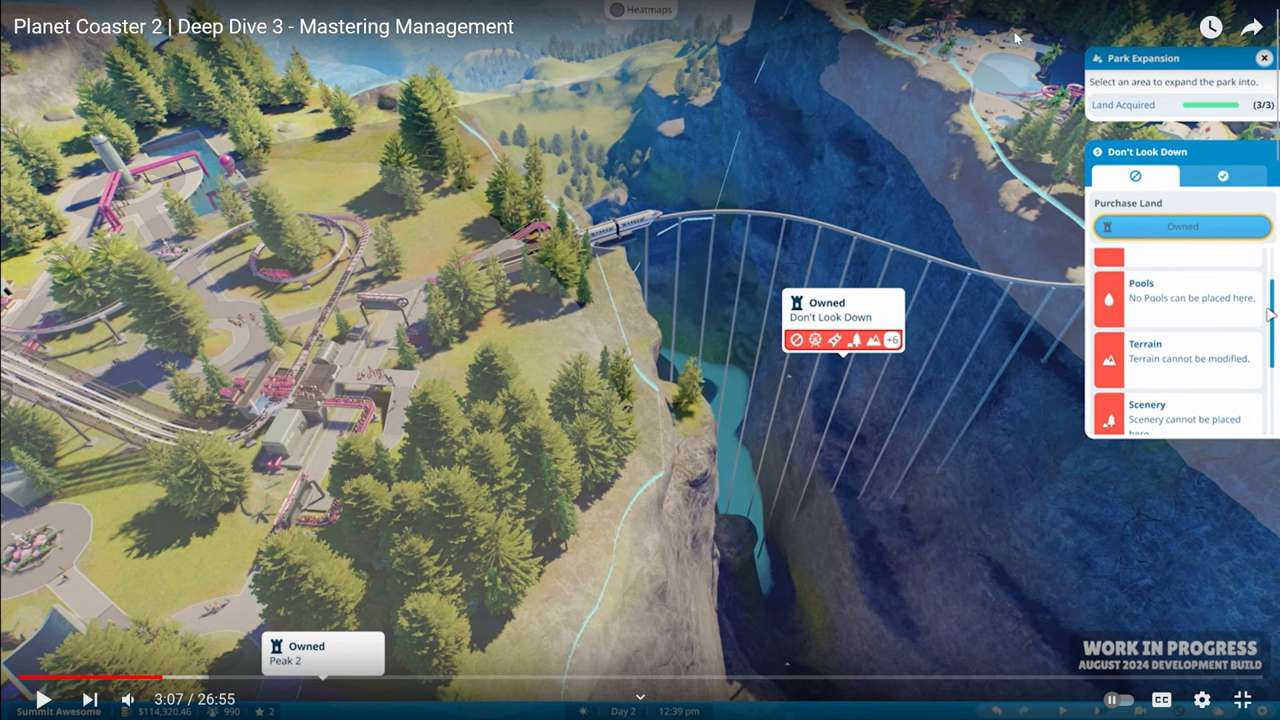
mouse_move(1035, 94)
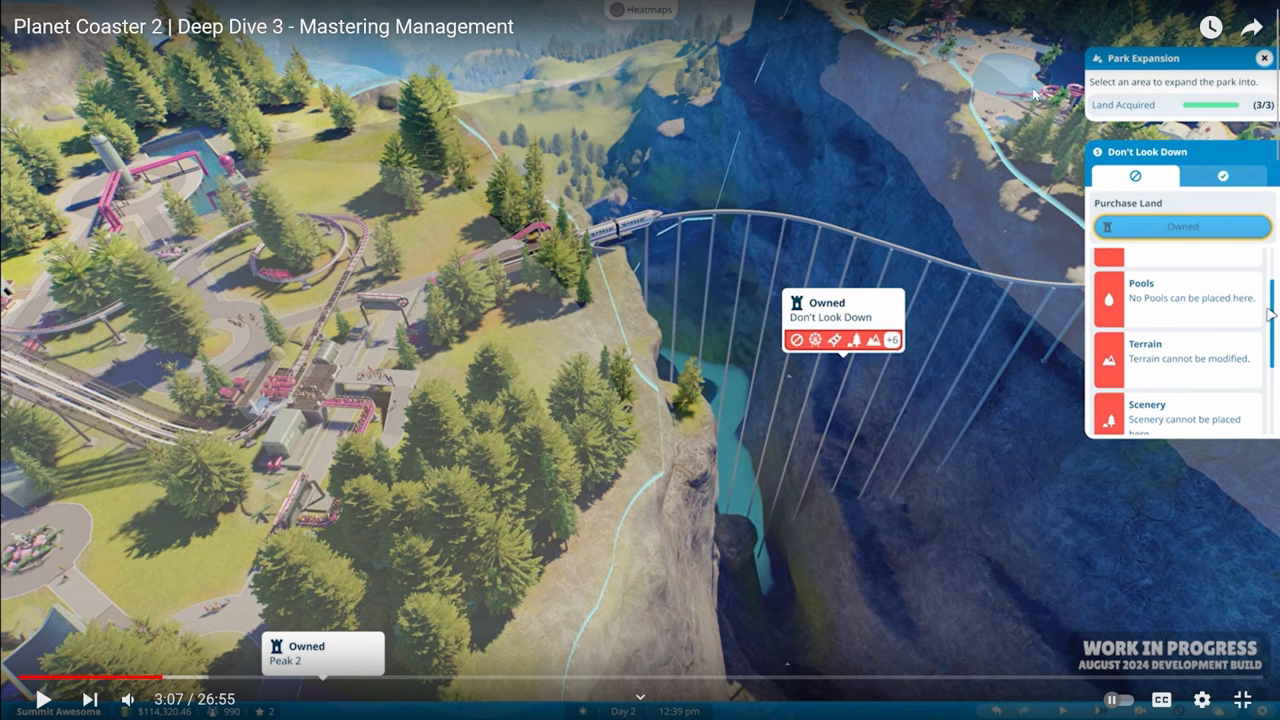
mouse_move(967, 38)
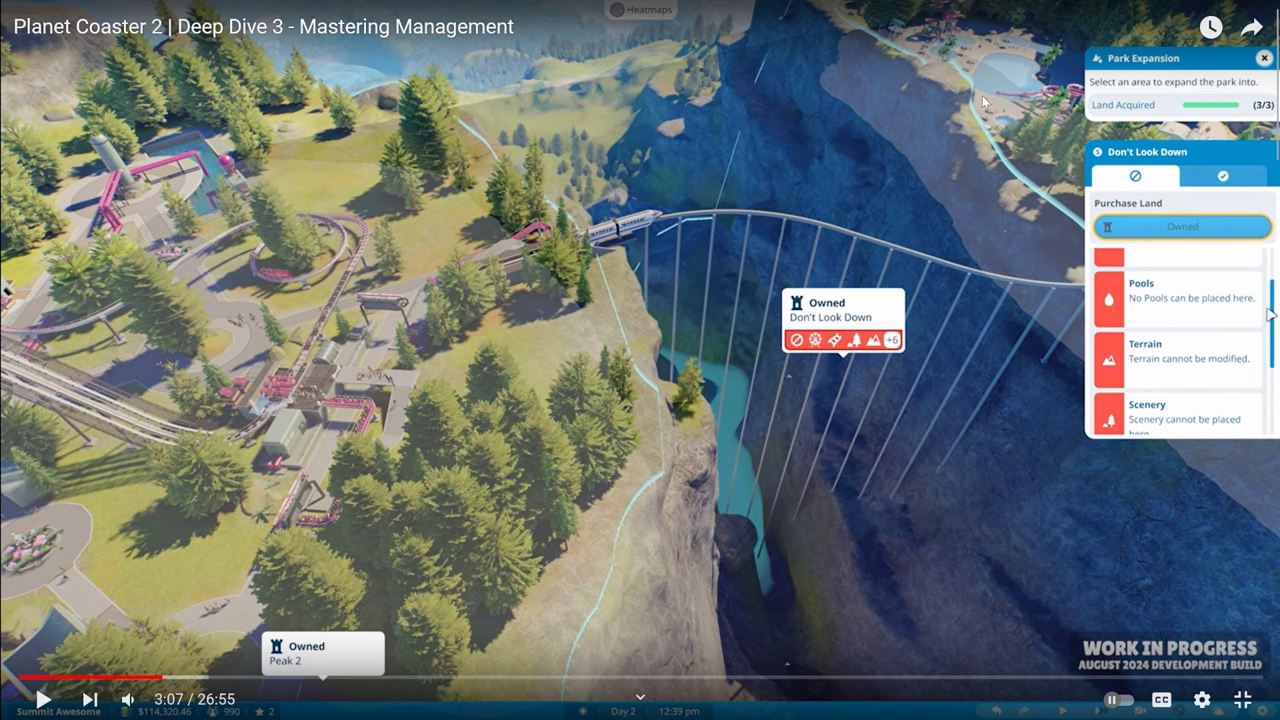
mouse_move(839, 231)
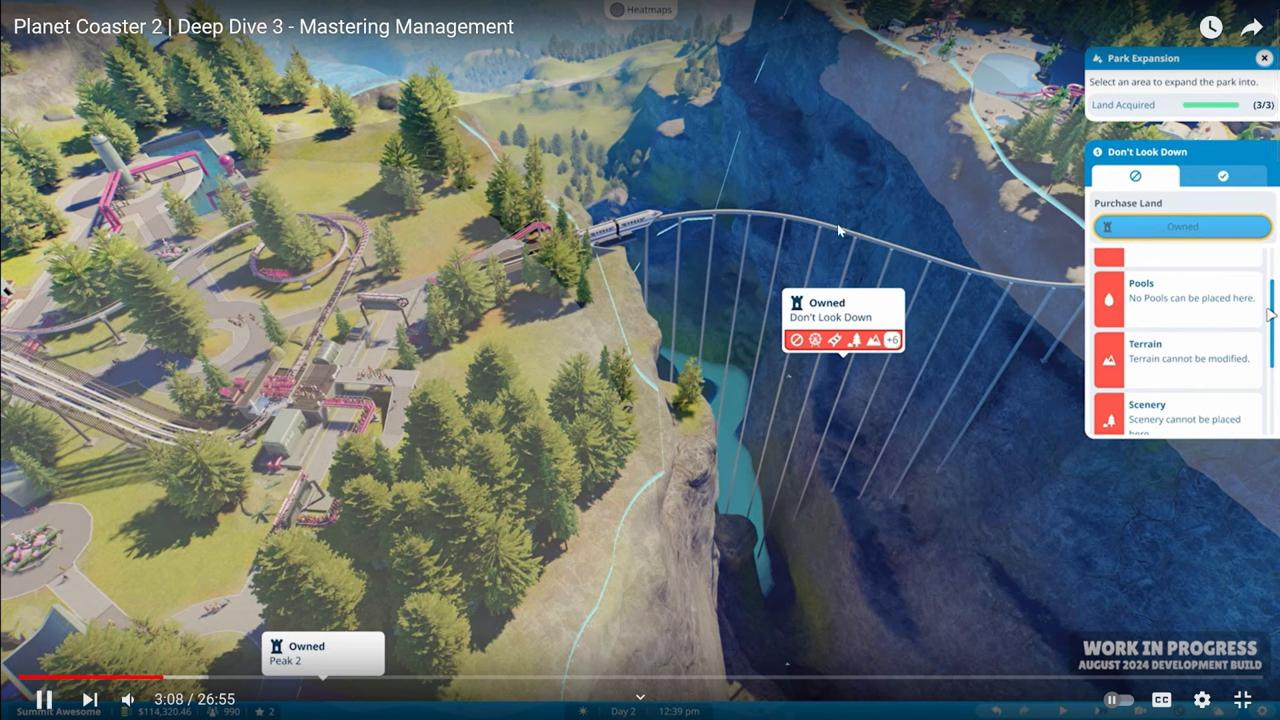
left_click(18, 699)
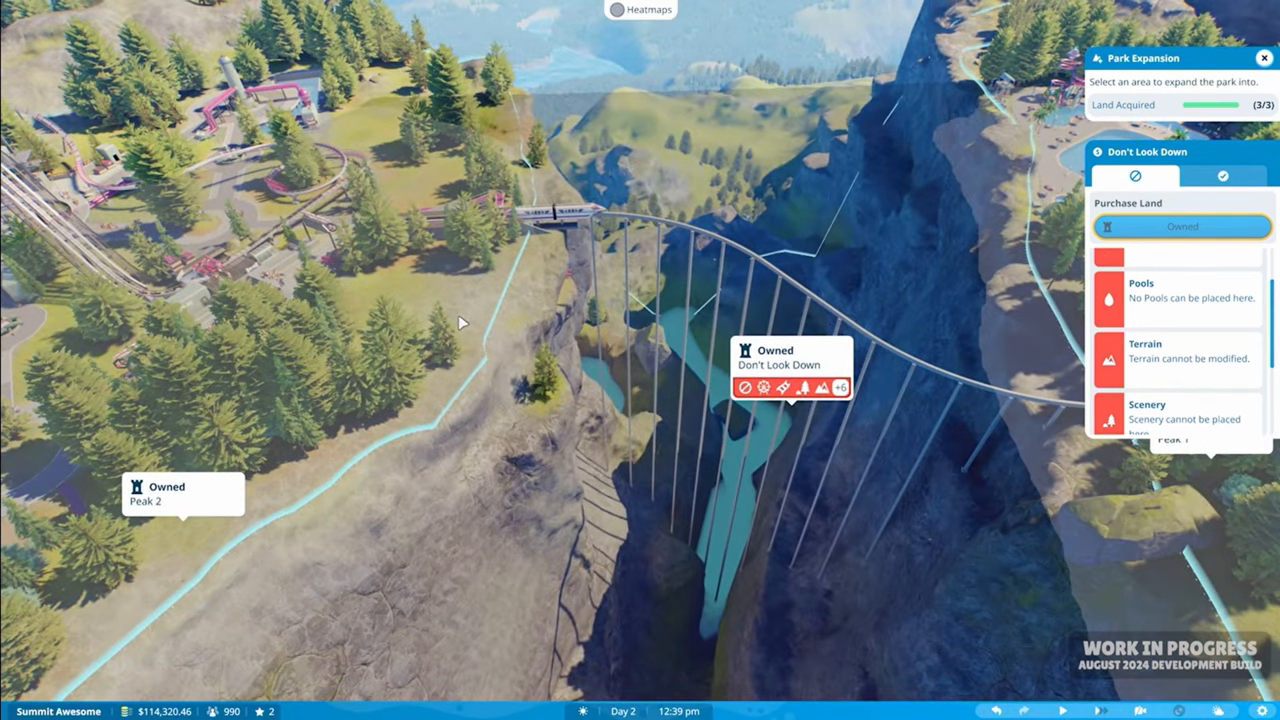
mouse_move(890, 233)
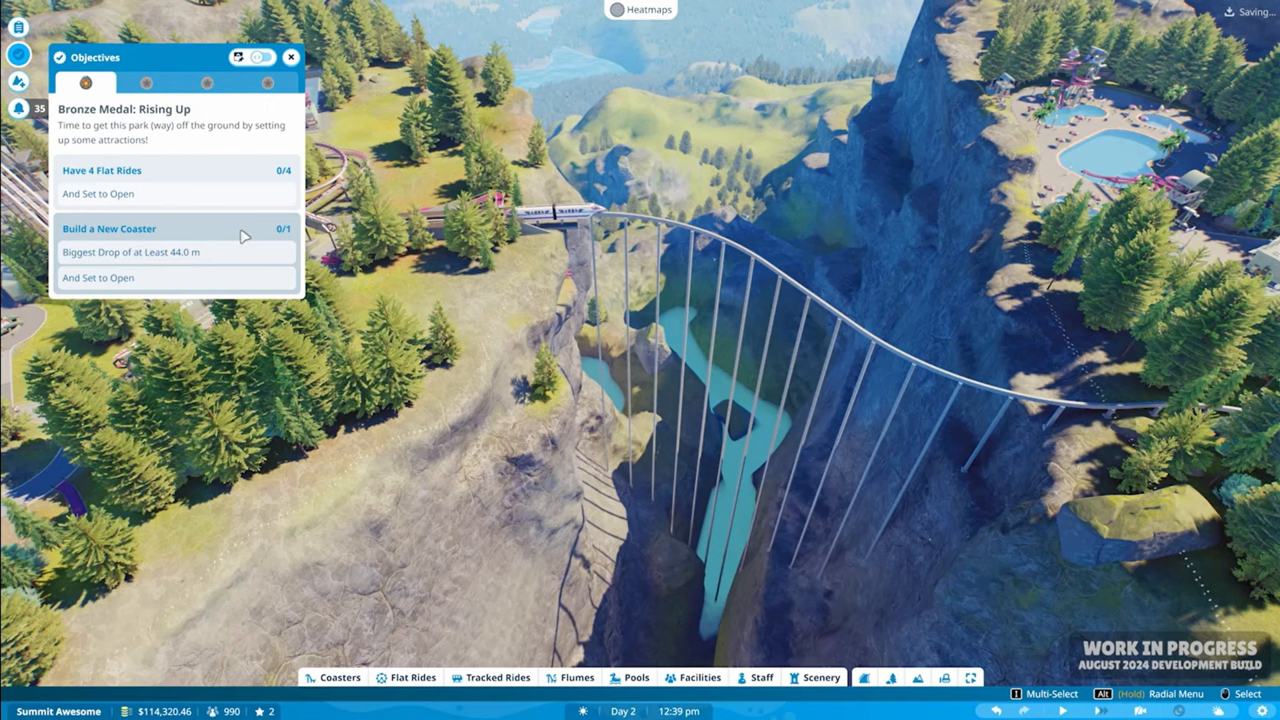
- View the blocked Platinum Medal: Park Pinnacle objective
left_click(146, 83)
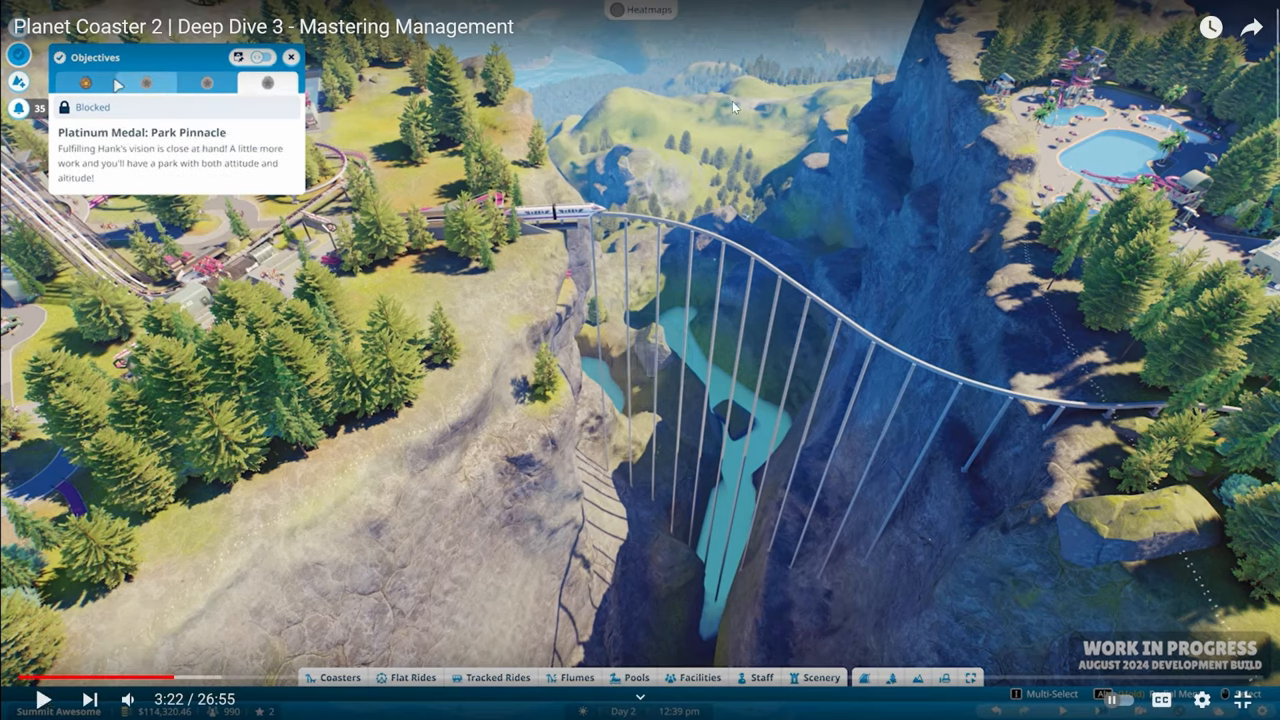
mouse_move(265, 107)
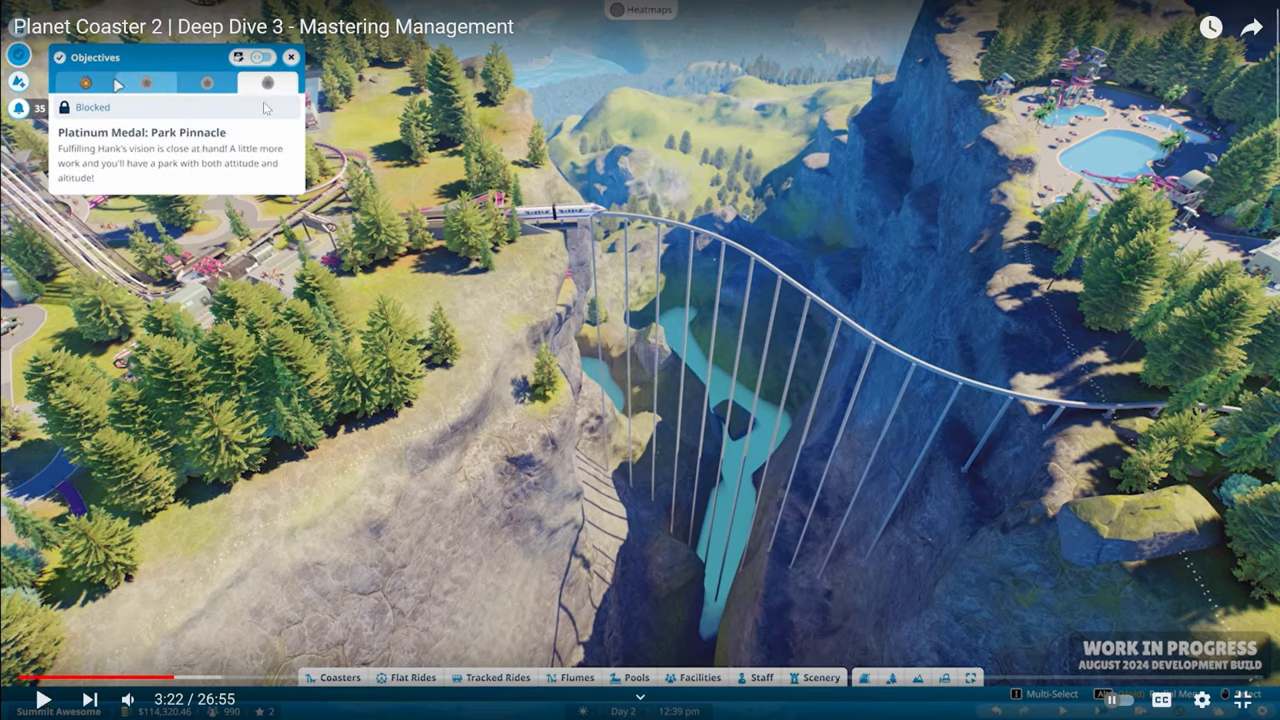
mouse_move(168, 118)
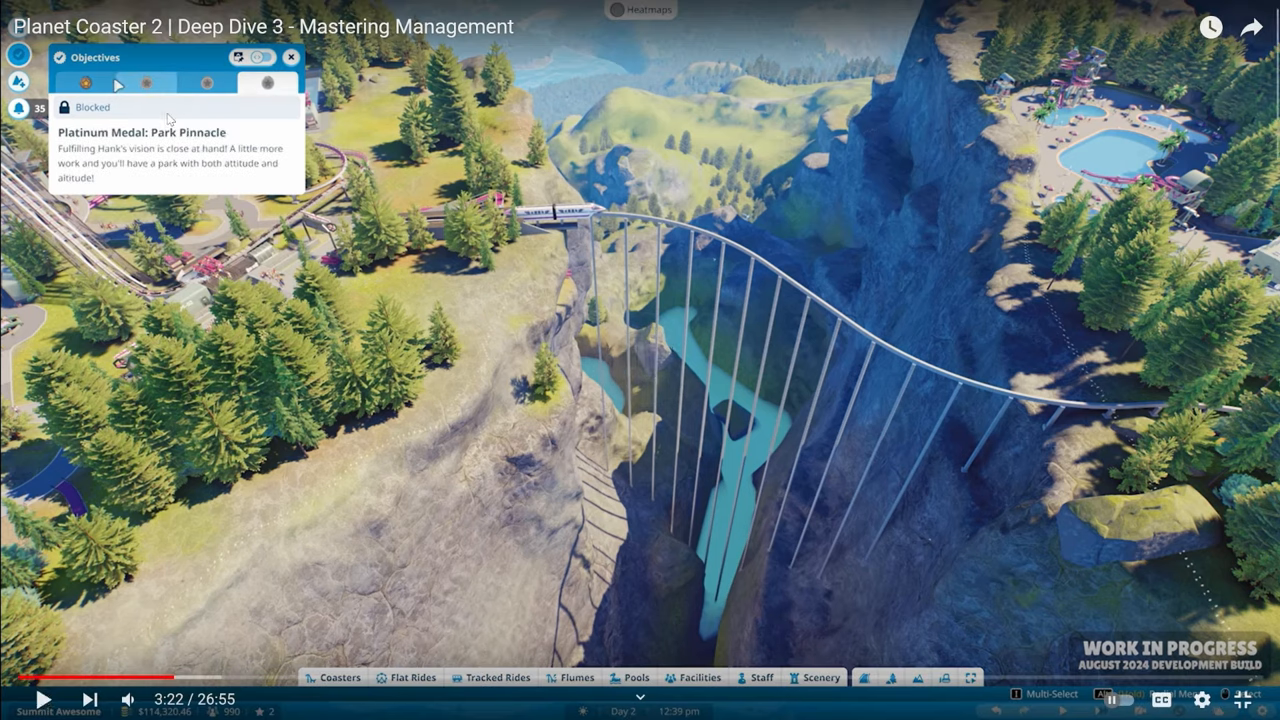
mouse_move(323, 106)
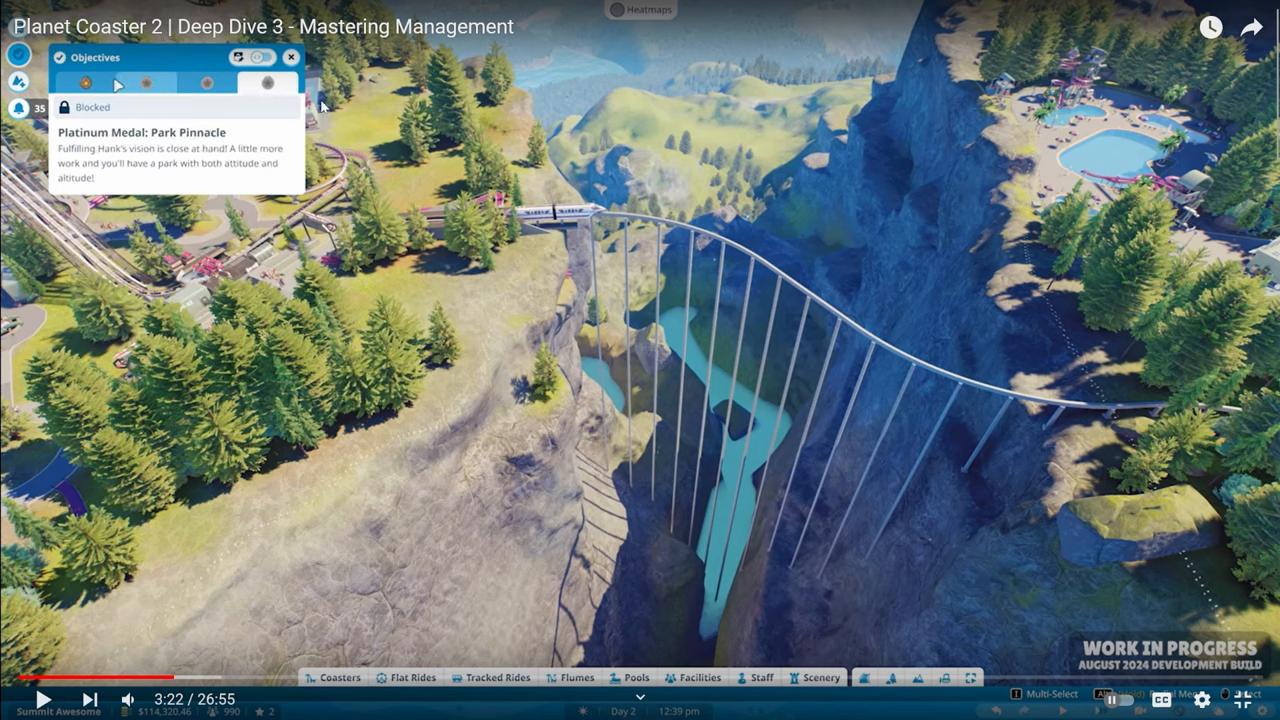
mouse_move(338, 118)
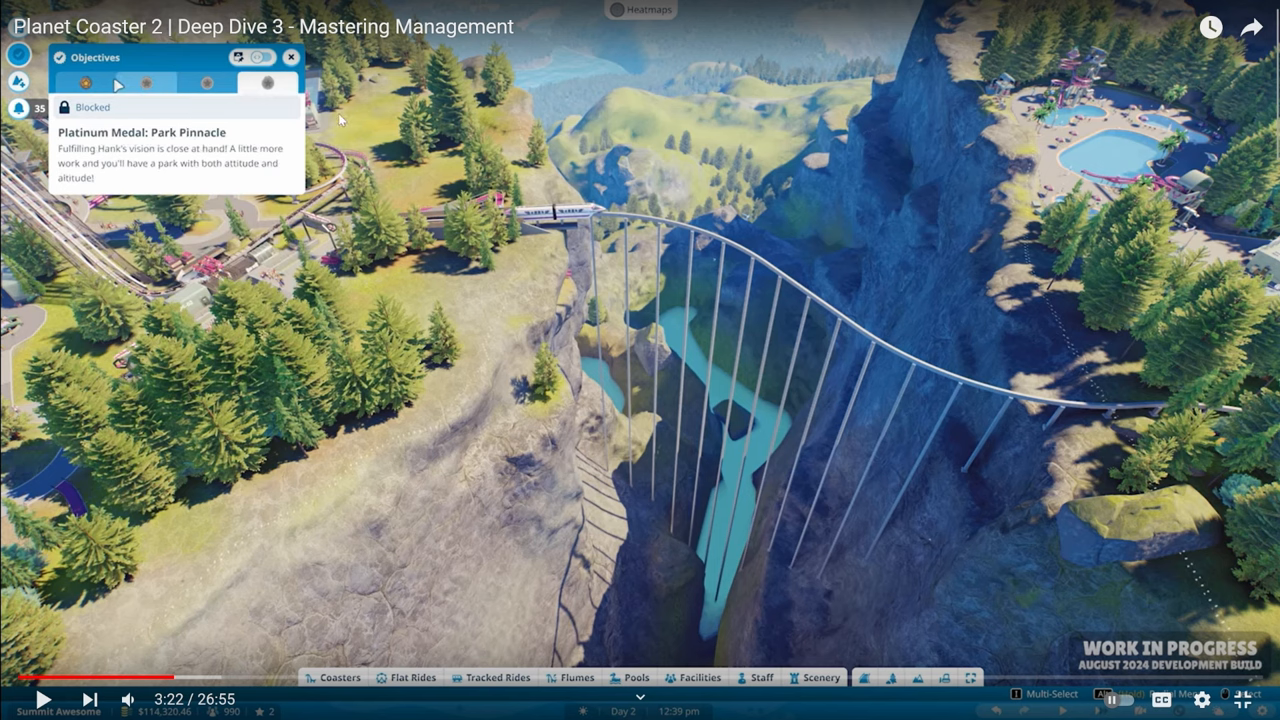
mouse_move(322, 135)
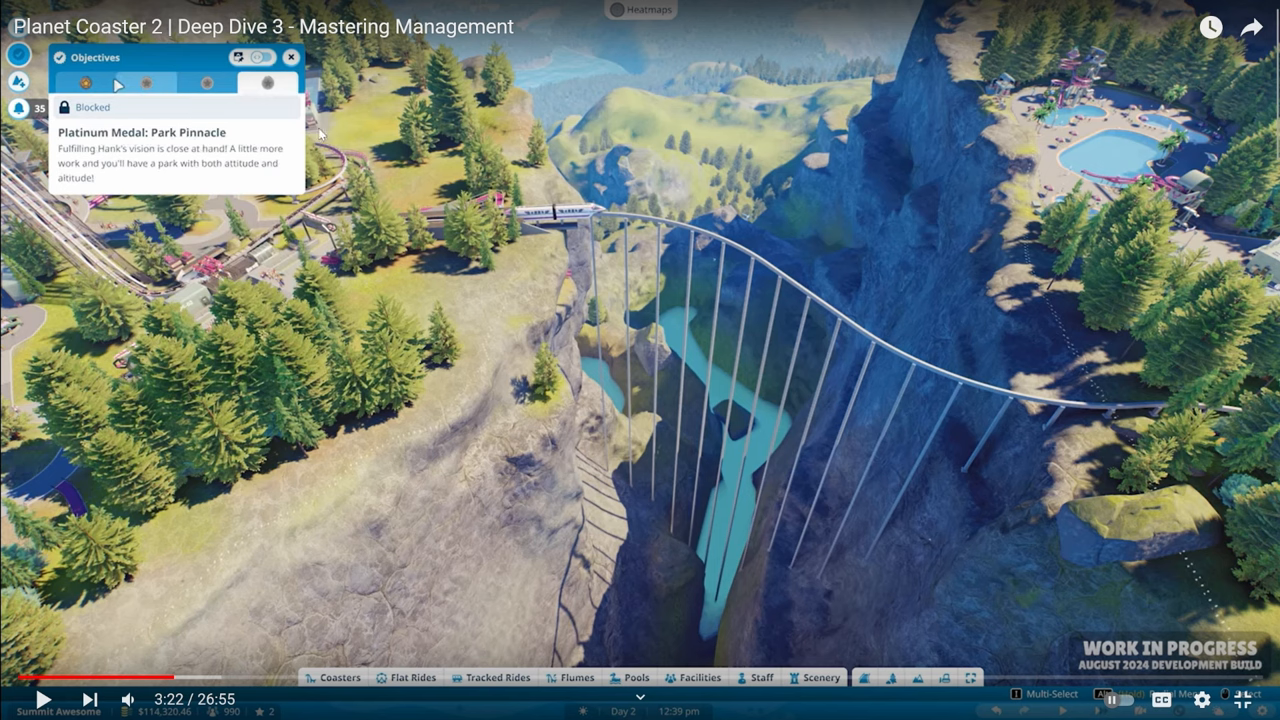
mouse_move(255, 72)
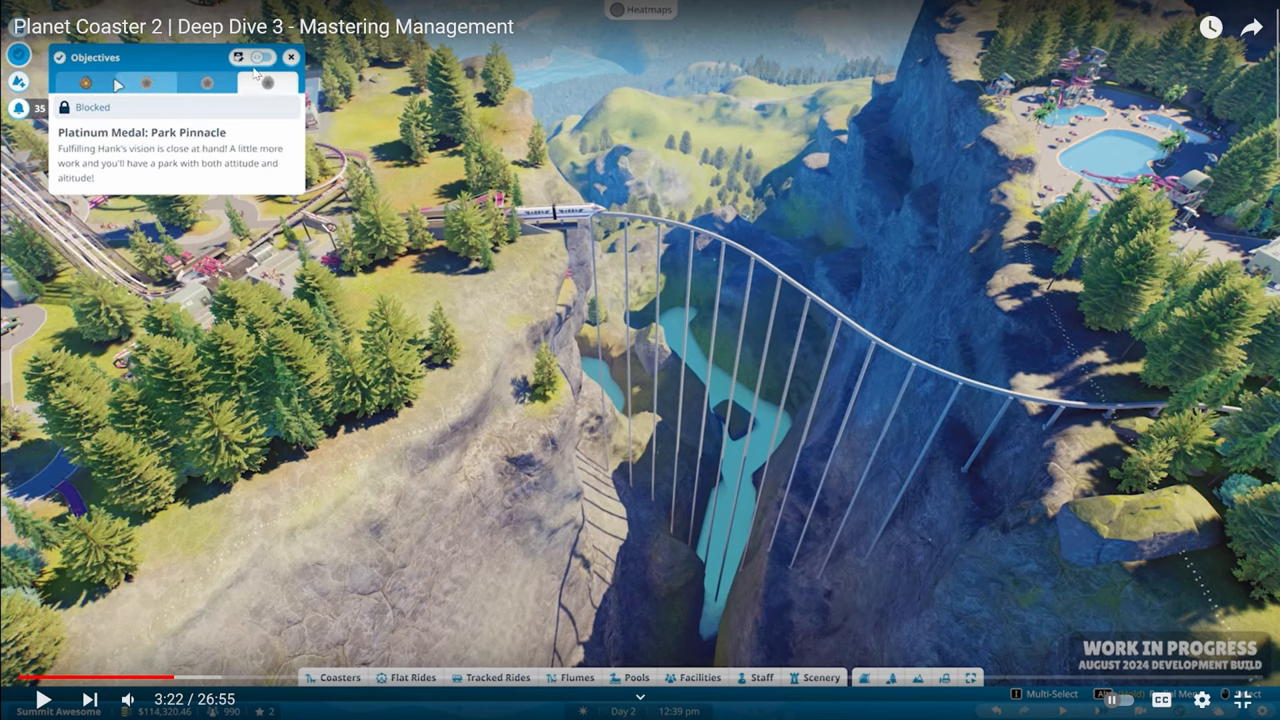
mouse_move(605, 128)
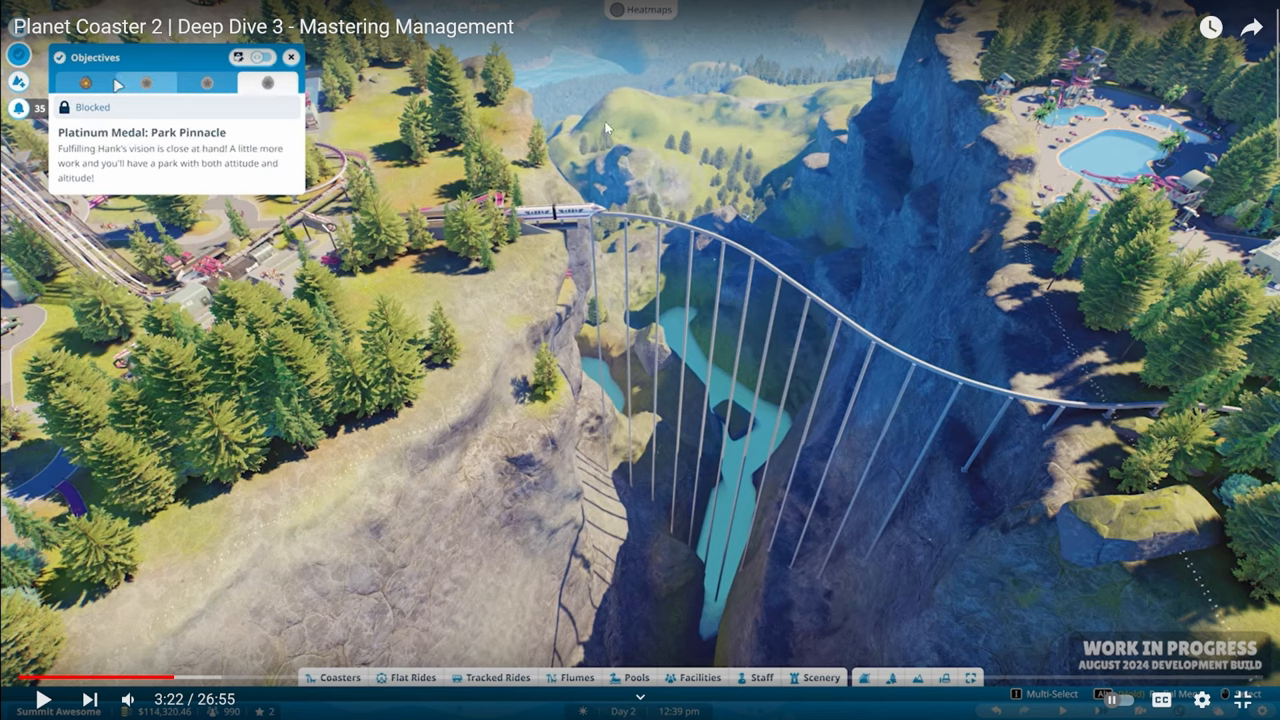
mouse_move(572, 152)
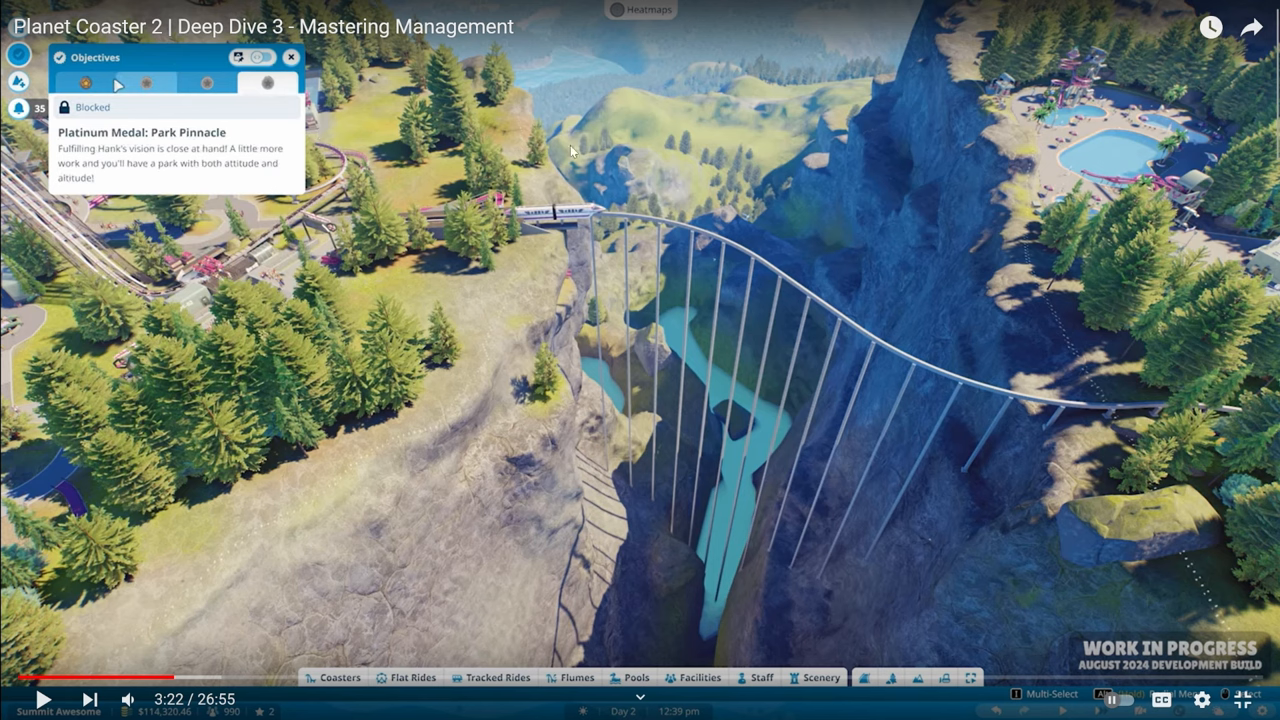
mouse_move(518, 194)
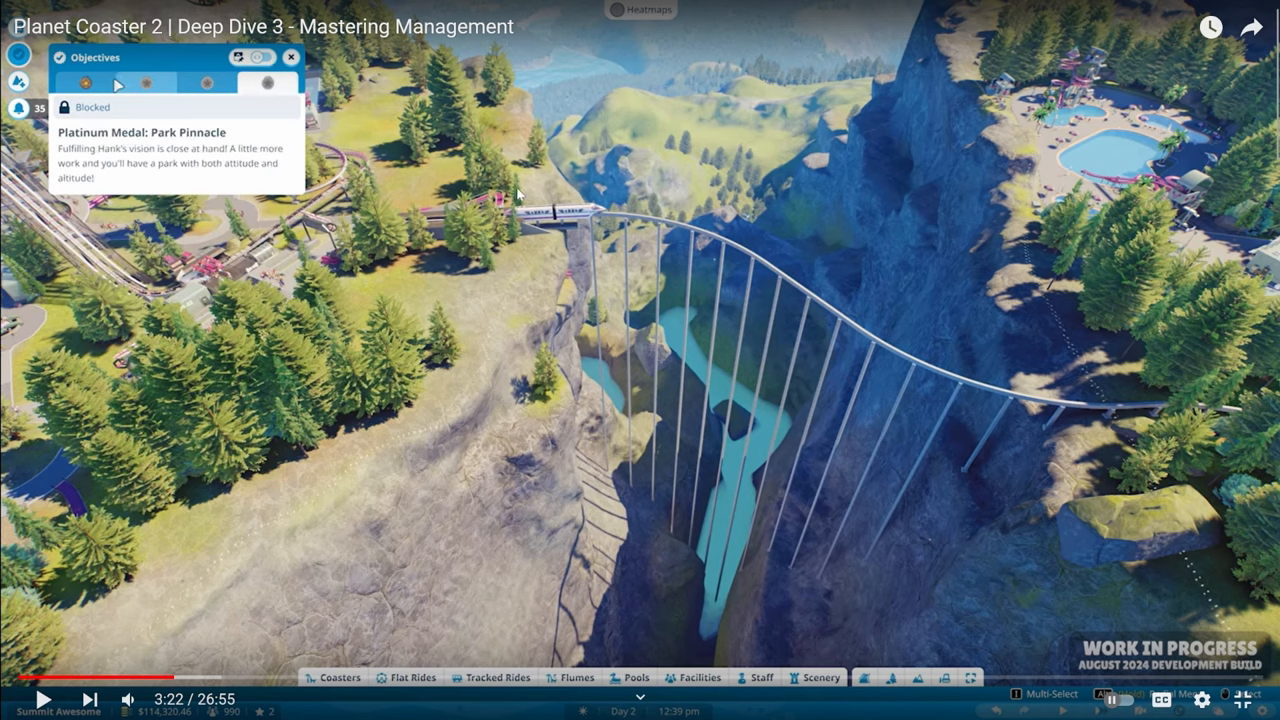
mouse_move(511, 201)
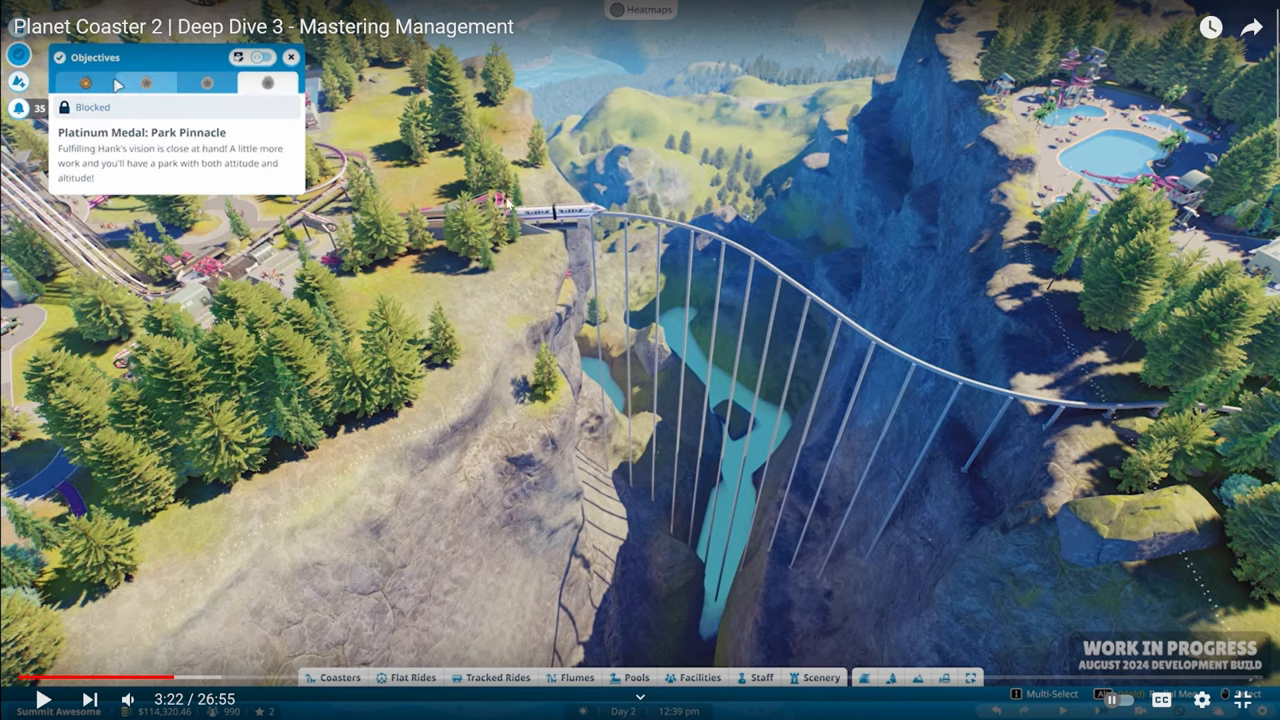
mouse_move(483, 216)
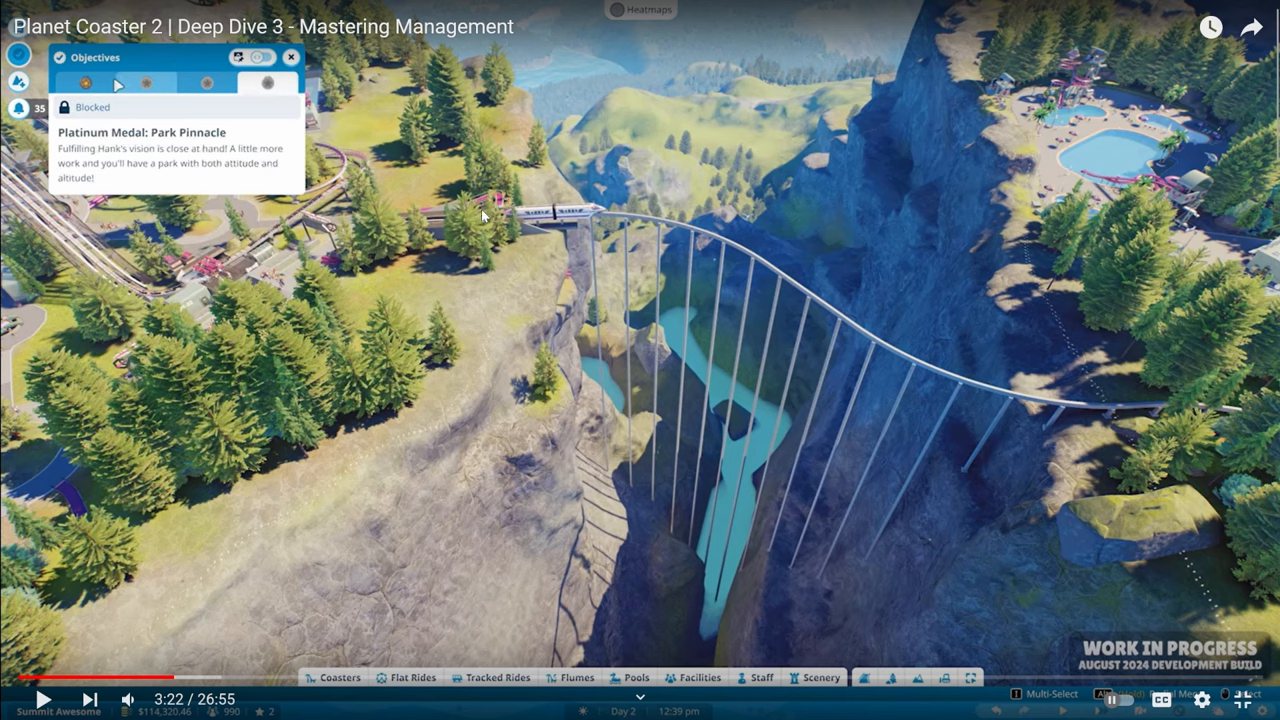
mouse_move(505, 210)
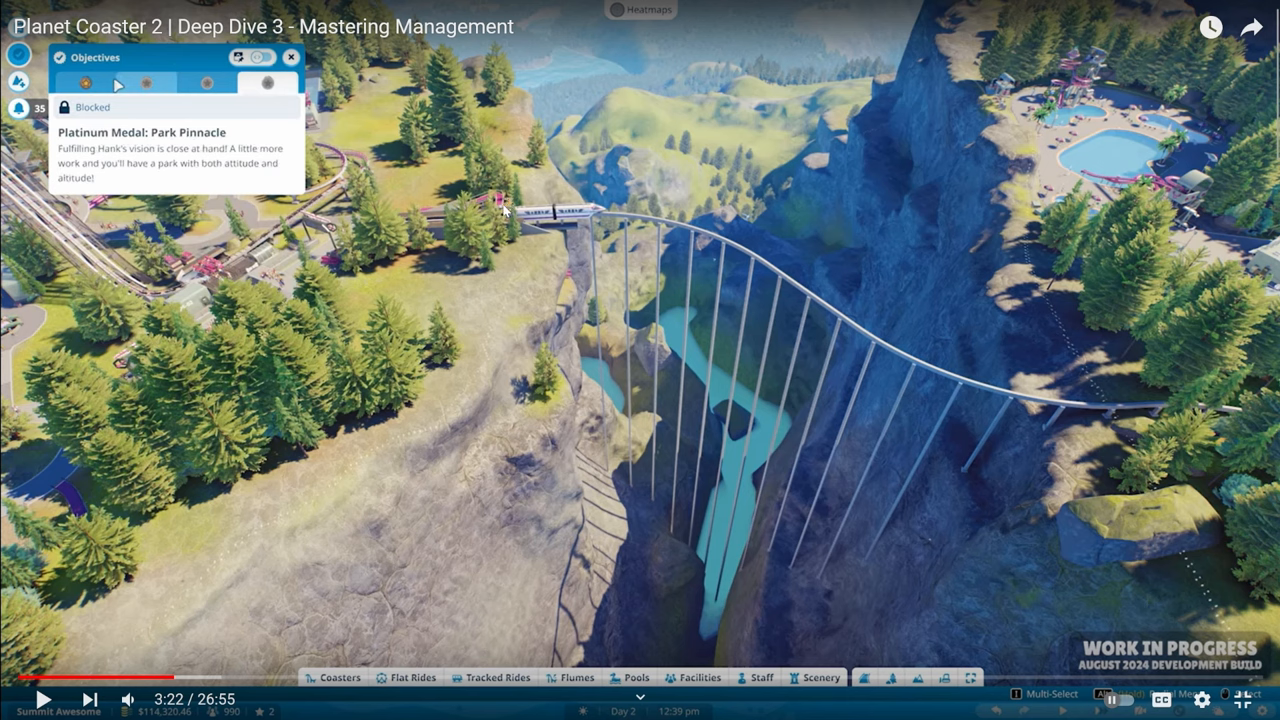
left_click(42, 699)
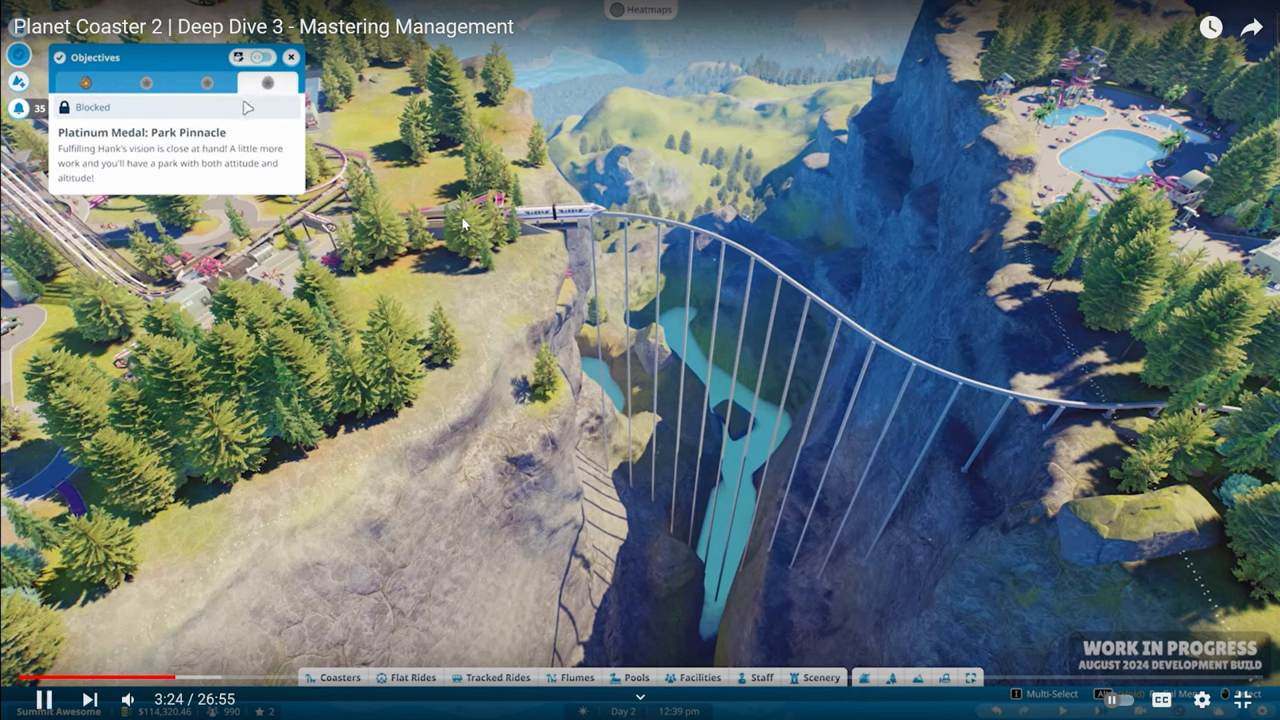
- Pin the Bronze Medal: Rising Up objectives as an on-screen tracker
left_click(84, 83)
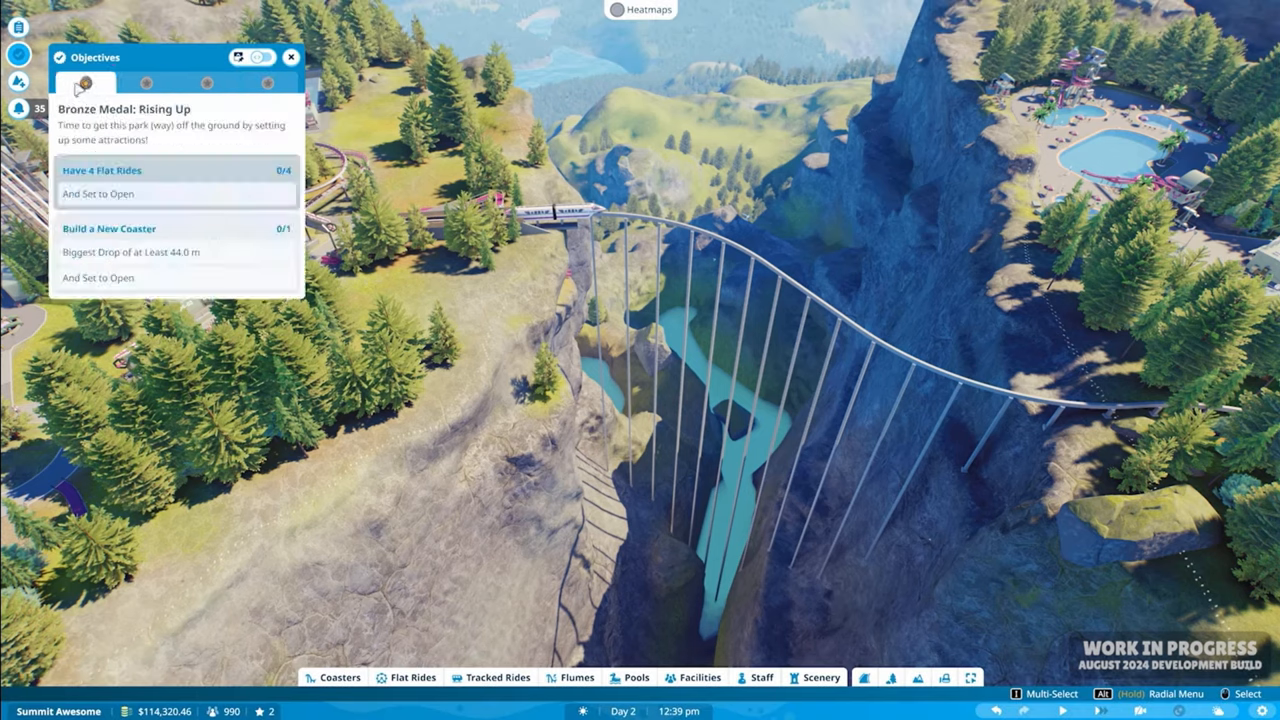
left_click(263, 57)
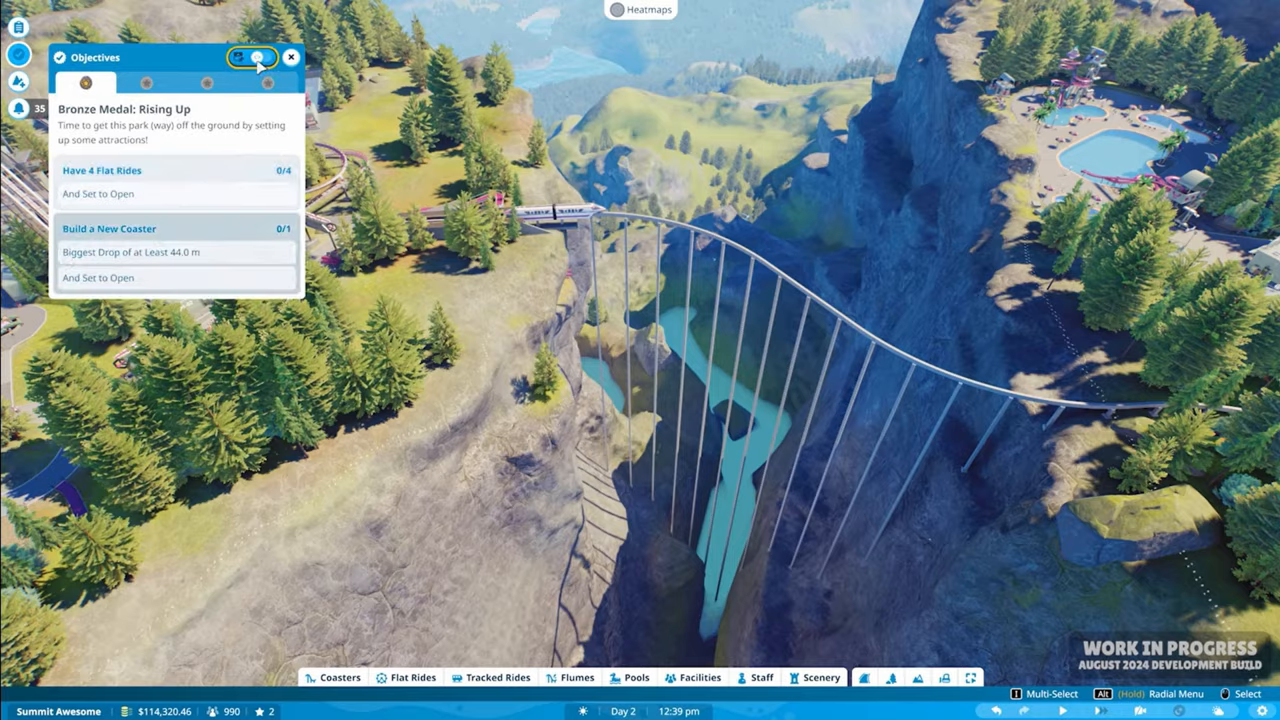
left_click(253, 57)
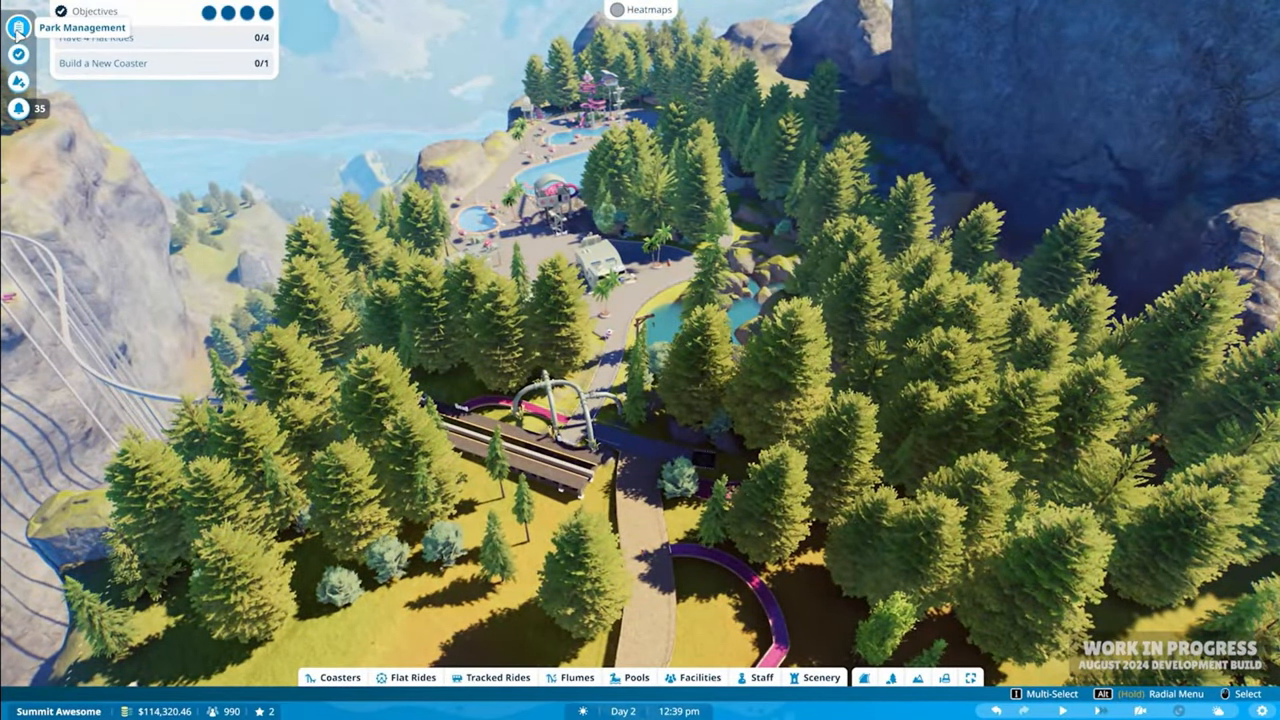
- Browse the Park Management hub's cards: objectives, guests, essentials and thoughts
left_click(18, 33)
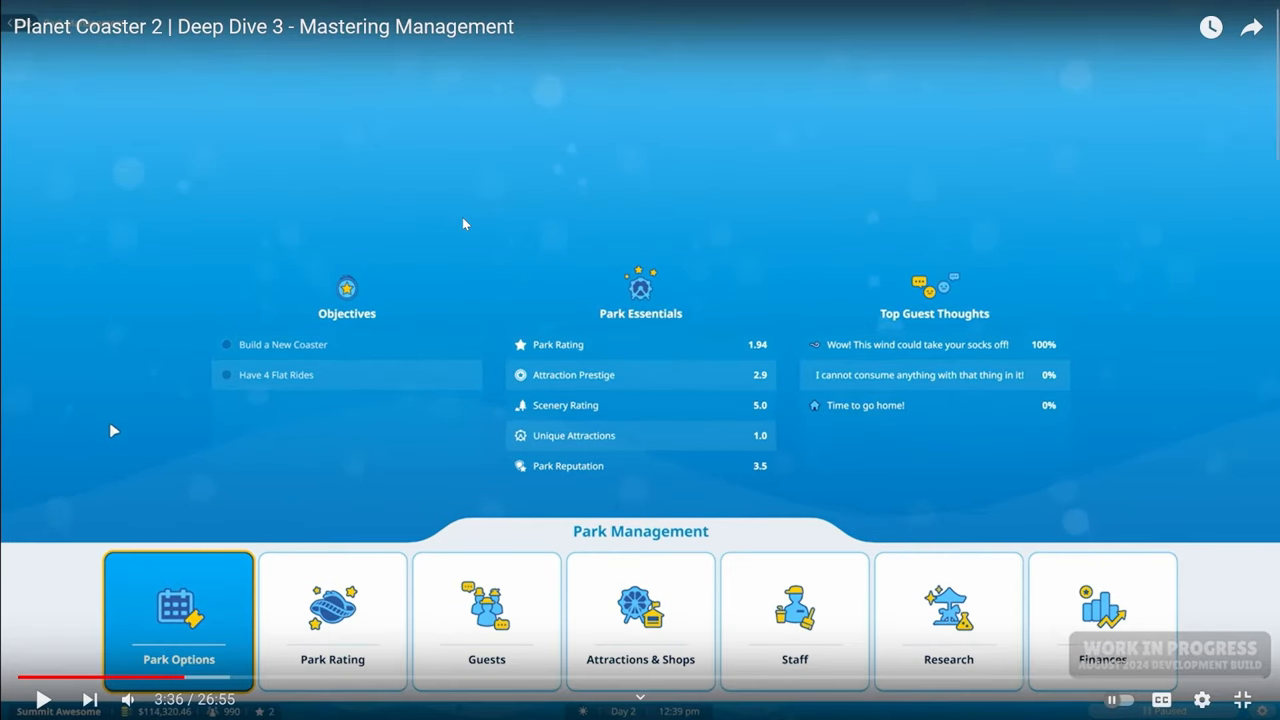
mouse_move(298, 416)
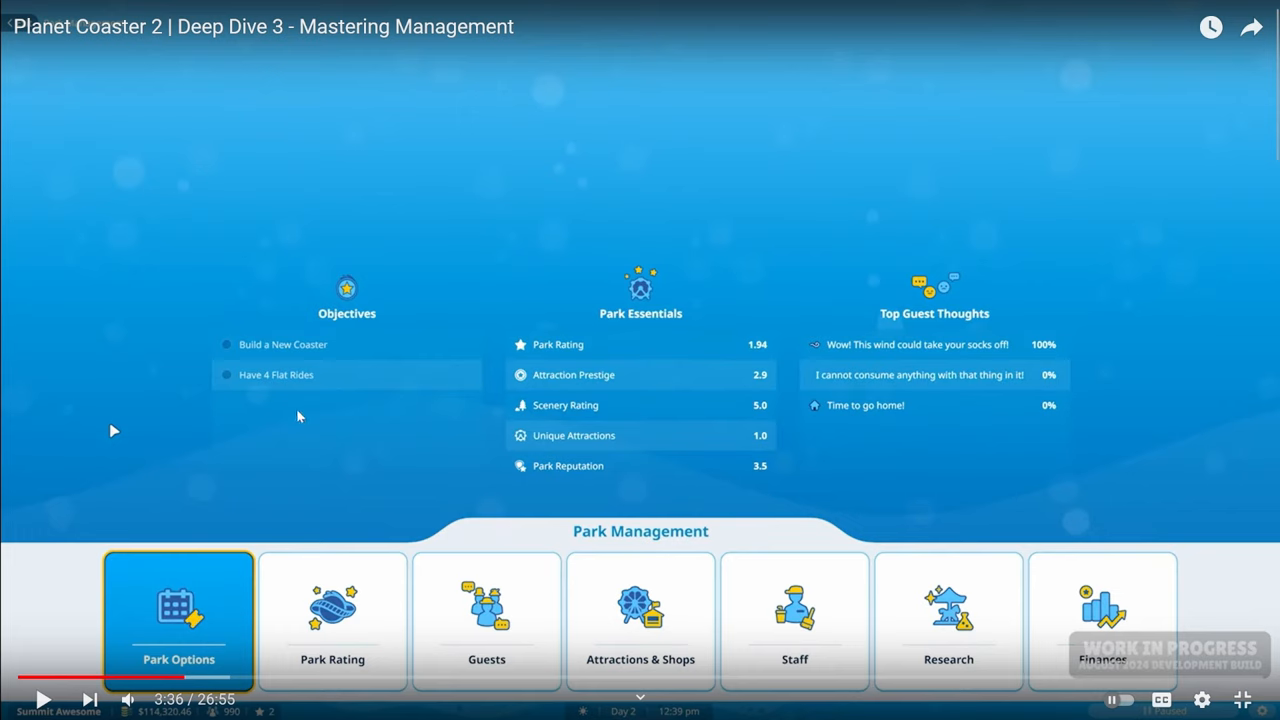
mouse_move(298, 428)
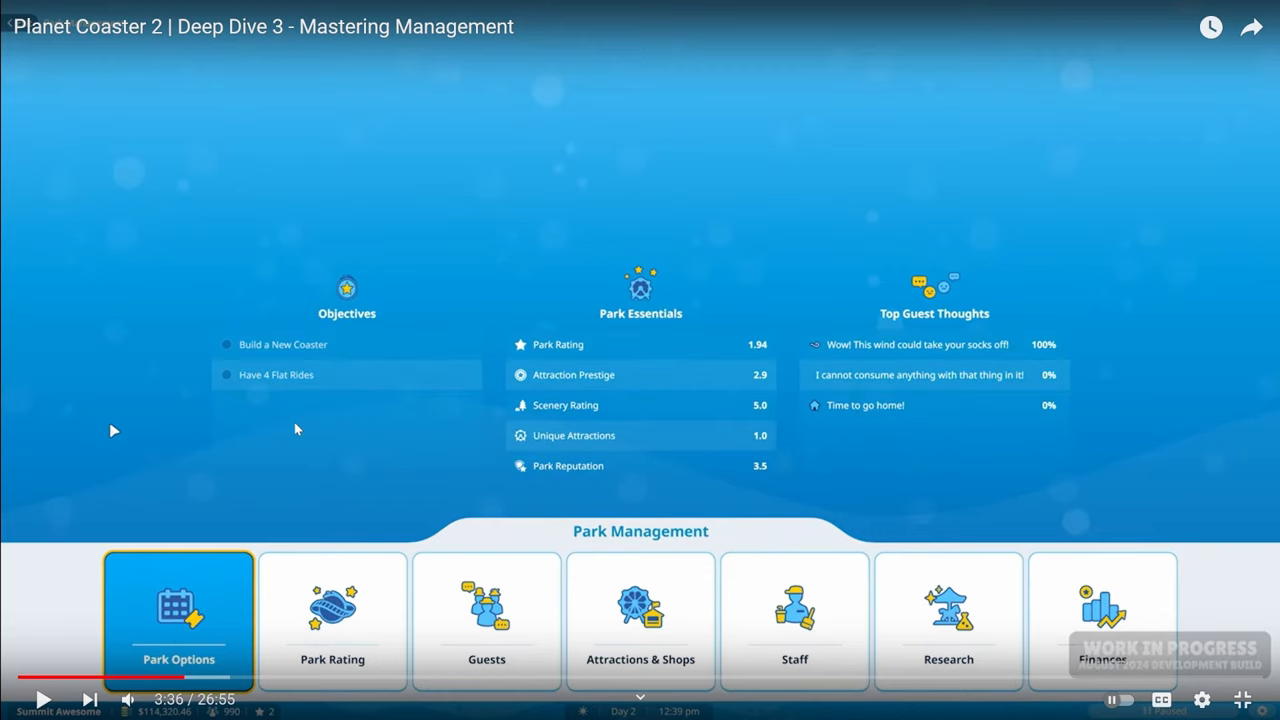
mouse_move(1080, 446)
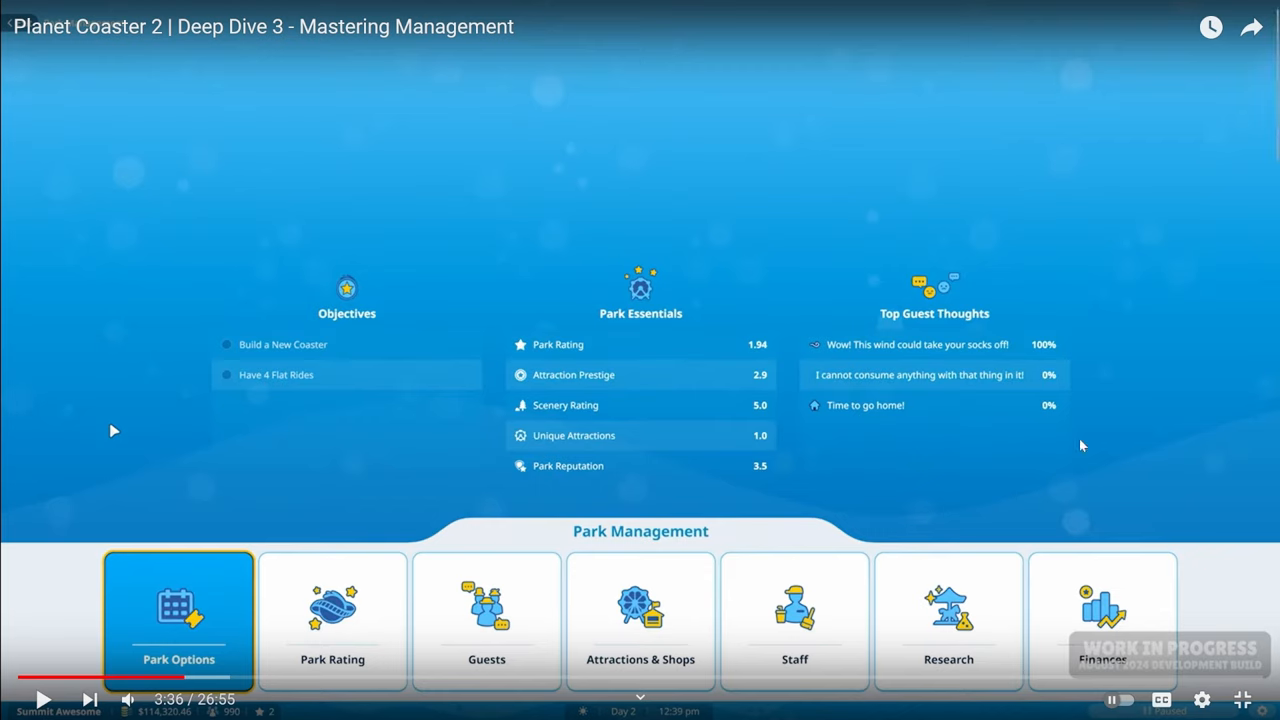
mouse_move(343, 413)
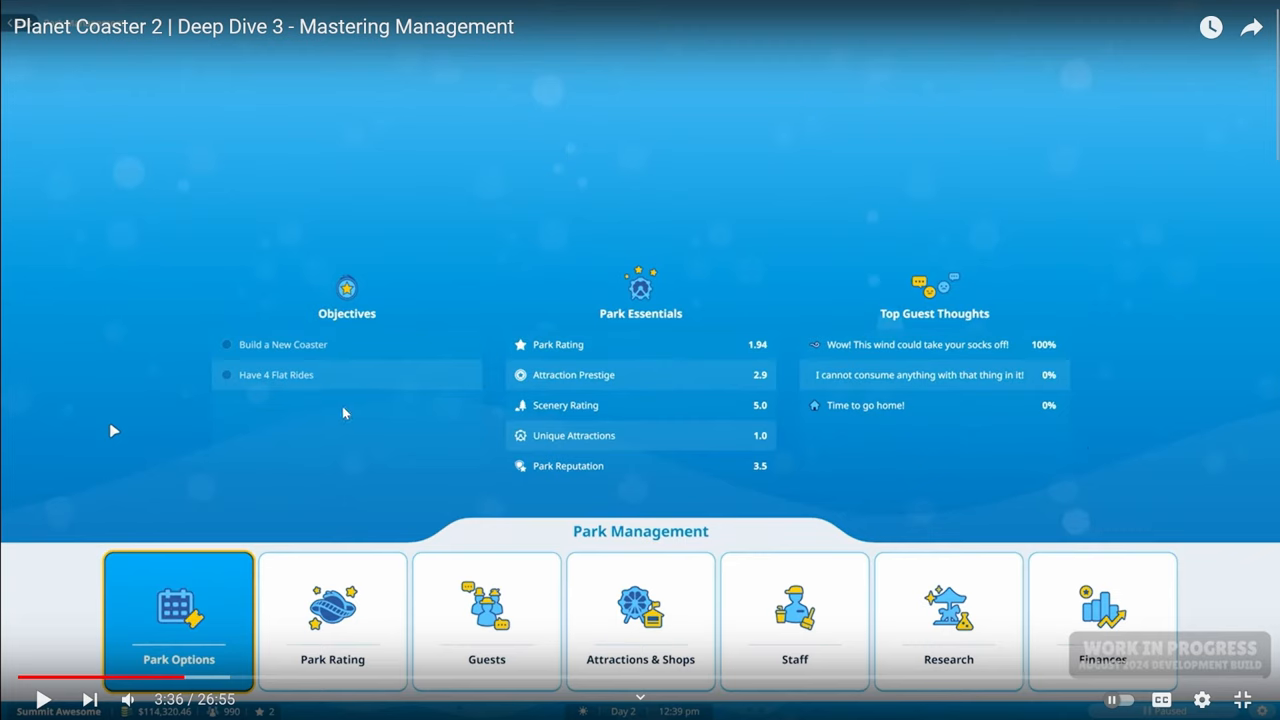
mouse_move(992, 455)
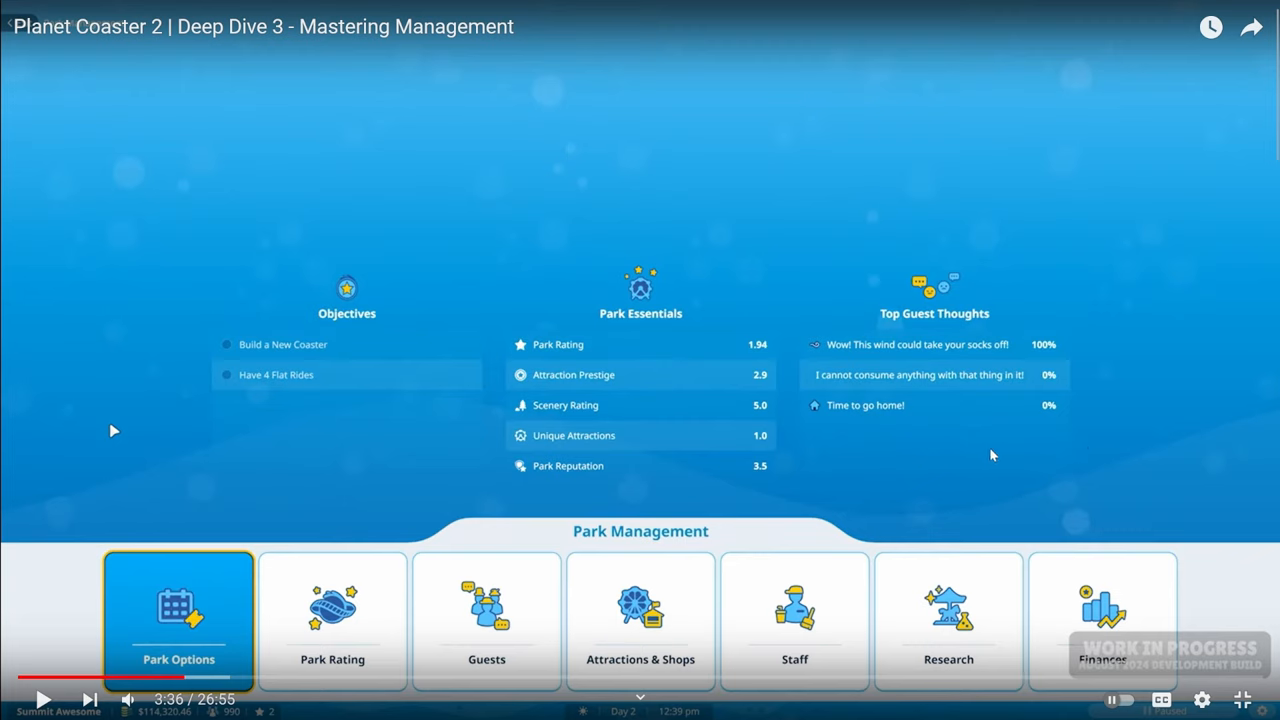
mouse_move(980, 454)
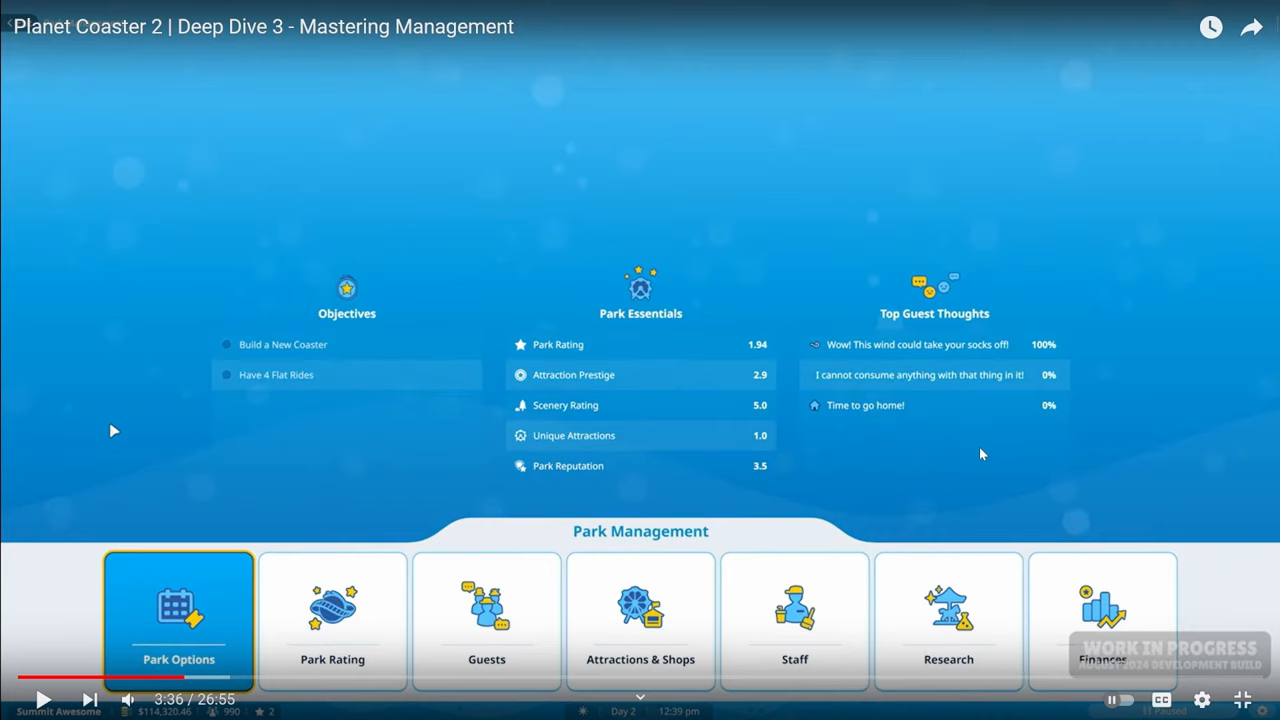
left_click(43, 699)
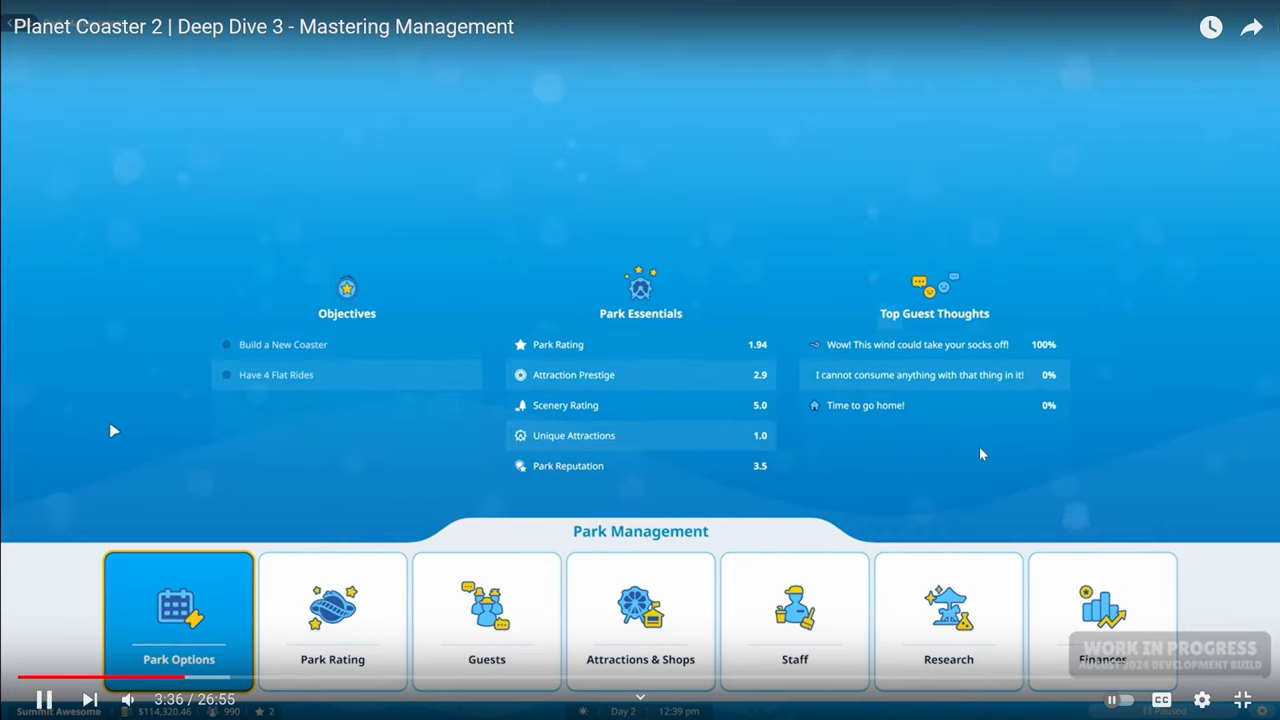
left_click(486, 620)
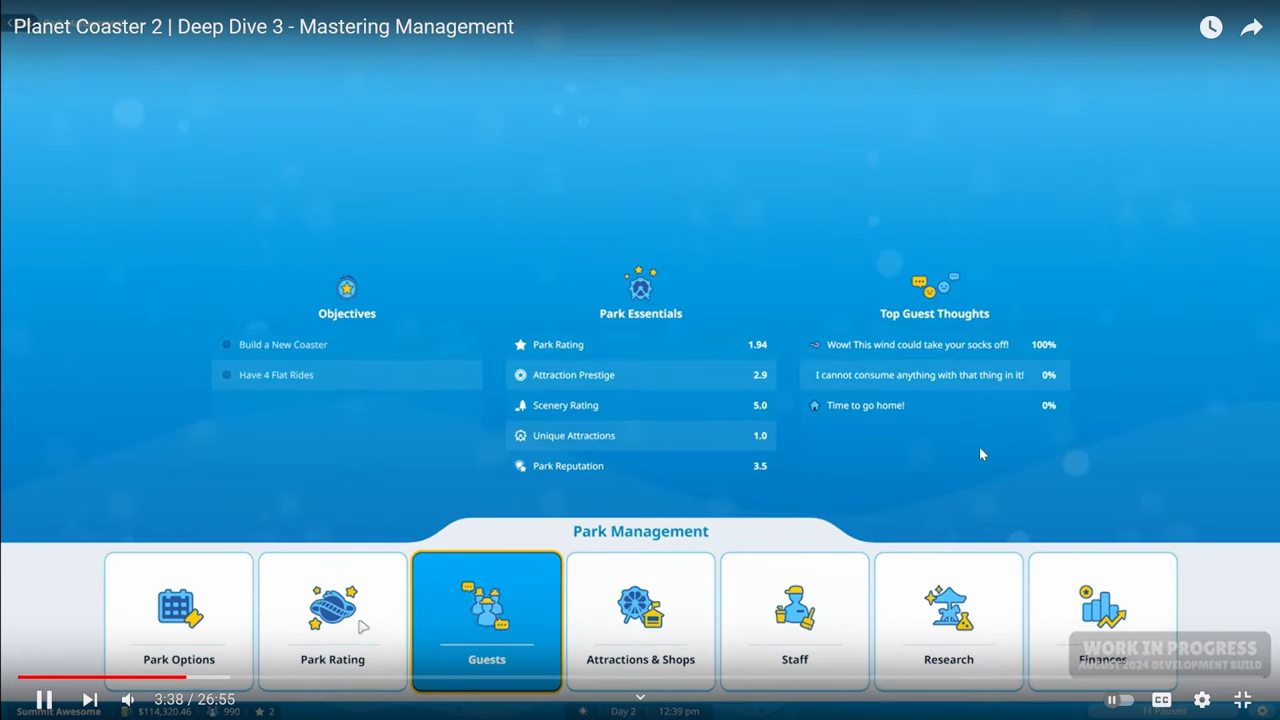
left_click(332, 620)
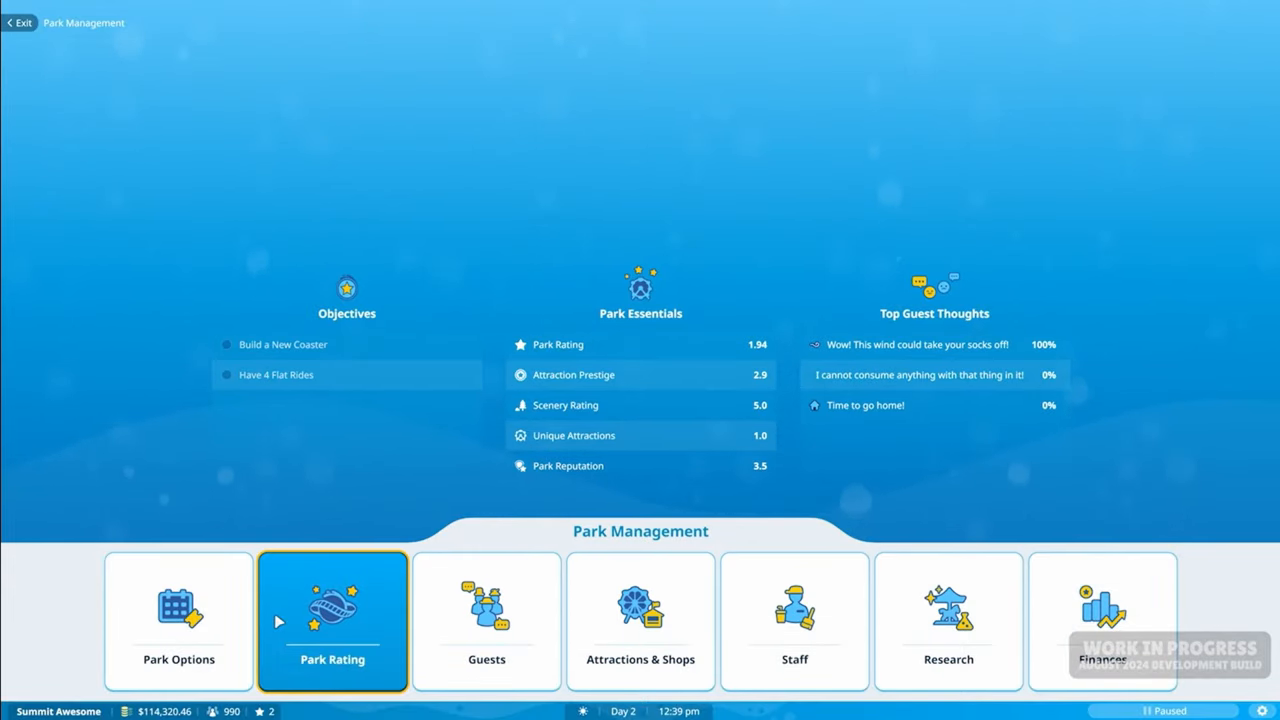
left_click(794, 620)
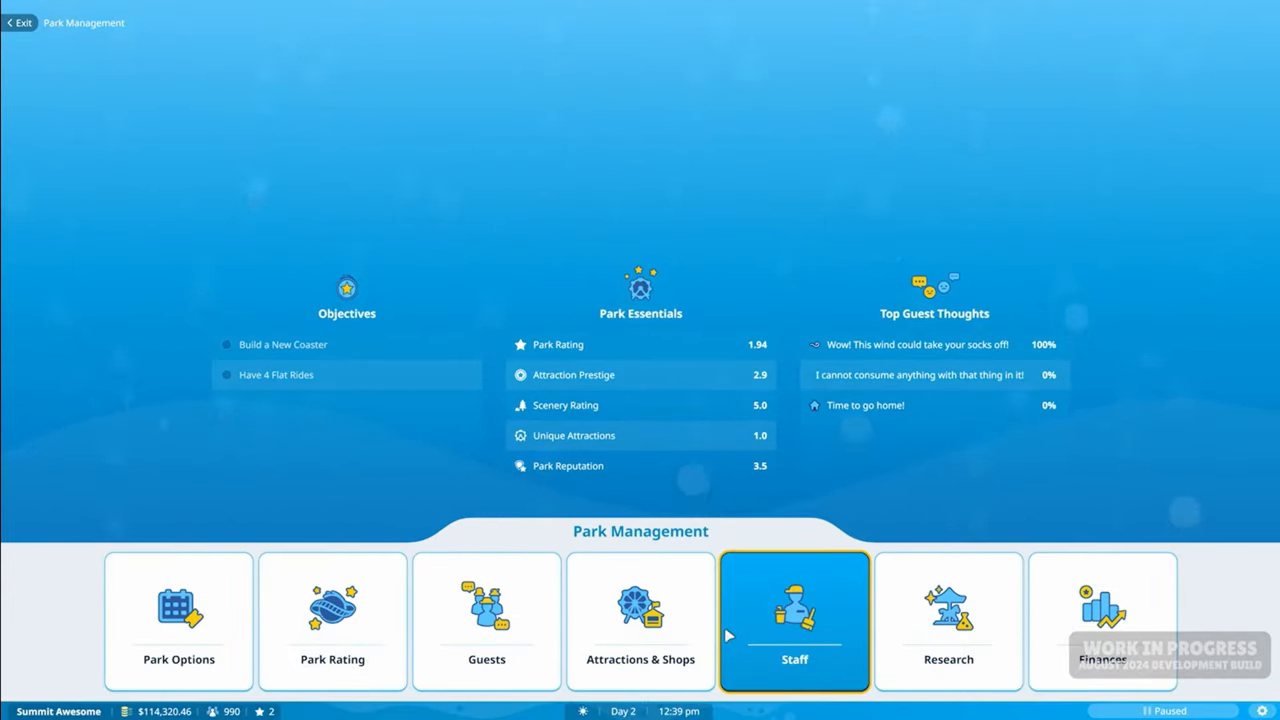
left_click(178, 620)
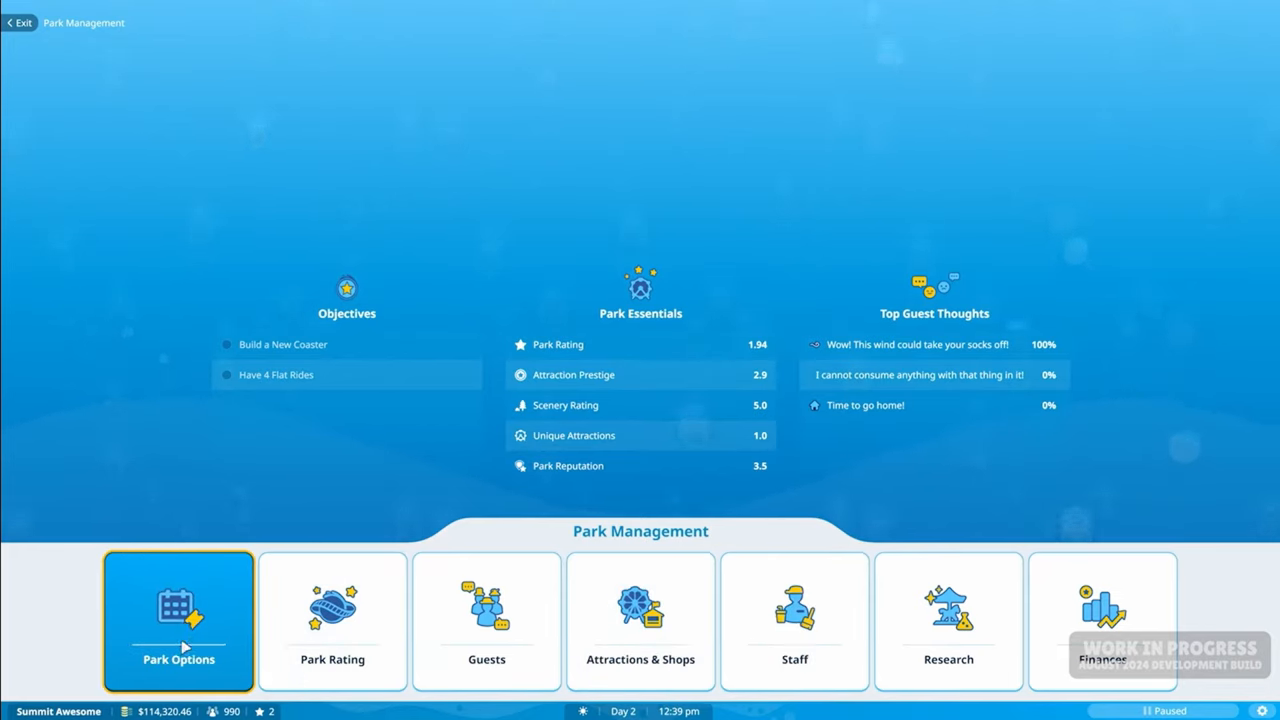
- Check the Park Options summary, then the Park Rating tab with reputation 3.5
left_click(178, 620)
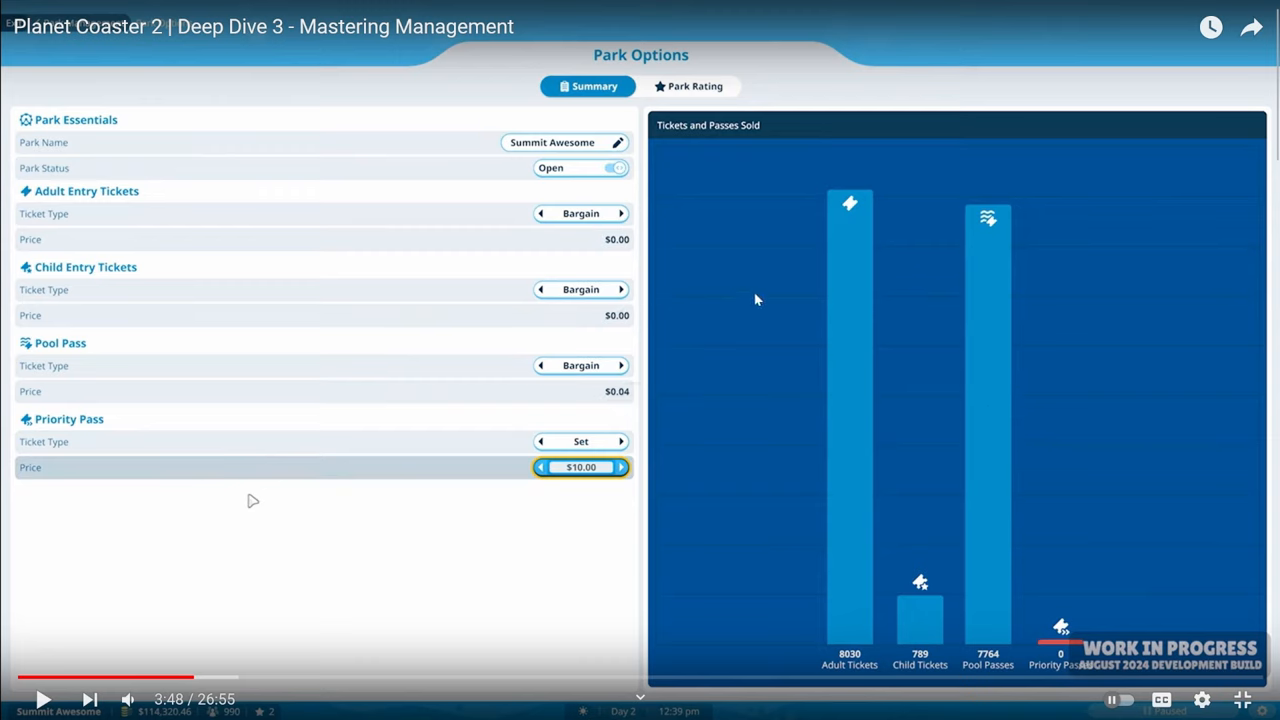
mouse_move(408, 98)
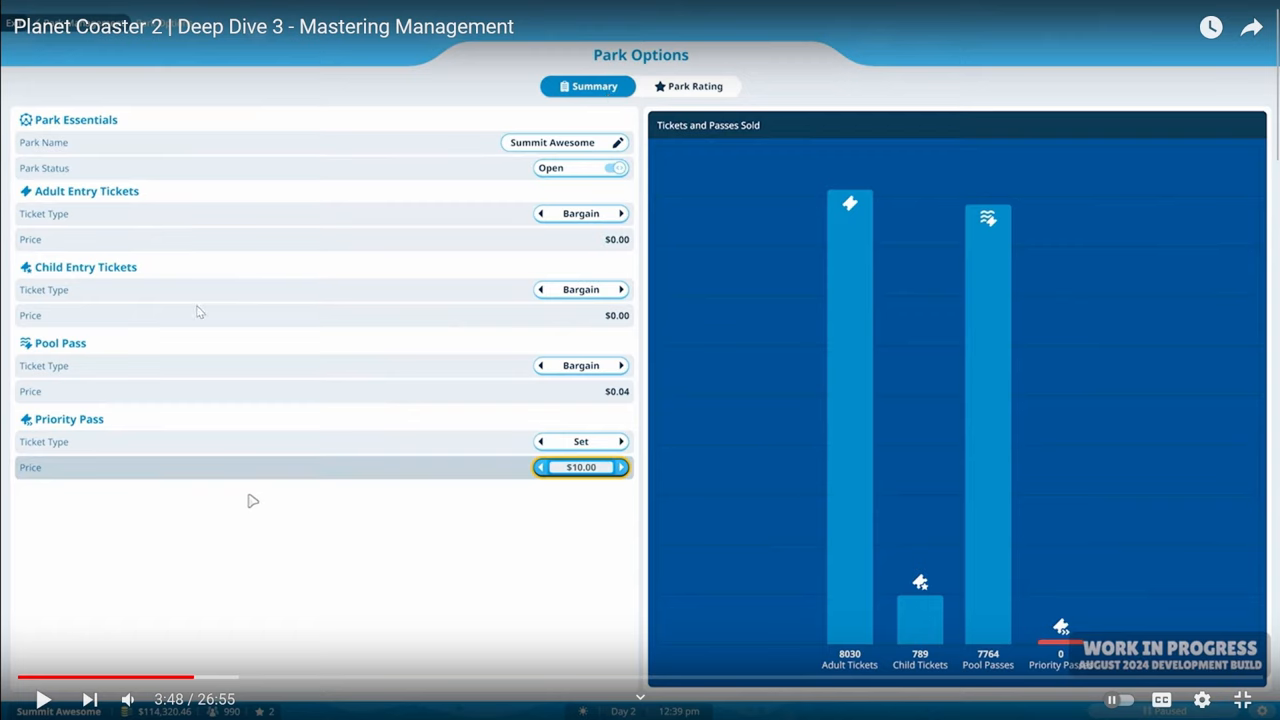
mouse_move(183, 330)
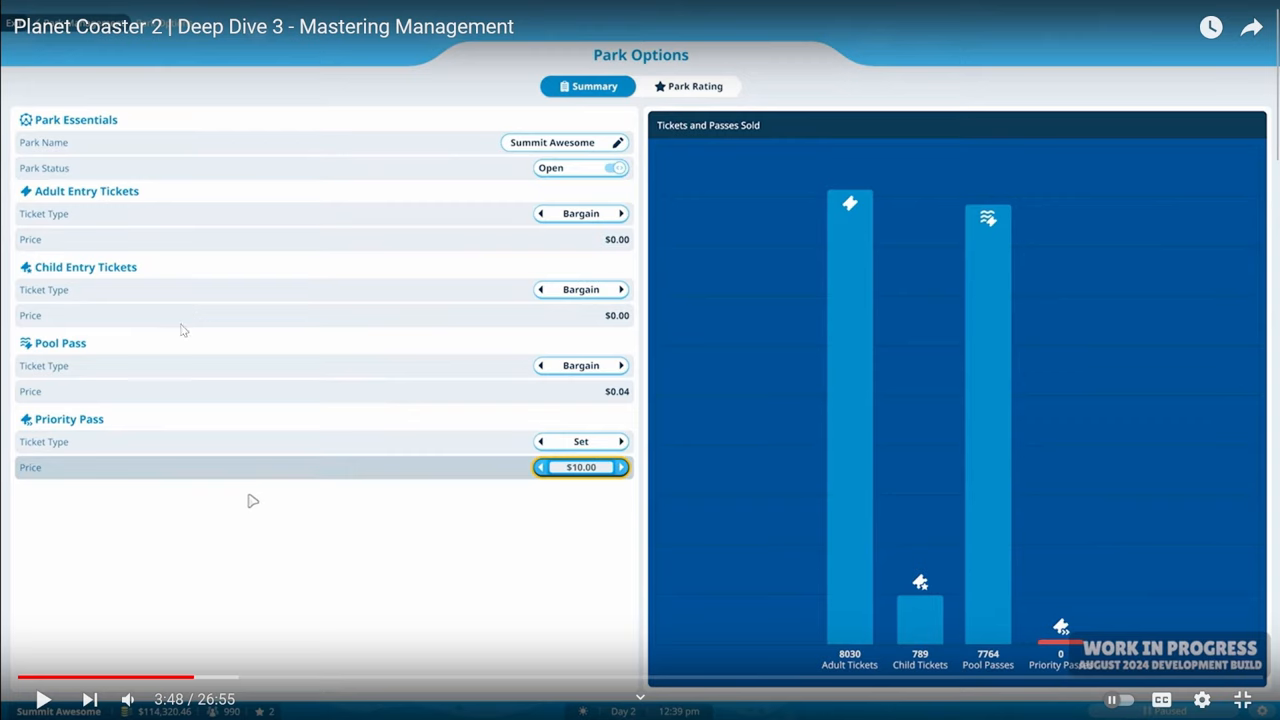
mouse_move(165, 396)
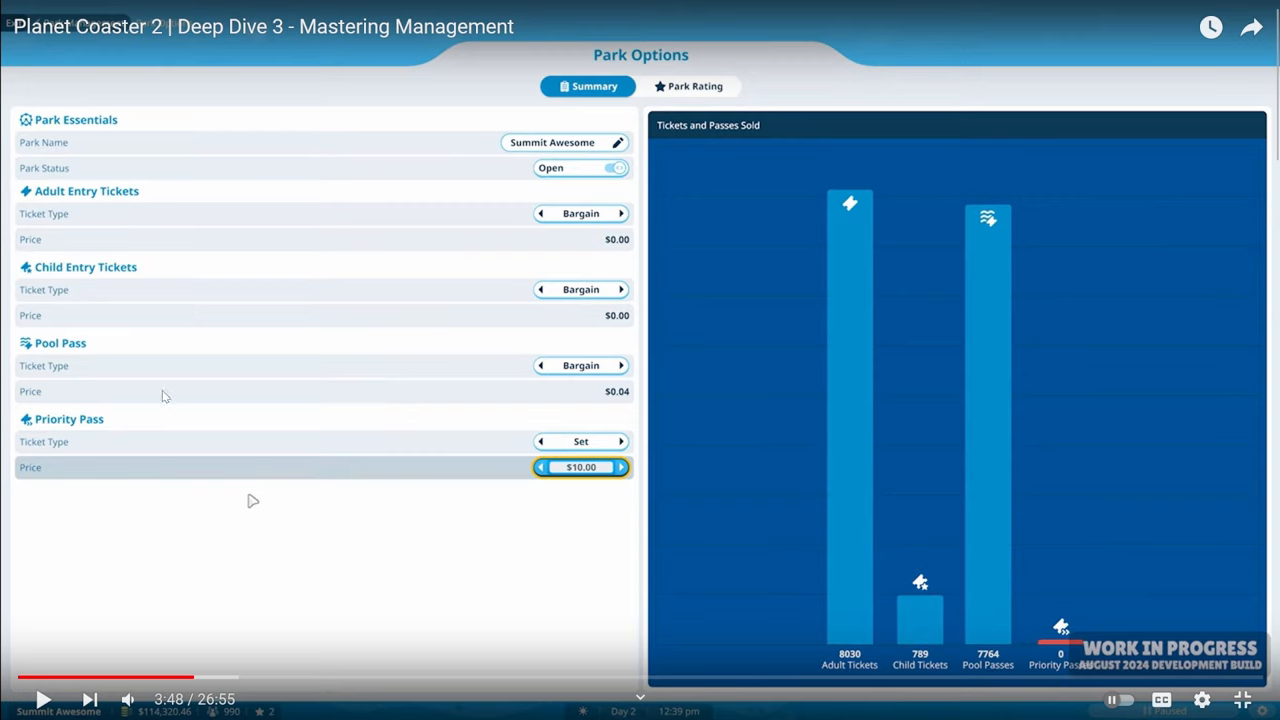
mouse_move(150, 443)
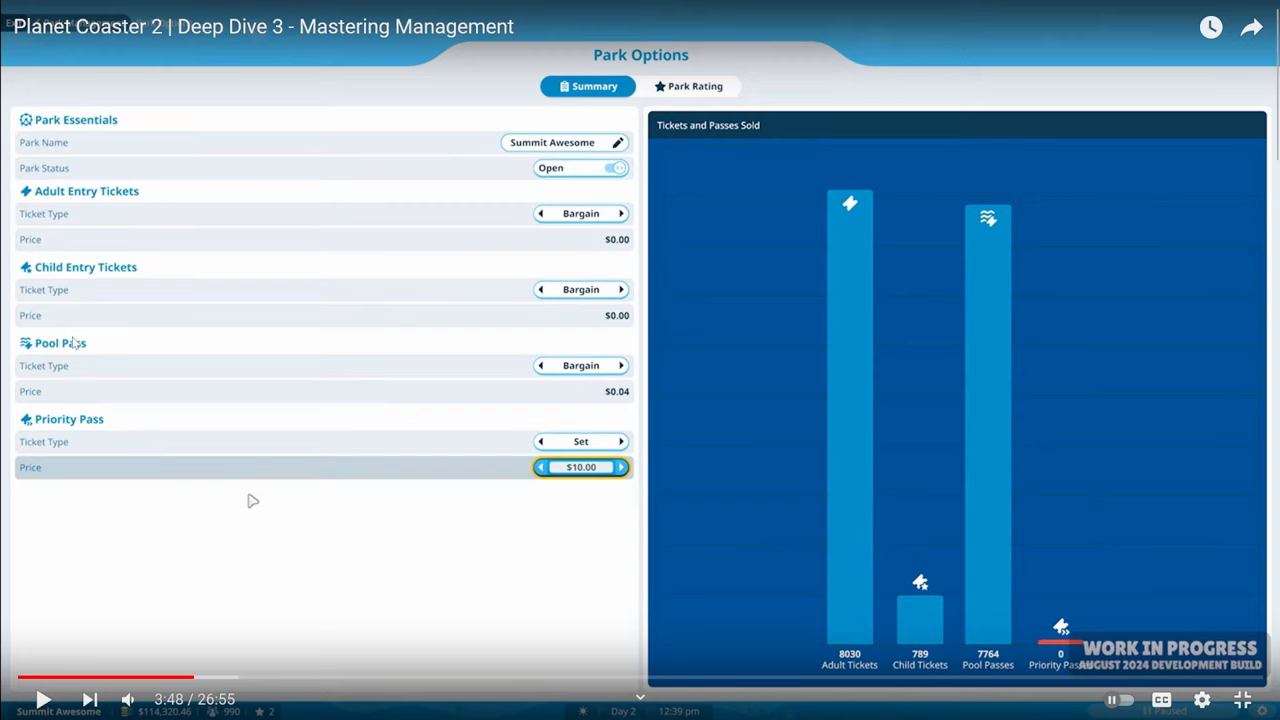
mouse_move(37, 290)
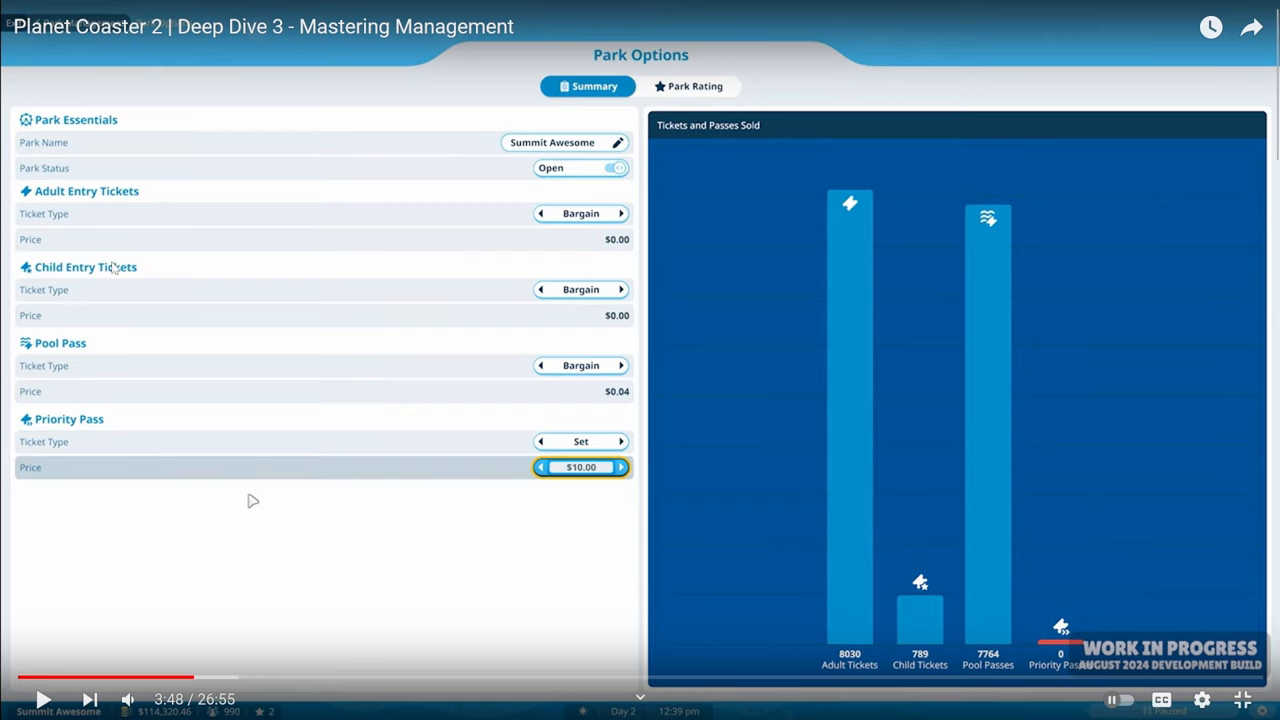
mouse_move(157, 308)
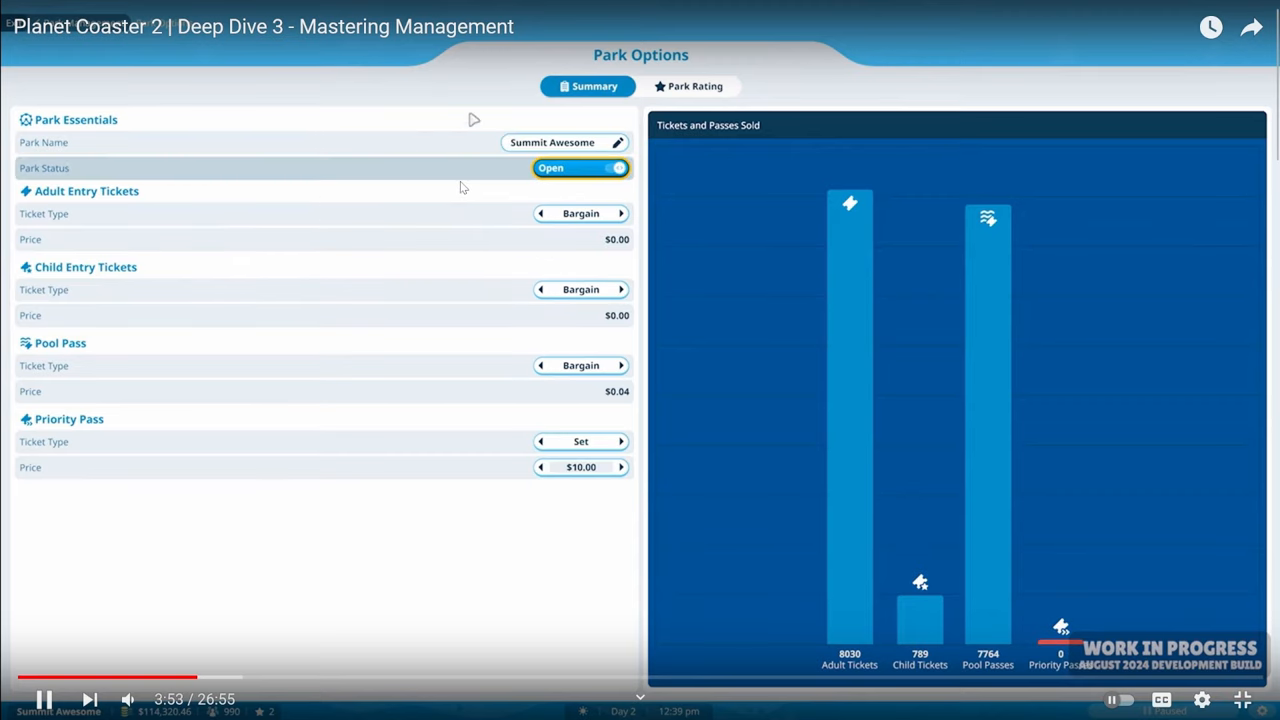
mouse_move(703, 506)
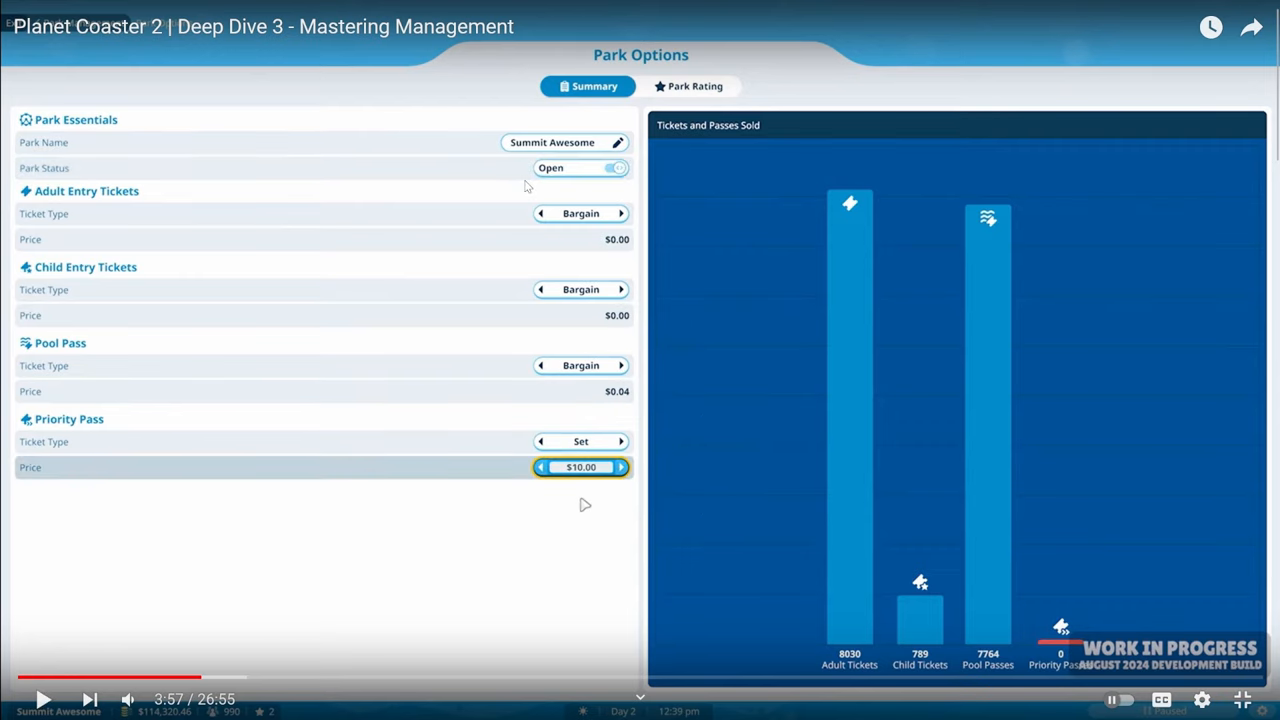
left_click(42, 699)
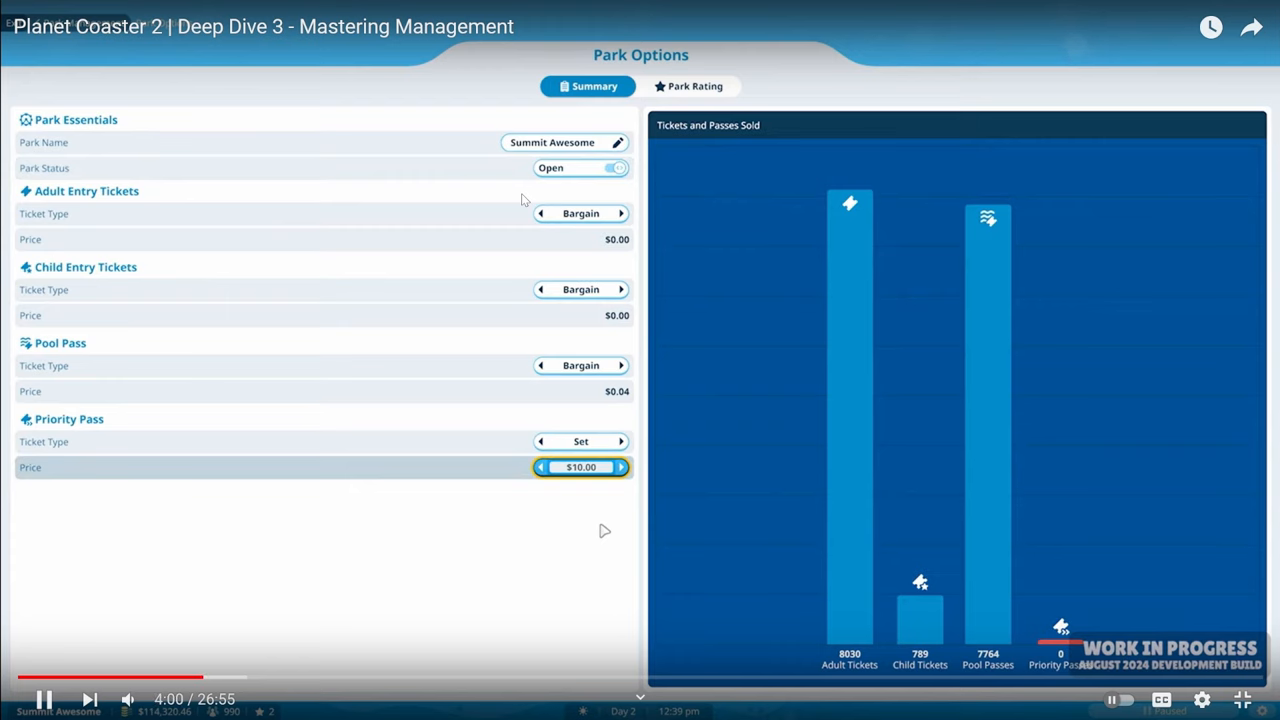
left_click(689, 86)
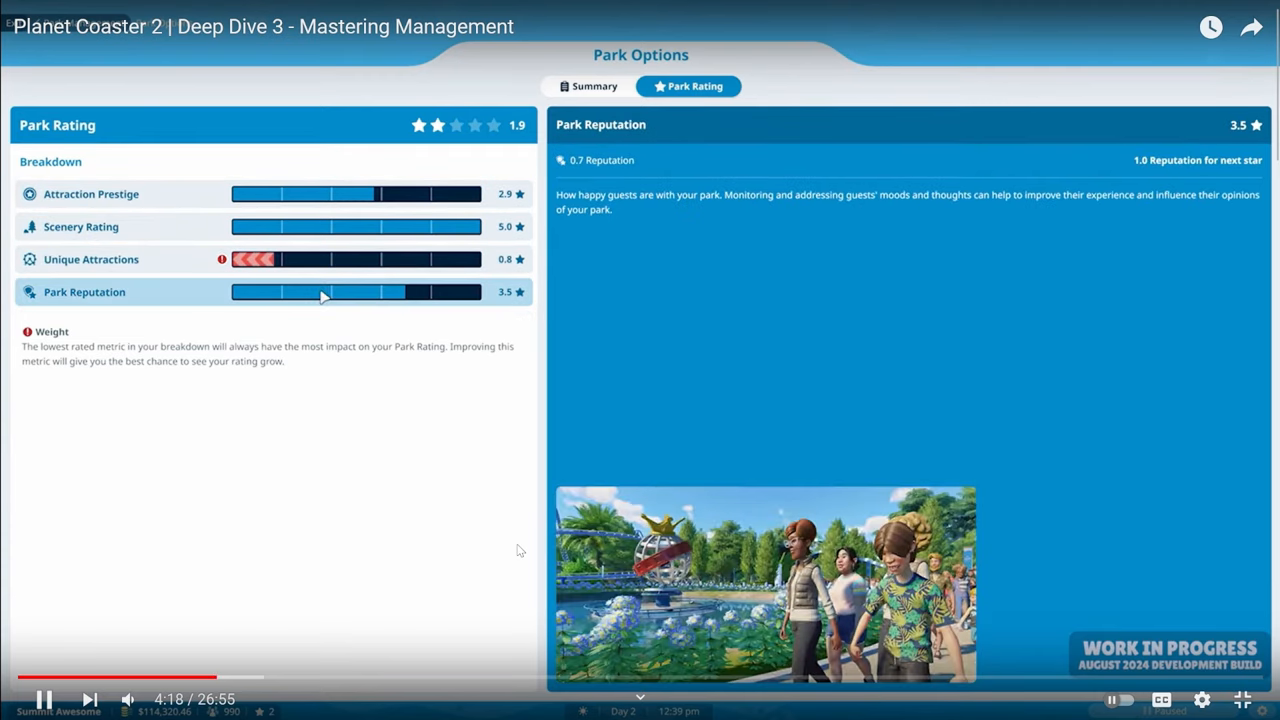
- Inspect Attraction Prestige and Park Reputation details, then the Guests screen for 990 visitors
left_click(91, 194)
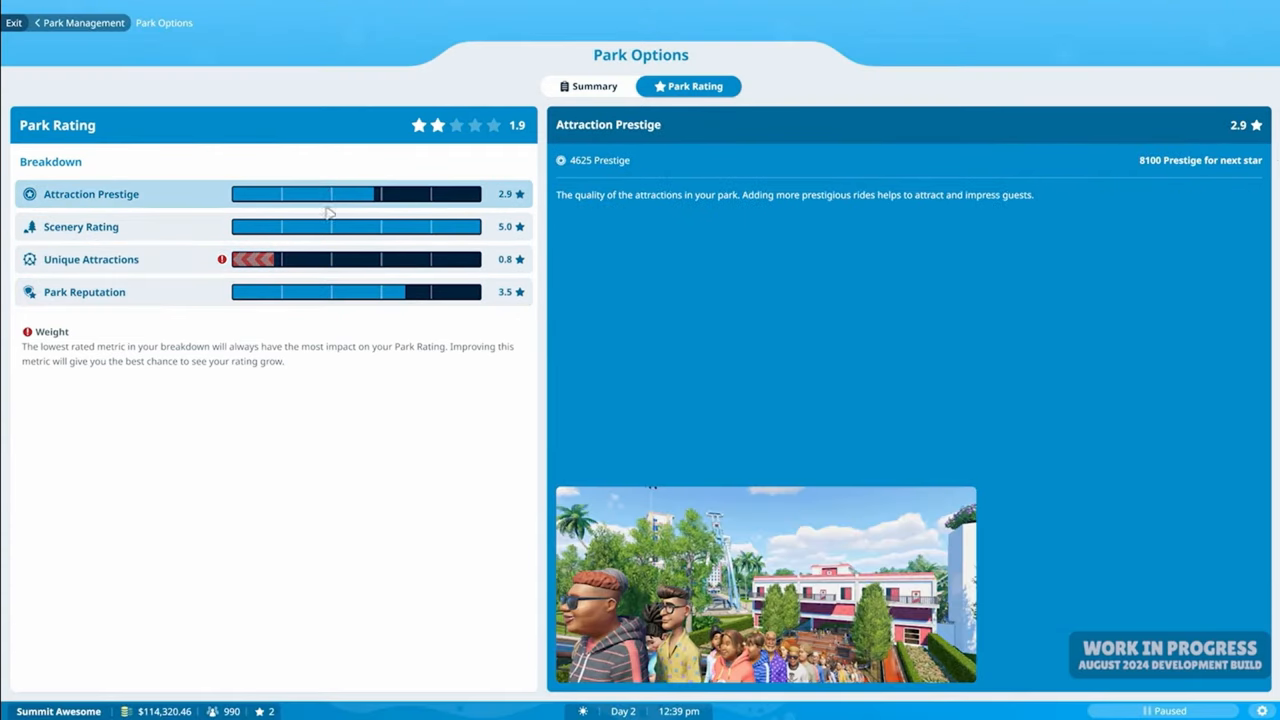
left_click(84, 291)
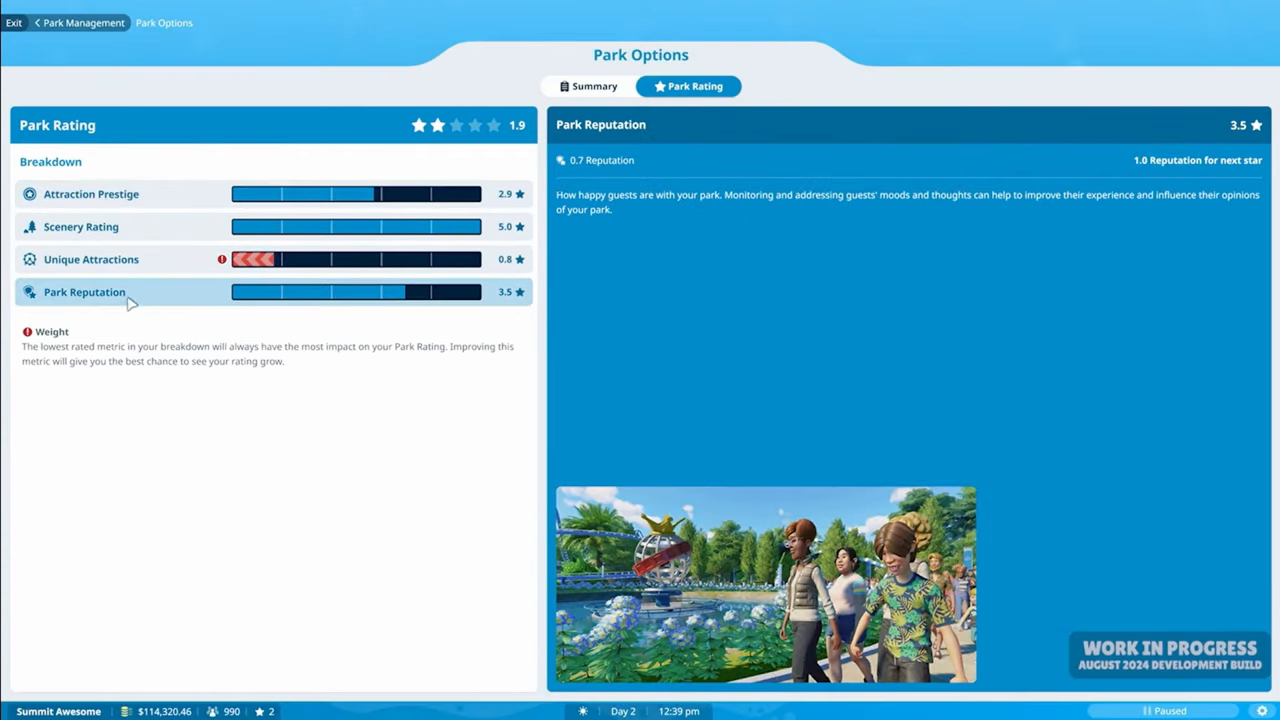
left_click(90, 259)
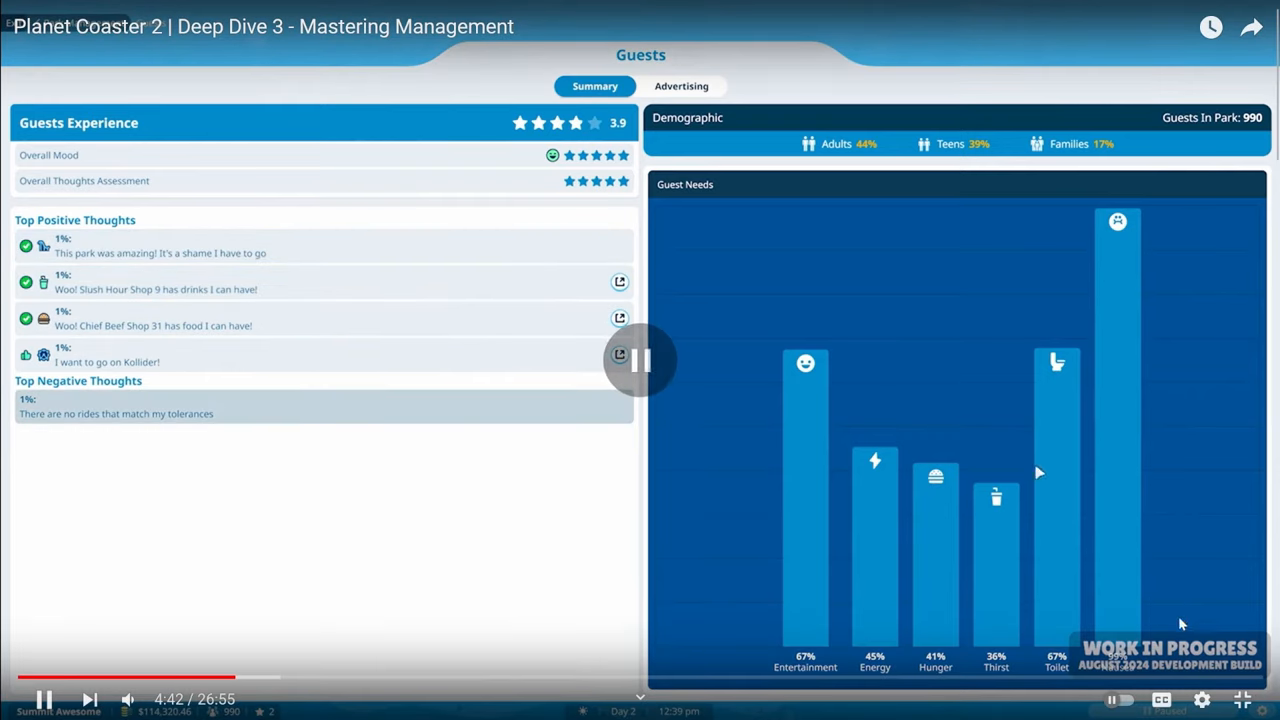
- Go back to the Park Management hub, now showing the 100% wind remark
left_click(1201, 699)
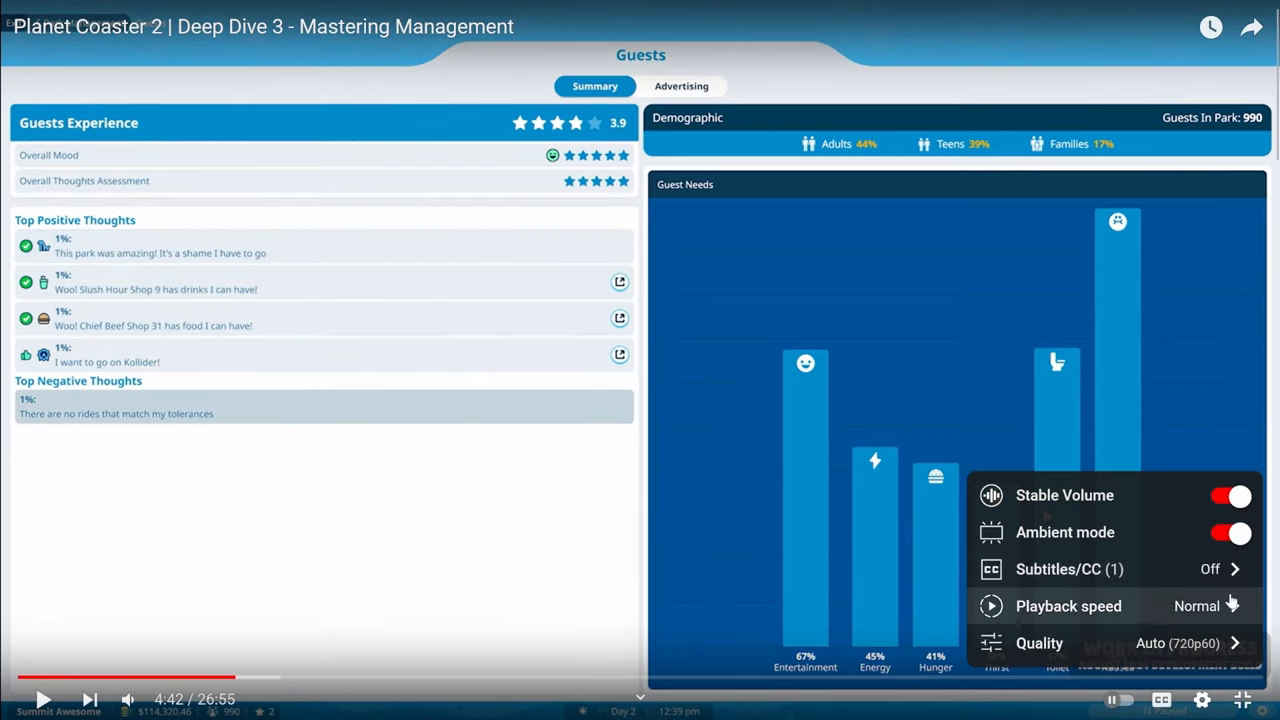
left_click(1068, 605)
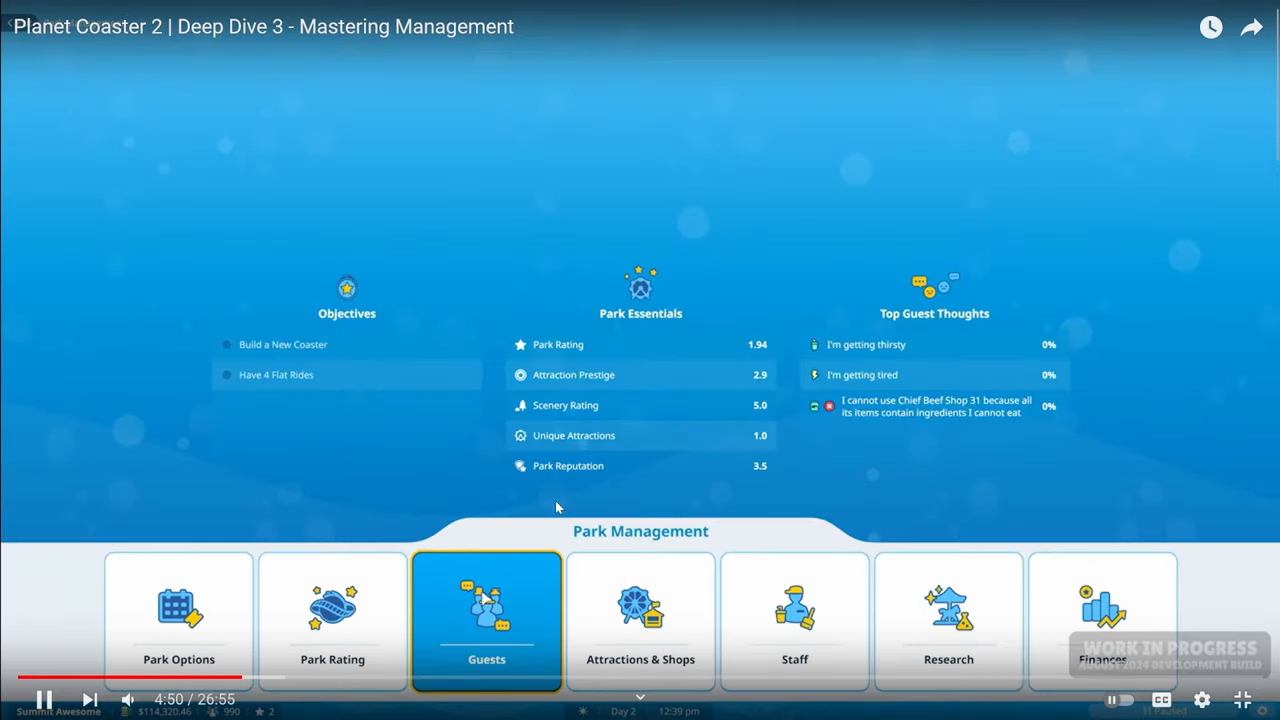
left_click(486, 620)
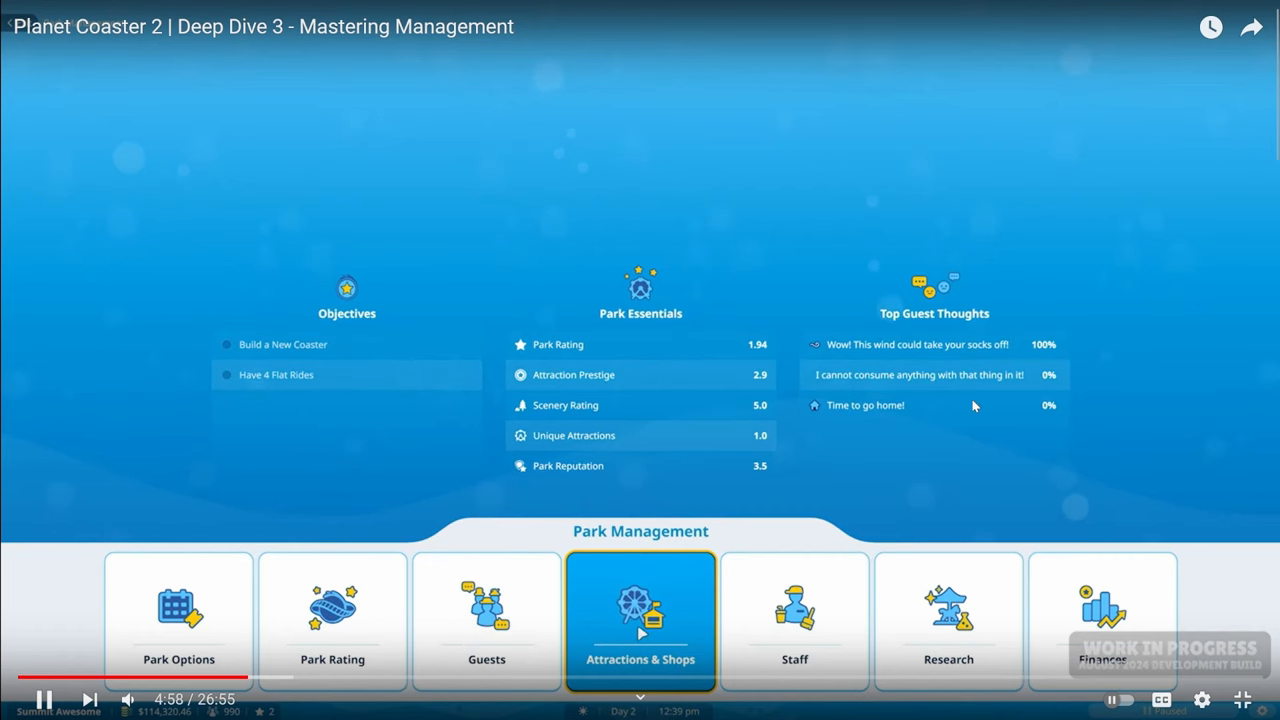
left_click(640, 620)
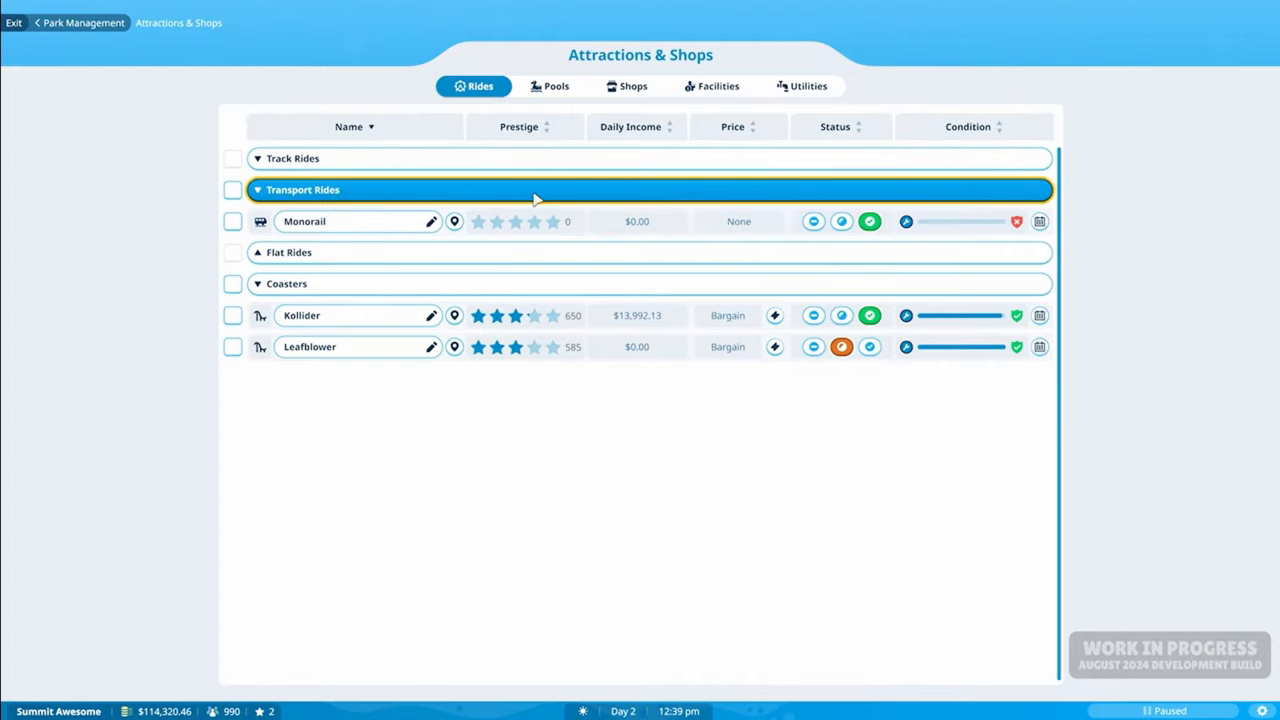
left_click(357, 315)
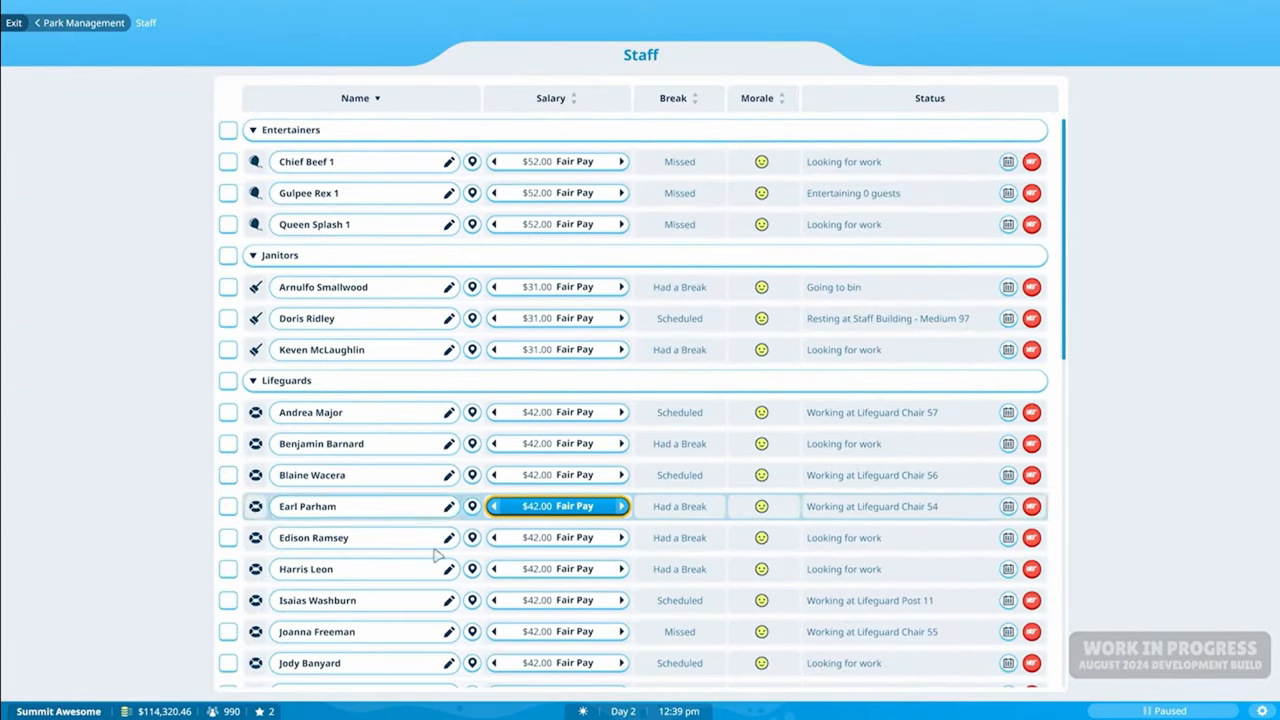
left_click(83, 22)
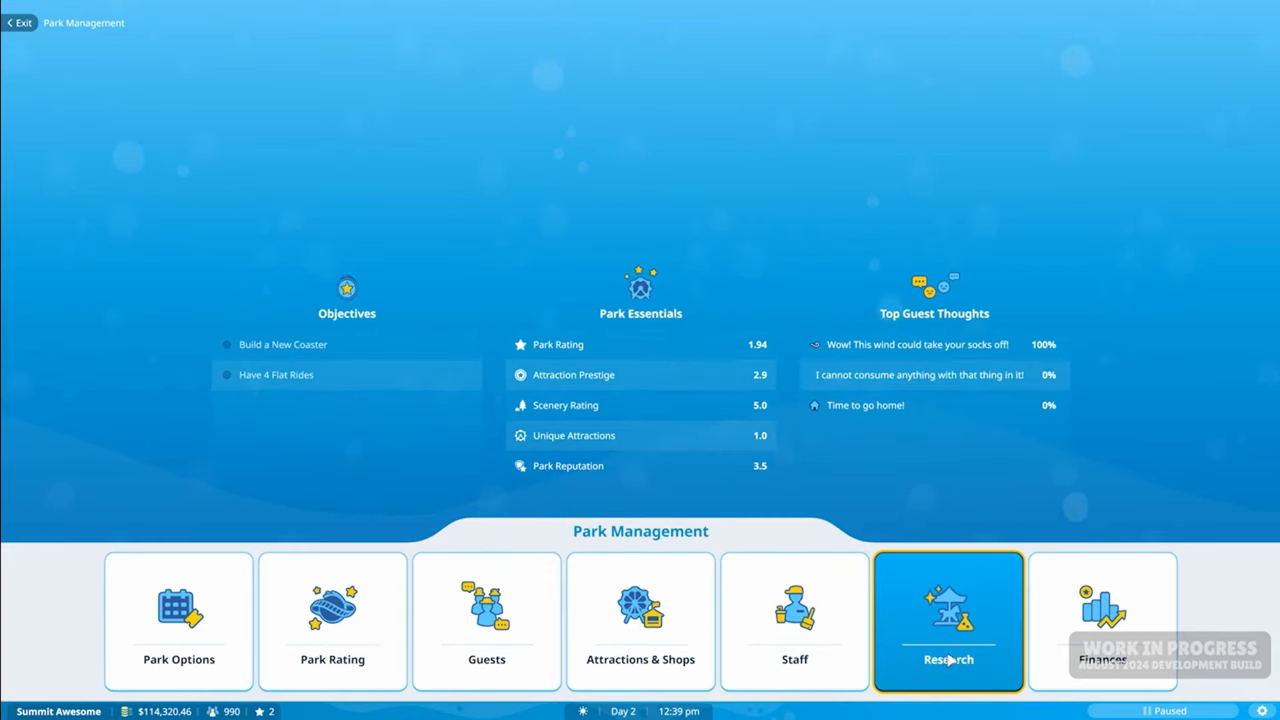
- Browse the Research trees: tracked rides, Water (Underground Well, Water Tower), then Power
left_click(947, 620)
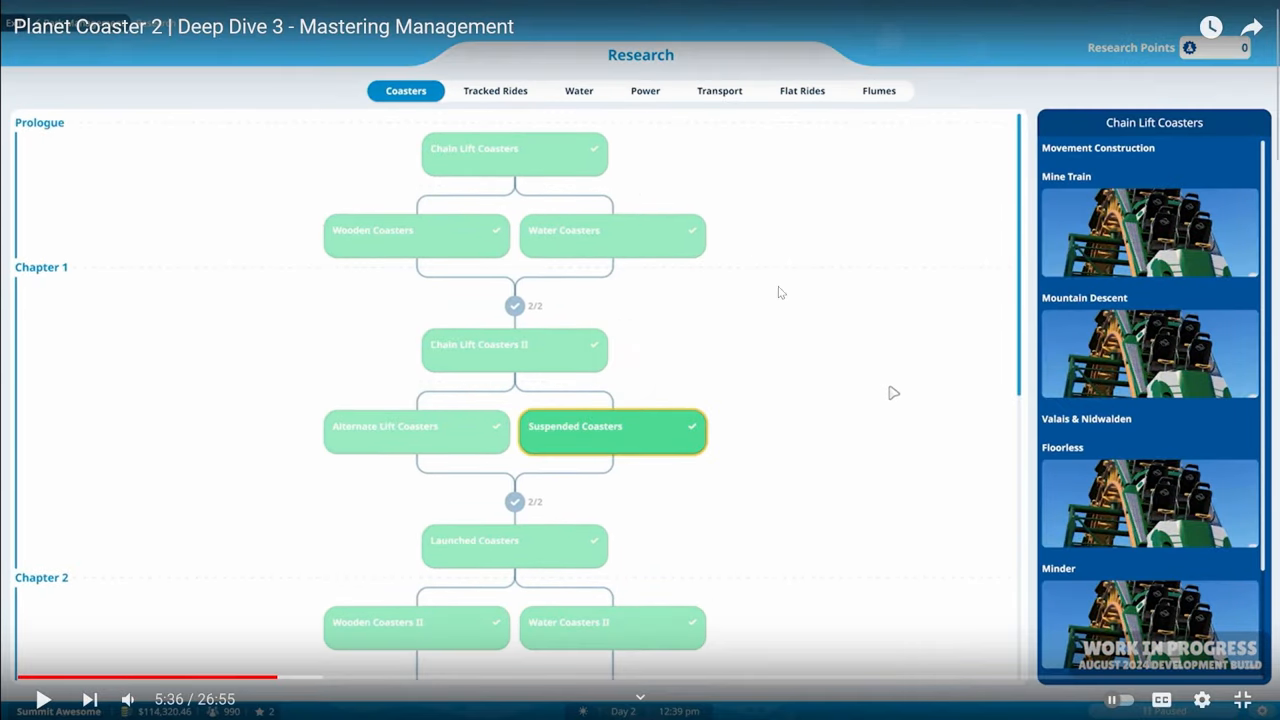
mouse_move(435, 397)
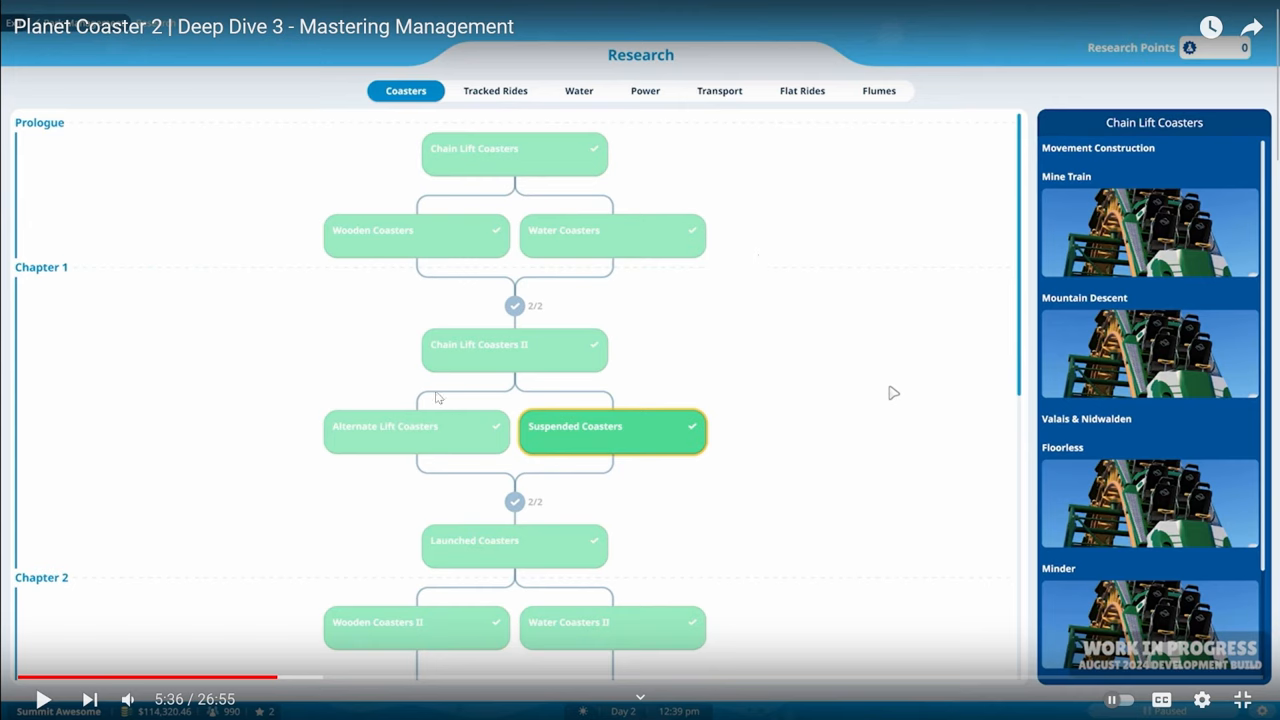
mouse_move(747, 471)
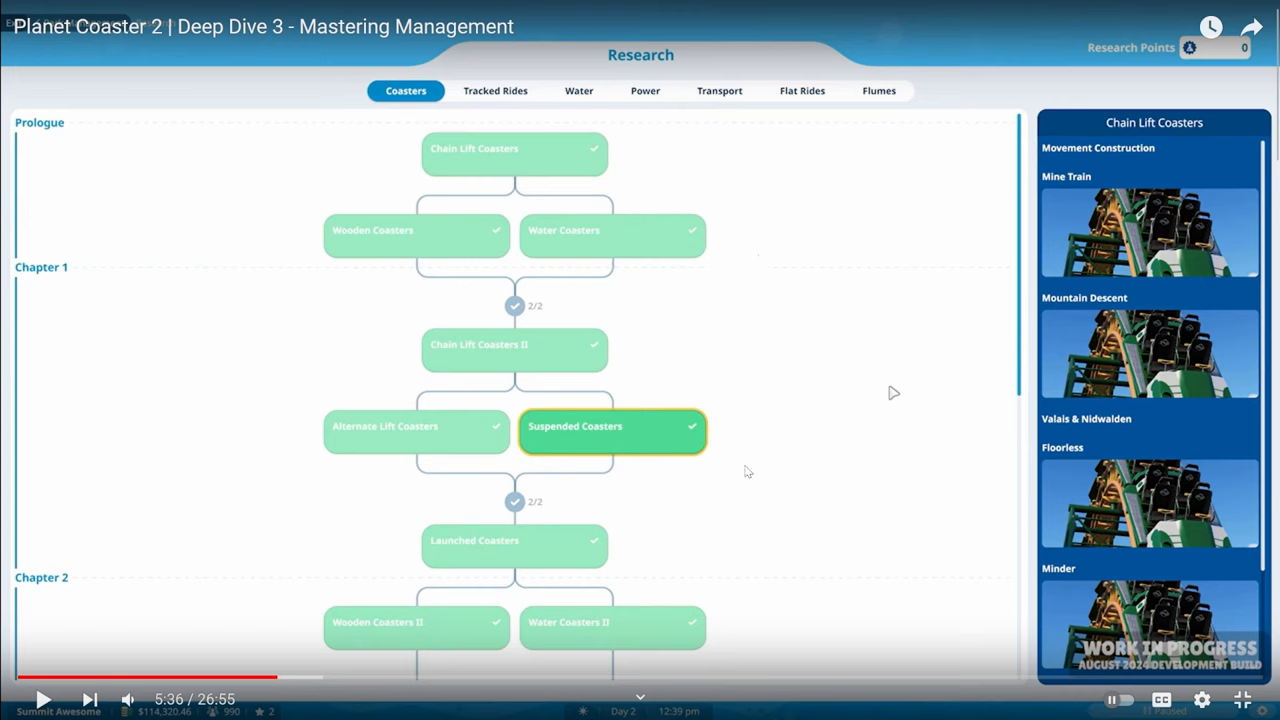
mouse_move(449, 393)
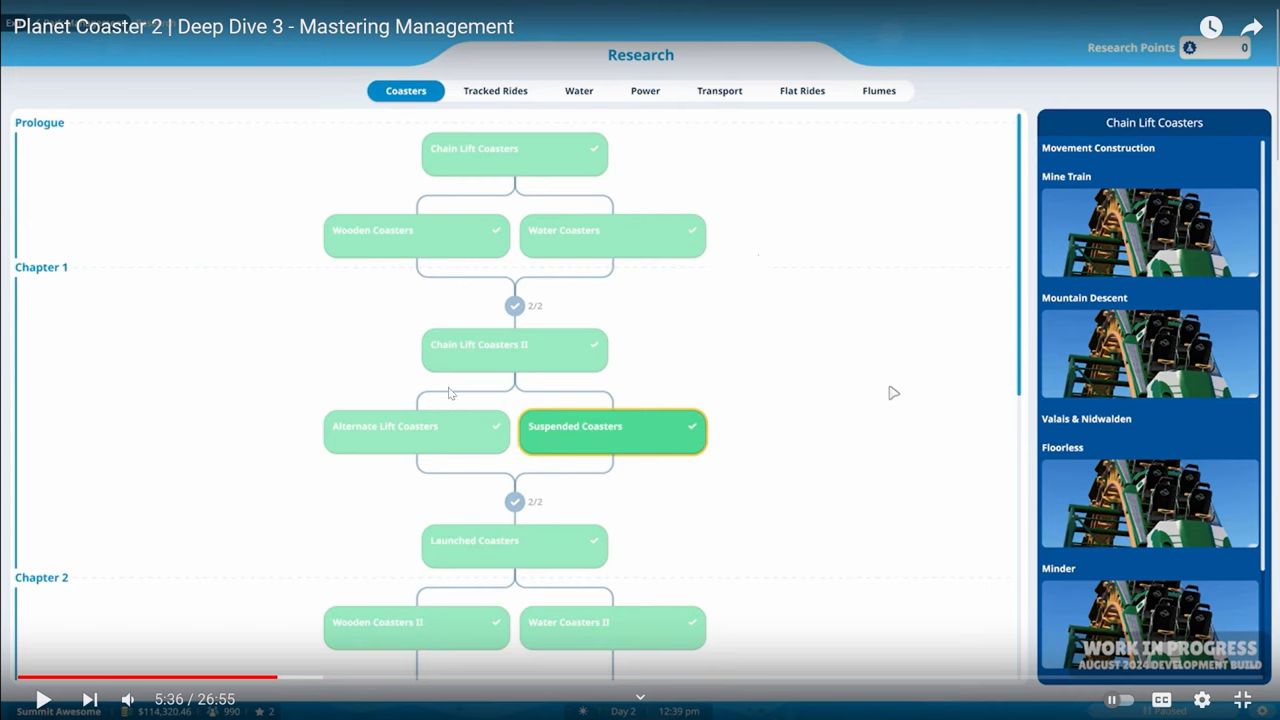
mouse_move(730, 678)
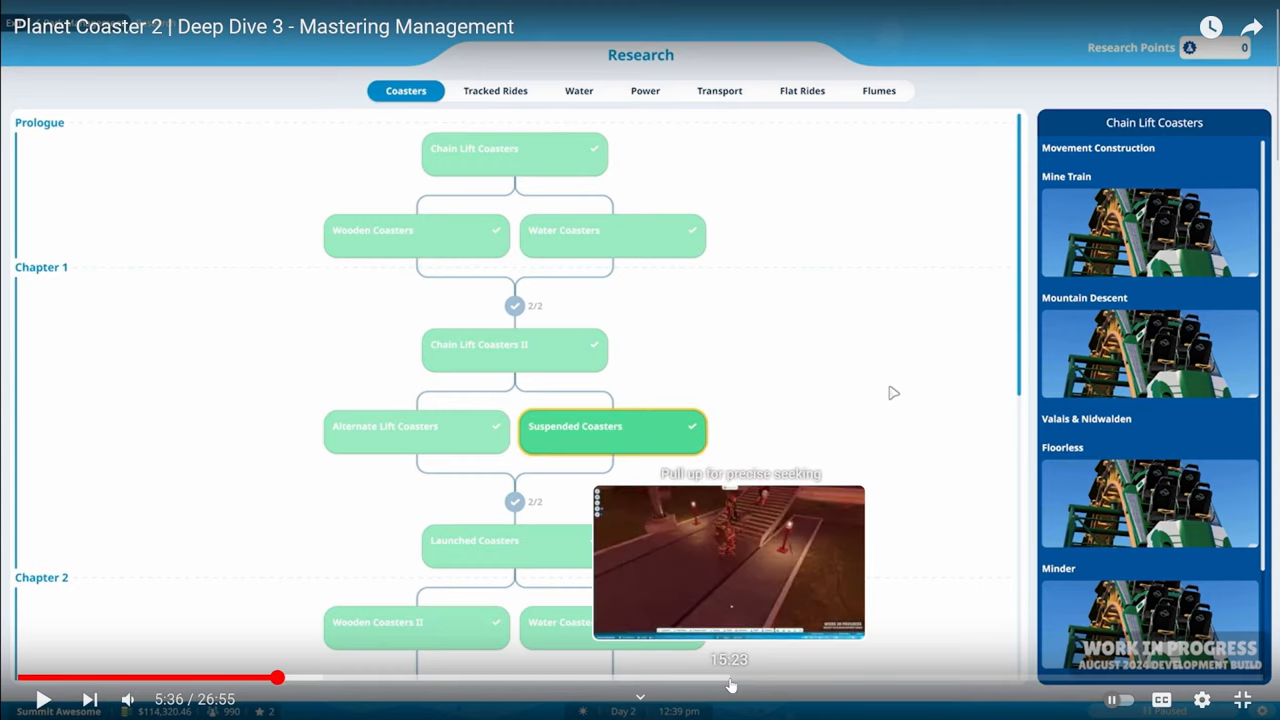
mouse_move(485, 308)
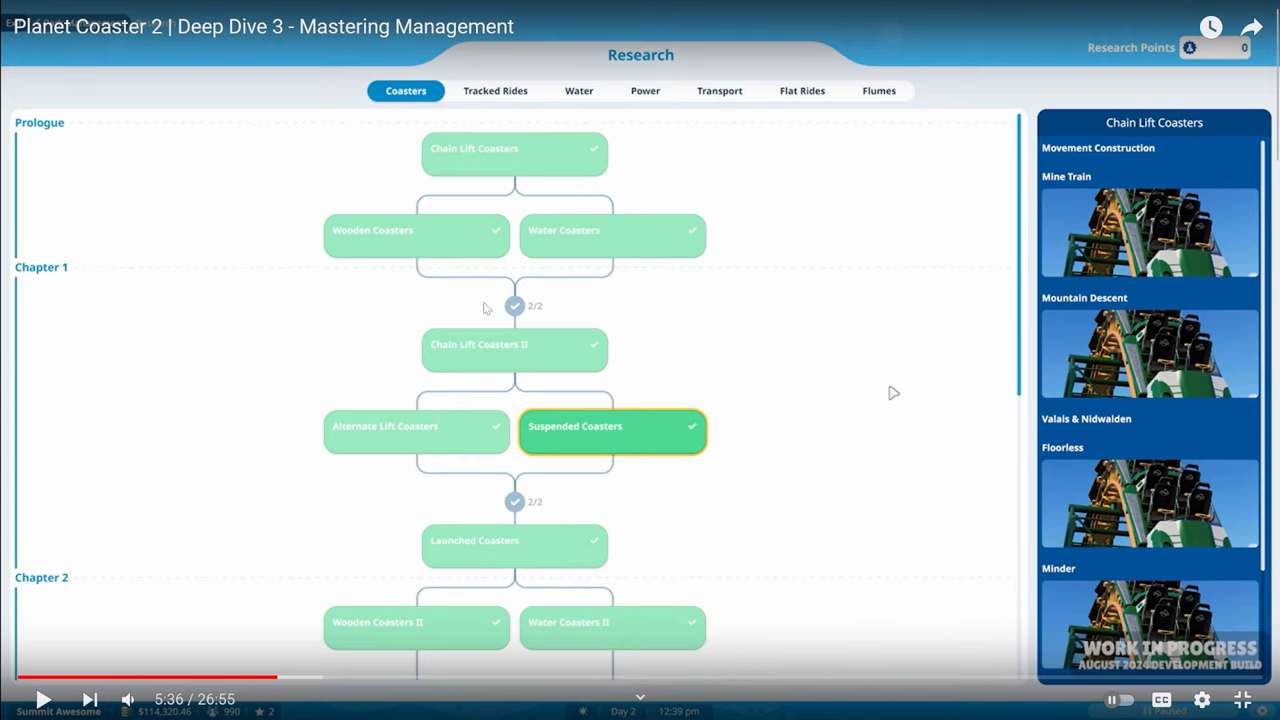
mouse_move(773, 359)
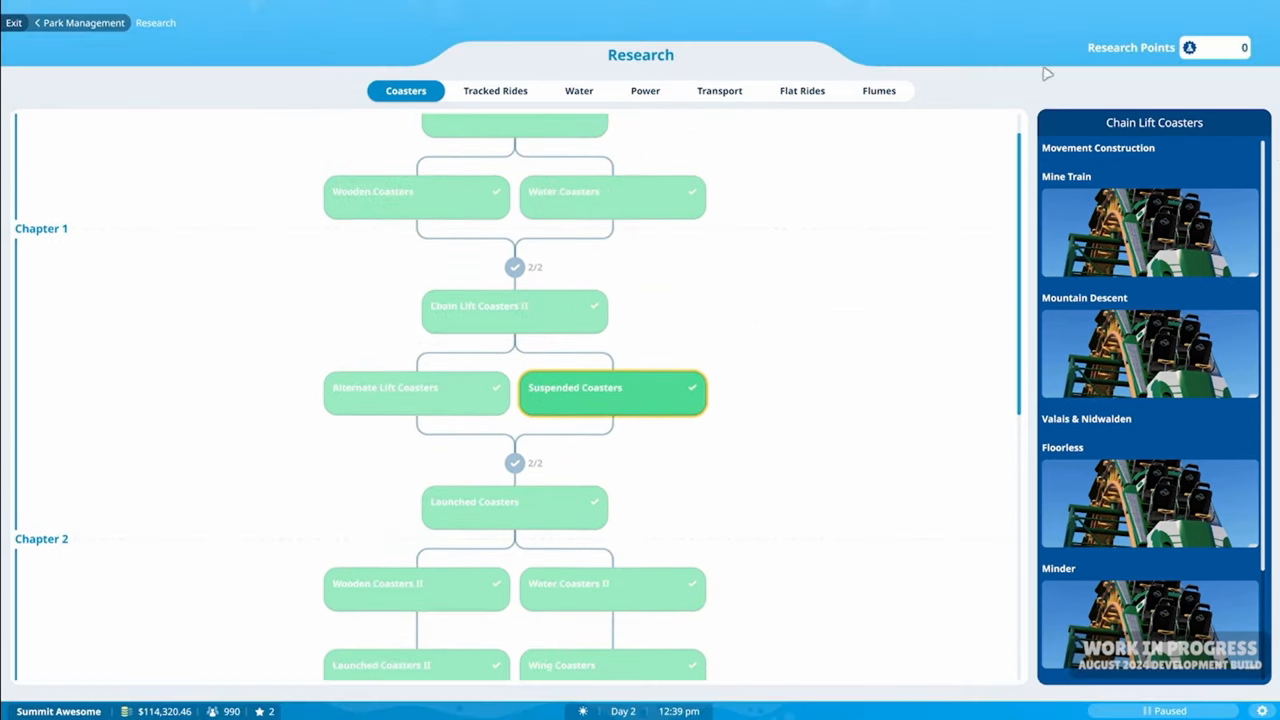
mouse_move(495, 90)
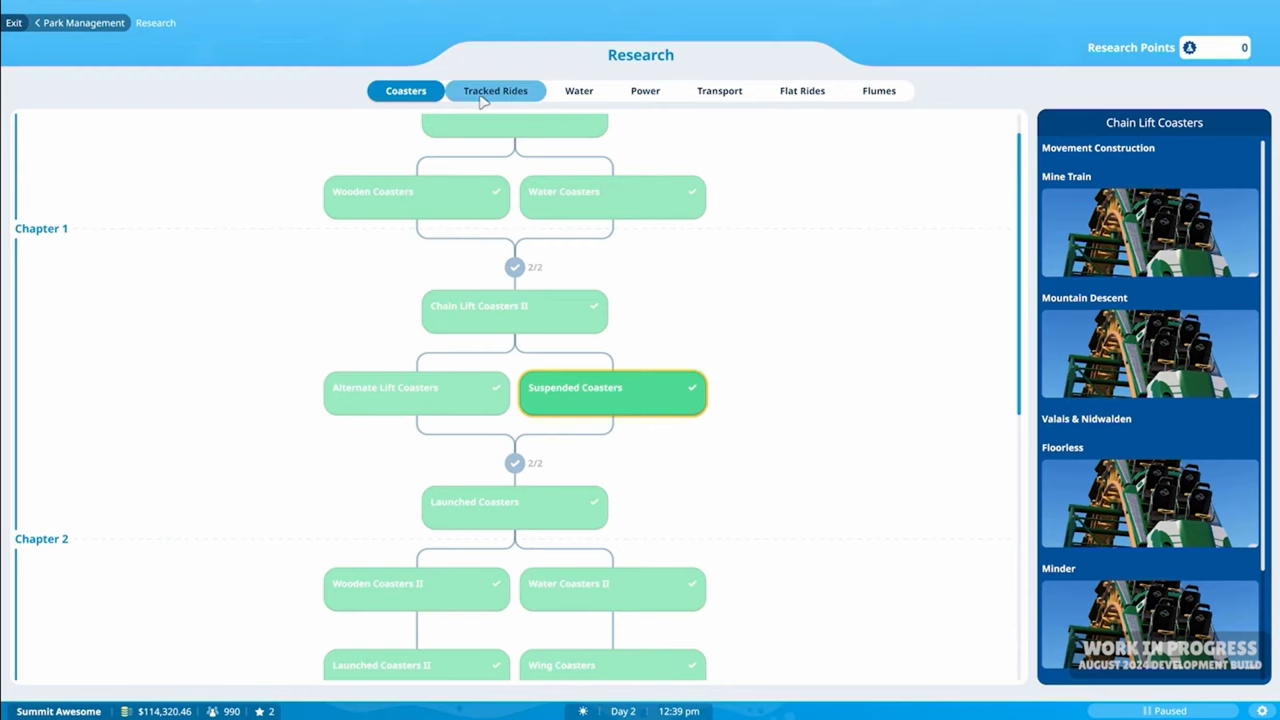
left_click(495, 90)
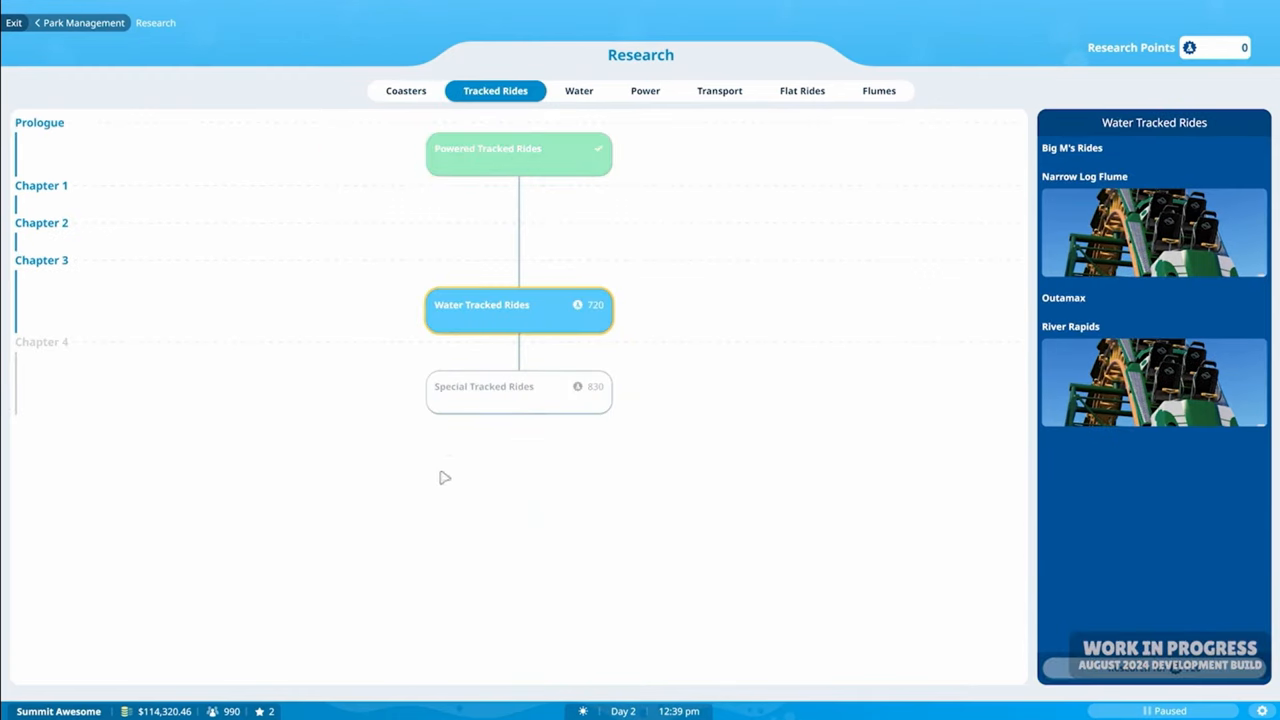
mouse_move(567, 237)
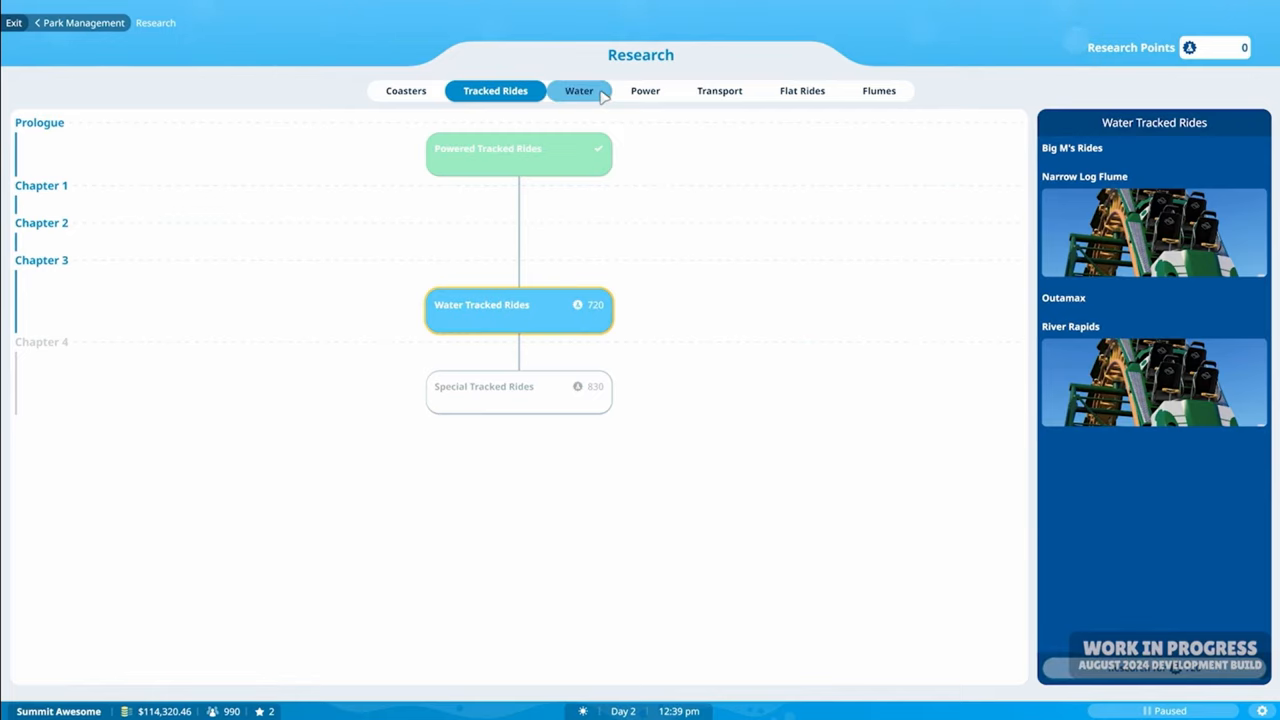
left_click(578, 90)
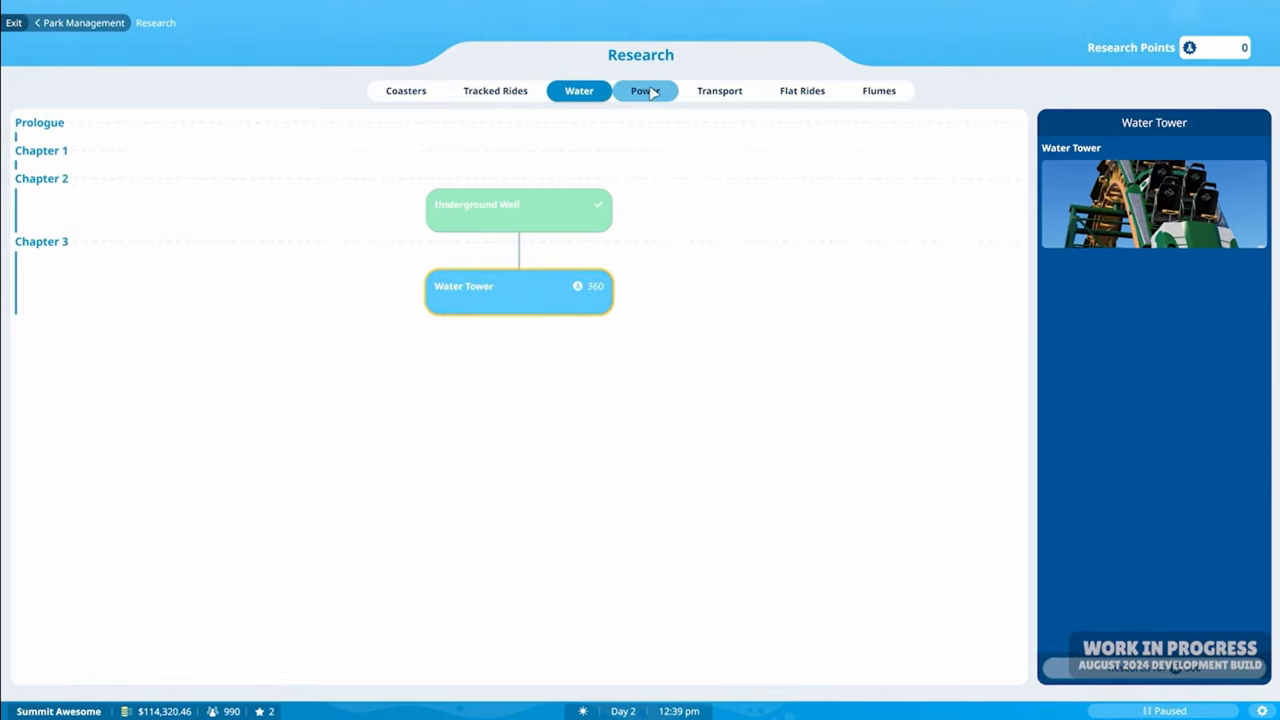
left_click(644, 90)
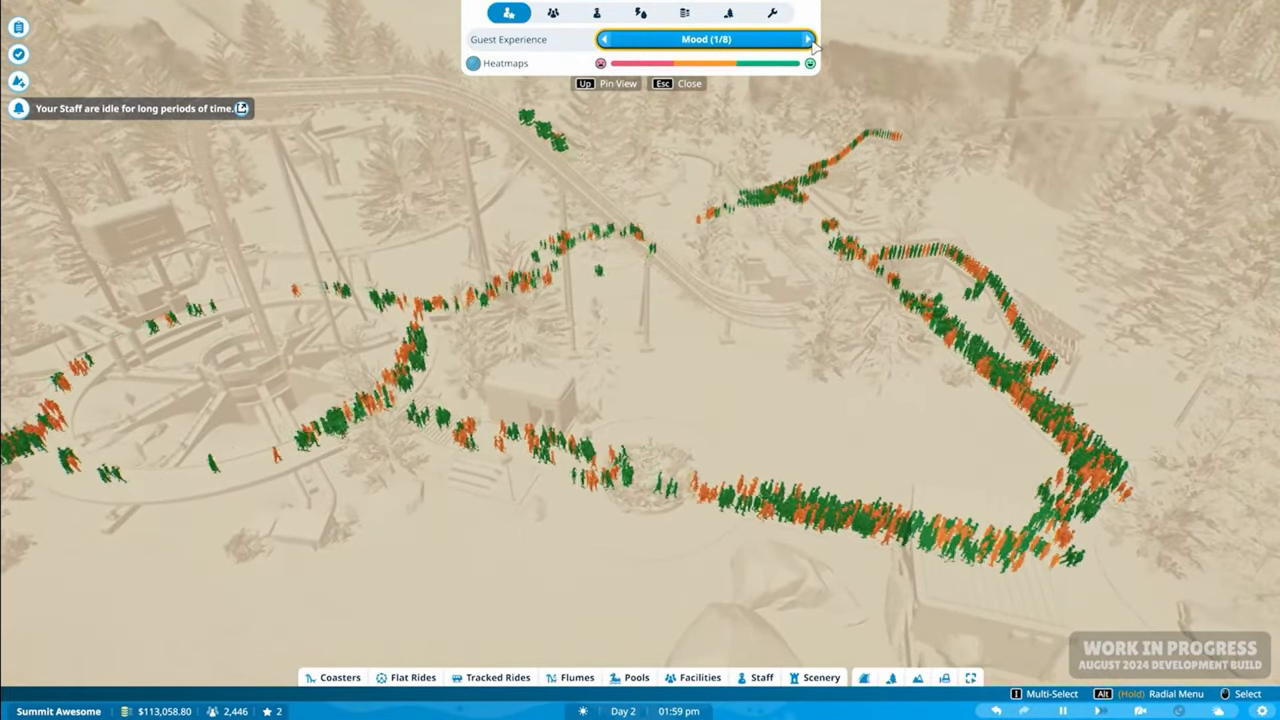
- Switch the heatmap from Mood to Hunger, then to Guest Tolerance Panic
left_click(808, 39)
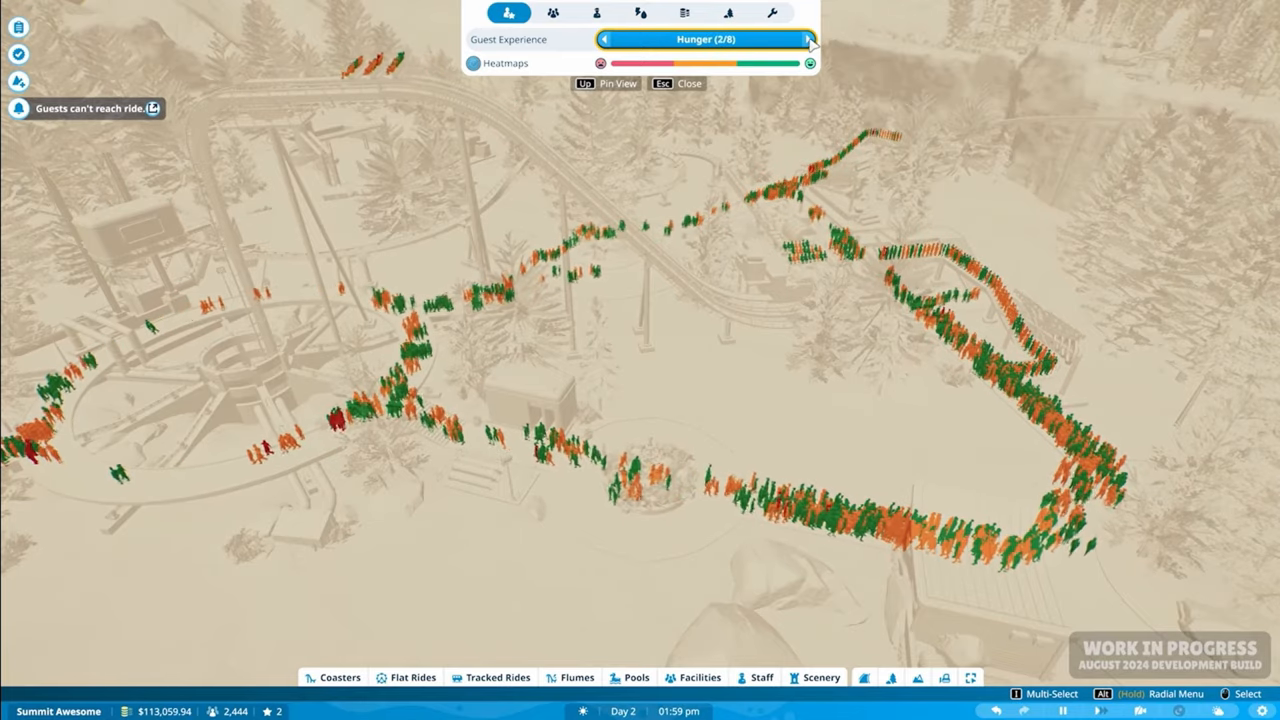
left_click(809, 39)
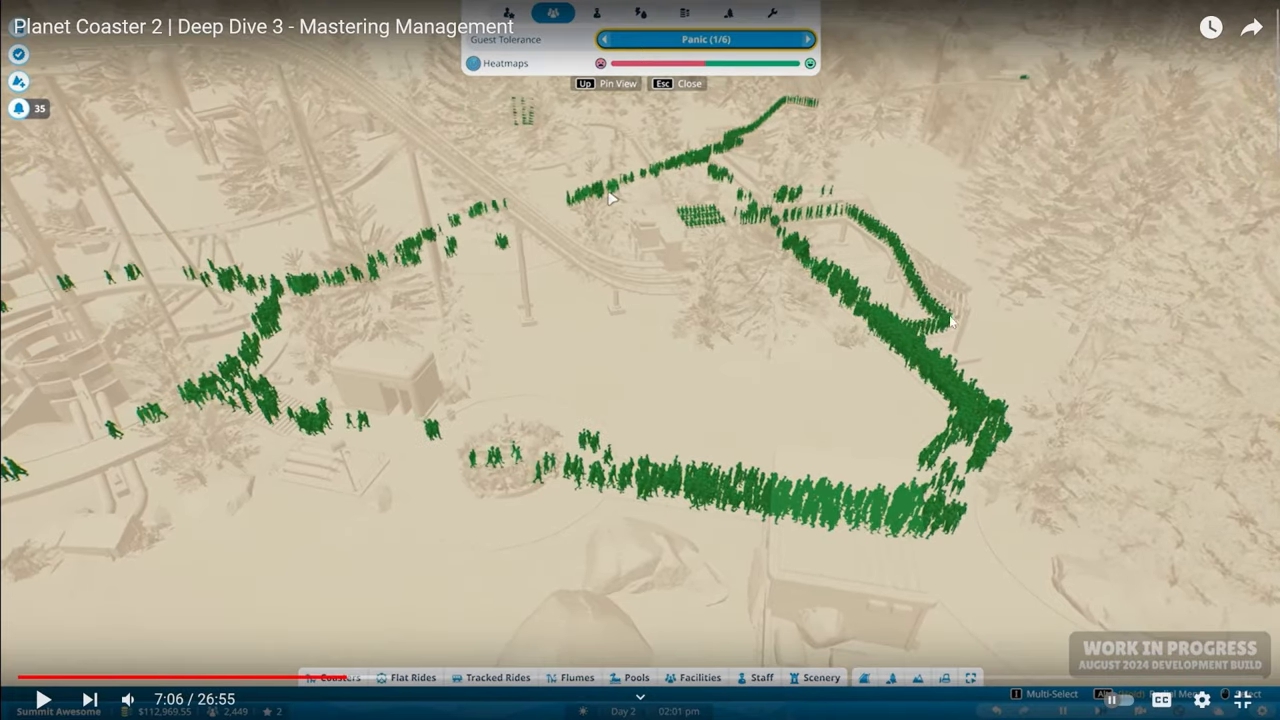
mouse_move(670, 60)
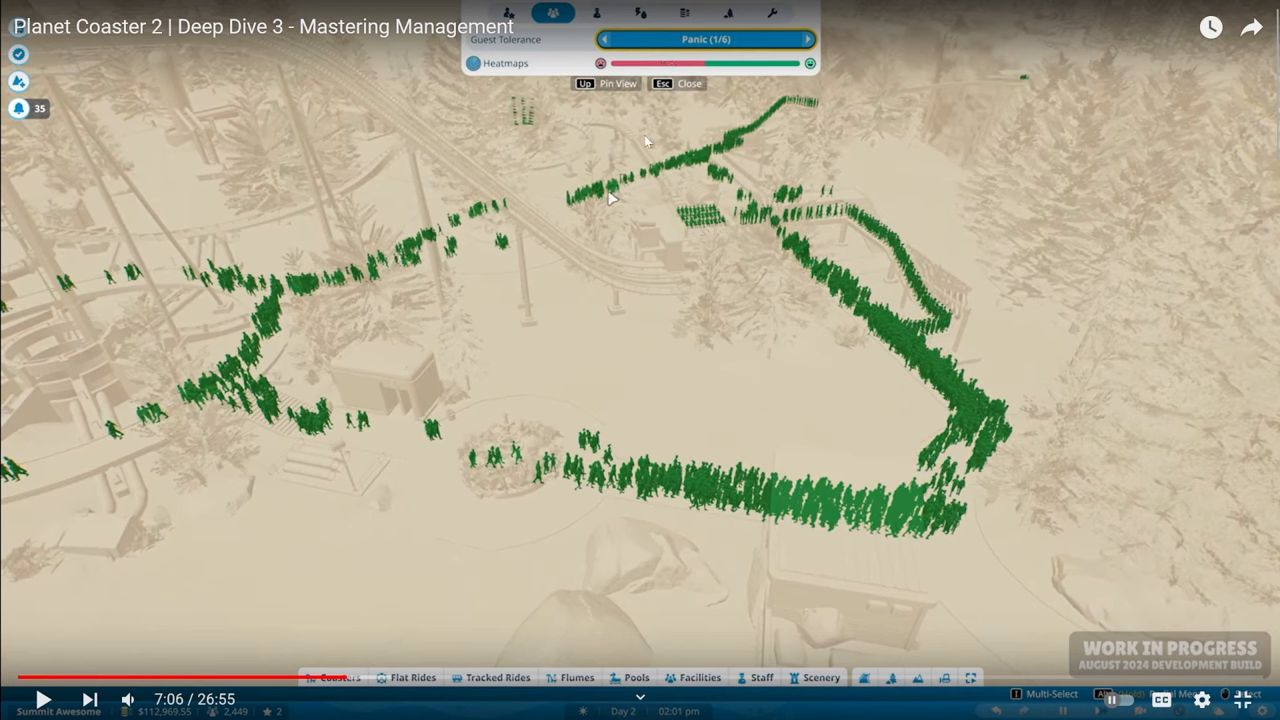
mouse_move(638, 154)
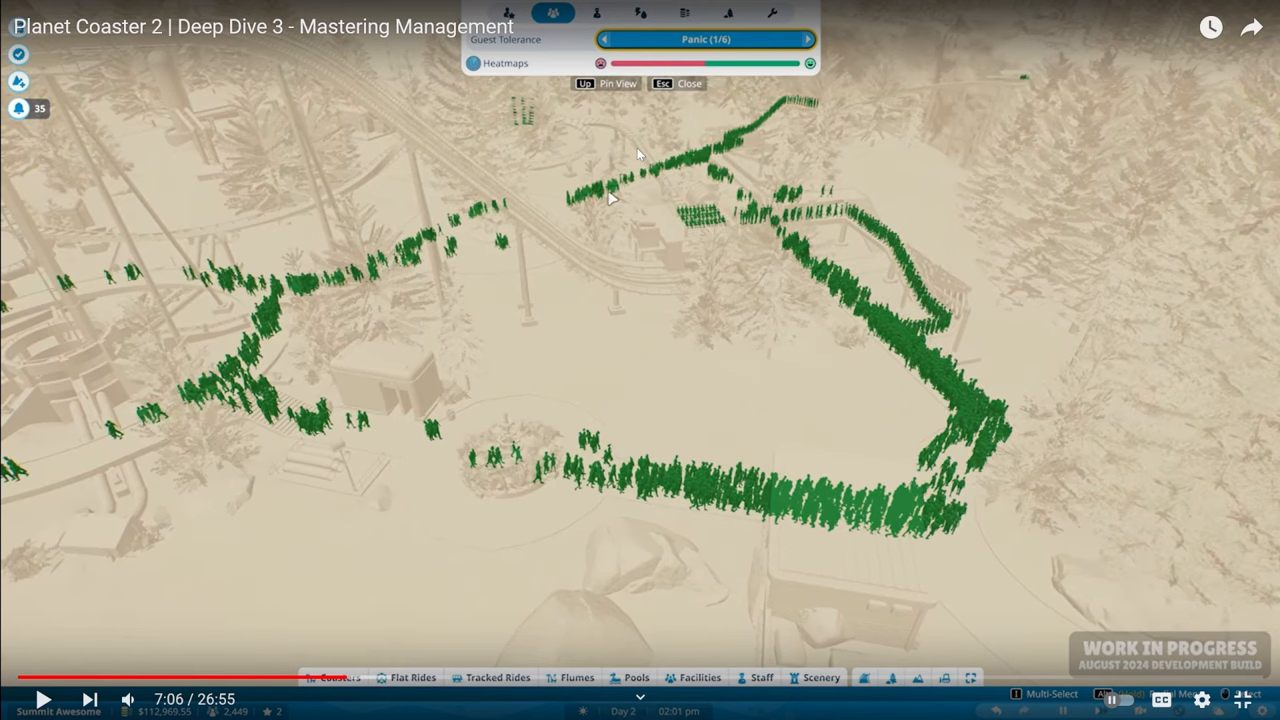
mouse_move(737, 152)
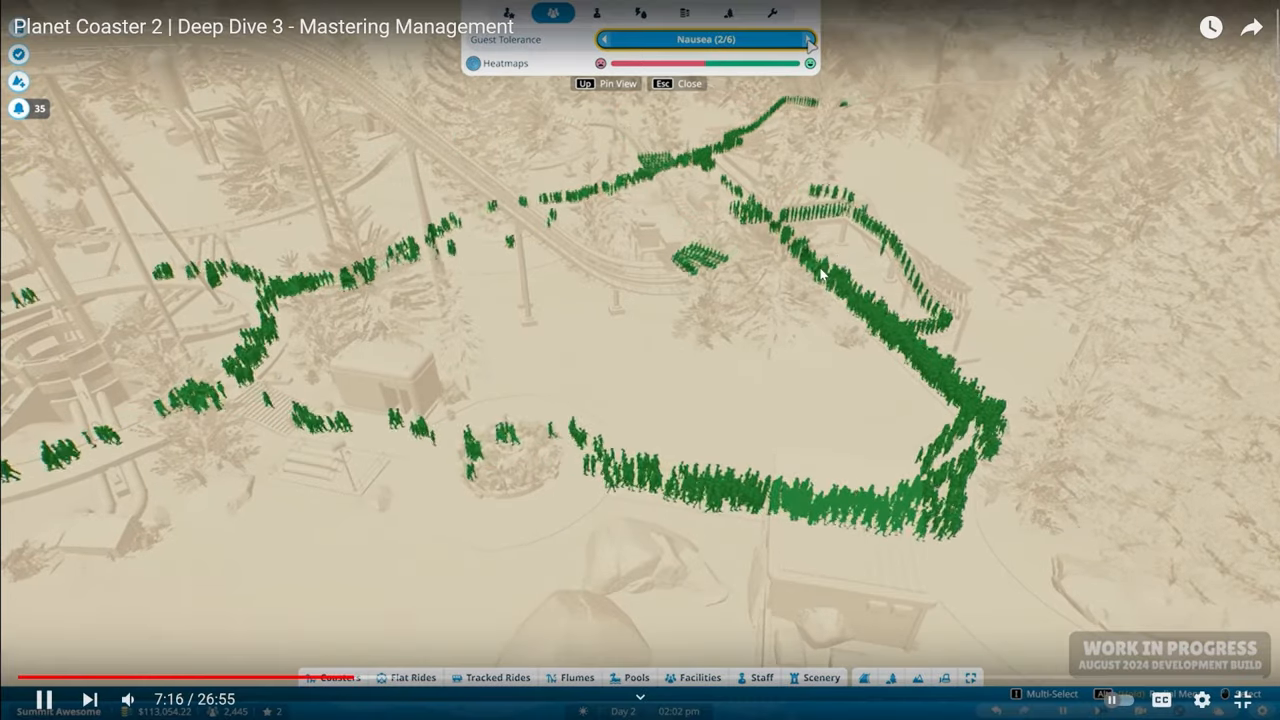
- Cycle tolerance heatmaps through Ride Height and G-Force, then show staff heatmaps
left_click(809, 39)
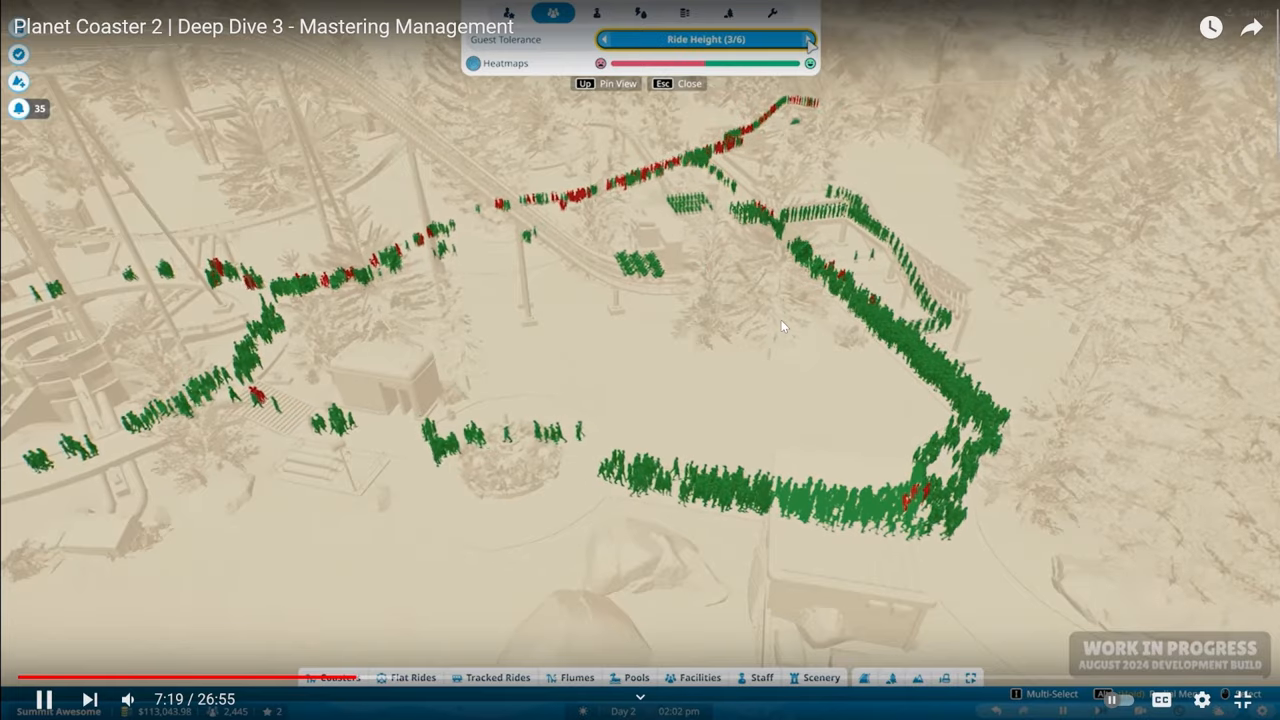
left_click(809, 39)
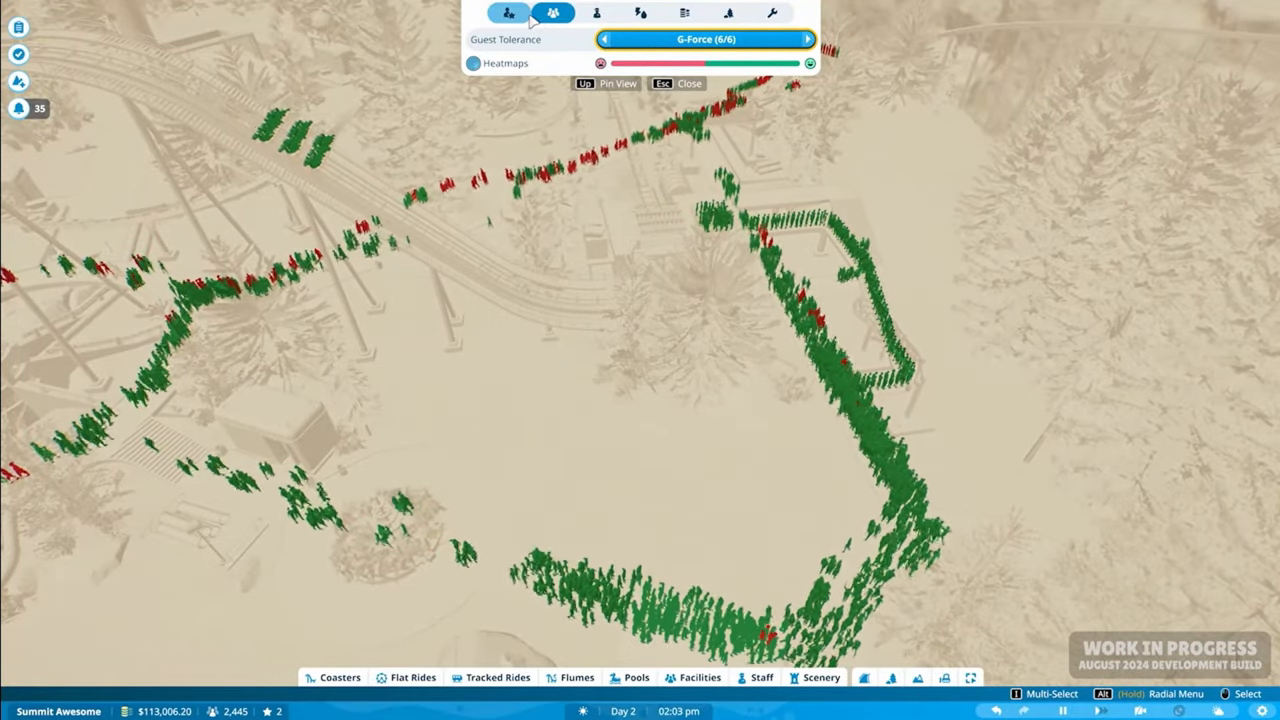
left_click(553, 12)
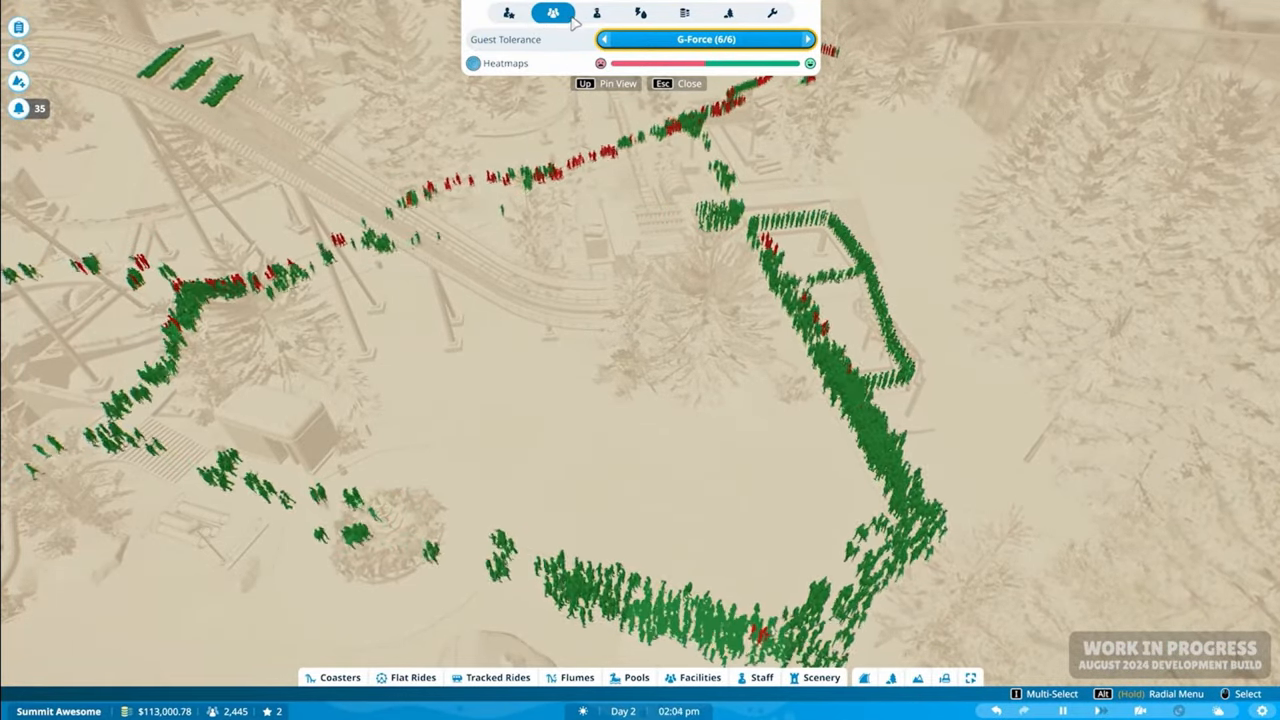
left_click(596, 13)
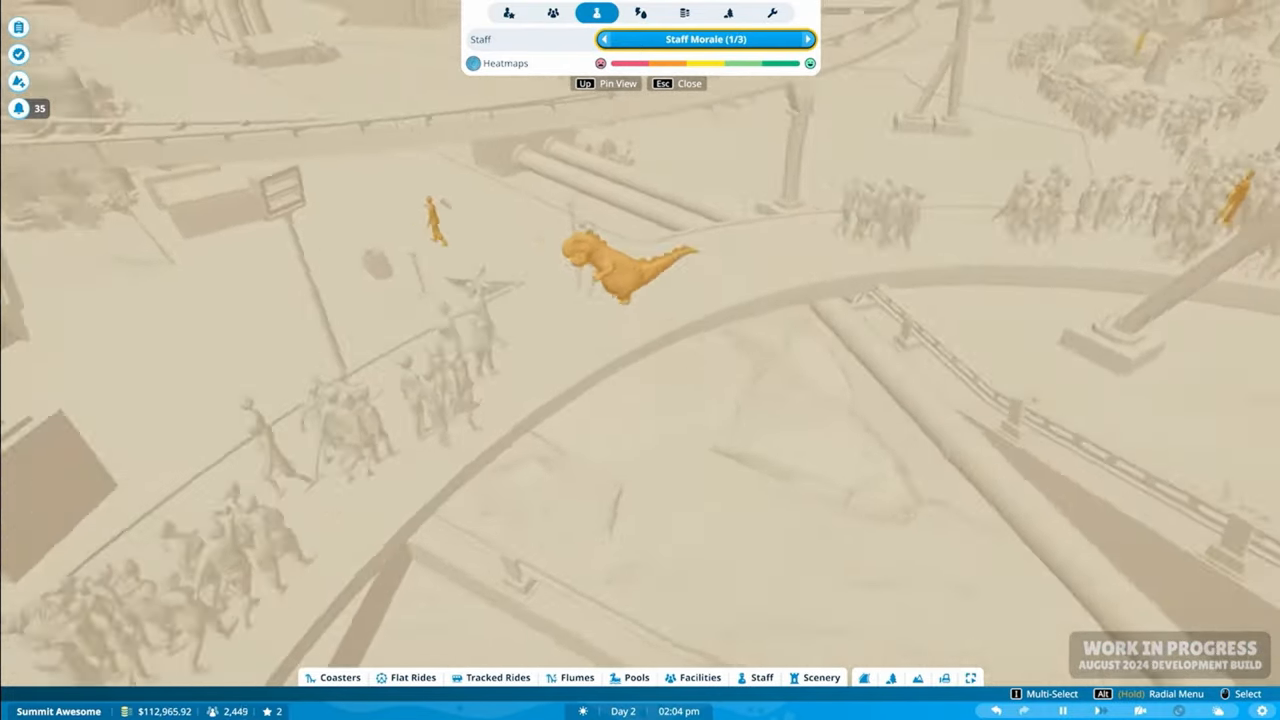
- Step the staff heatmap from Staff Morale to Staff Pay, then onward
left_click(807, 39)
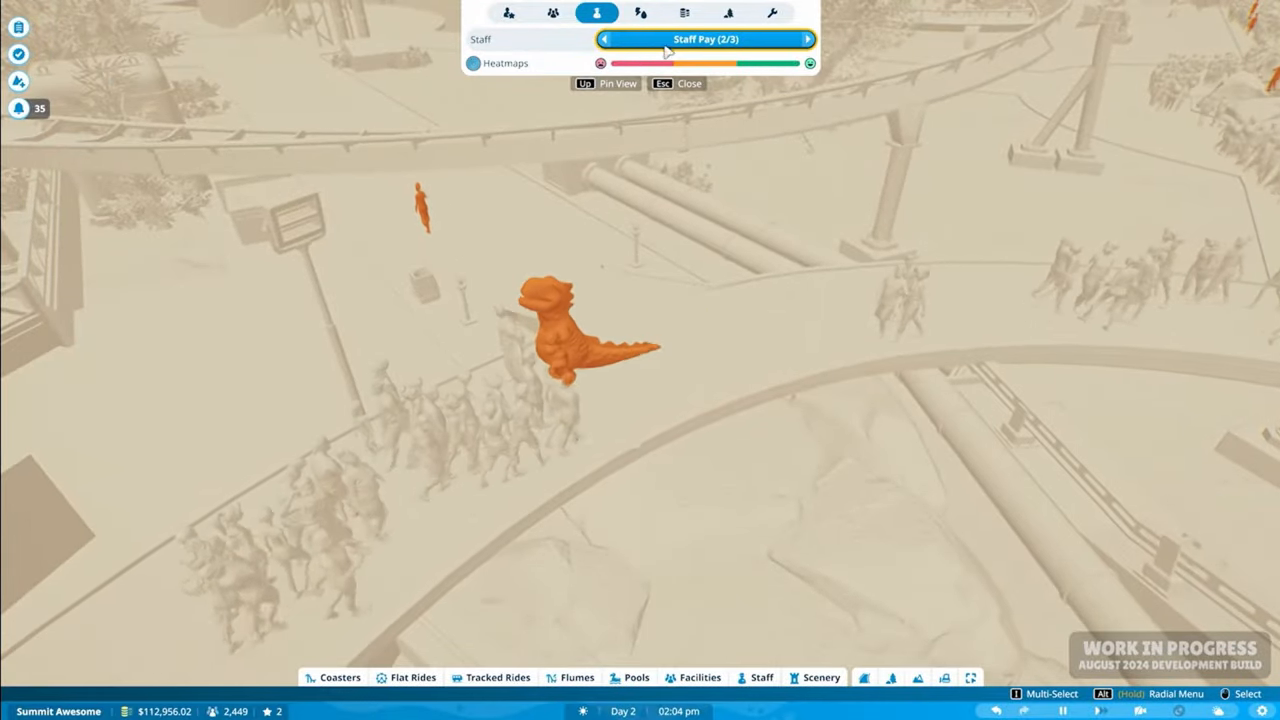
left_click(807, 39)
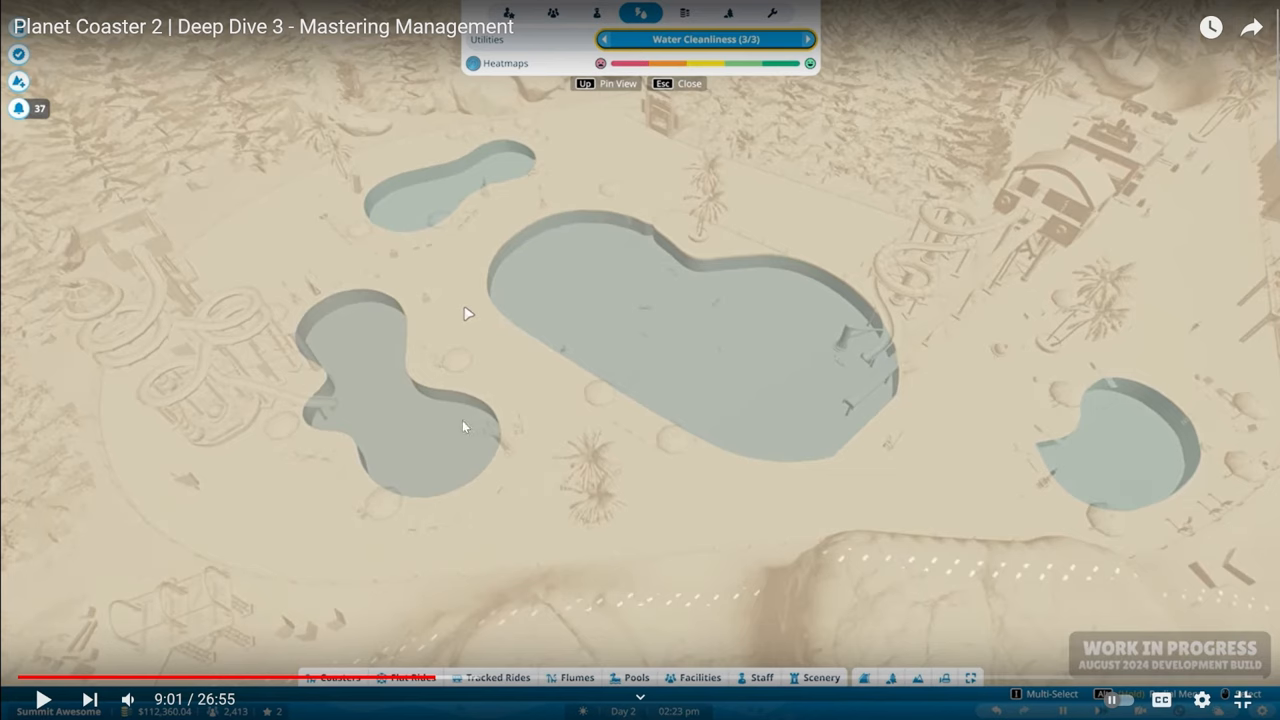
mouse_move(503, 407)
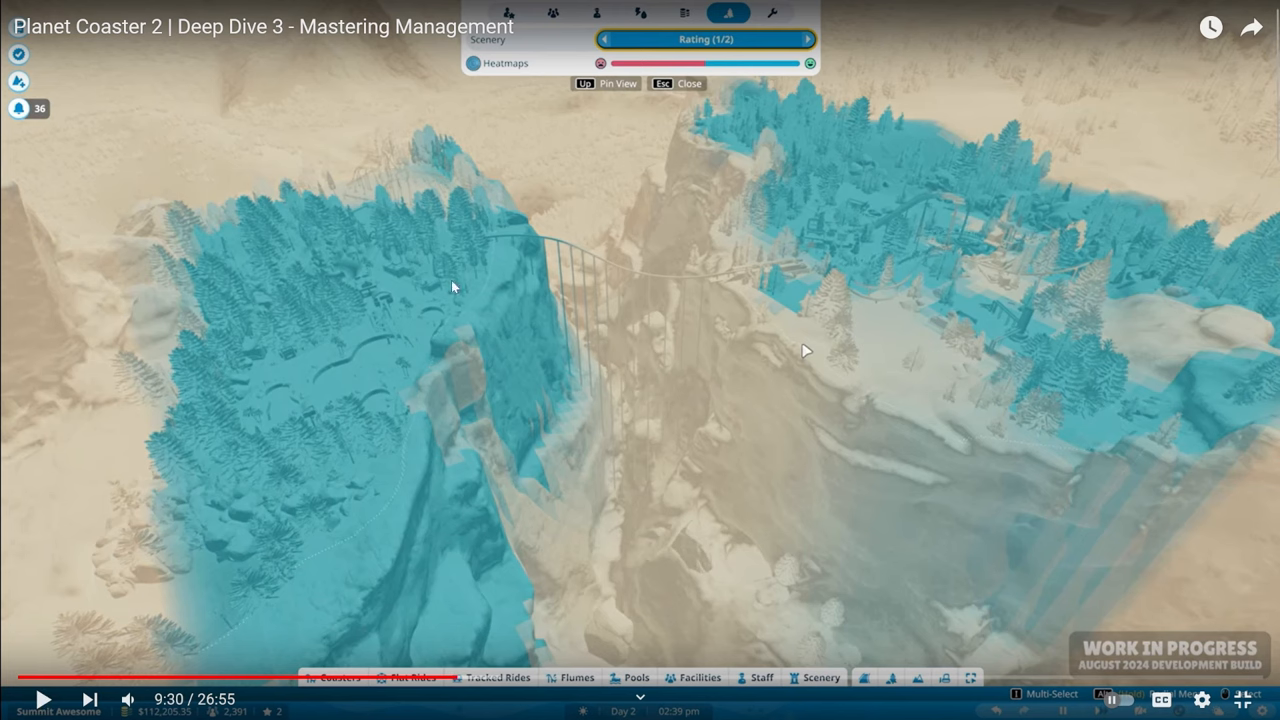
- Bring up the Scenery Rating heatmap over the forested plateau
left_click(42, 699)
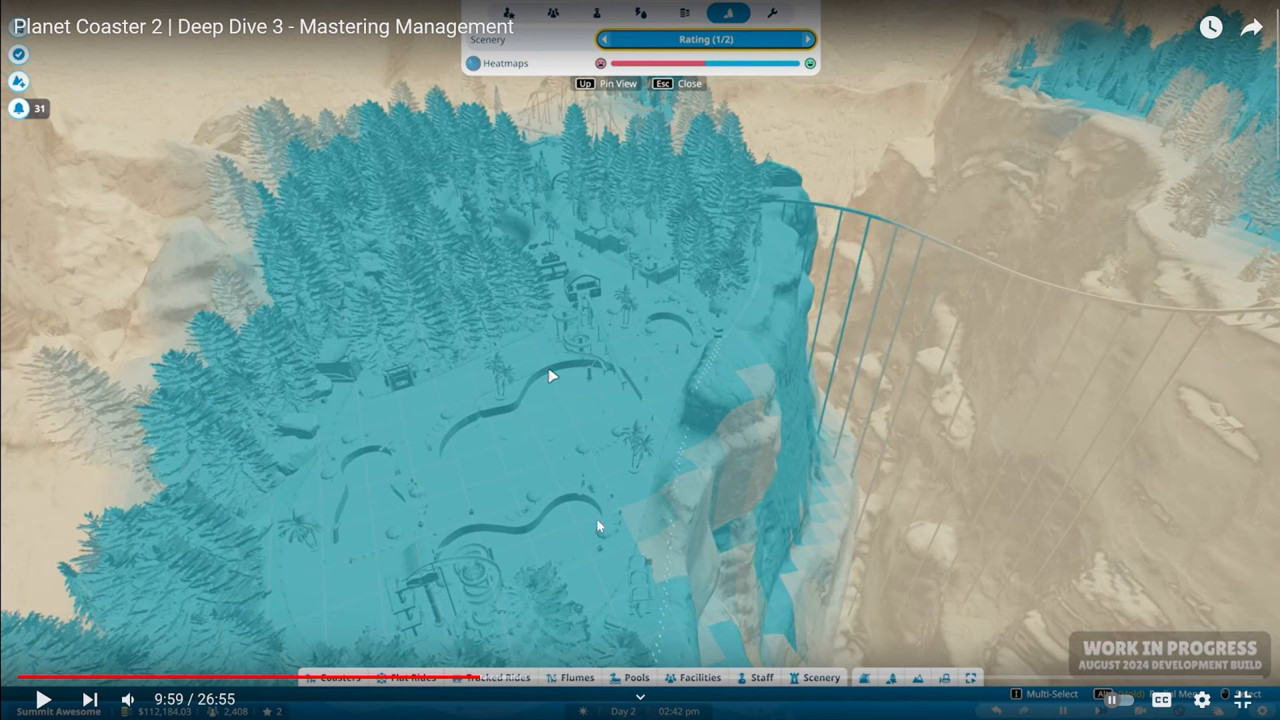
mouse_move(272, 60)
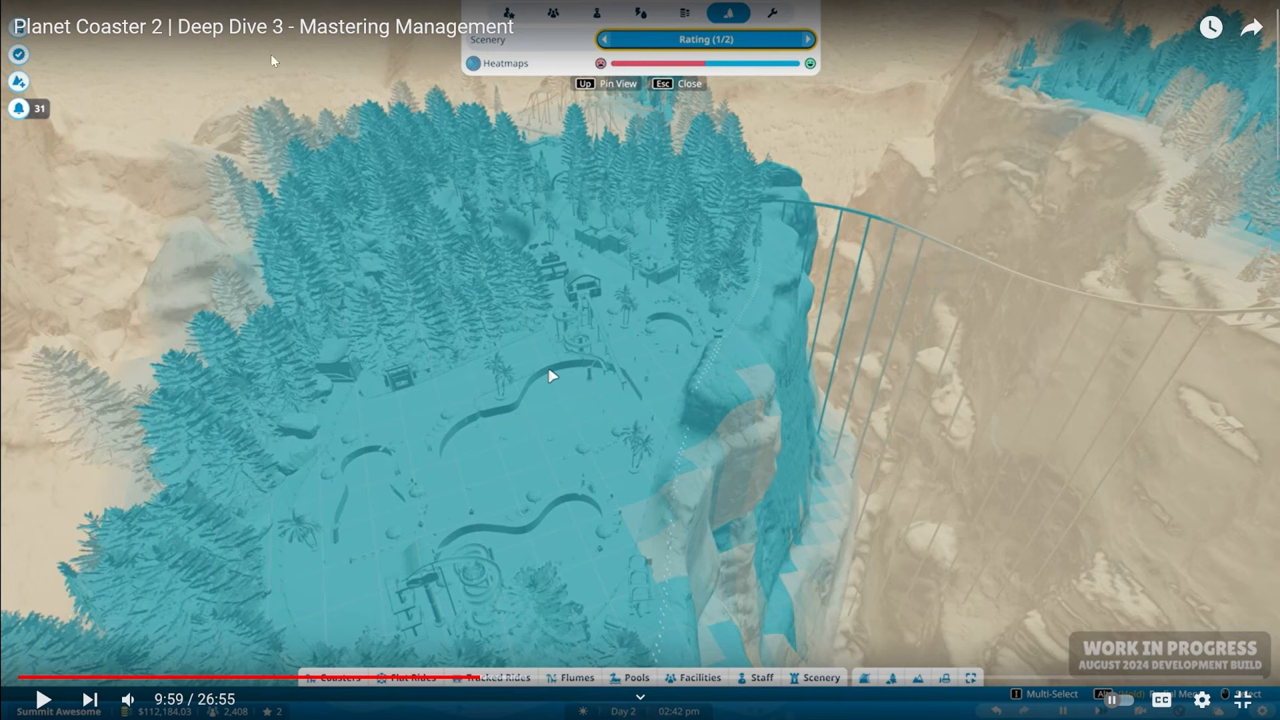
mouse_move(175, 353)
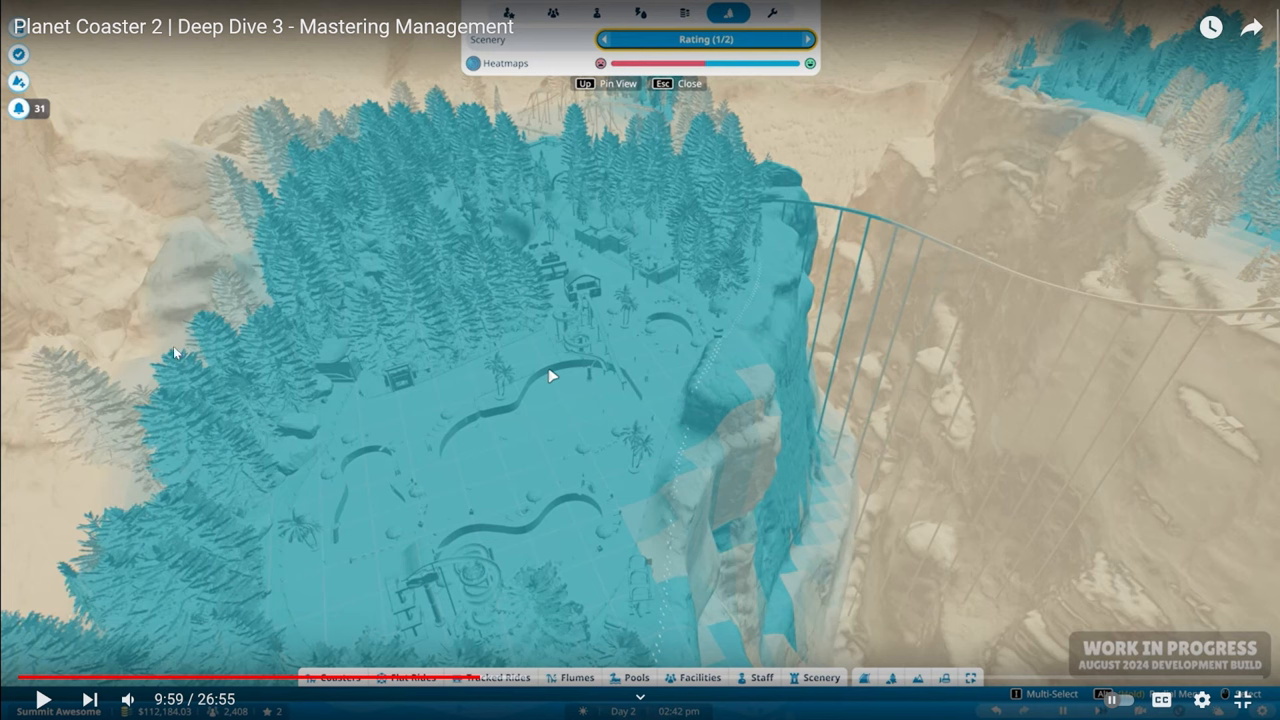
mouse_move(583, 292)
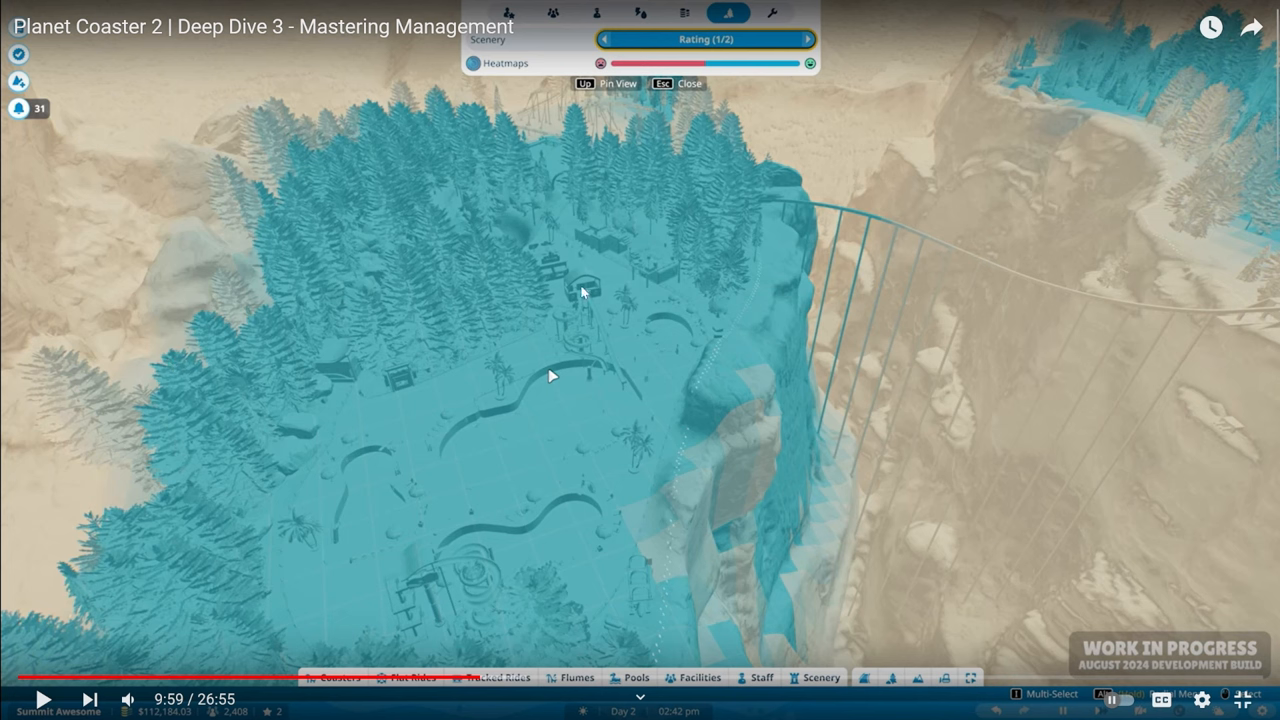
mouse_move(727, 291)
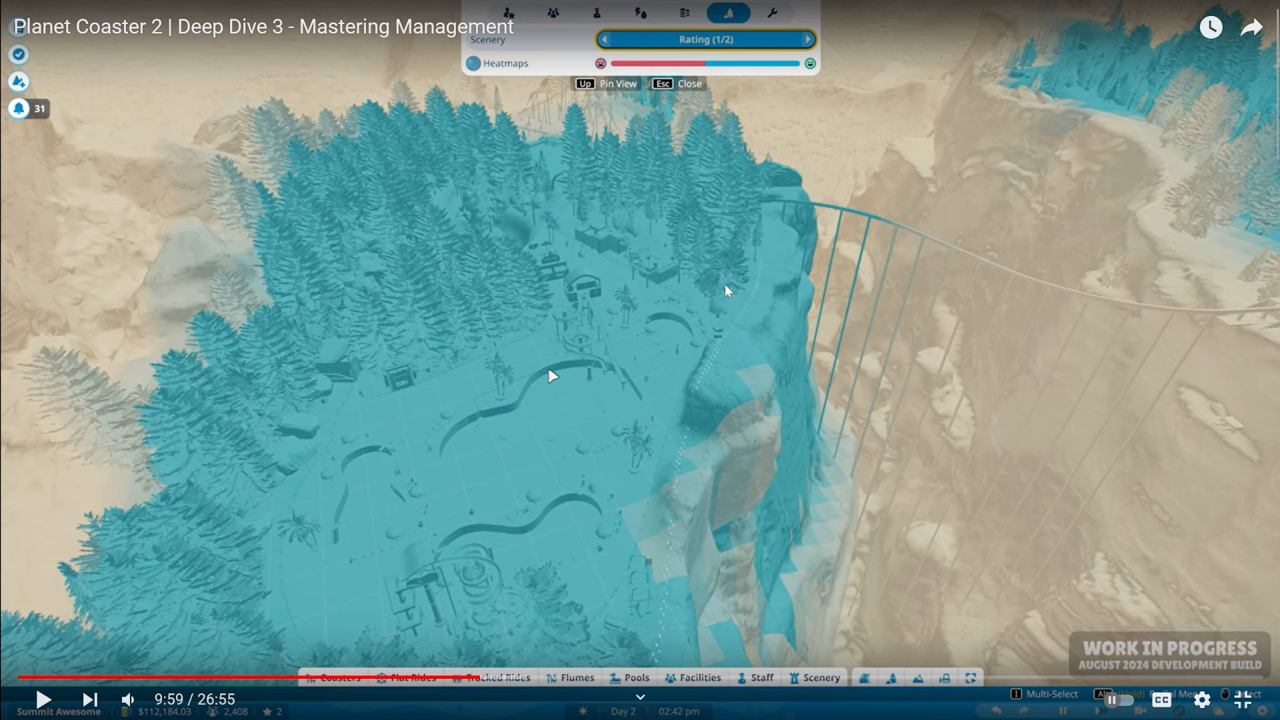
mouse_move(660, 365)
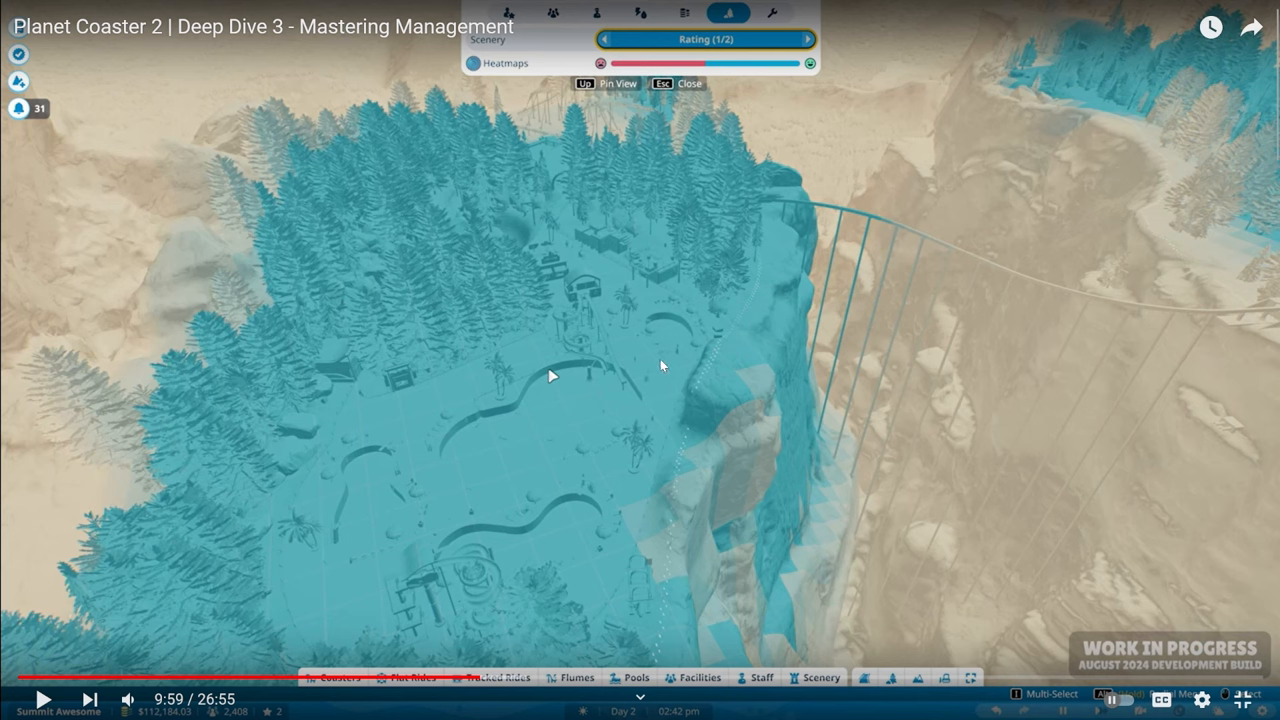
mouse_move(715, 400)
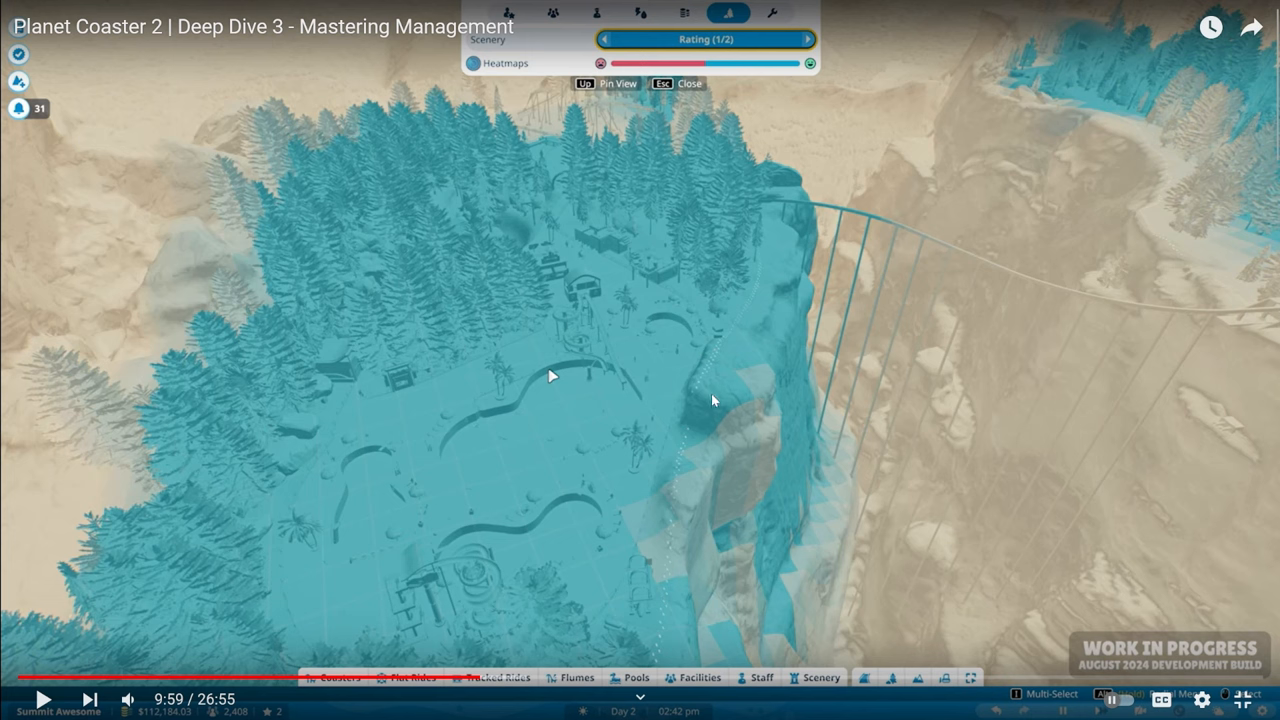
mouse_move(660, 388)
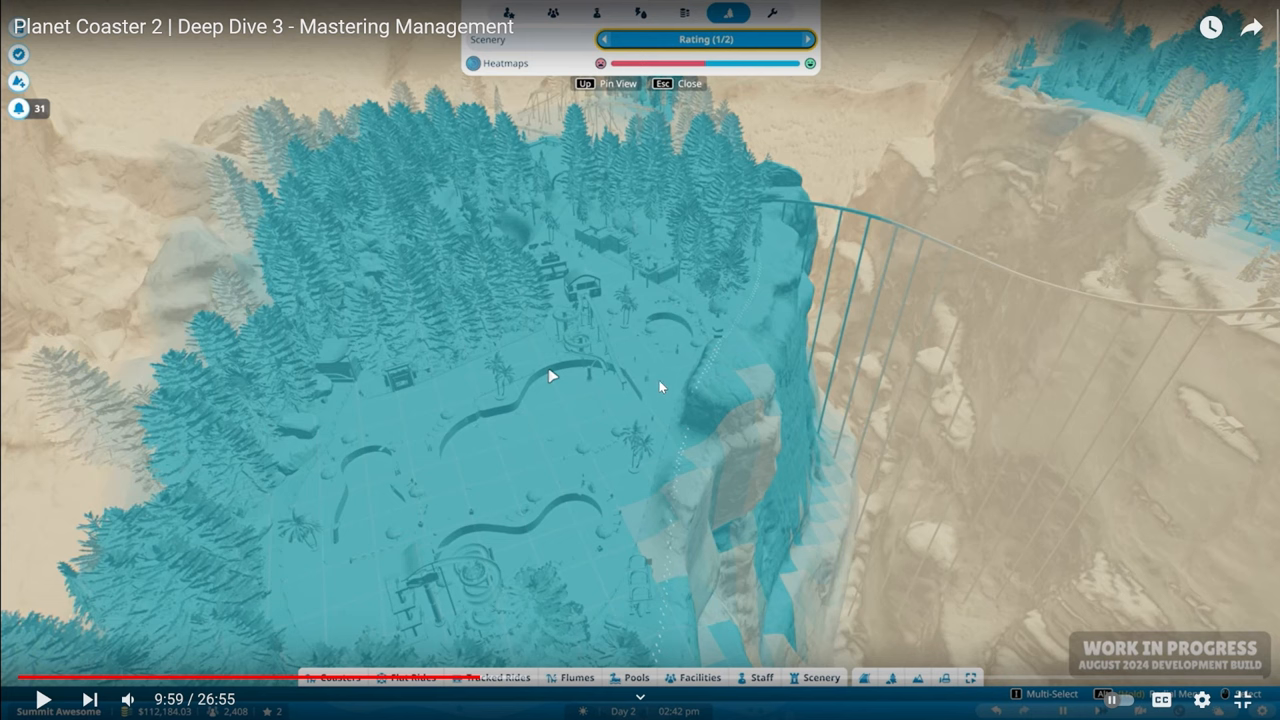
mouse_move(640, 428)
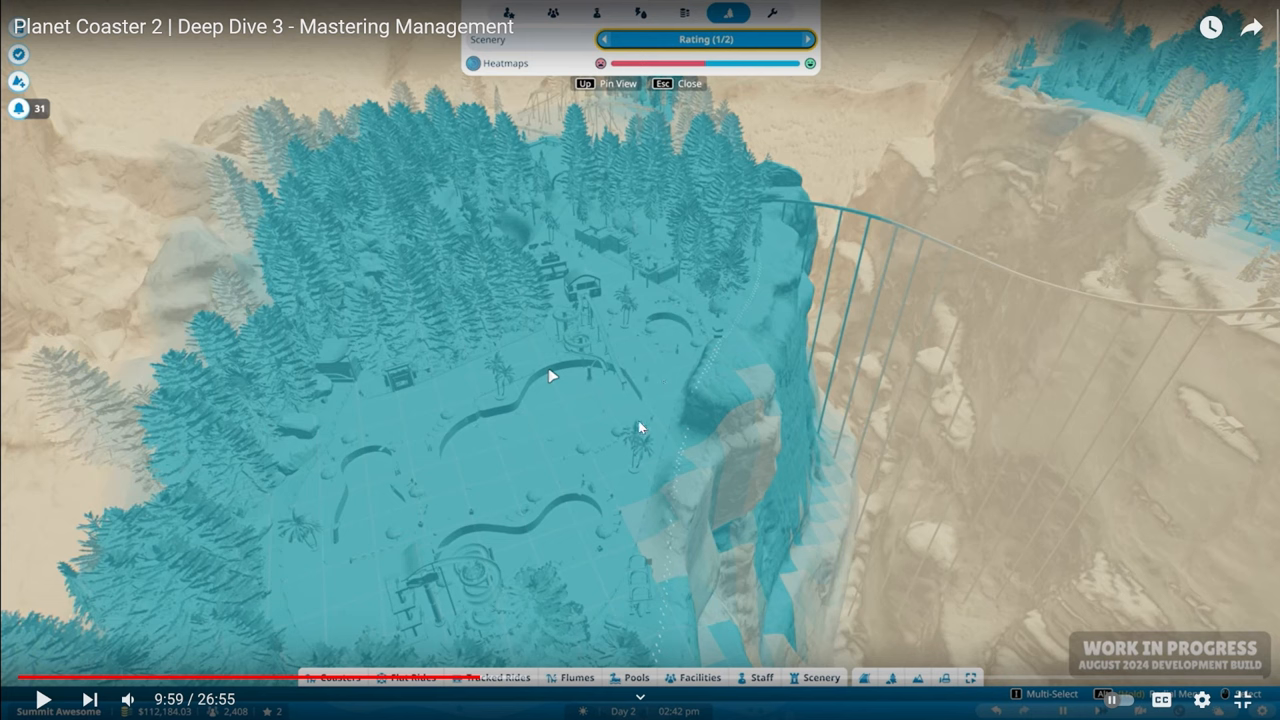
mouse_move(662, 400)
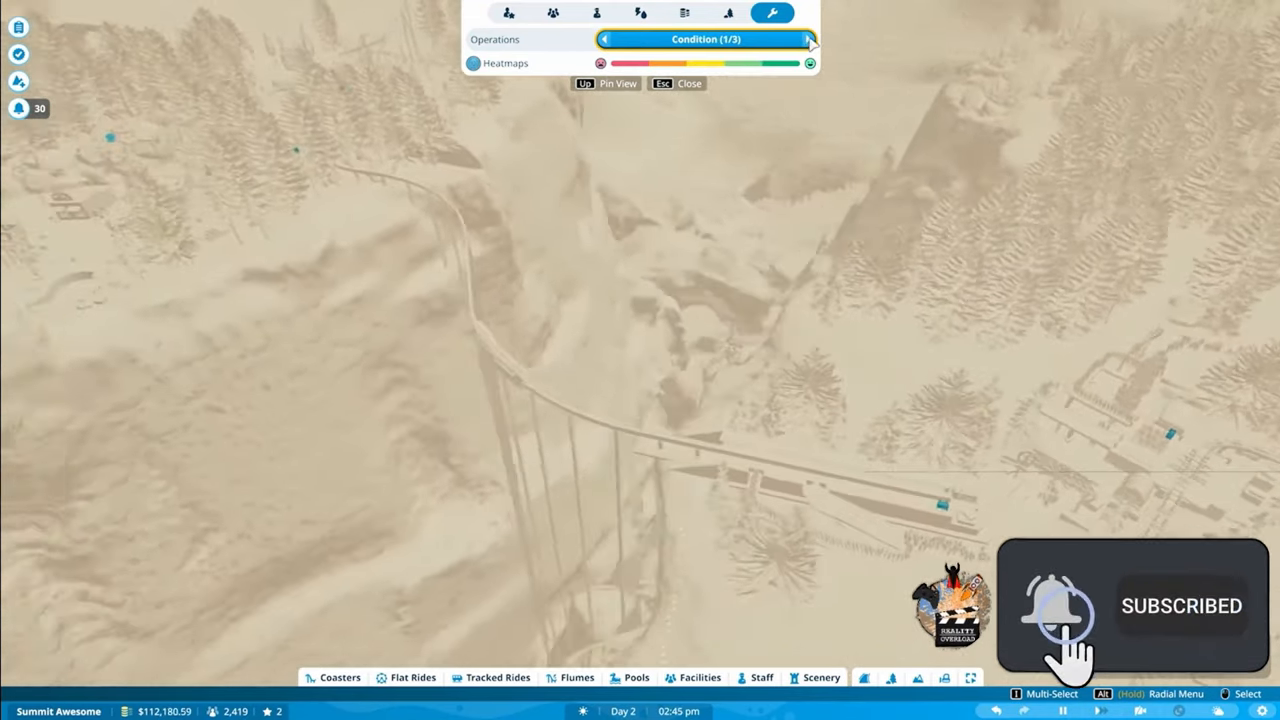
- Advance past the Operations Condition heatmap to the next operations map
left_click(836, 39)
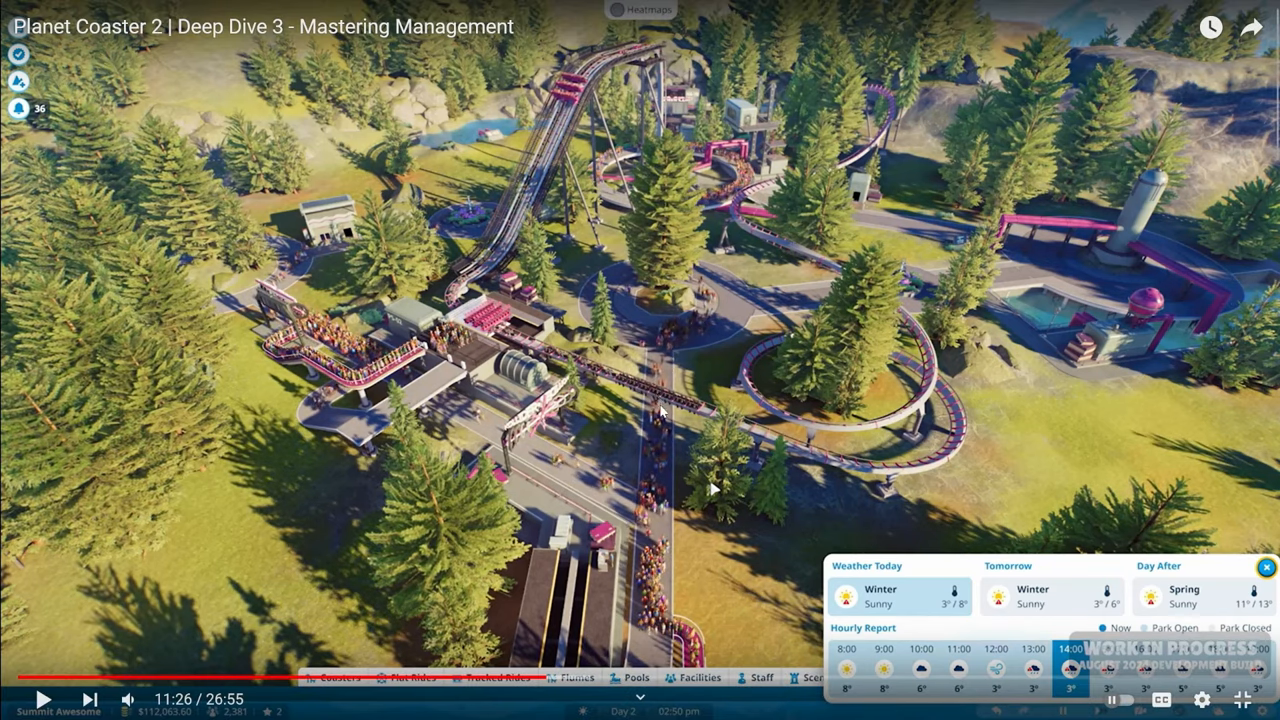
mouse_move(667, 440)
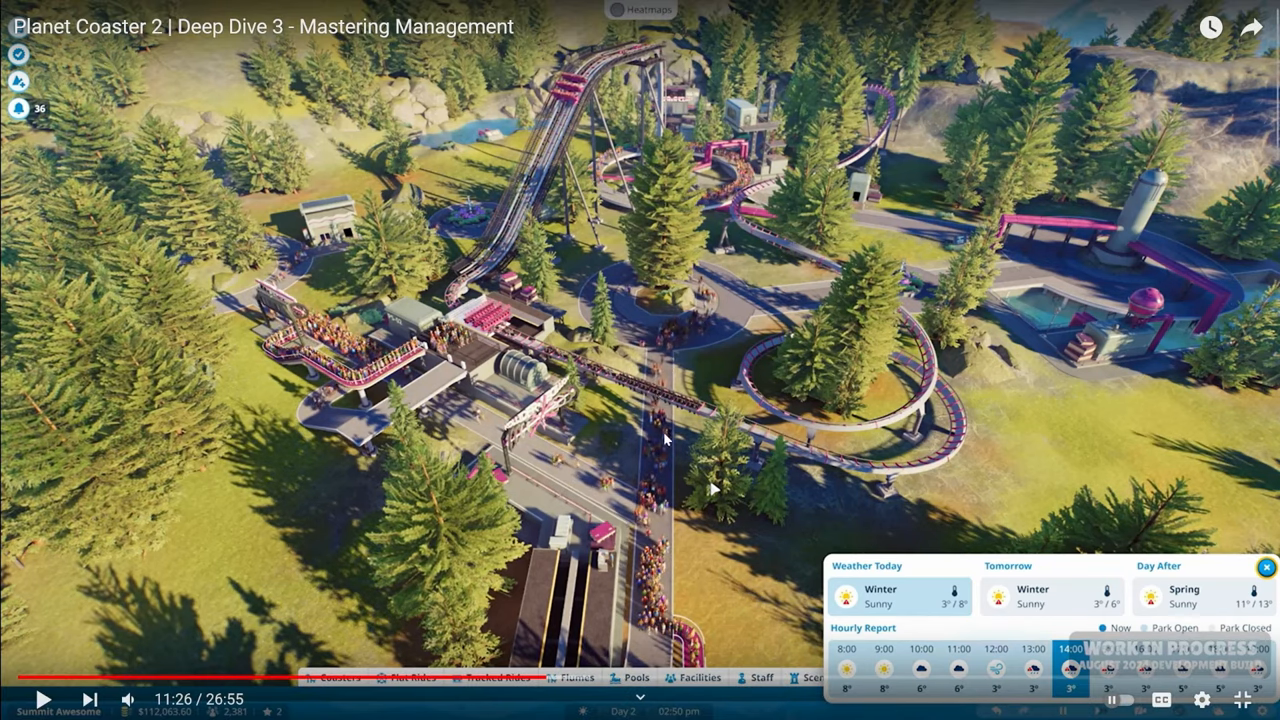
mouse_move(673, 468)
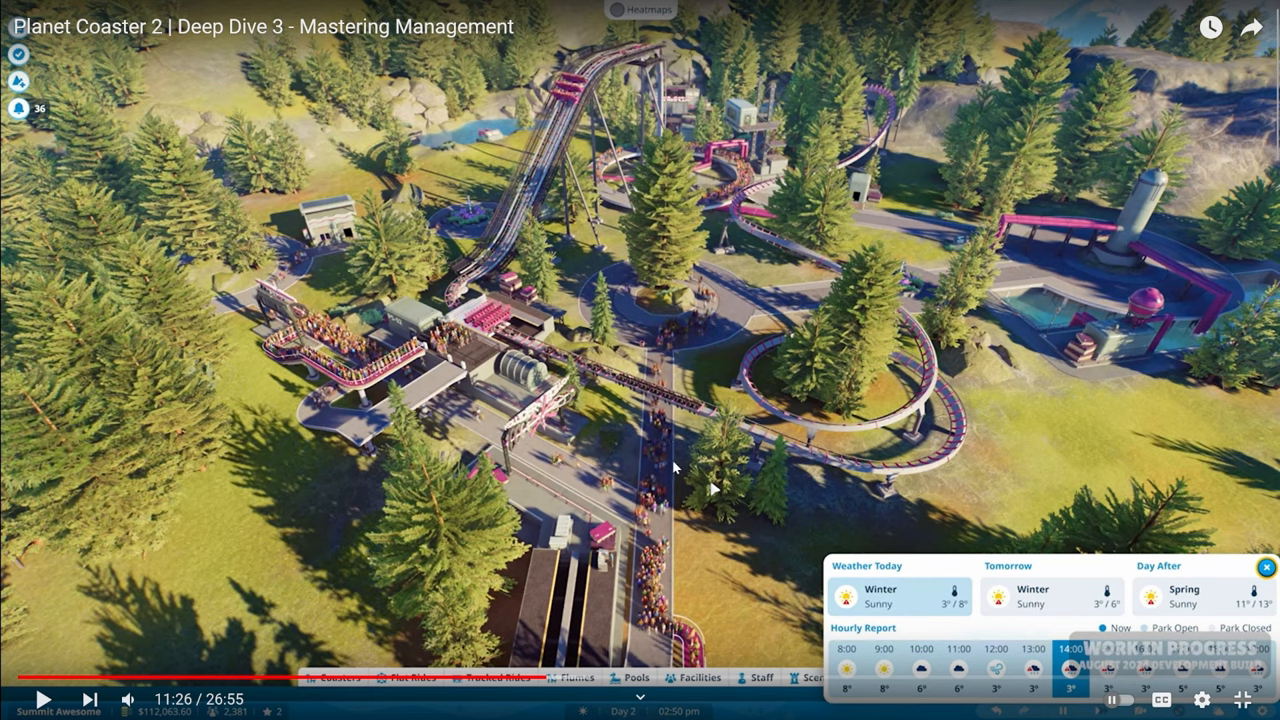
mouse_move(677, 471)
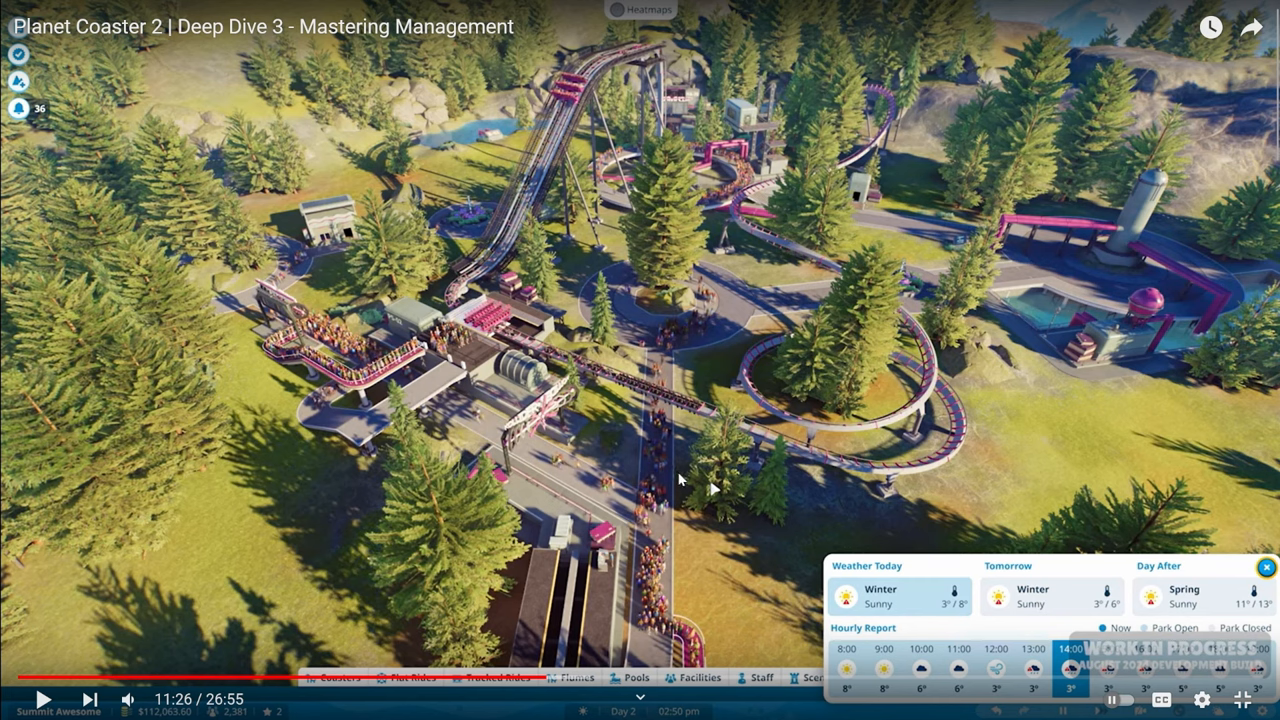
mouse_move(682, 487)
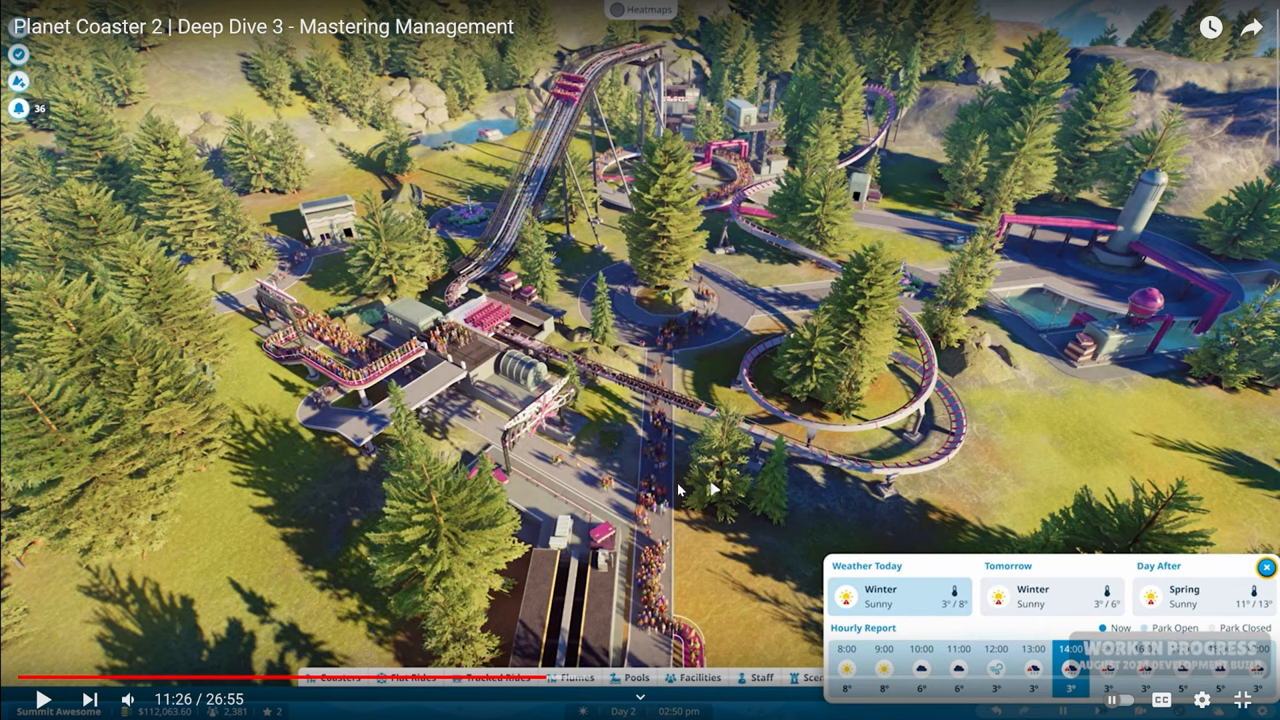
- Show the Today, Tomorrow and Day After weather forecast and hourly report
left_click(40, 699)
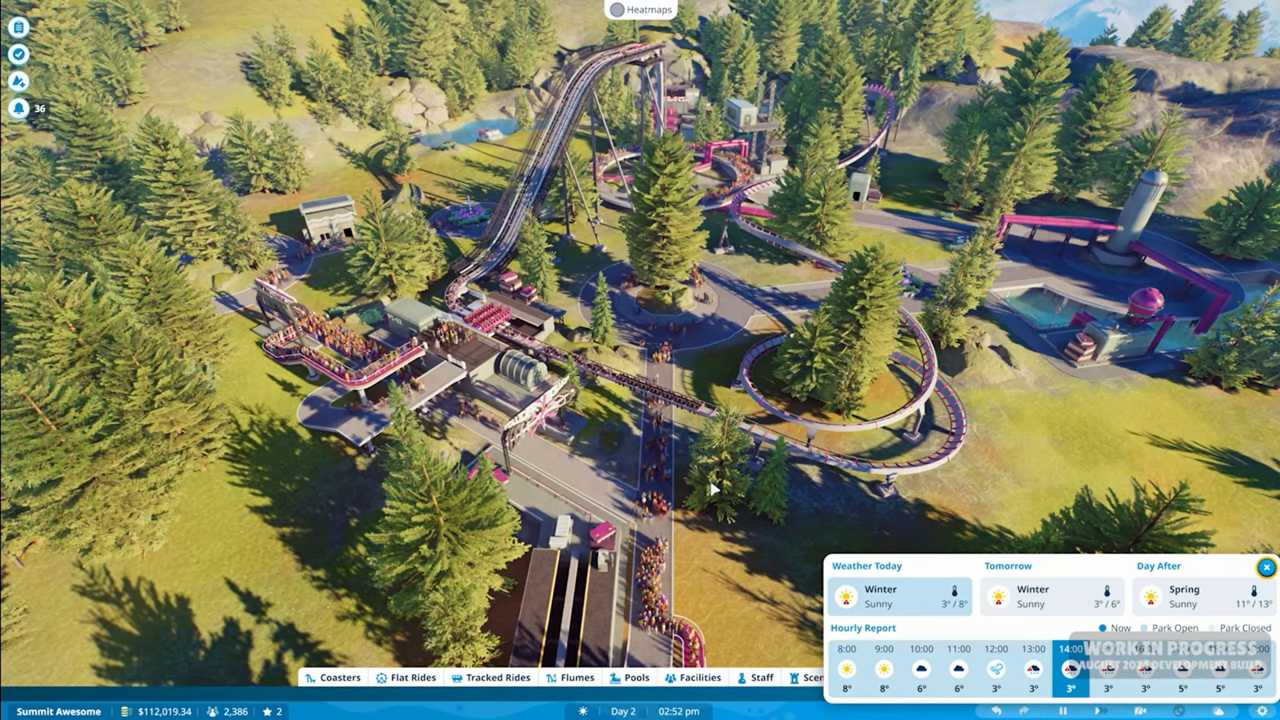
left_click(1262, 566)
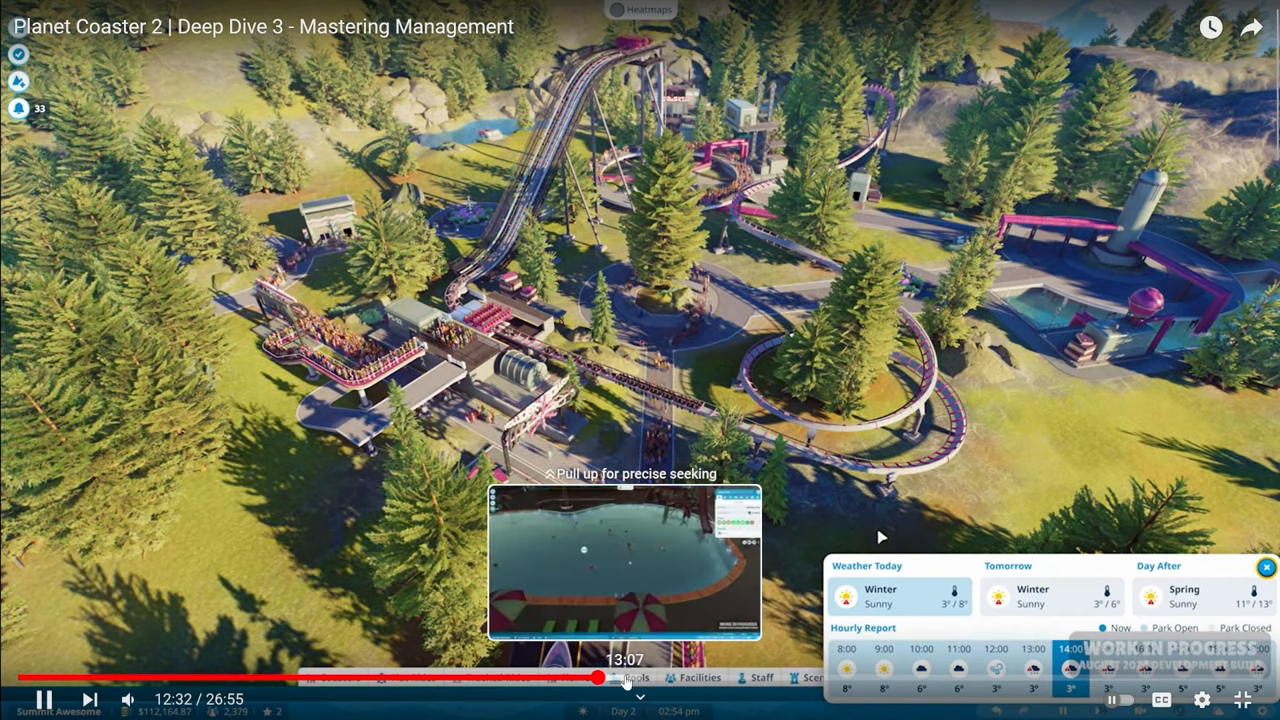
left_click_drag(610, 678, 645, 678)
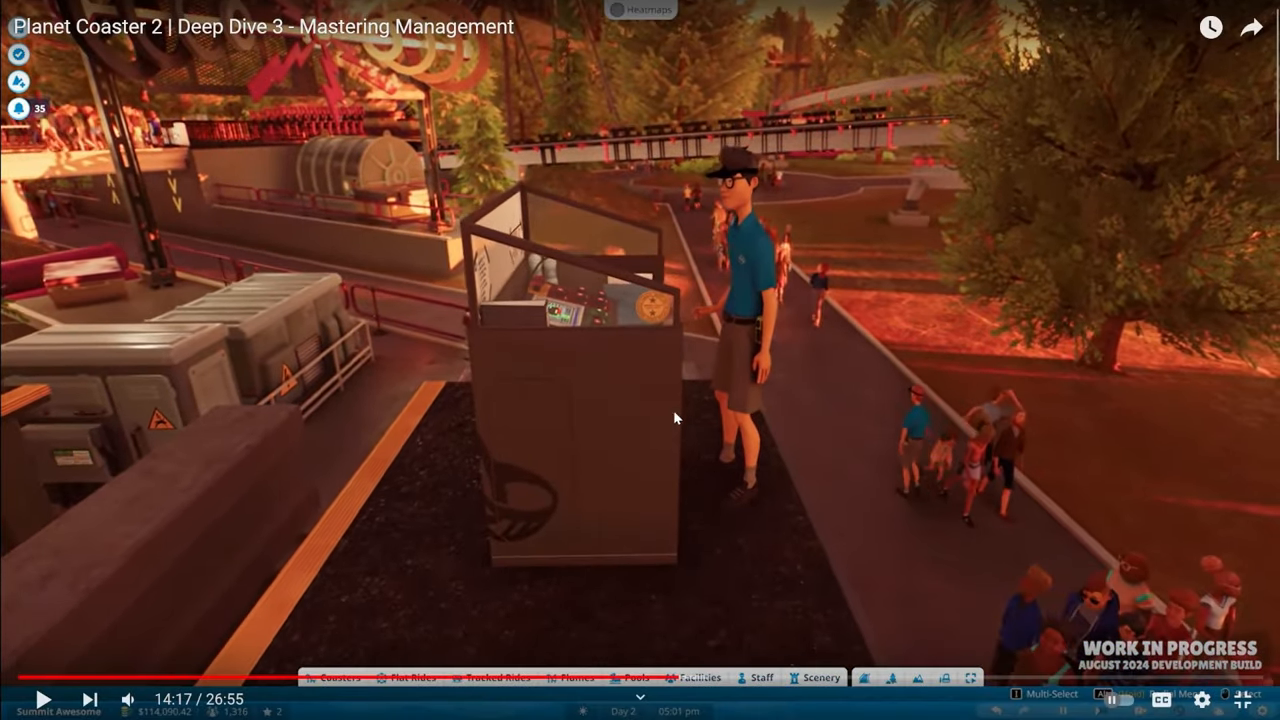
mouse_move(691, 326)
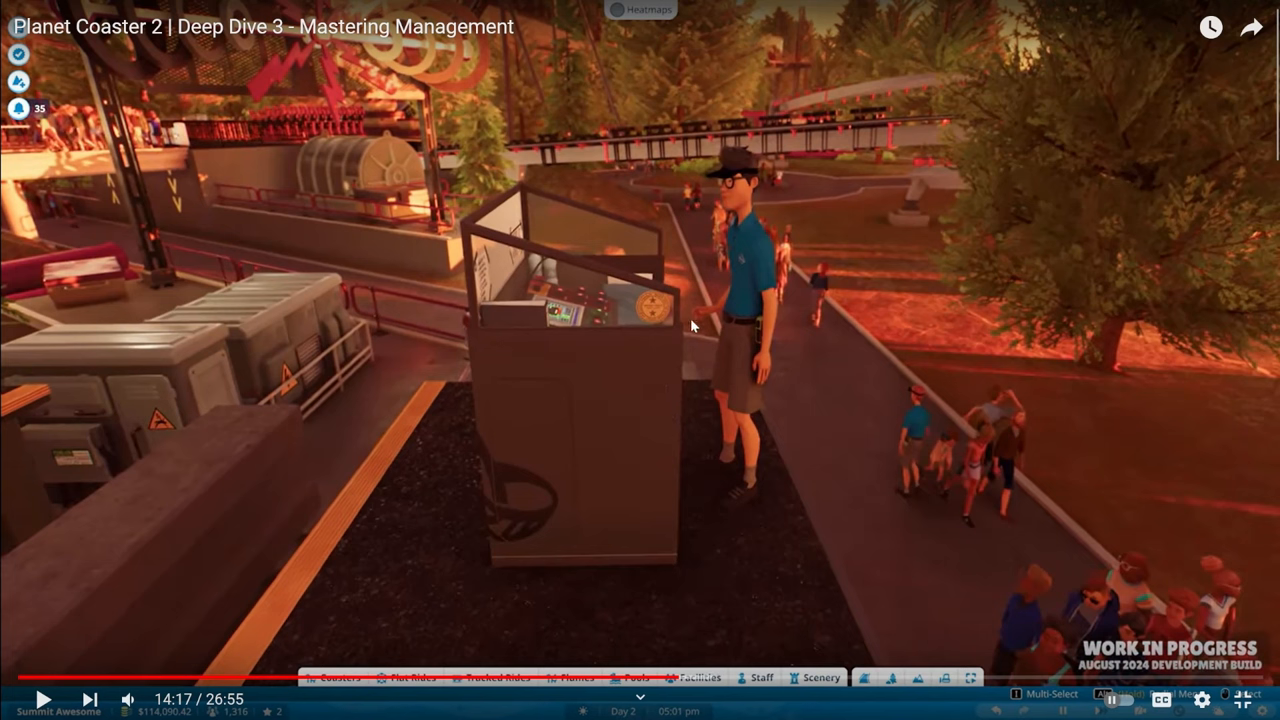
mouse_move(598, 286)
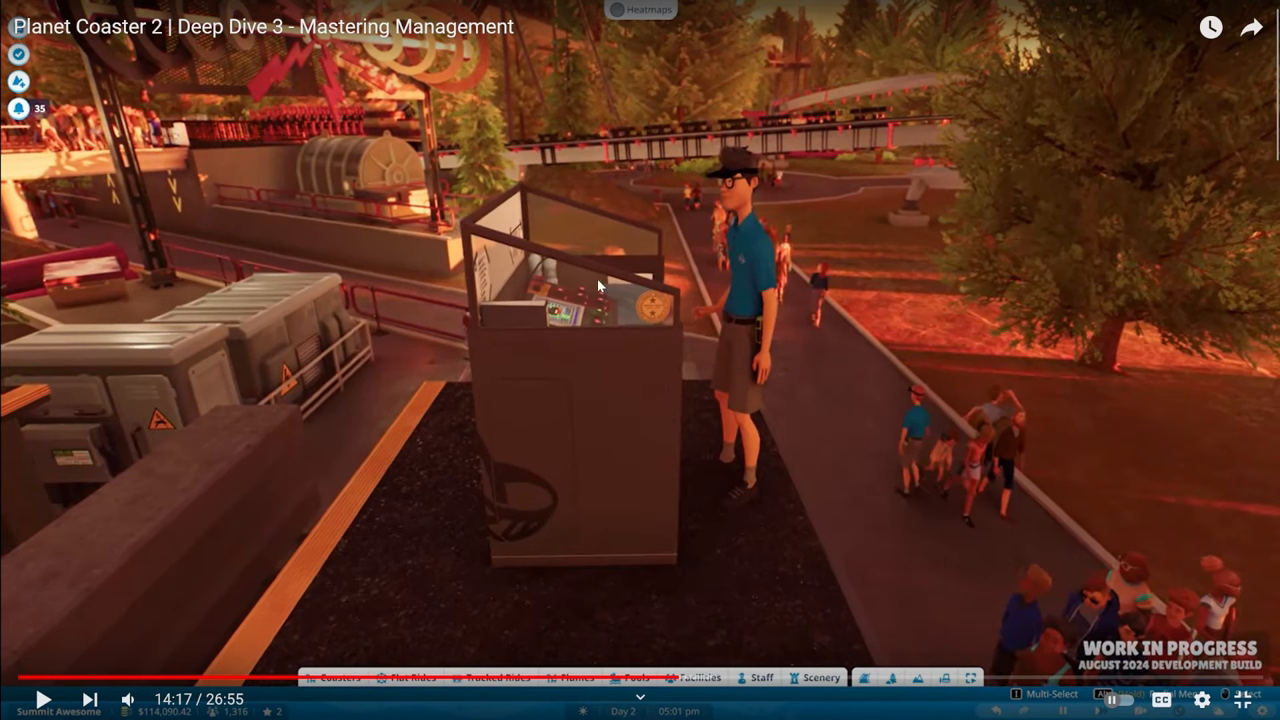
mouse_move(650, 373)
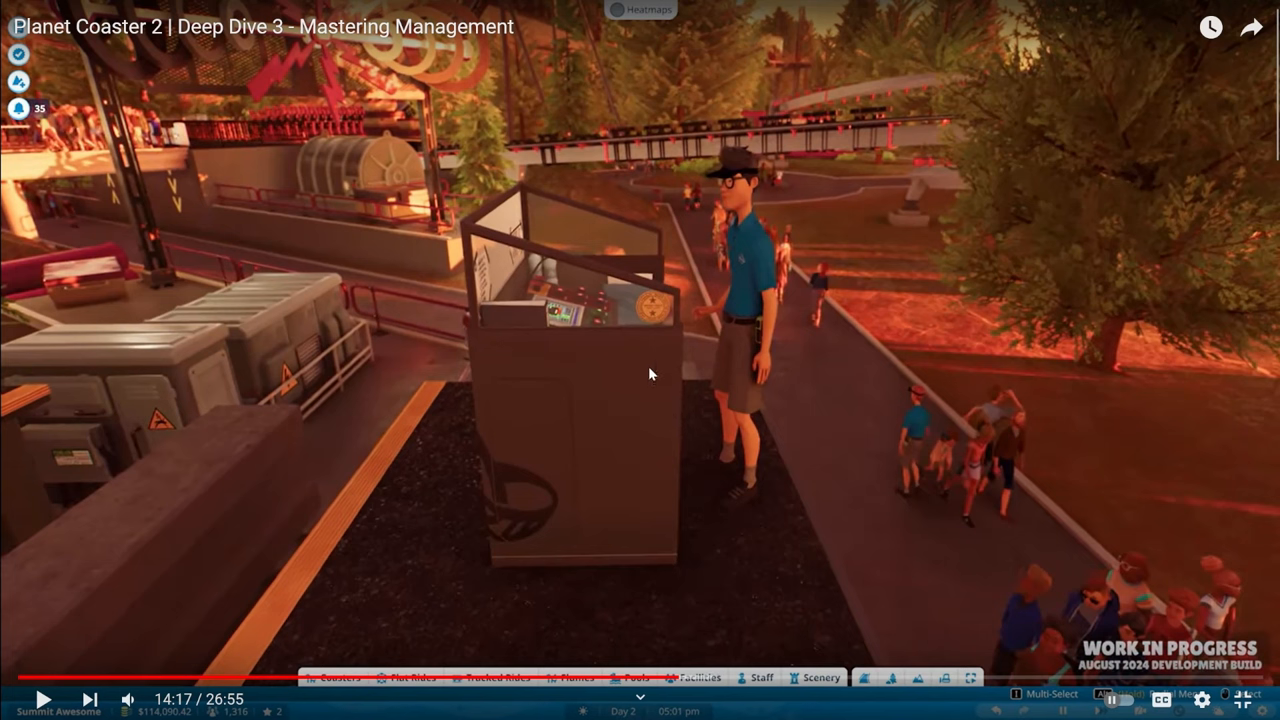
mouse_move(650, 365)
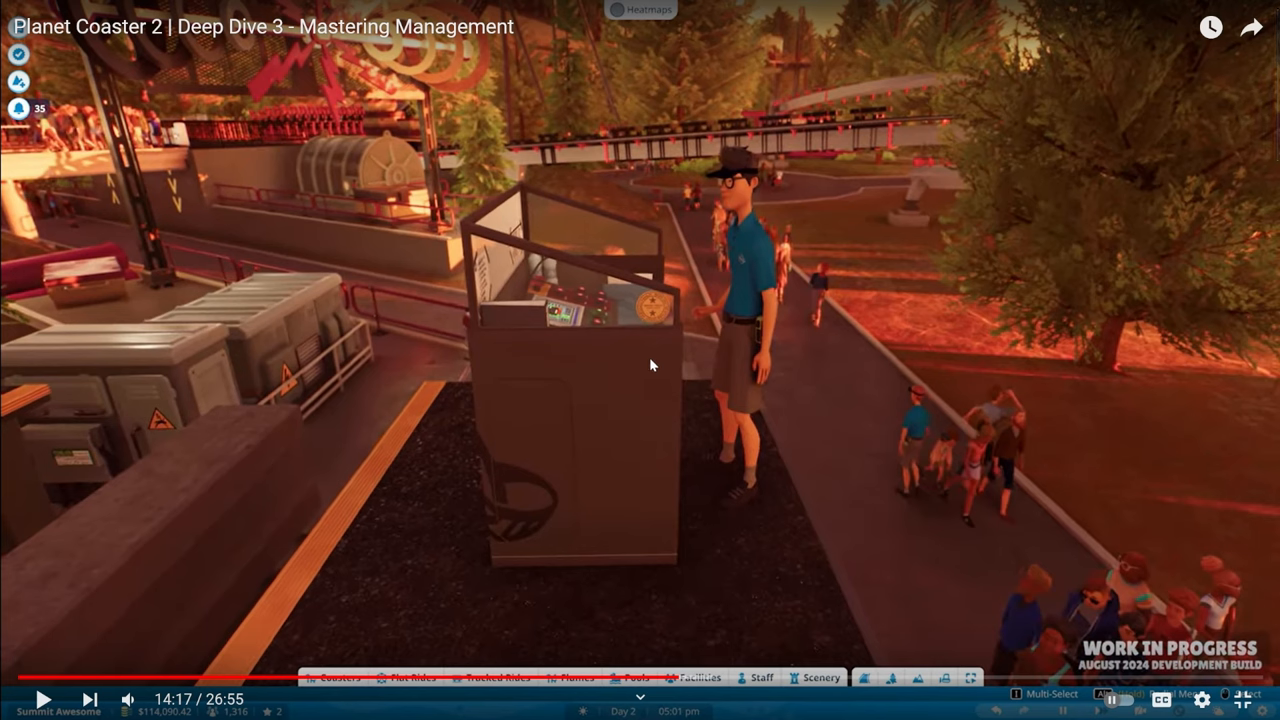
mouse_move(686, 389)
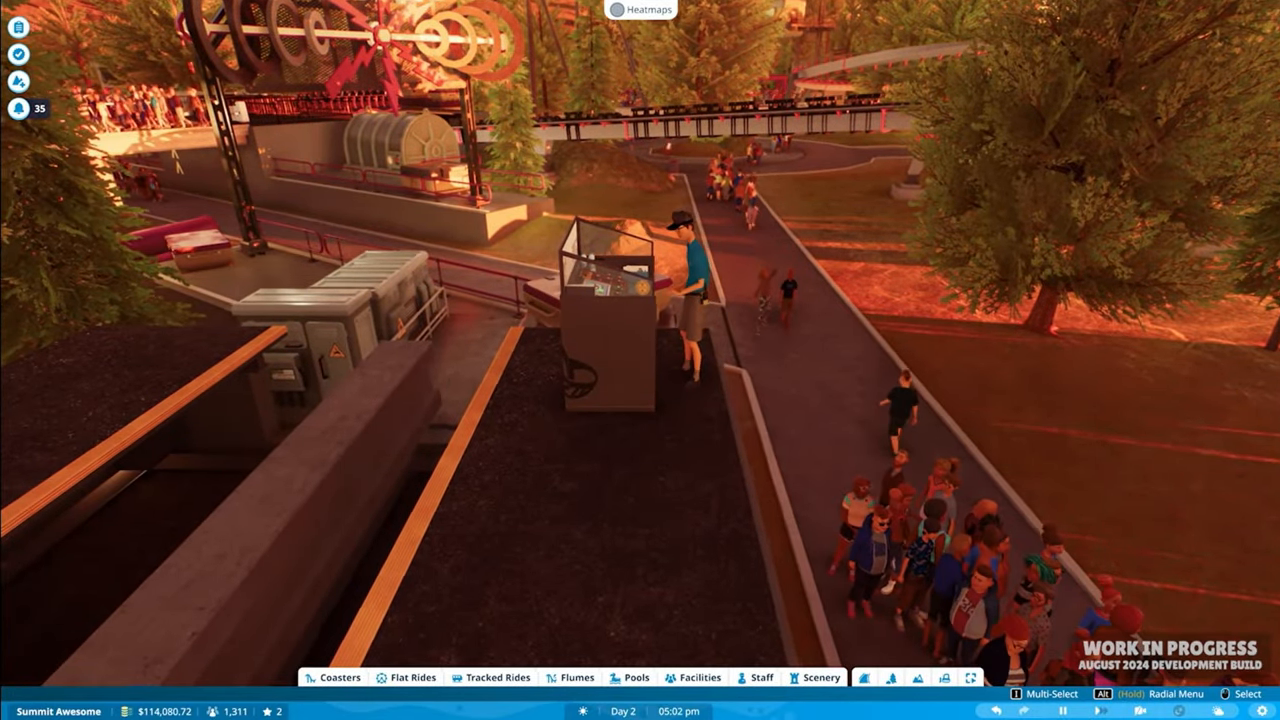
- Bring up the full park staff roster of 15 members
left_click(761, 677)
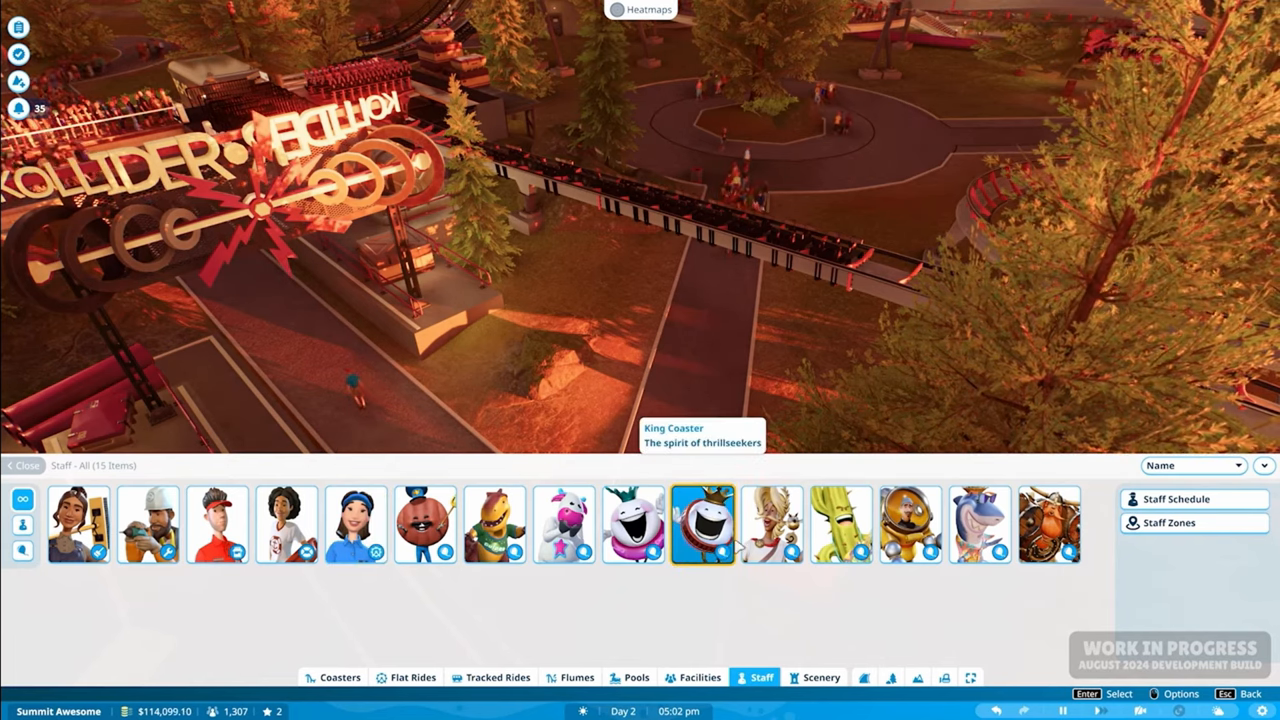
- Follow the Crescendo Melodis mascot, then another mascot near the stairs
left_click(771, 524)
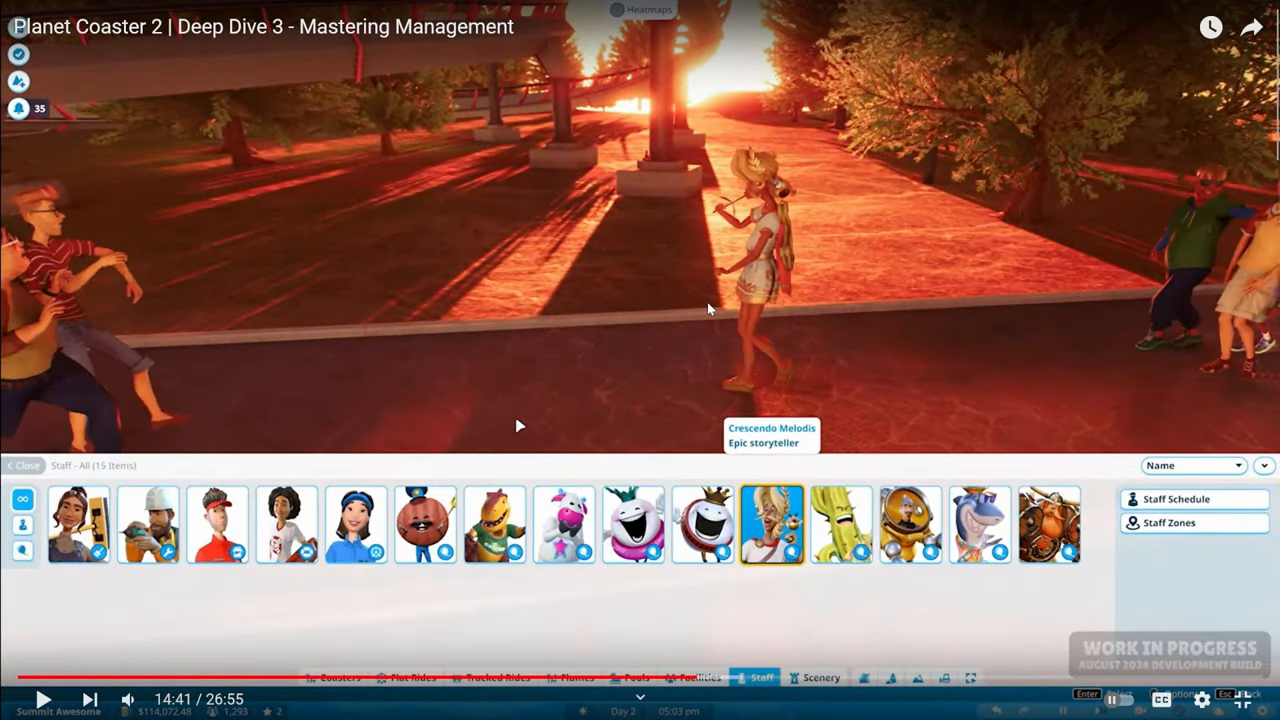
mouse_move(705, 238)
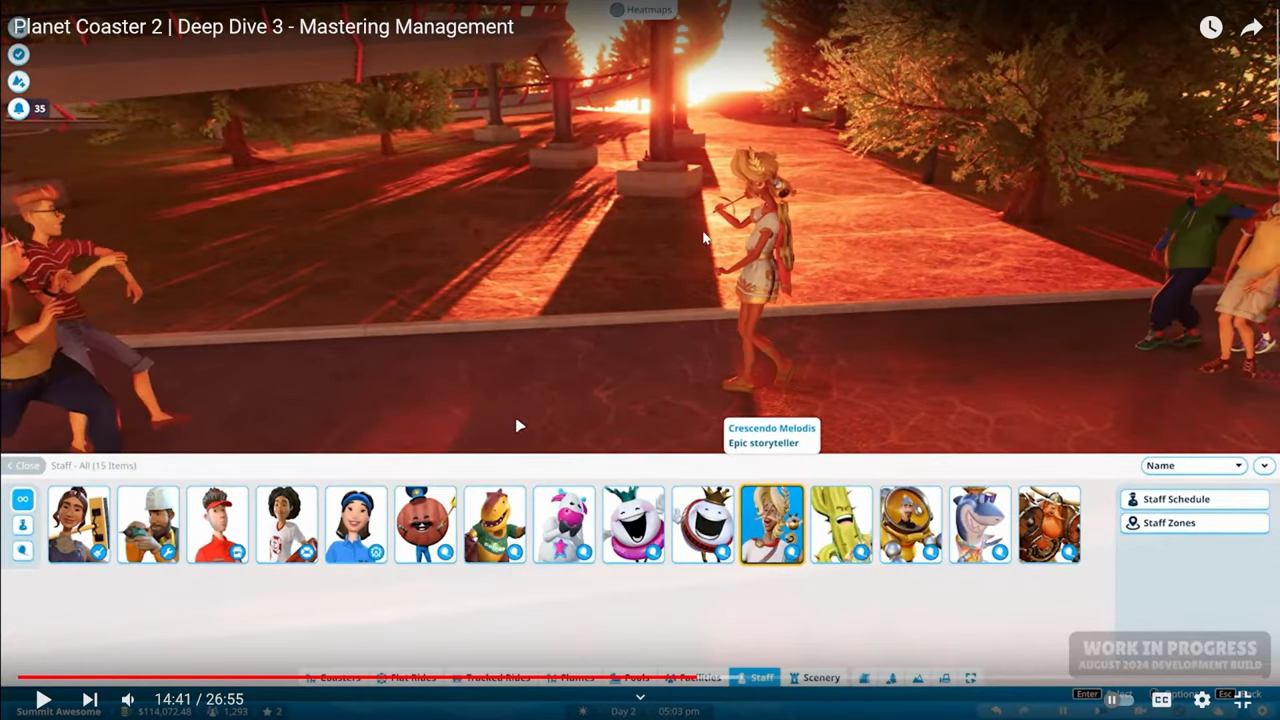
mouse_move(705, 262)
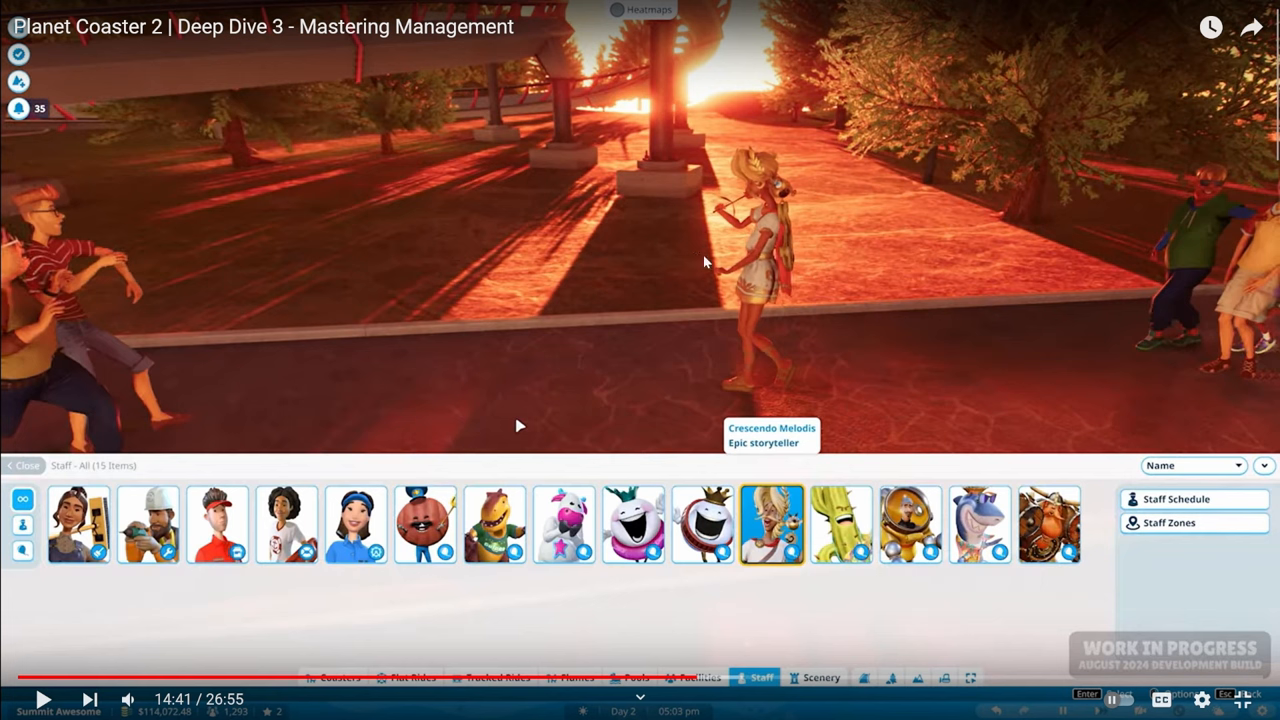
mouse_move(745, 205)
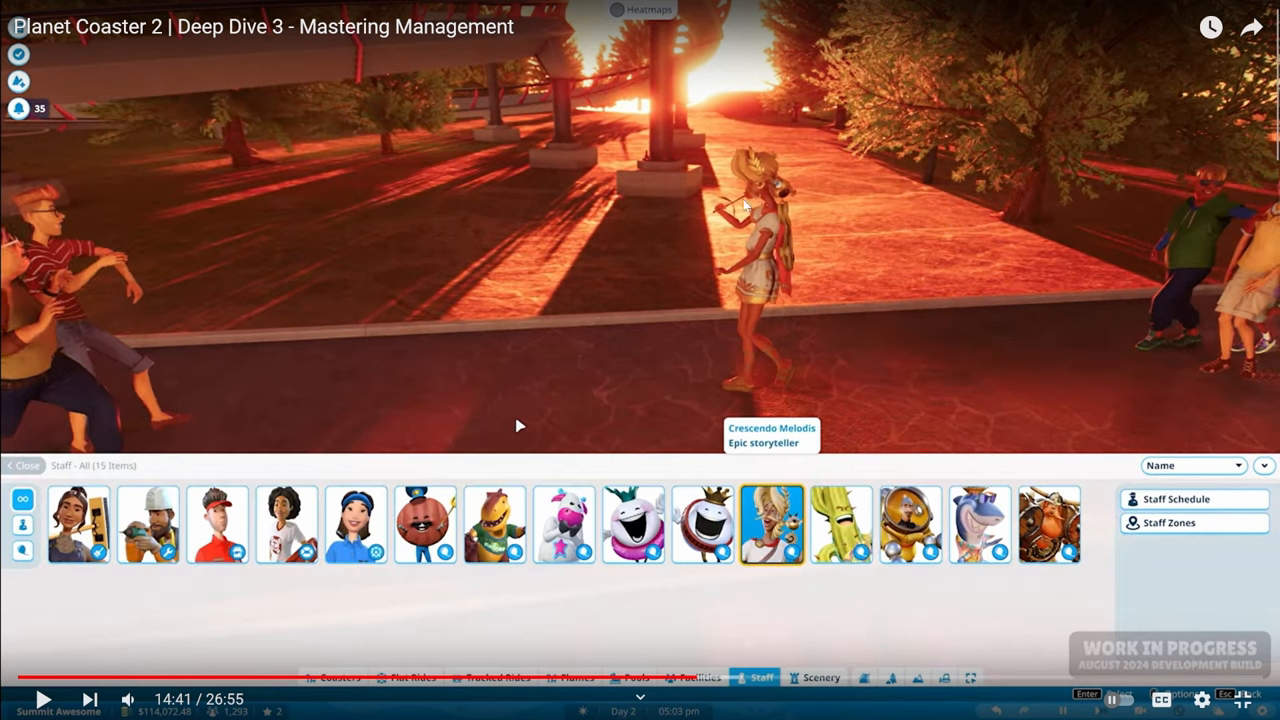
mouse_move(715, 120)
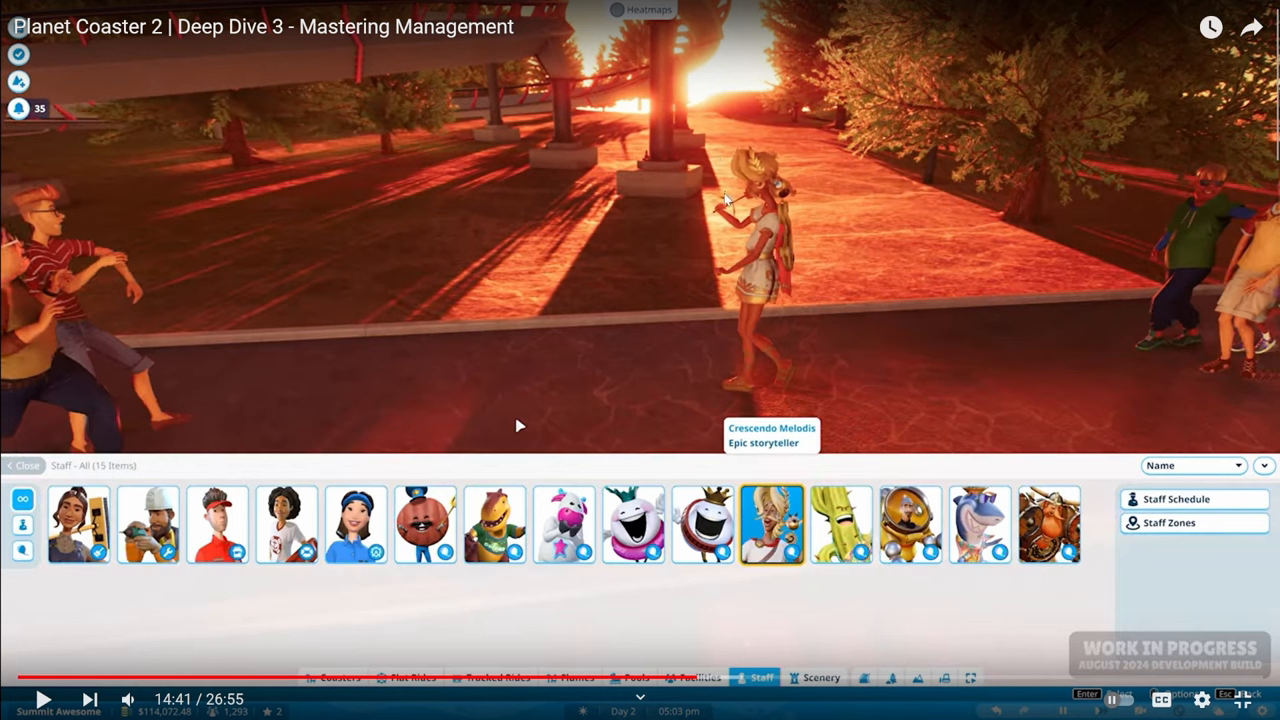
mouse_move(738, 305)
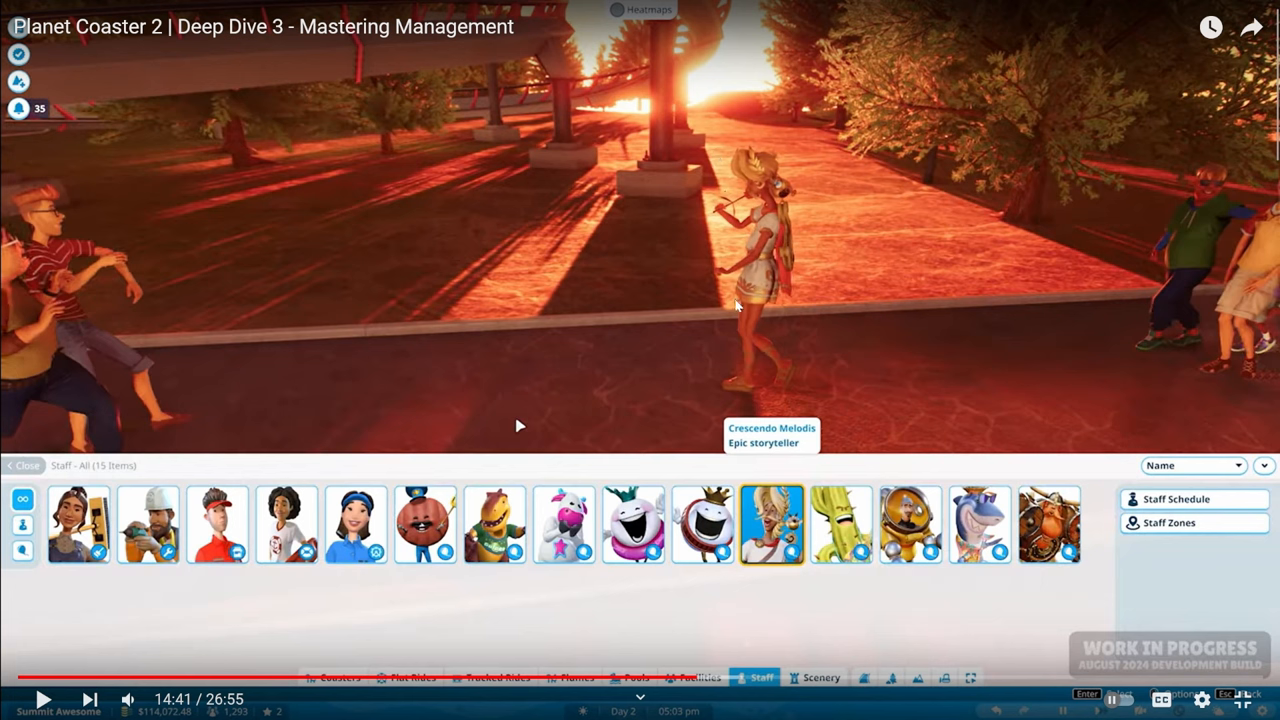
mouse_move(735, 334)
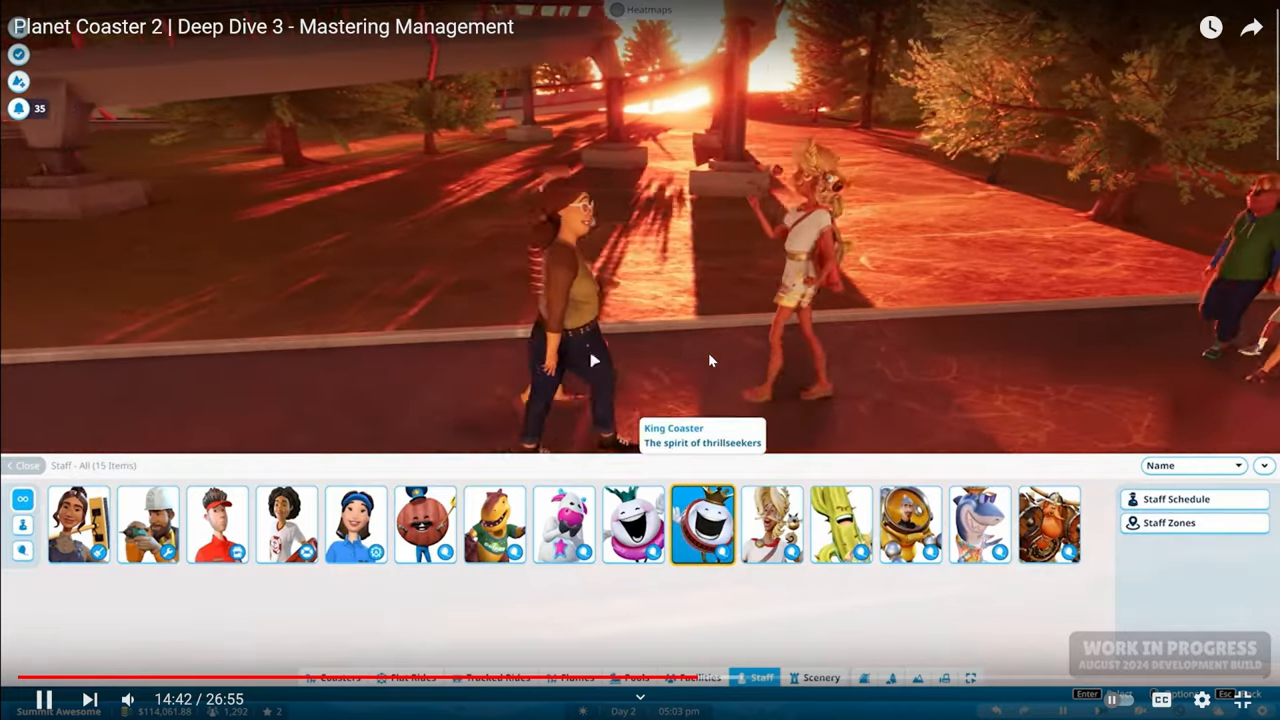
left_click(702, 524)
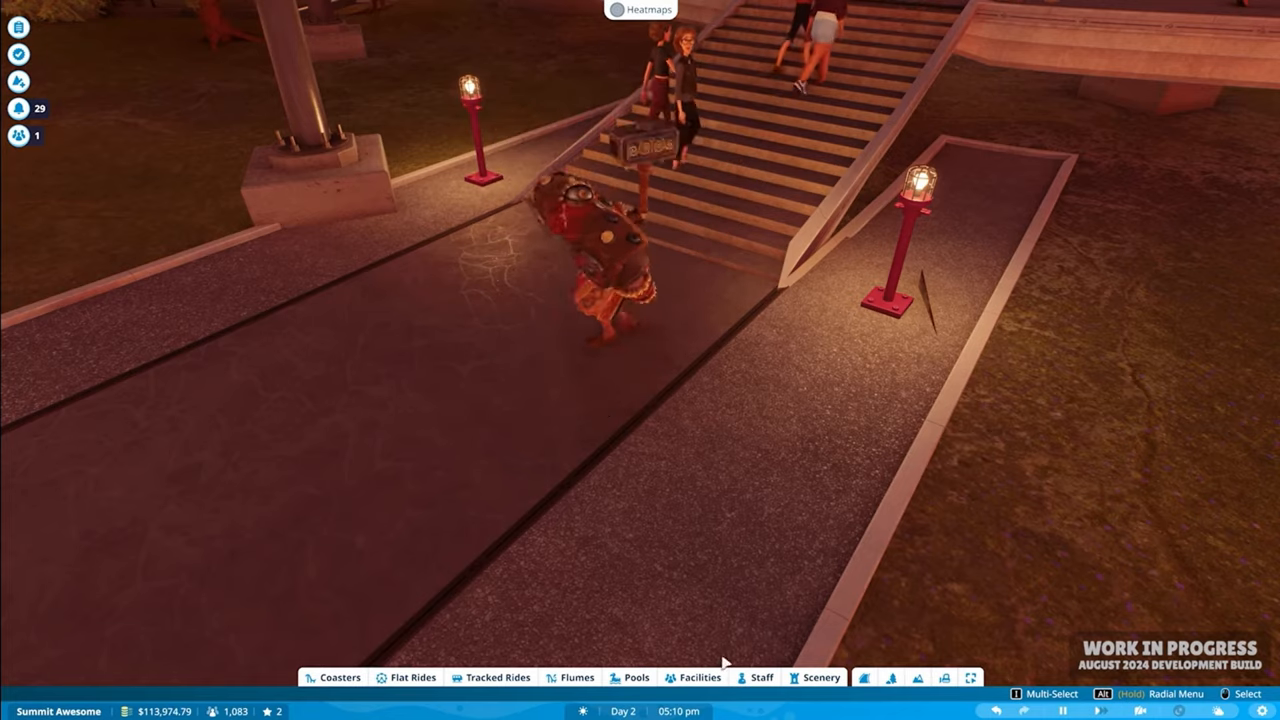
- Open the staff zones map and start creating new Zone 6
left_click(761, 677)
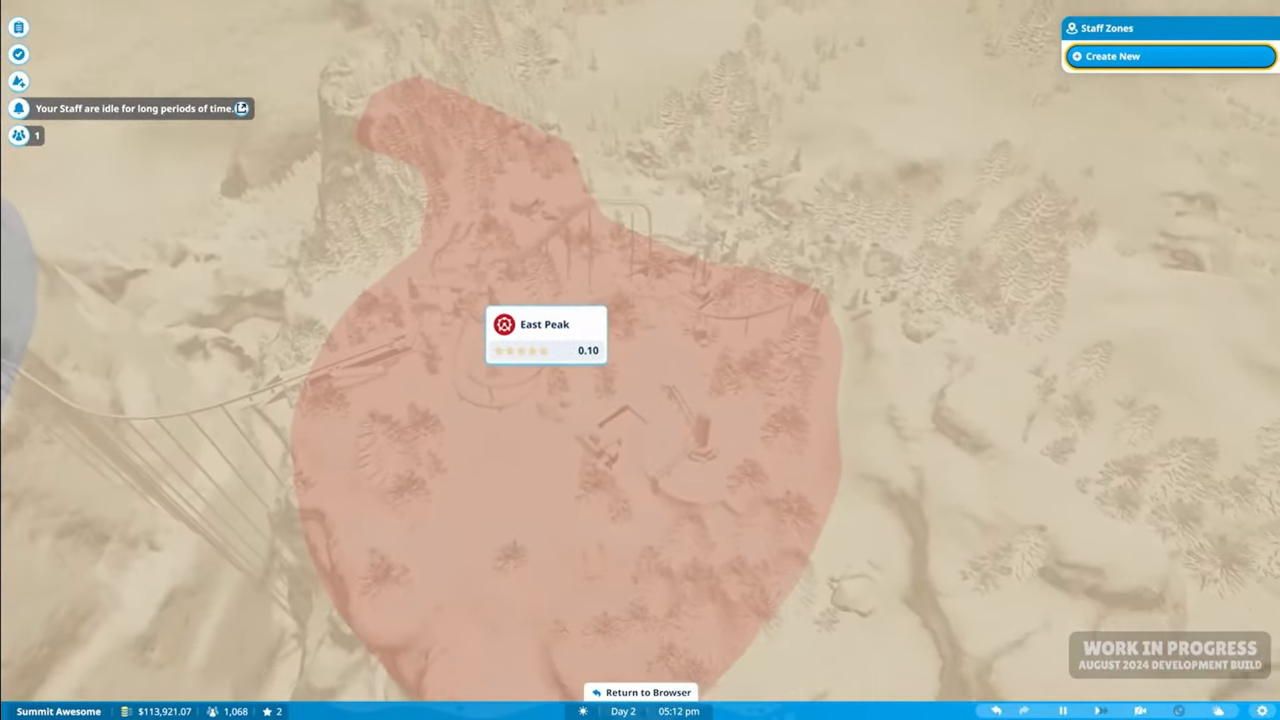
left_click(1112, 56)
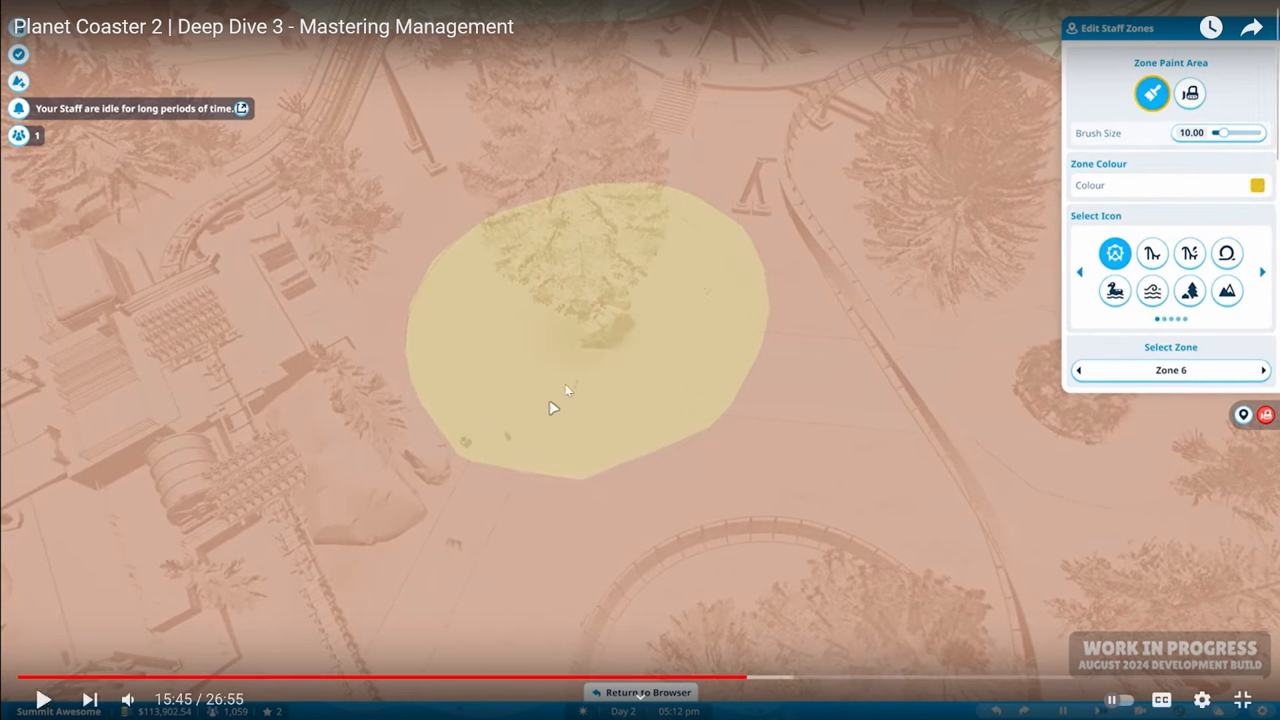
mouse_move(658, 440)
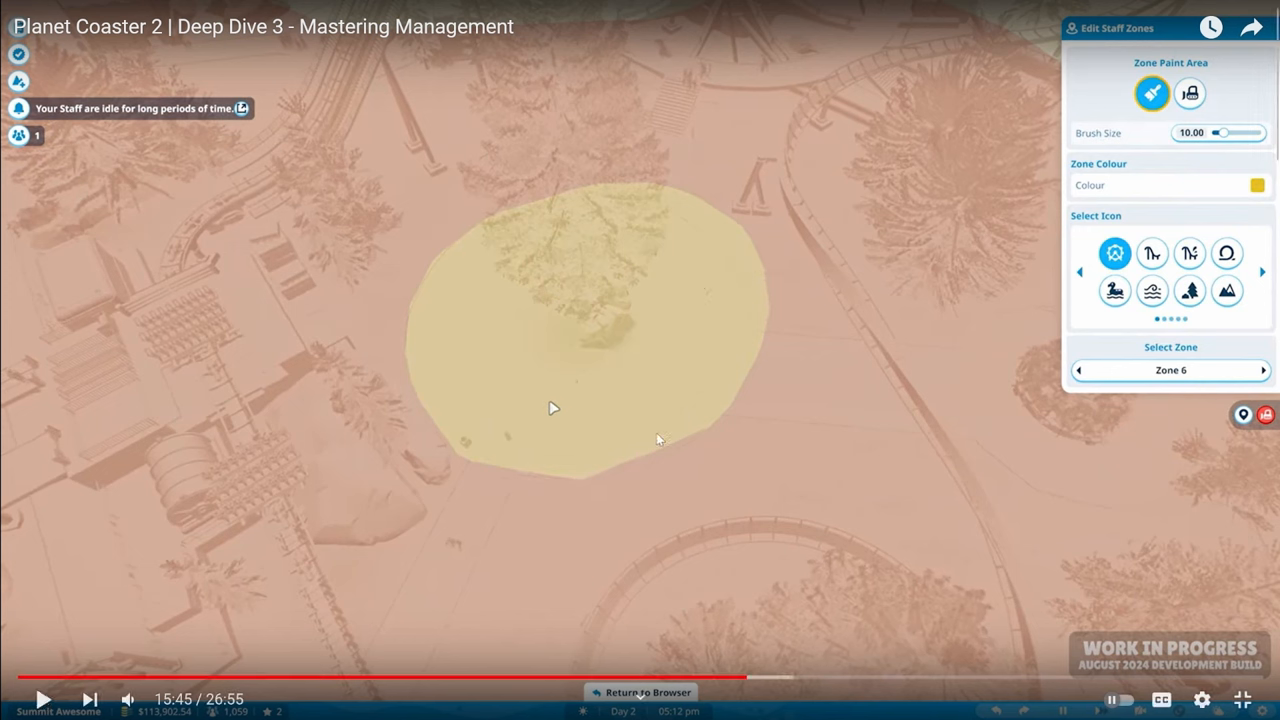
mouse_move(490, 297)
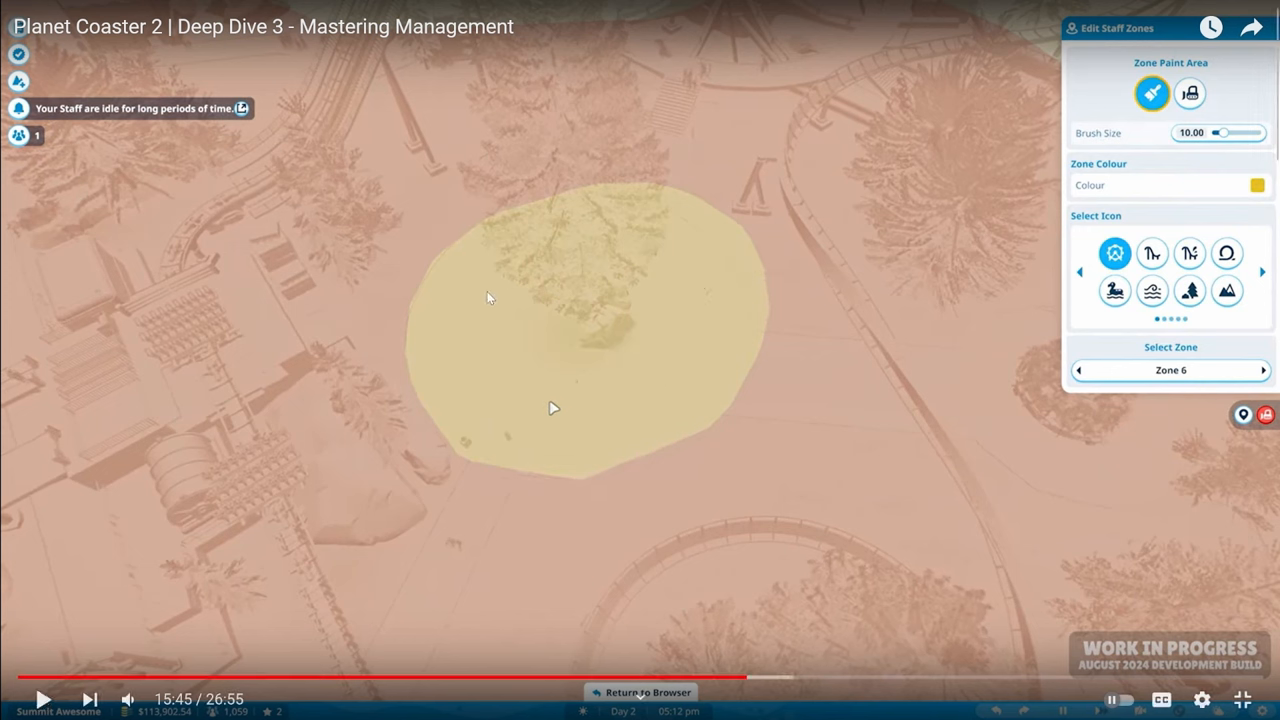
mouse_move(565, 431)
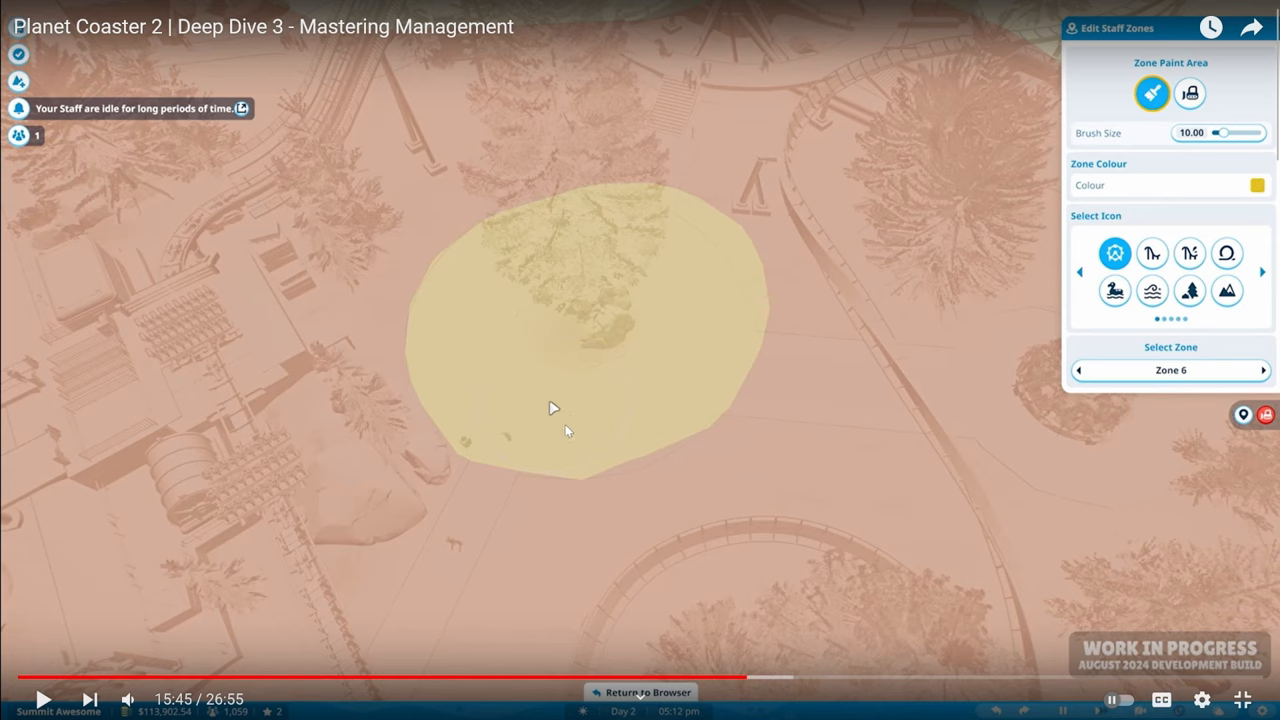
mouse_move(415, 470)
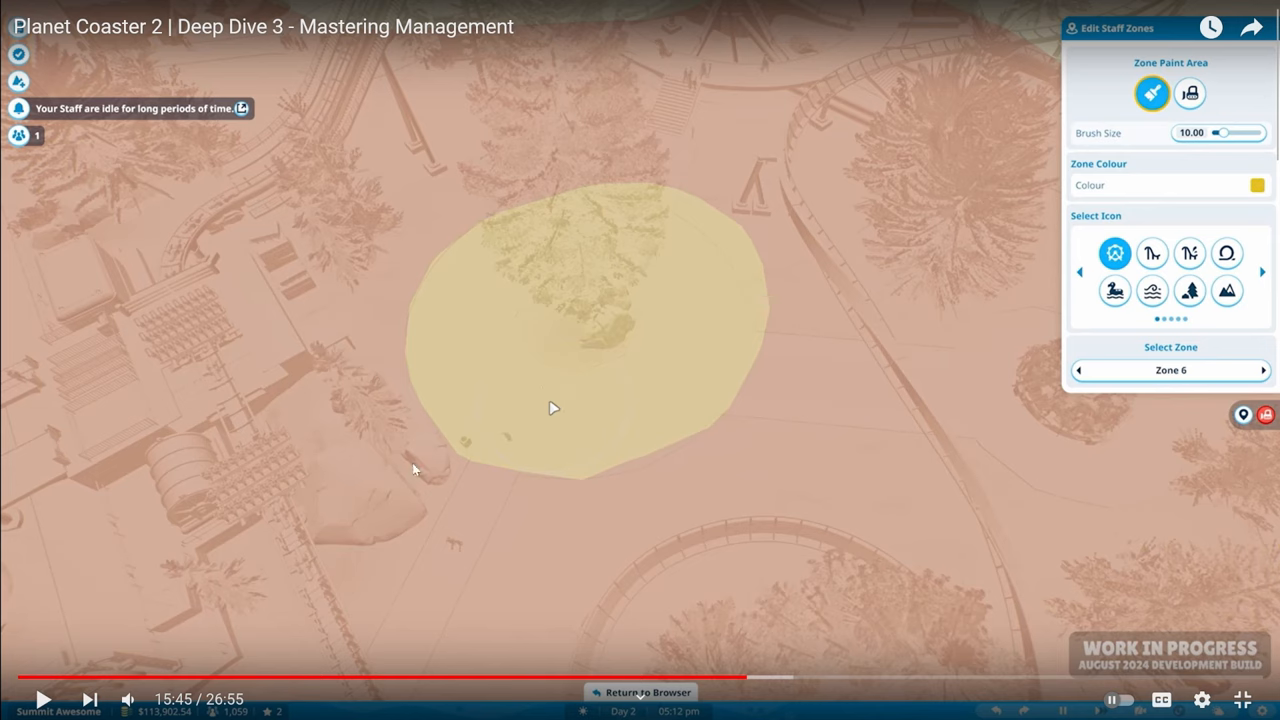
mouse_move(1112, 133)
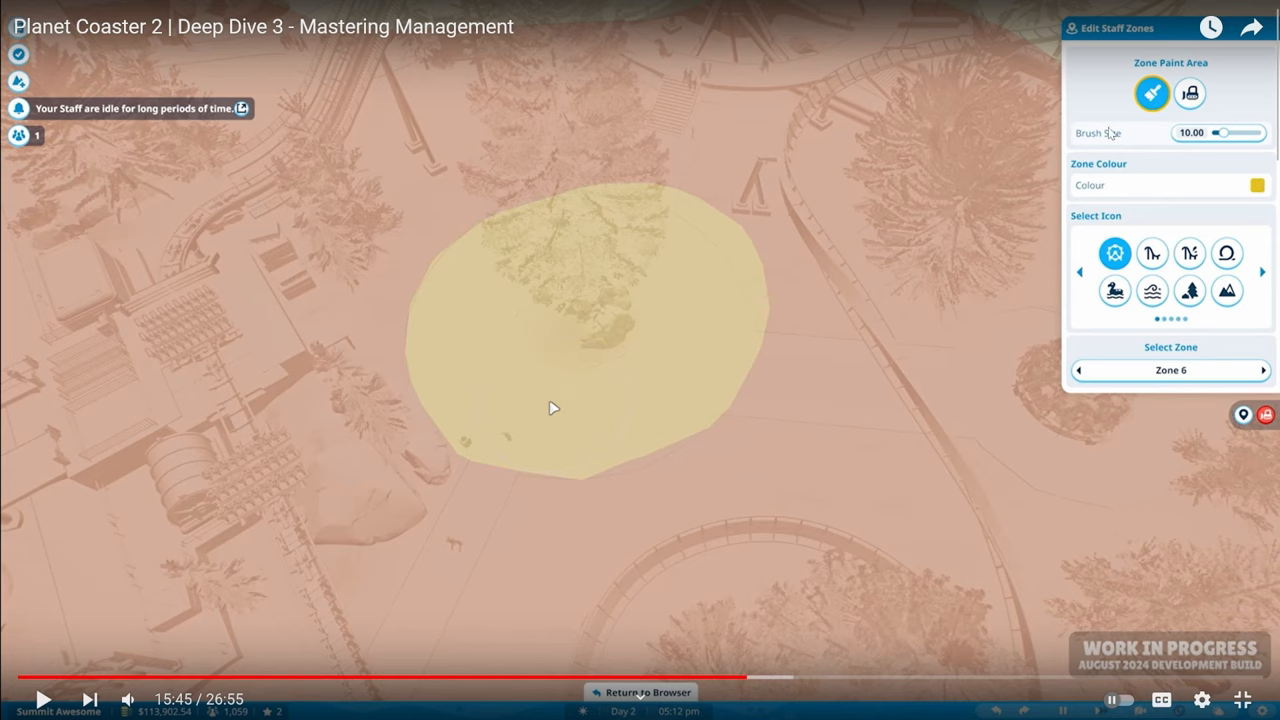
mouse_move(590, 528)
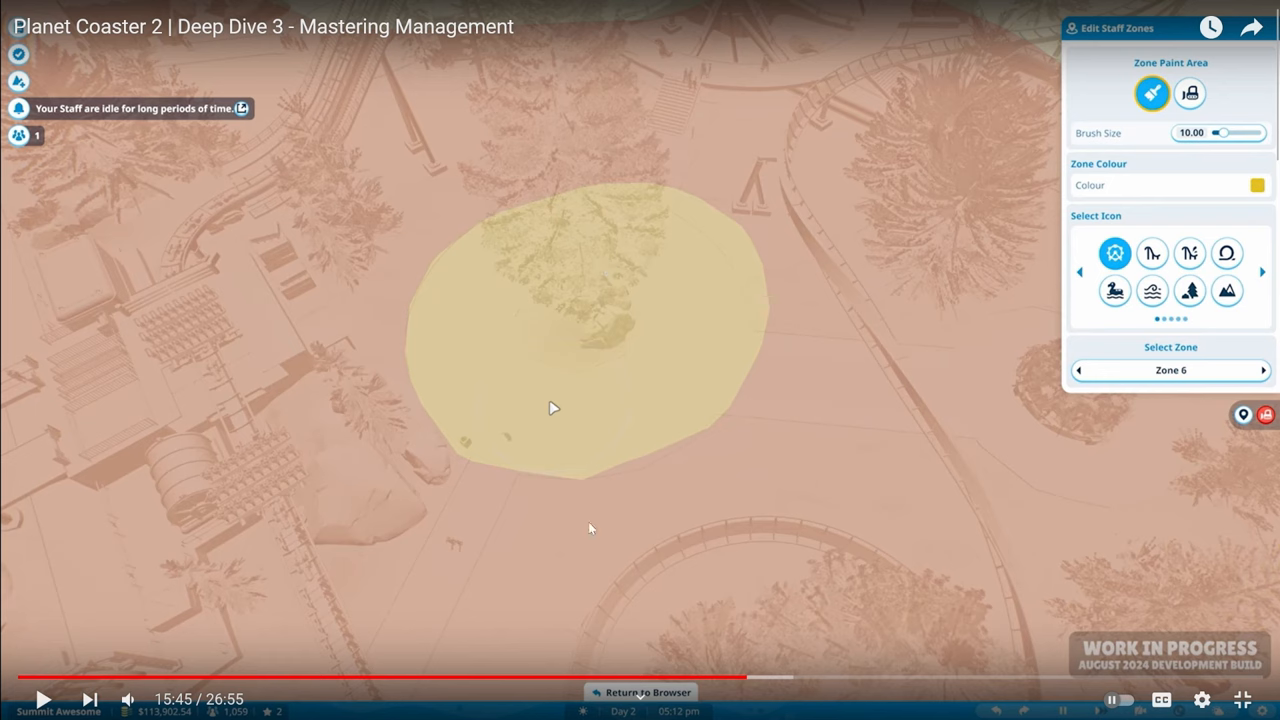
mouse_move(973, 560)
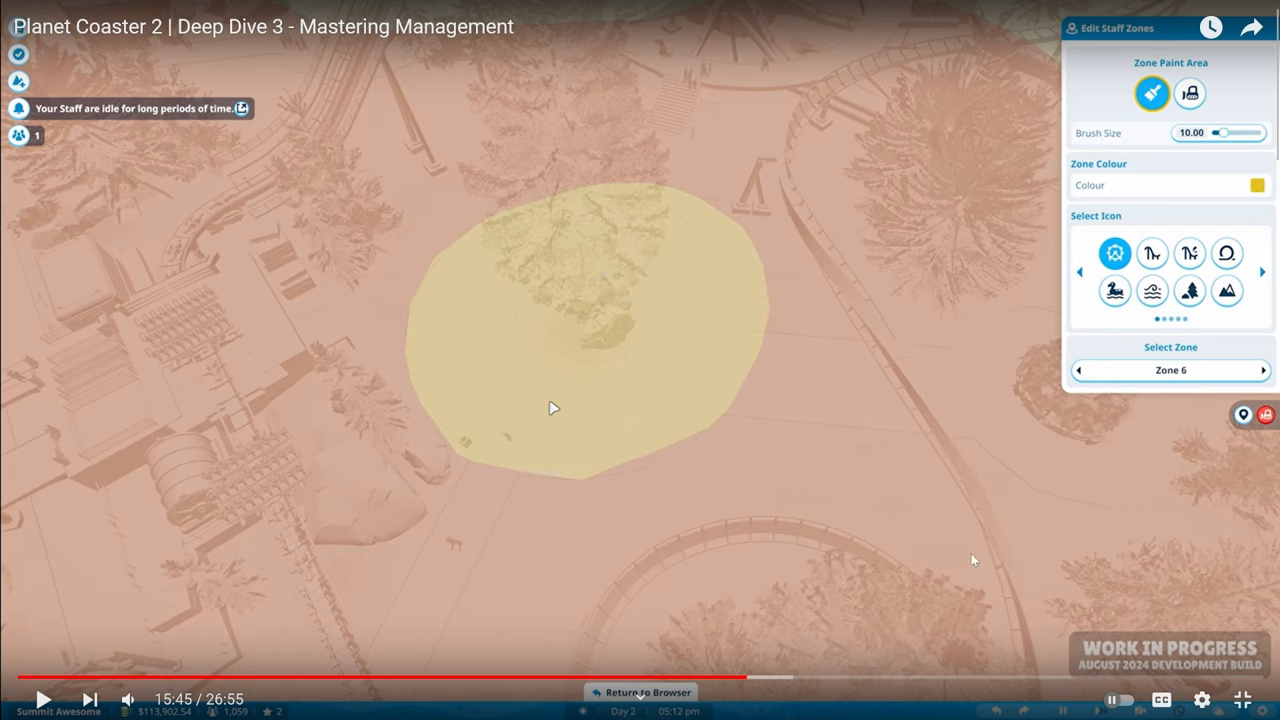
mouse_move(677, 381)
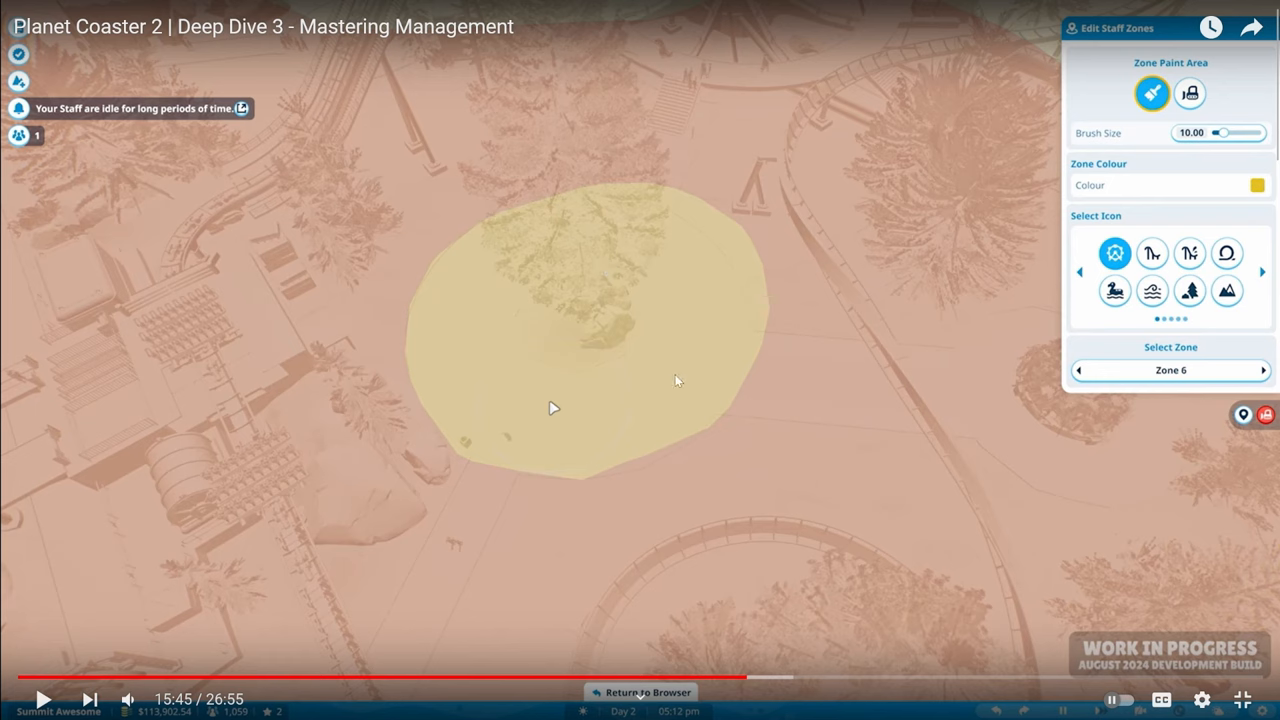
mouse_move(397, 345)
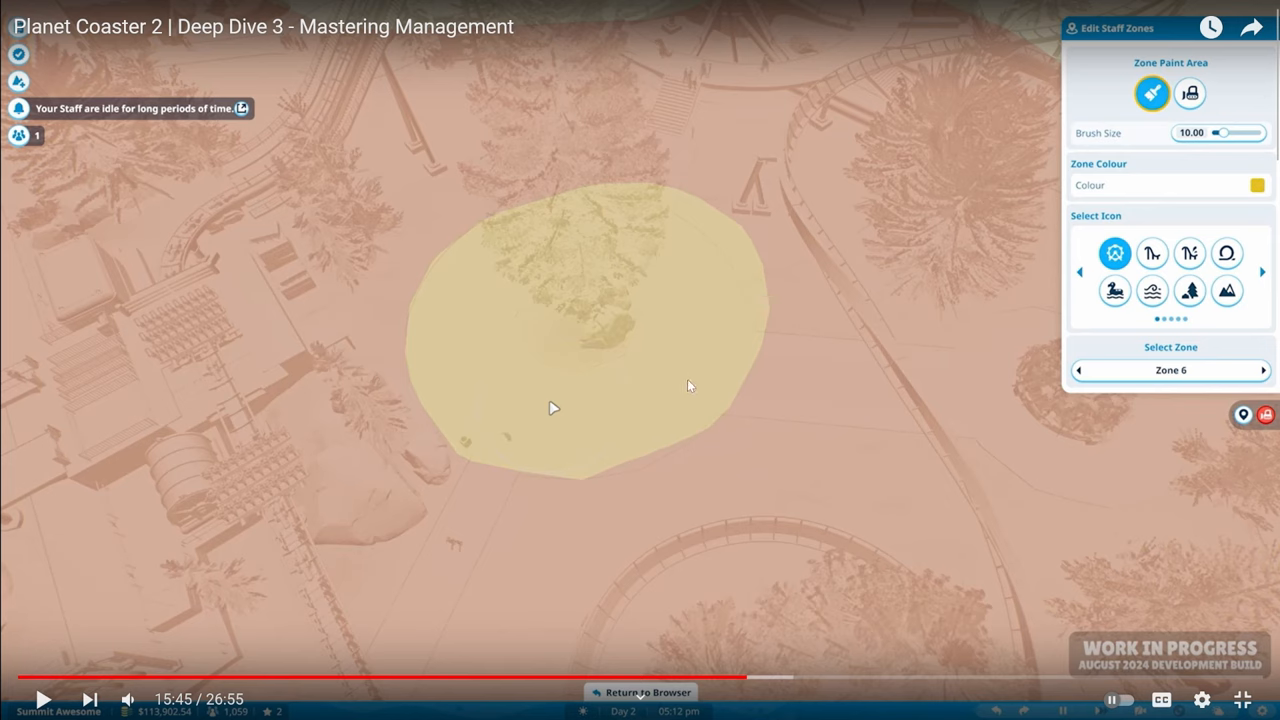
mouse_move(690, 264)
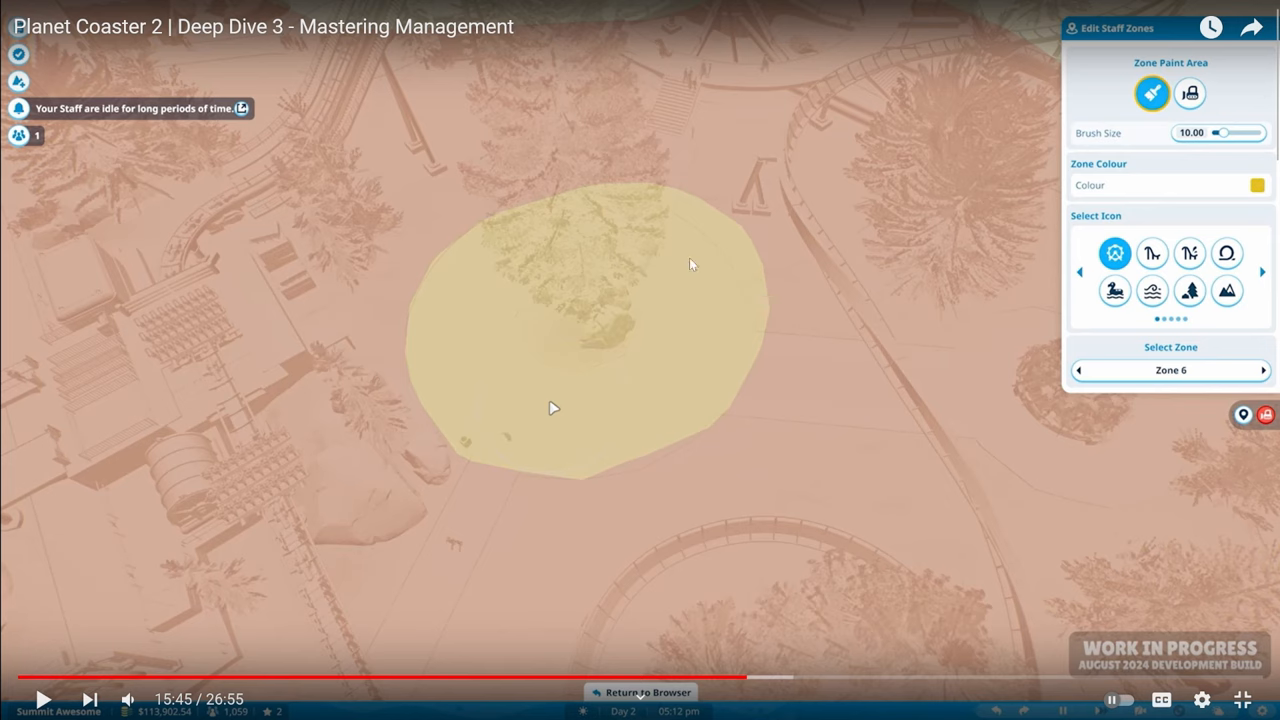
mouse_move(495, 215)
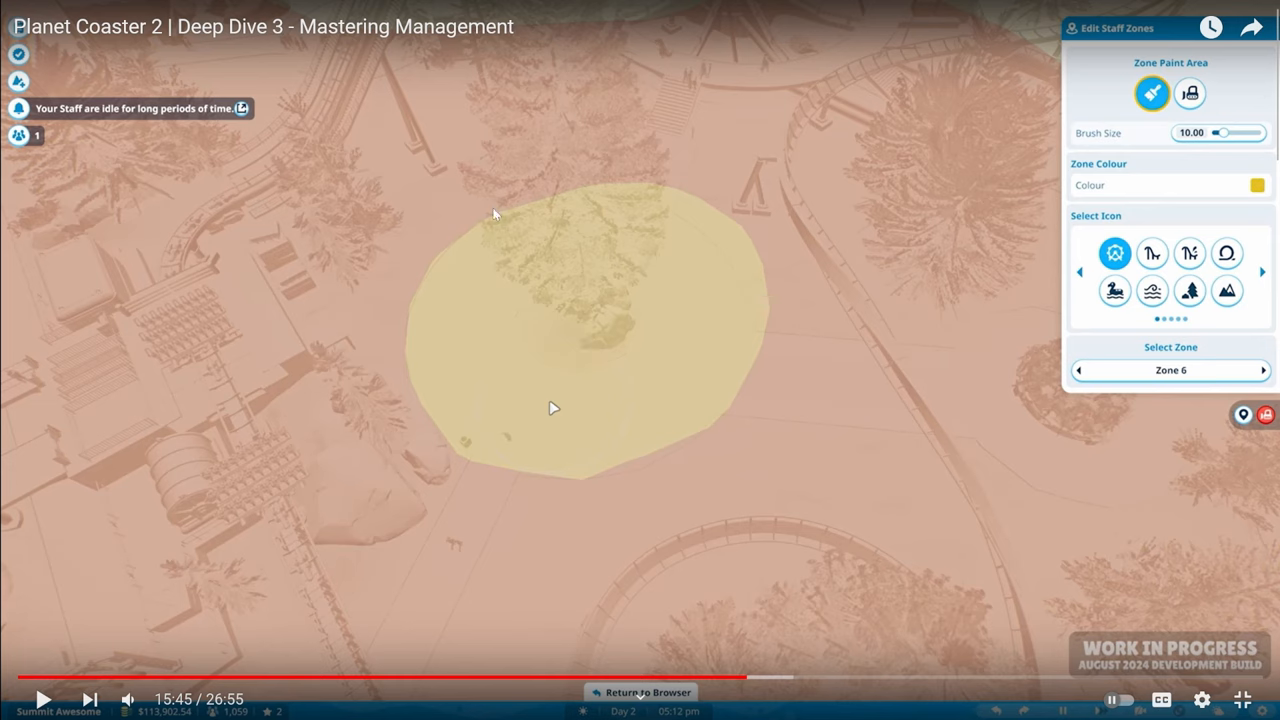
mouse_move(680, 328)
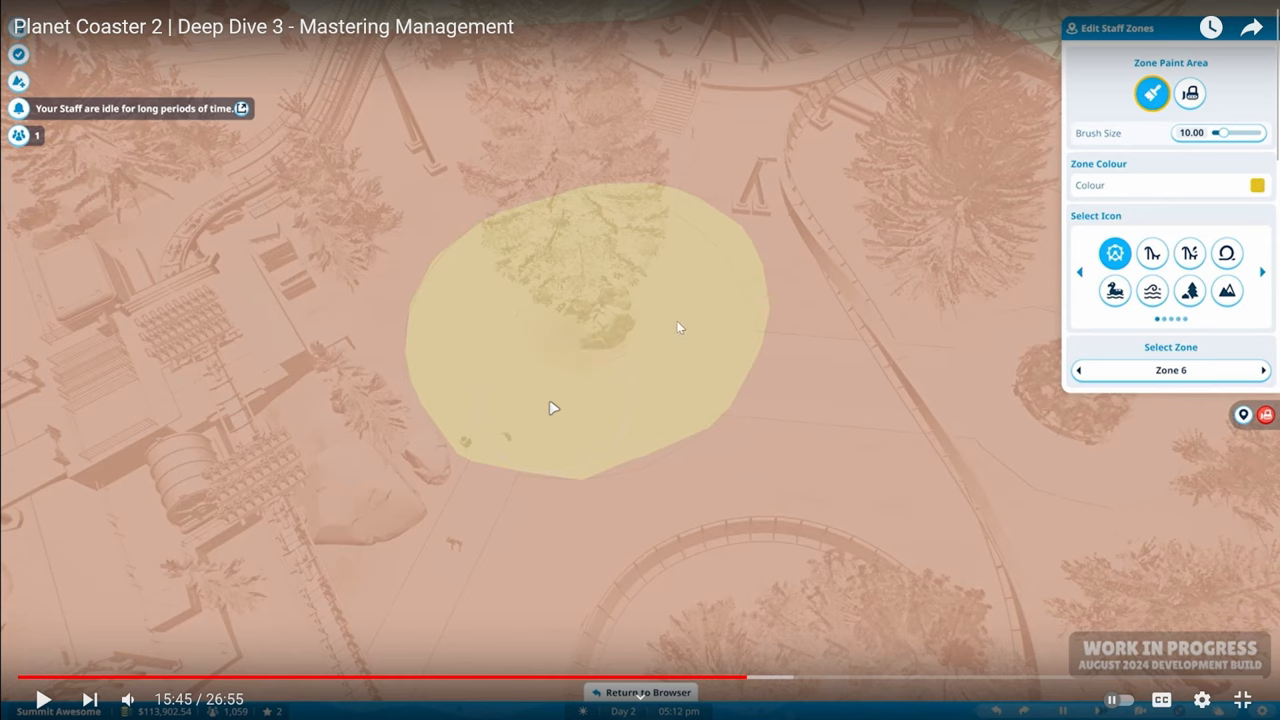
mouse_move(703, 356)
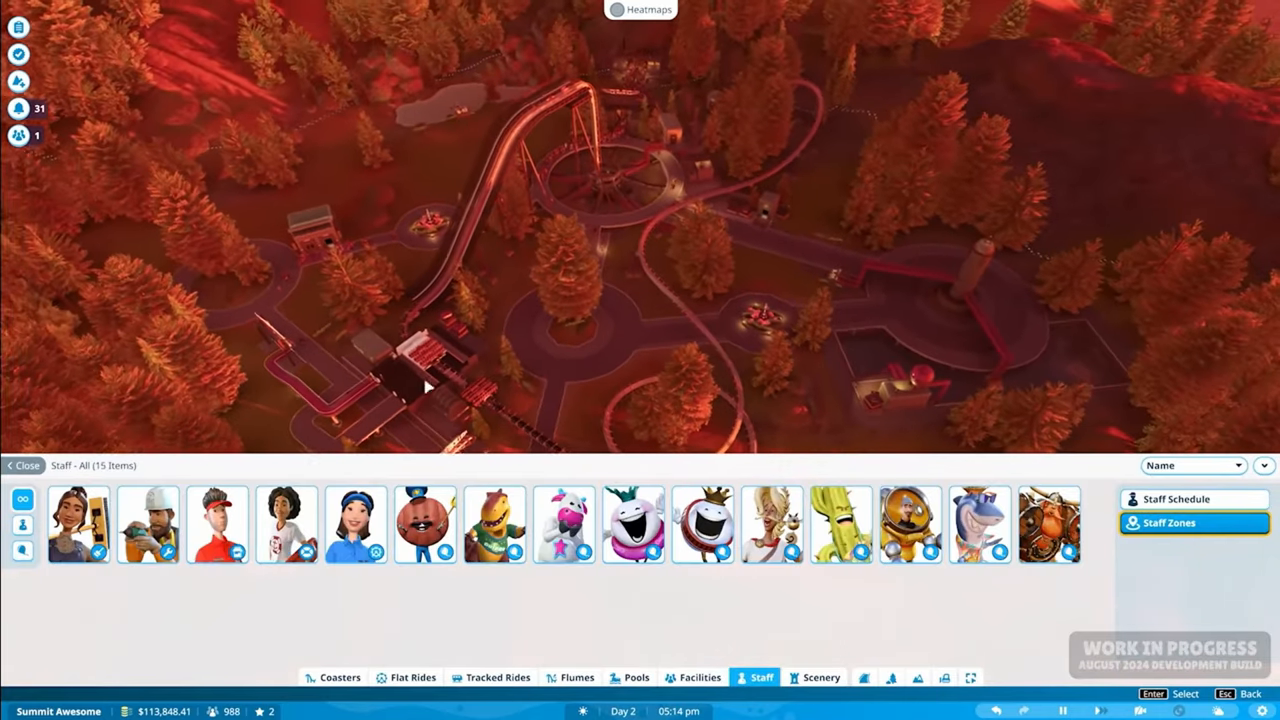
- Open the Staff Schedule and select Crescendo Melodis 1's shift for editing
left_click(1177, 499)
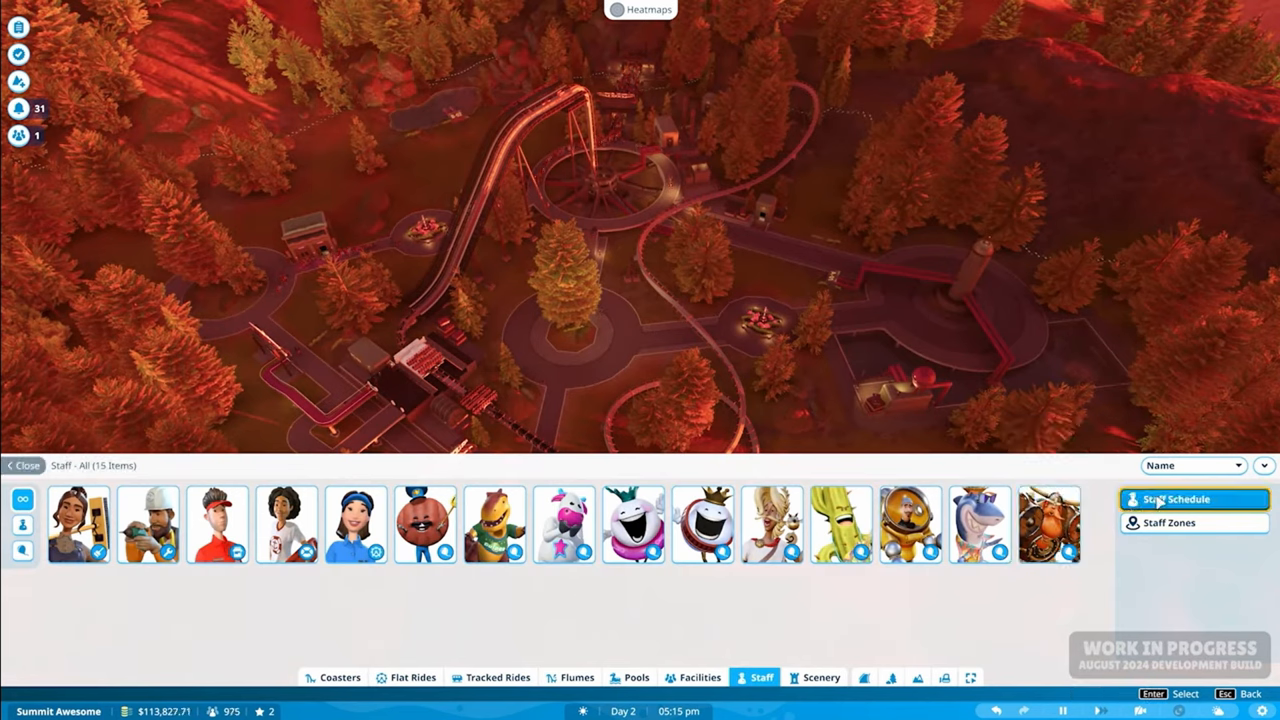
left_click(1180, 499)
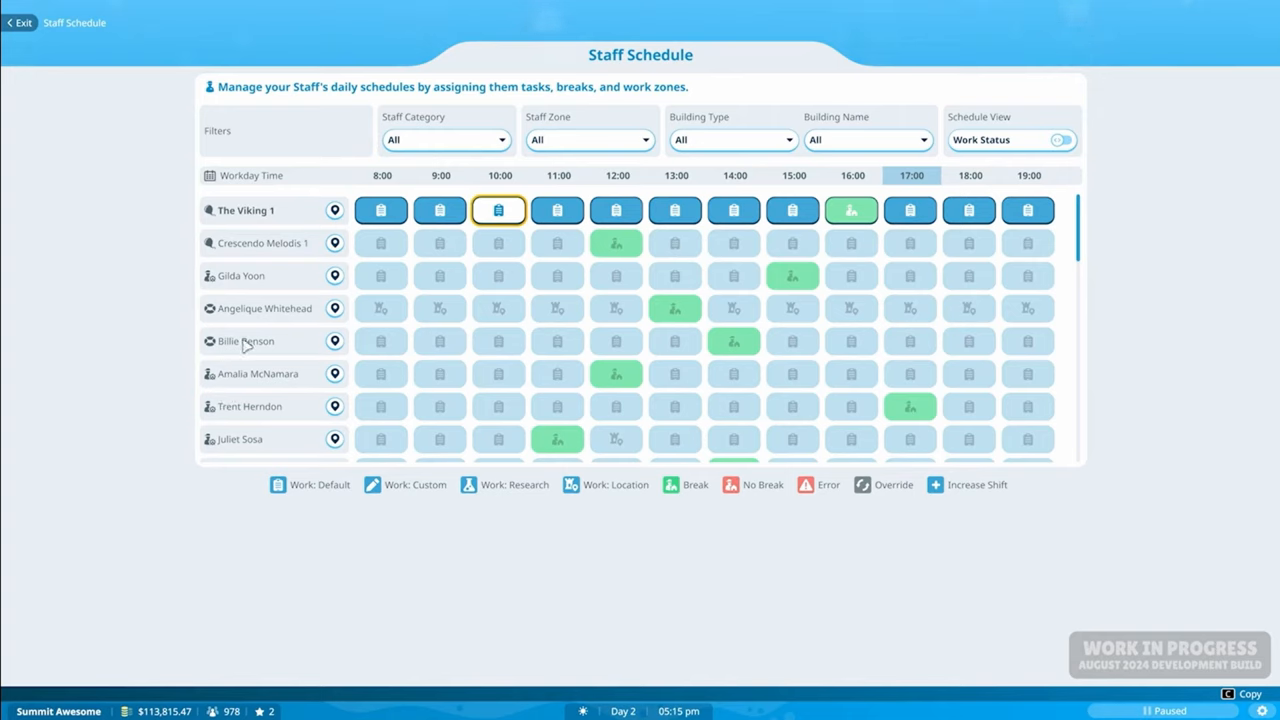
left_click(909, 243)
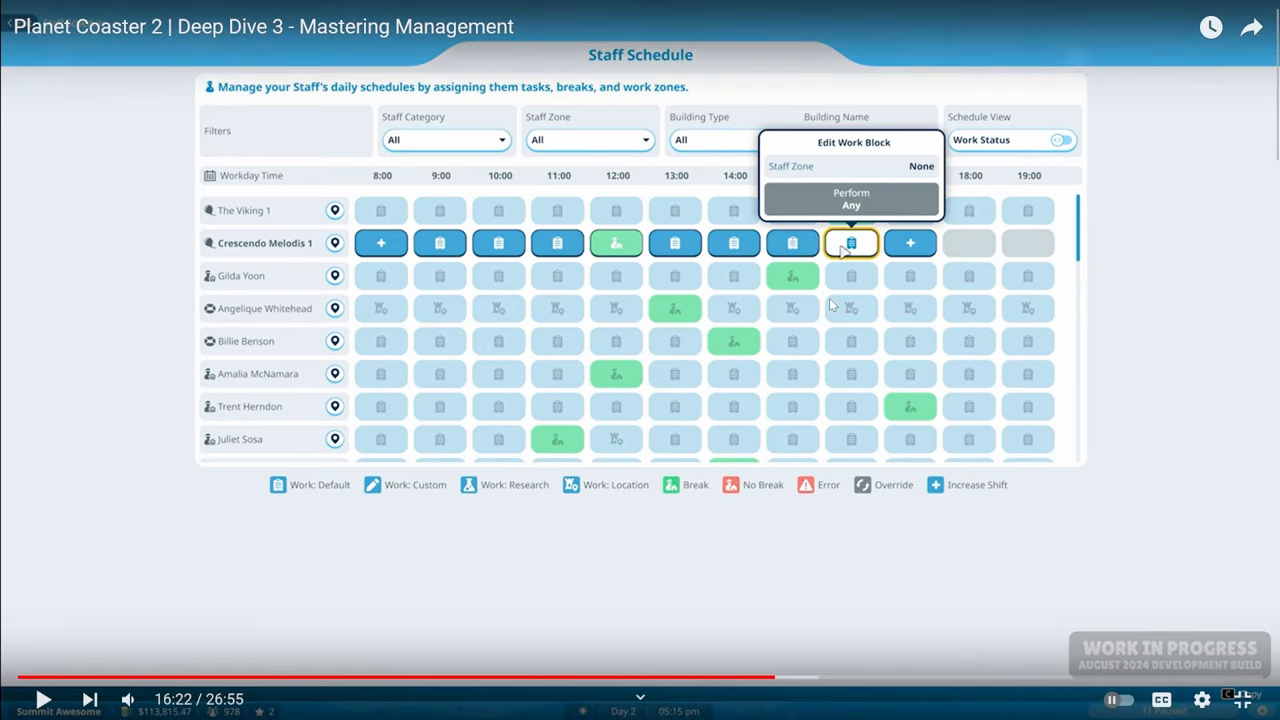
mouse_move(442, 258)
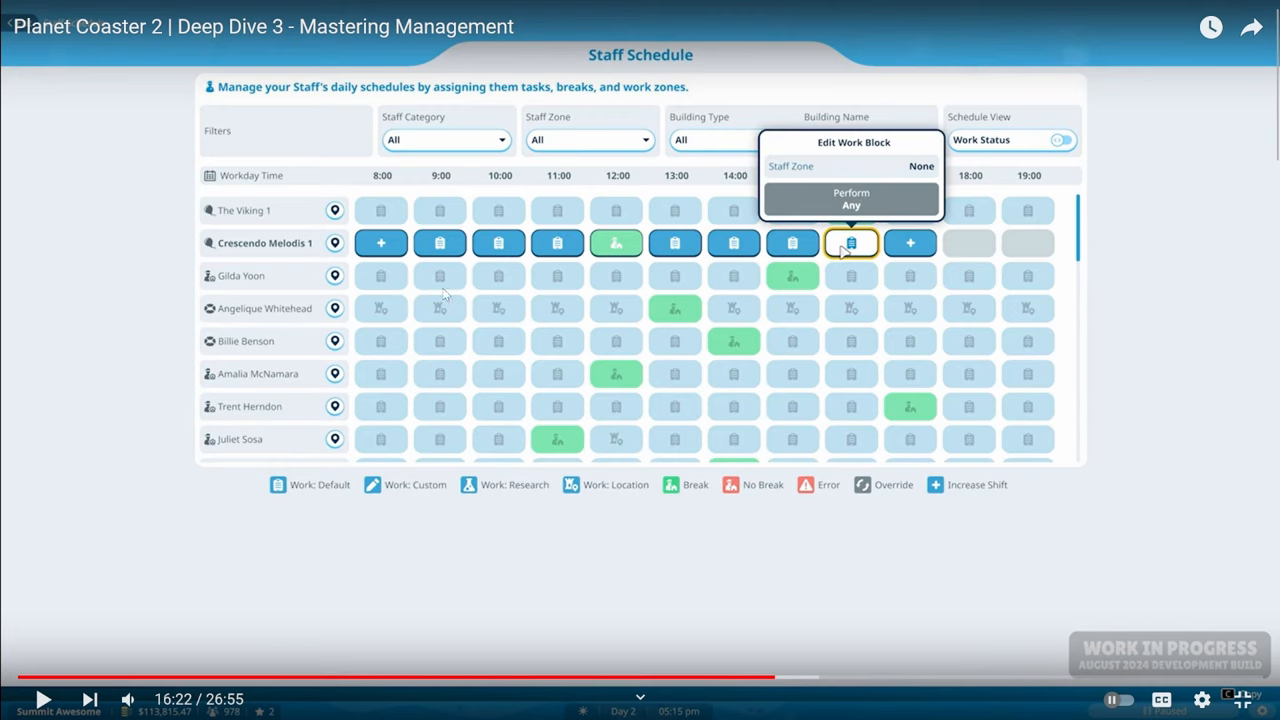
mouse_move(458, 347)
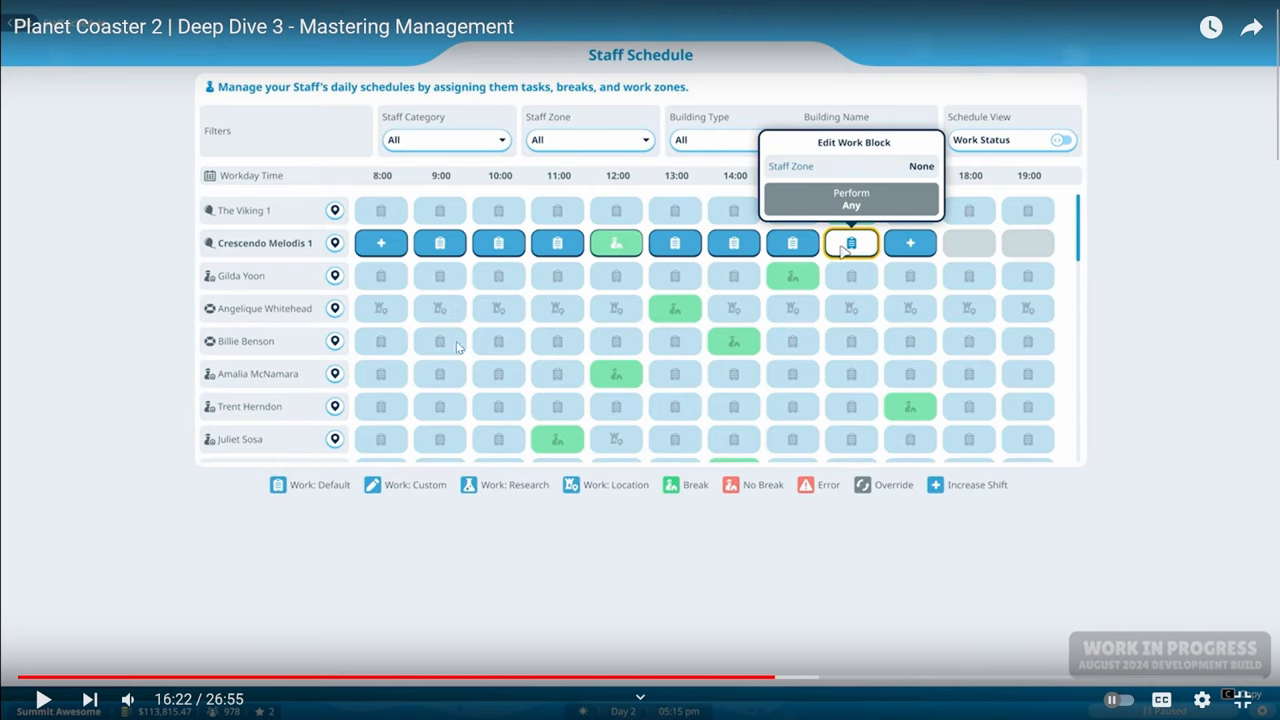
mouse_move(462, 357)
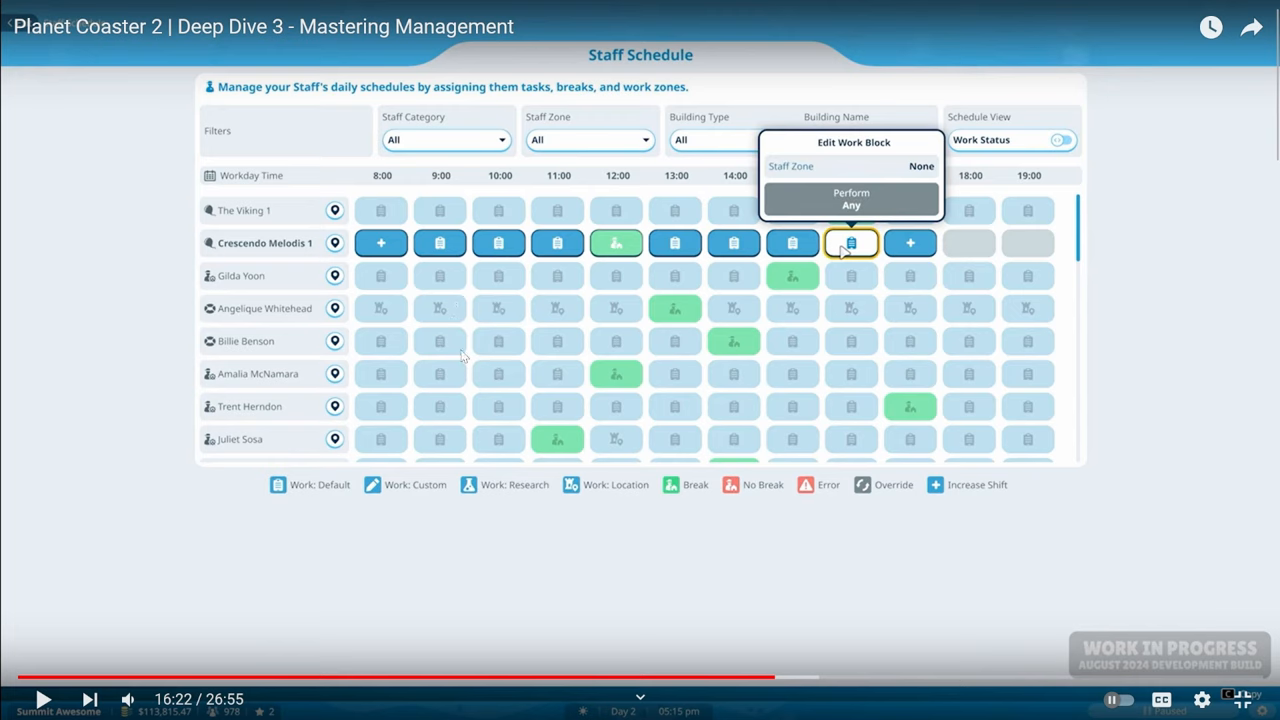
mouse_move(643, 344)
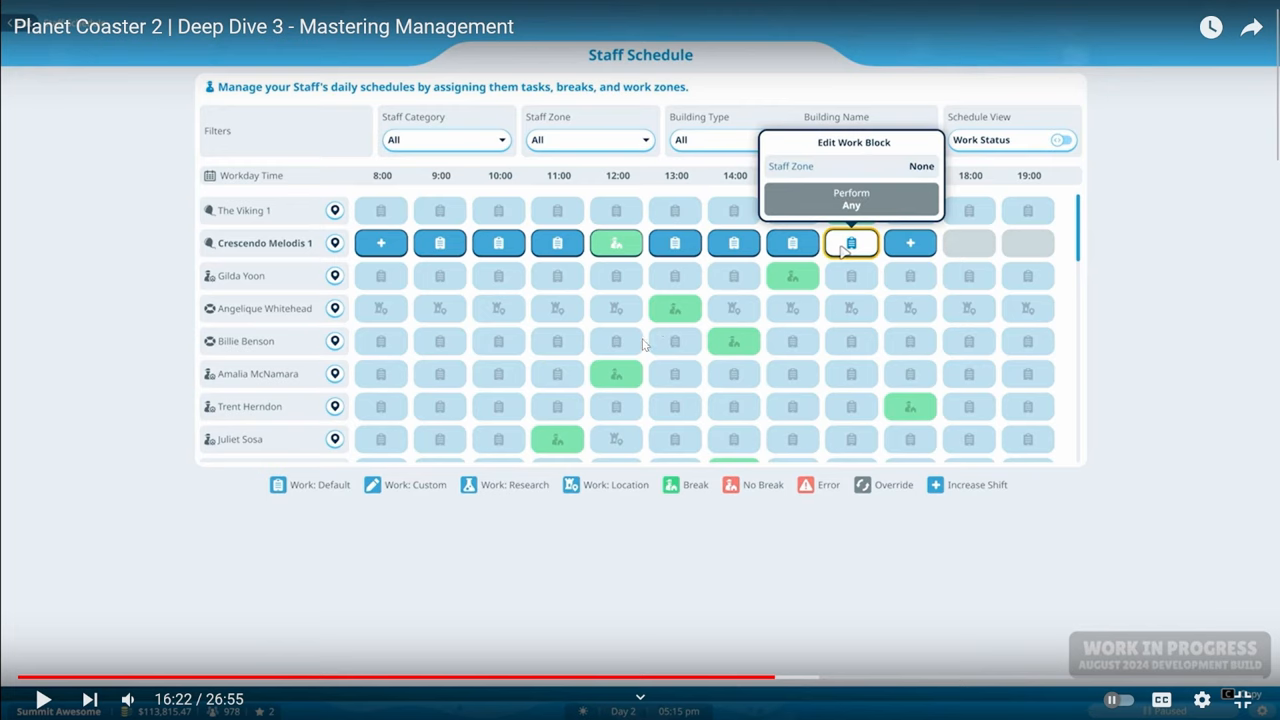
mouse_move(658, 322)
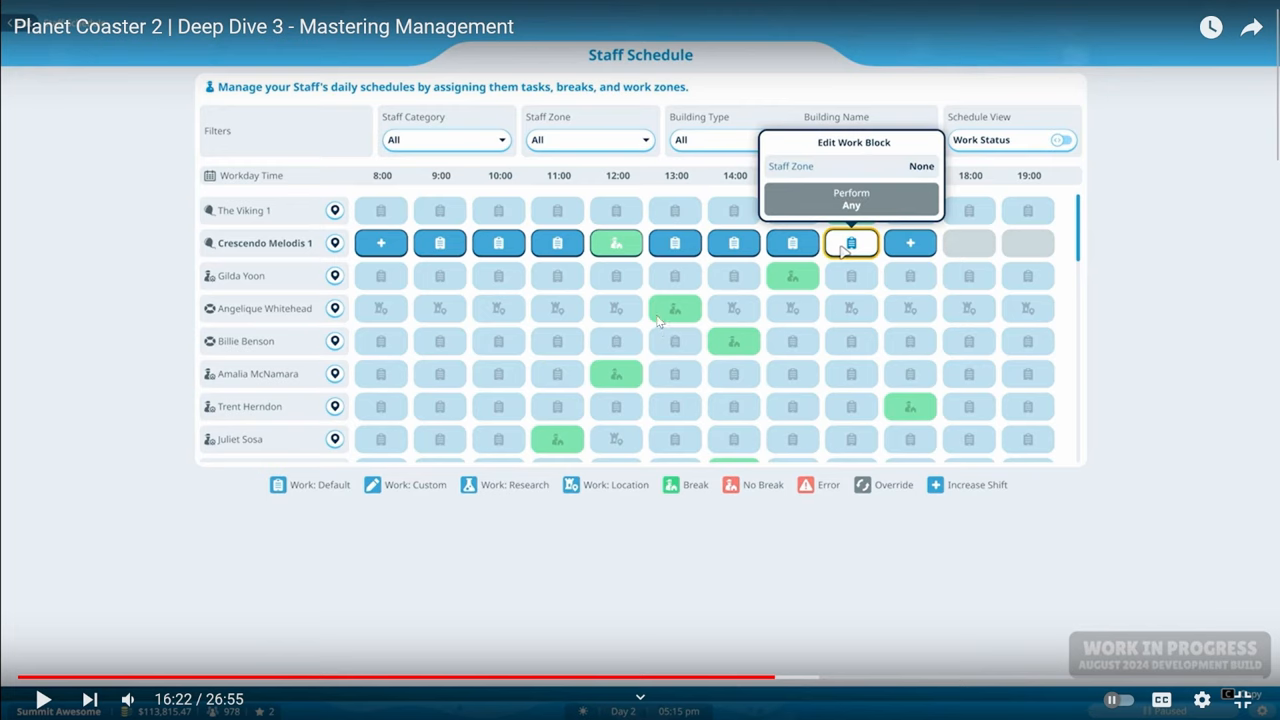
mouse_move(635, 347)
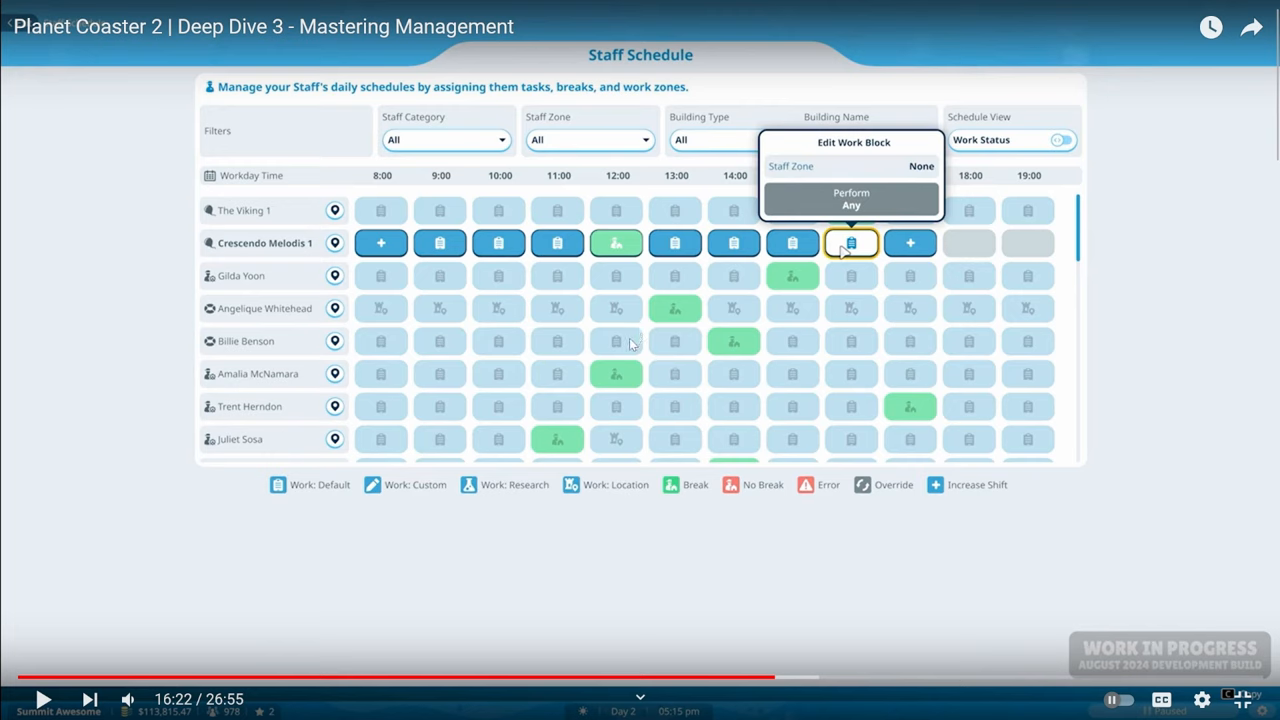
mouse_move(623, 399)
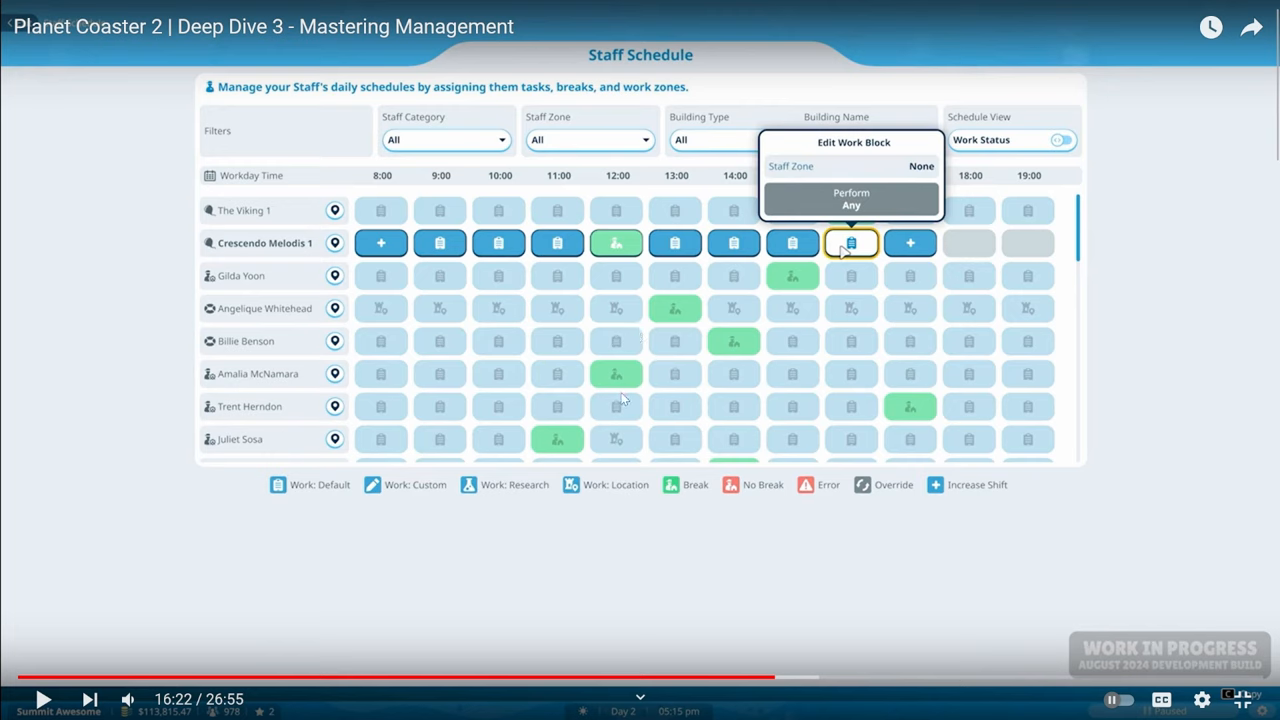
mouse_move(578, 388)
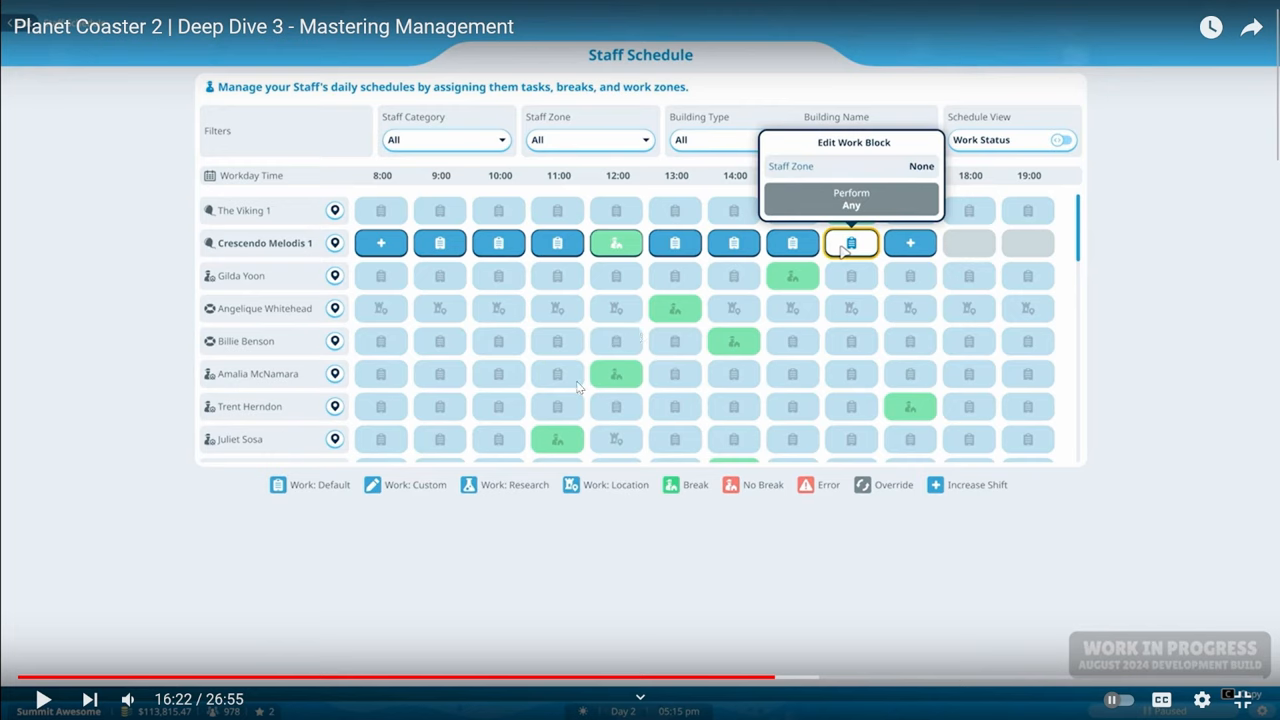
mouse_move(580, 388)
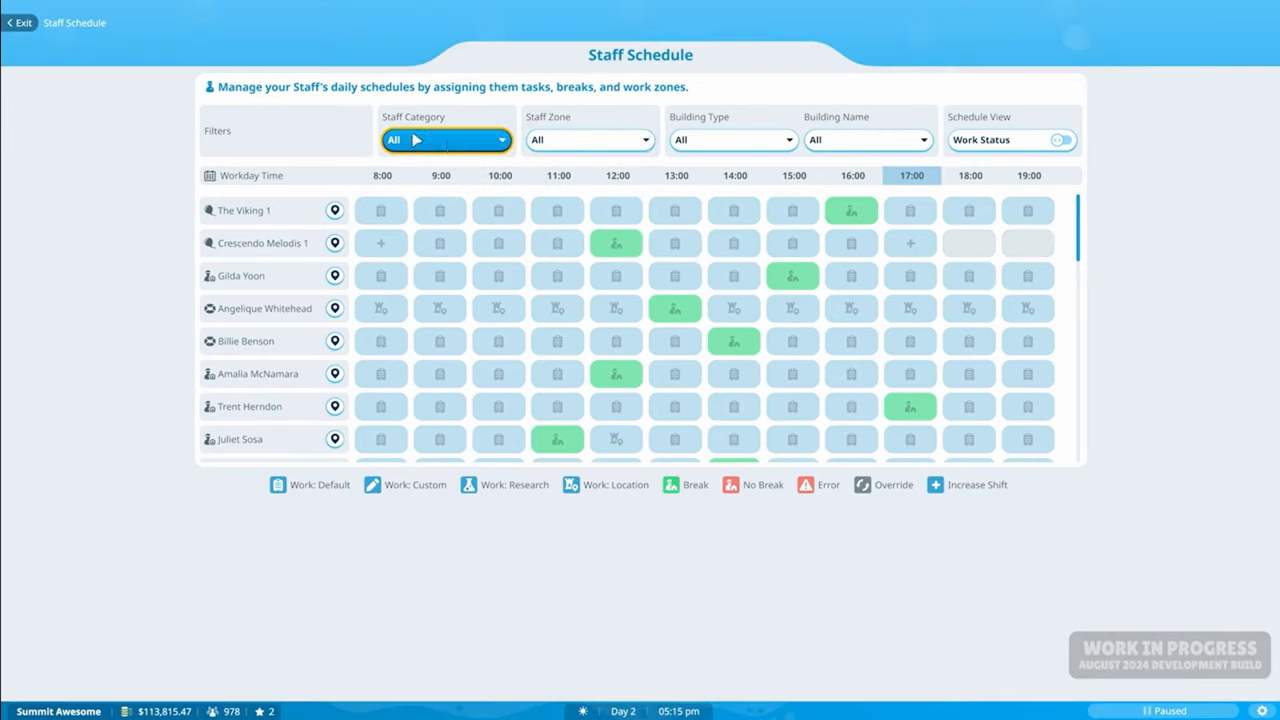
left_click(446, 139)
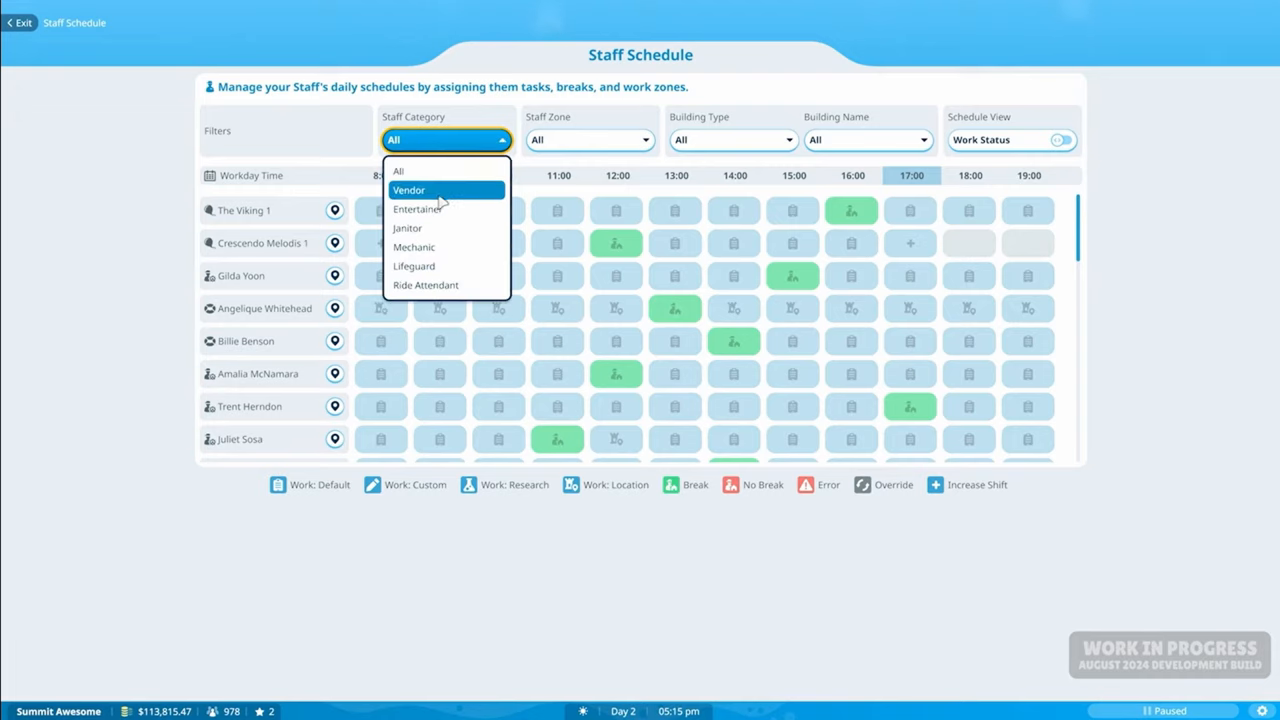
left_click(407, 228)
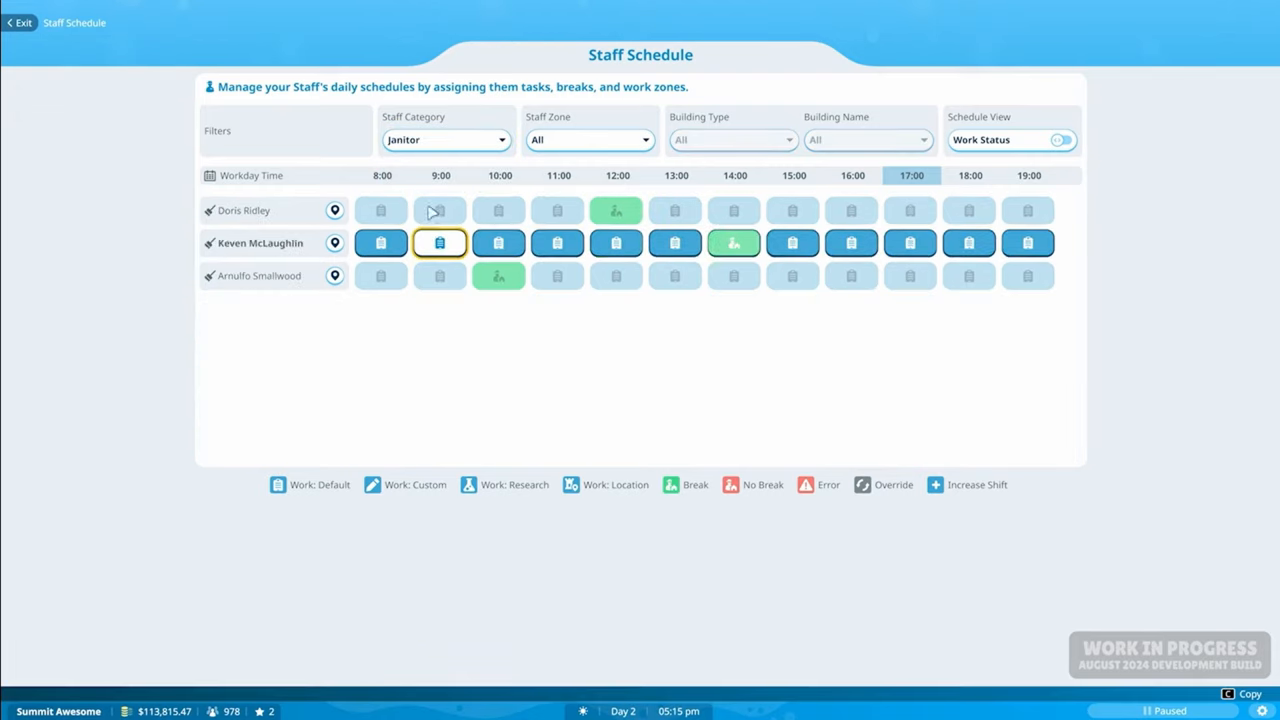
left_click(439, 210)
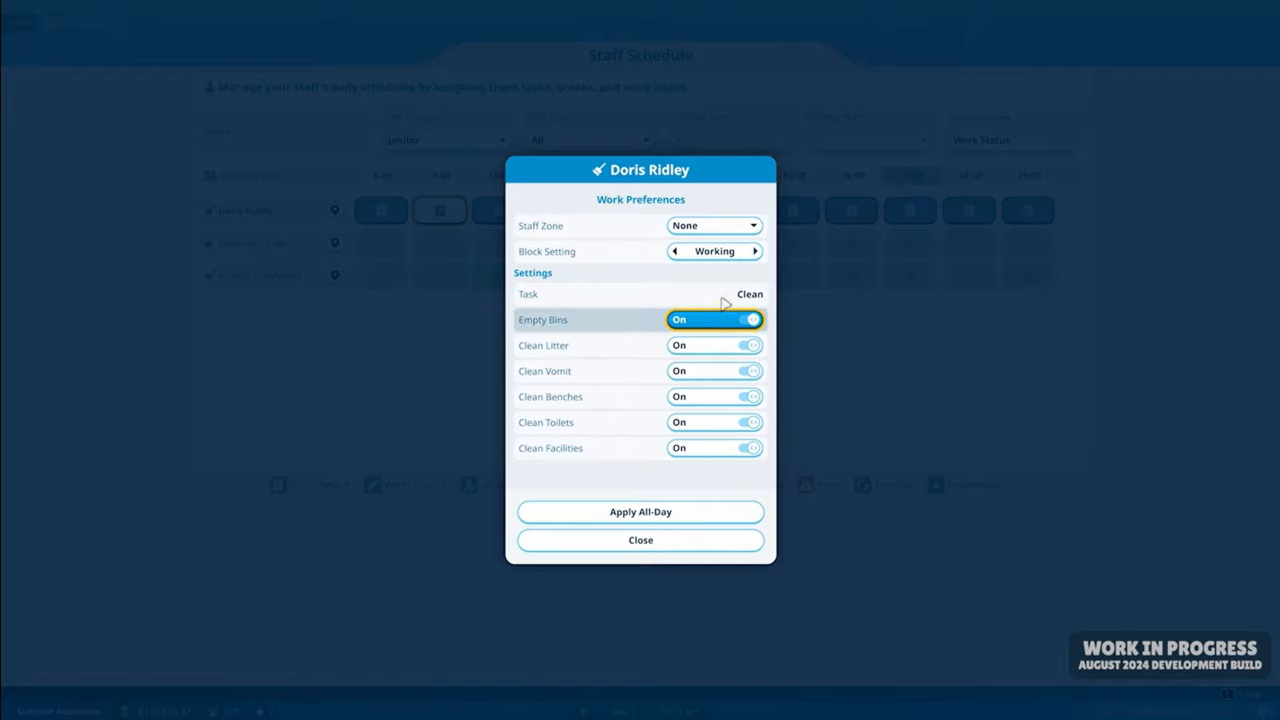
left_click(640, 540)
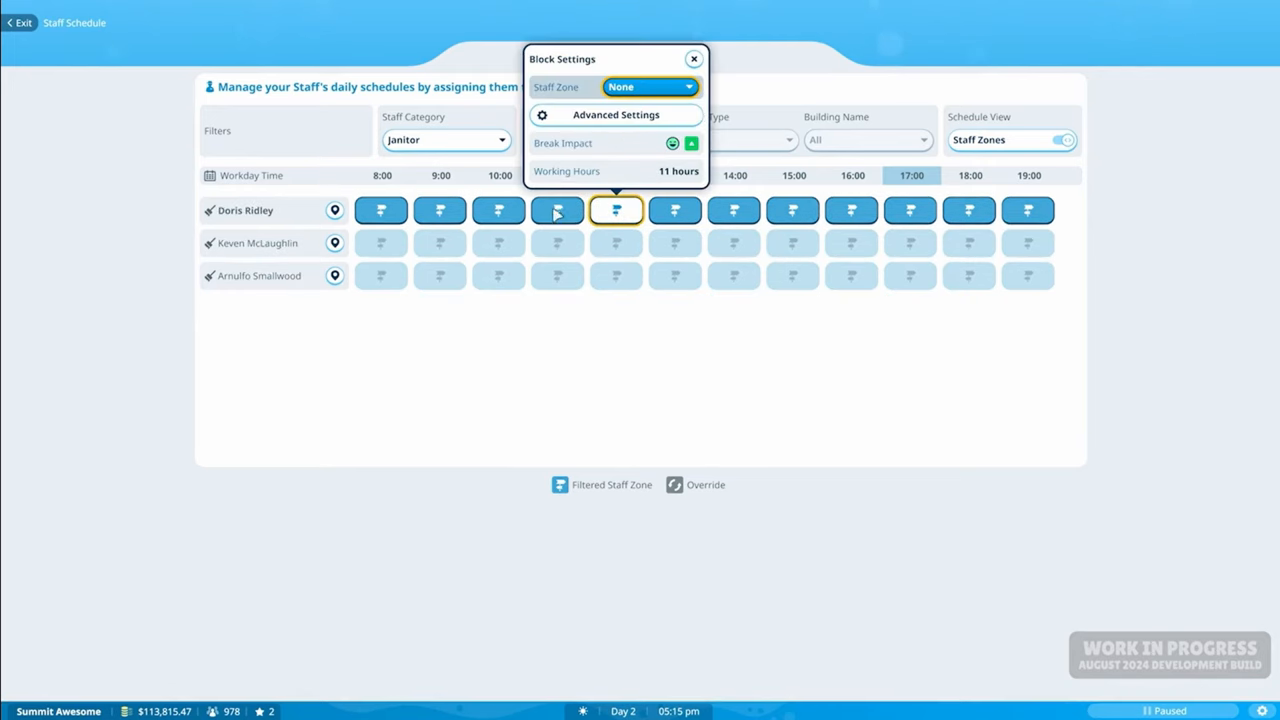
mouse_move(432, 170)
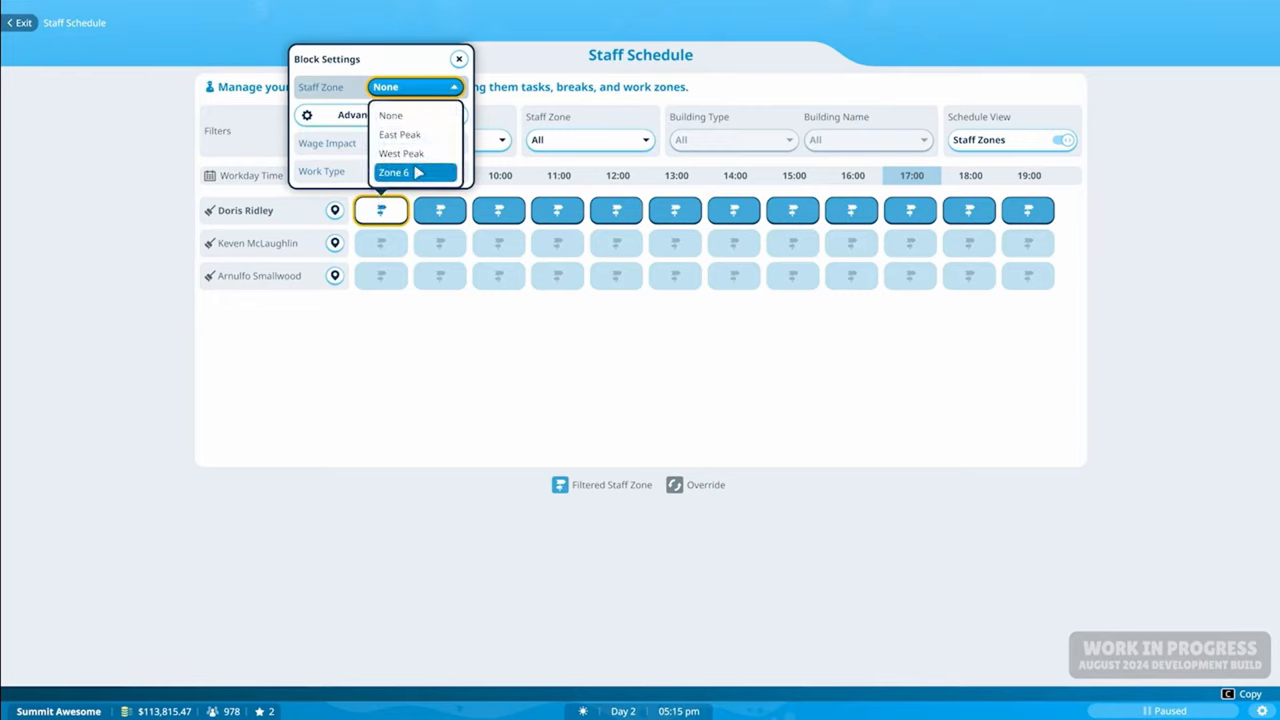
left_click(394, 172)
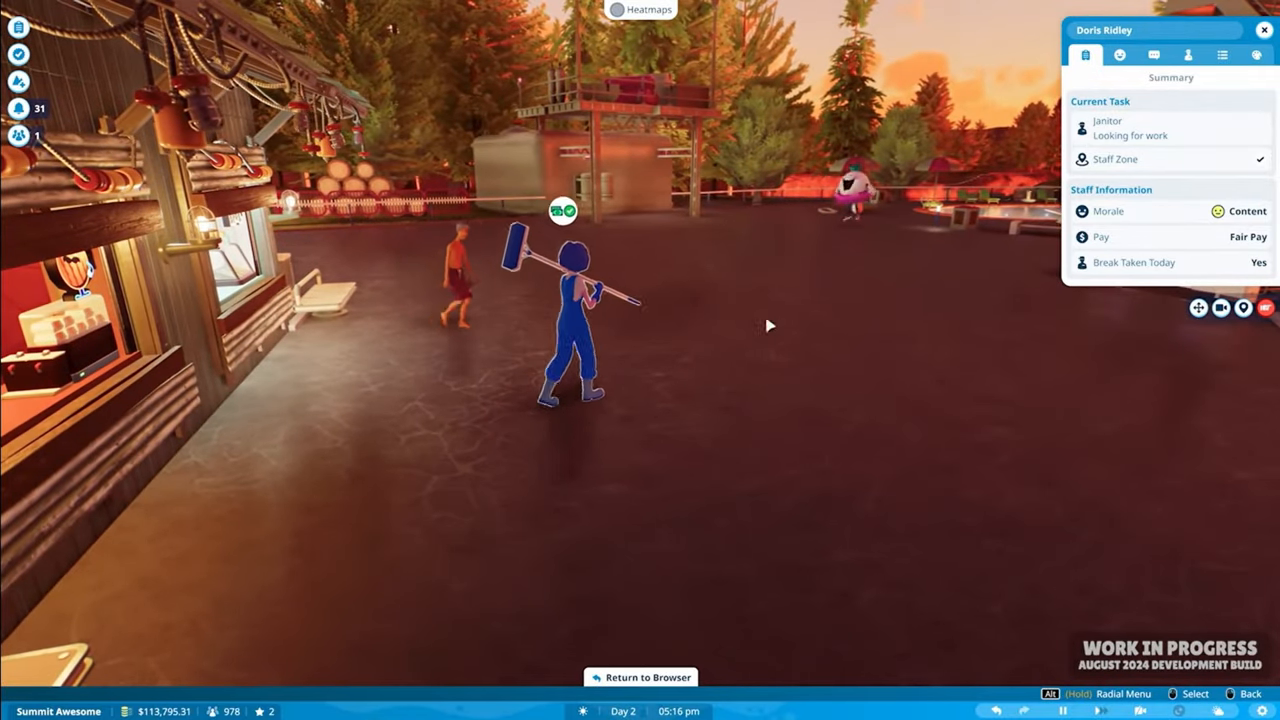
- Show Doris Ridley's morale gauge and hourly pay scale on the Pay and Morale tab
left_click(1120, 55)
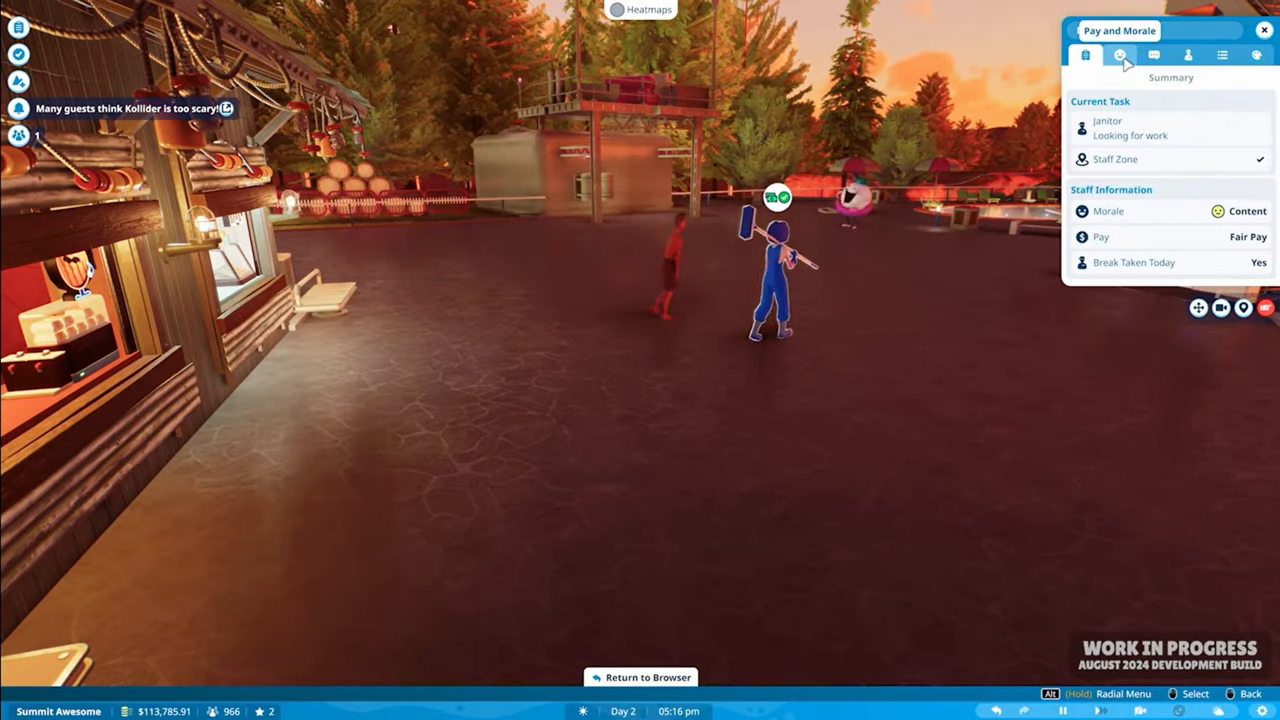
left_click(1119, 55)
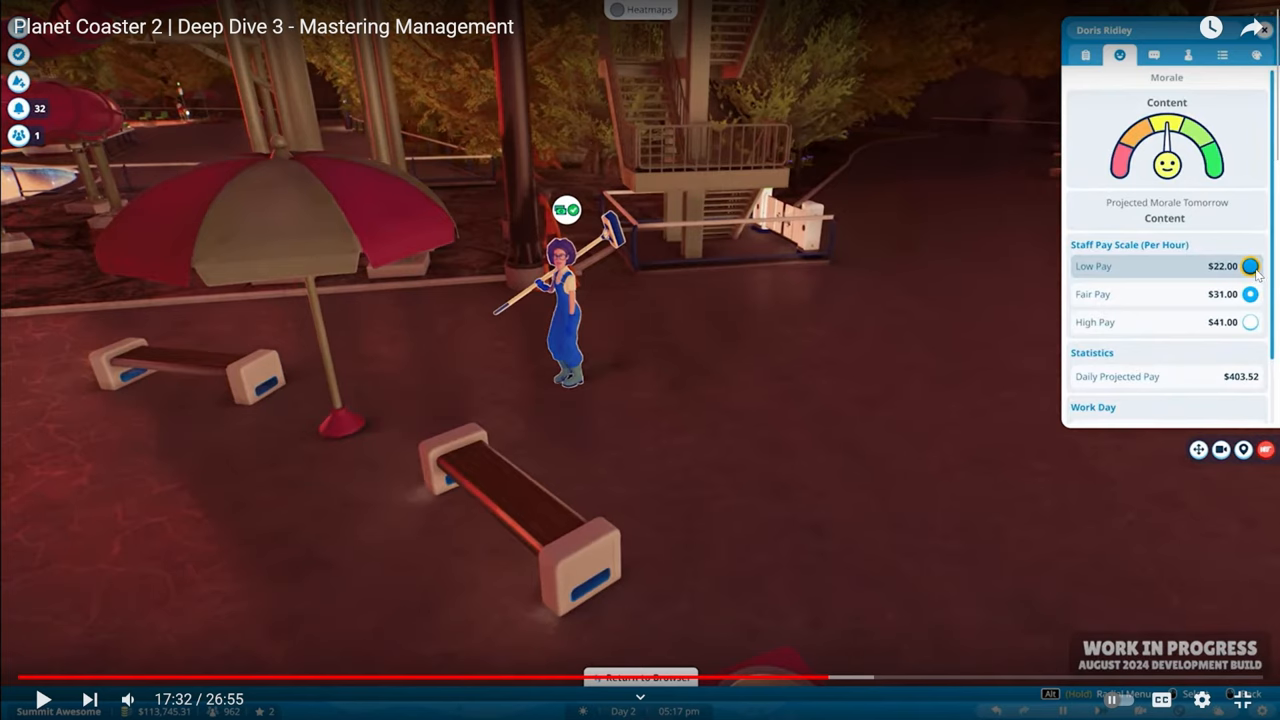
mouse_move(1228, 347)
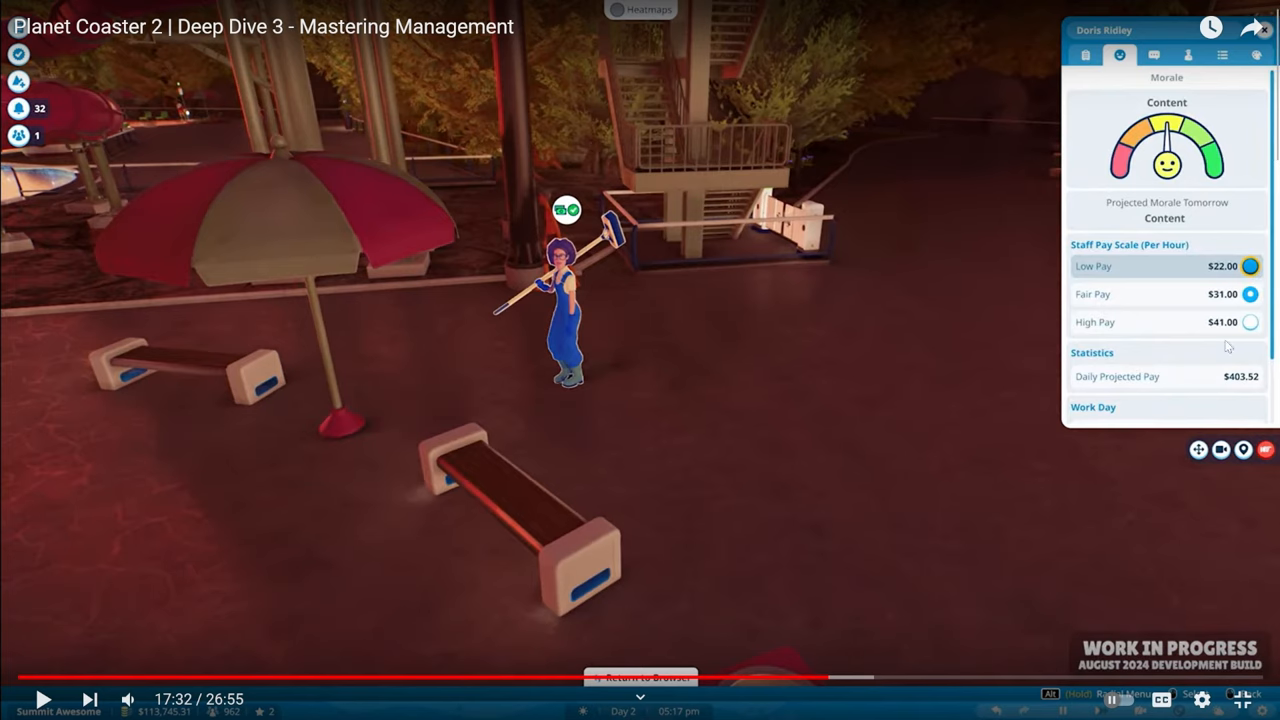
mouse_move(851, 361)
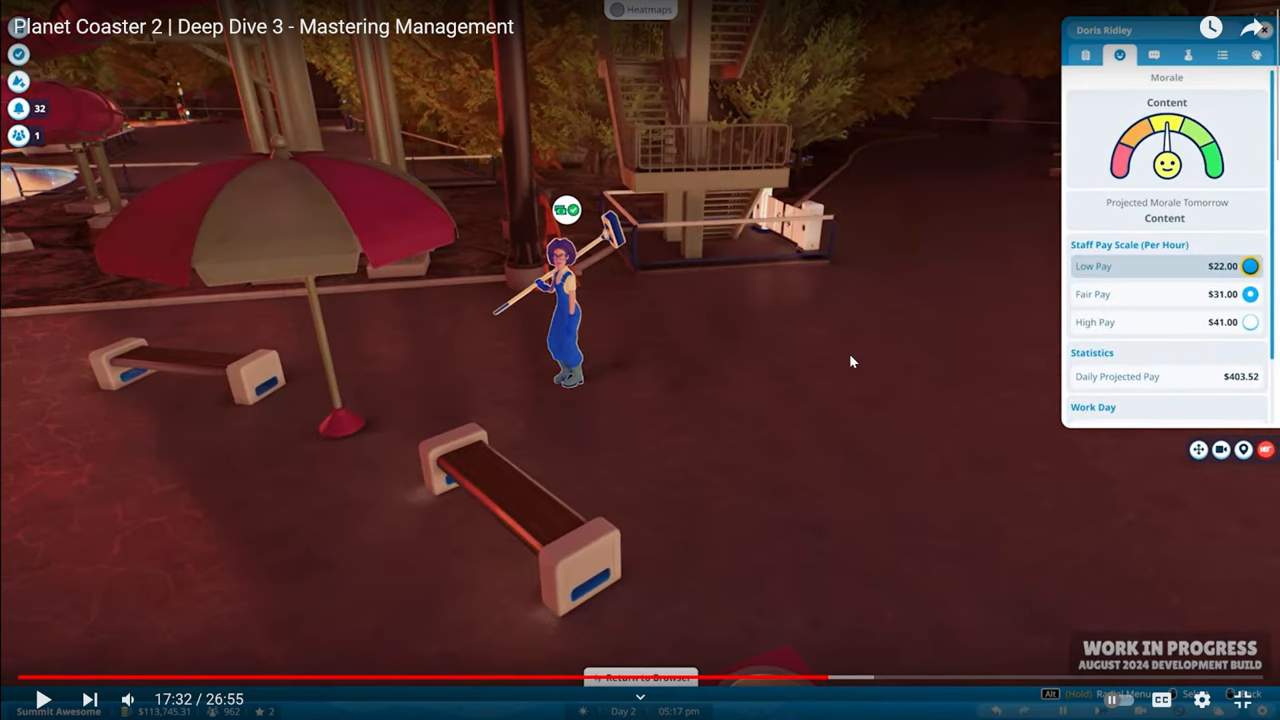
left_click(42, 699)
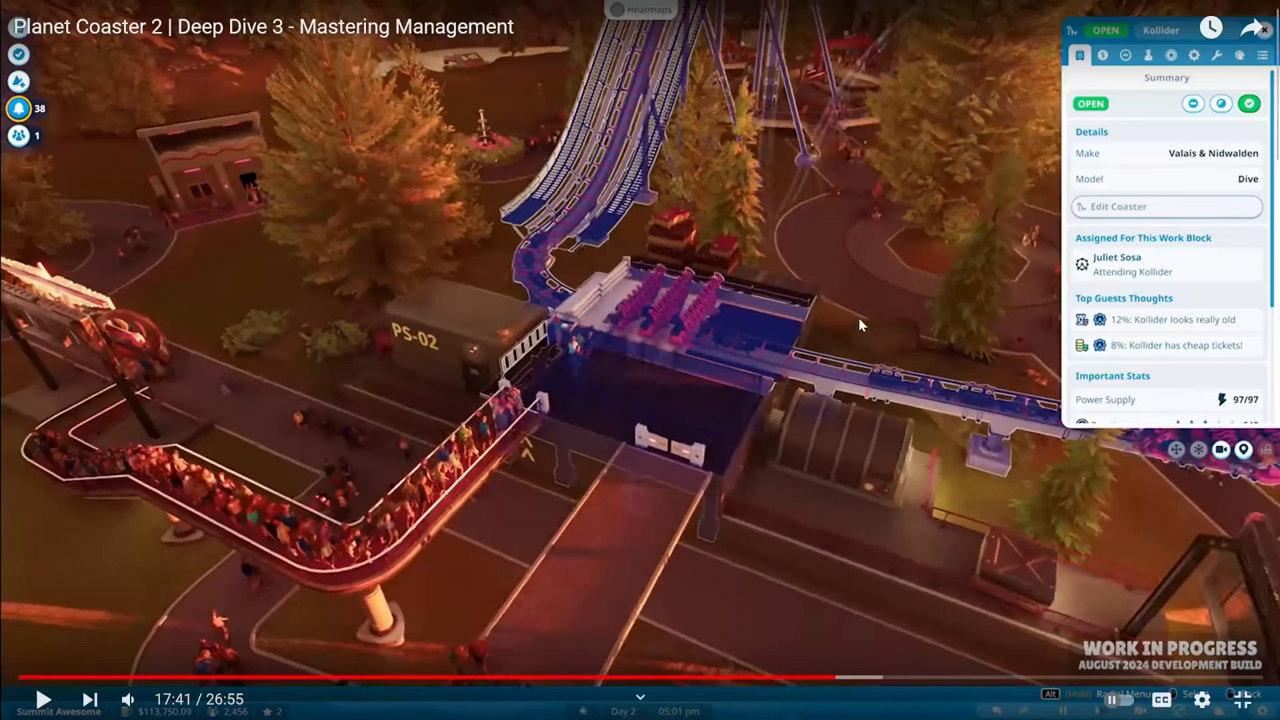
mouse_move(745, 360)
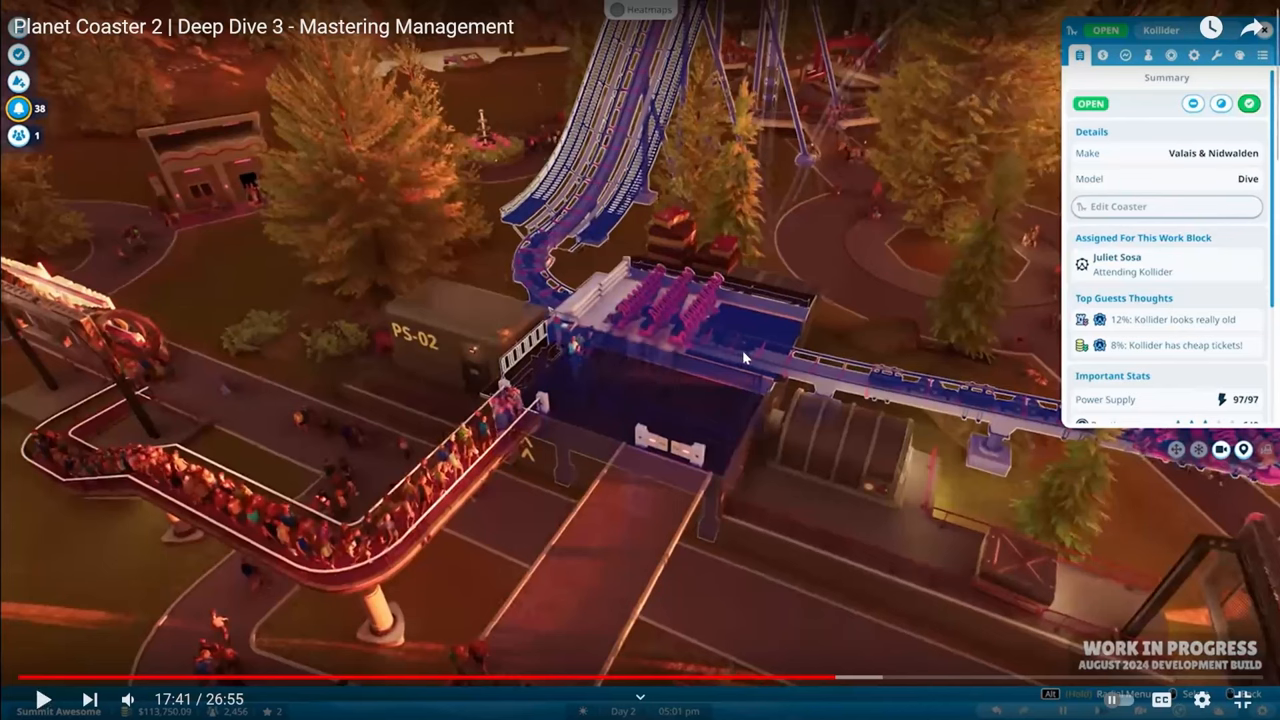
mouse_move(530, 358)
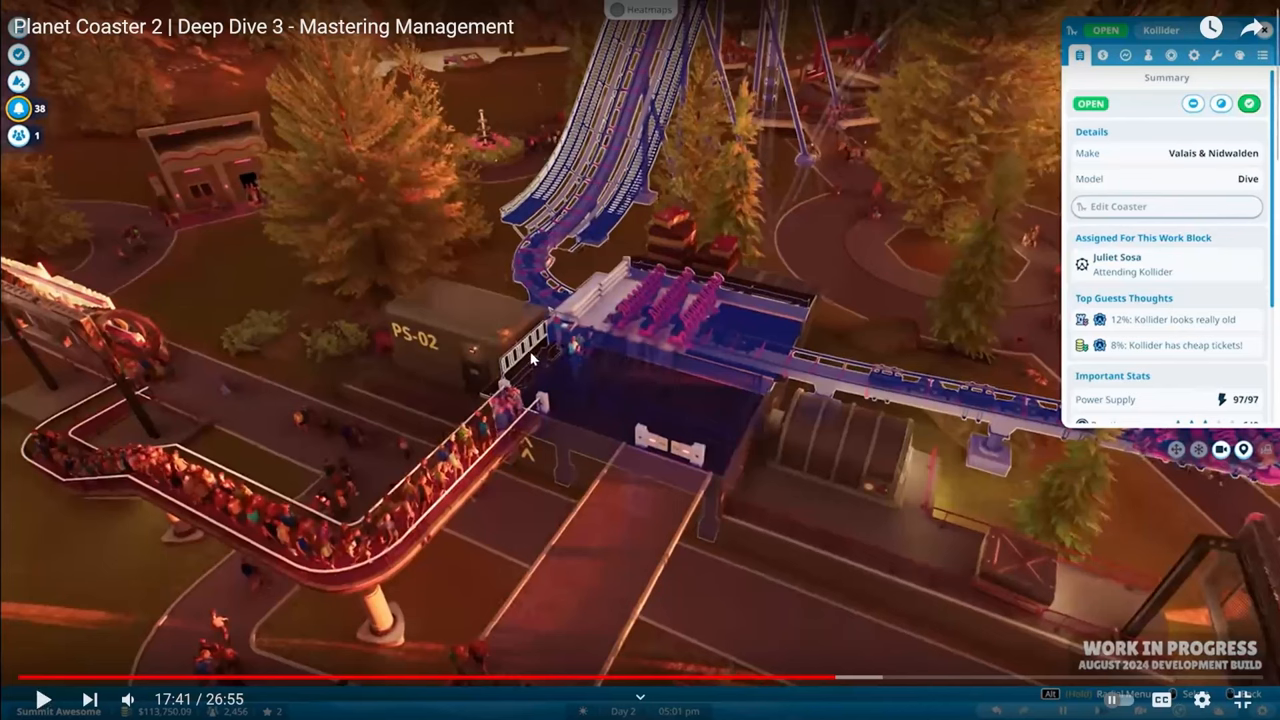
mouse_move(557, 452)
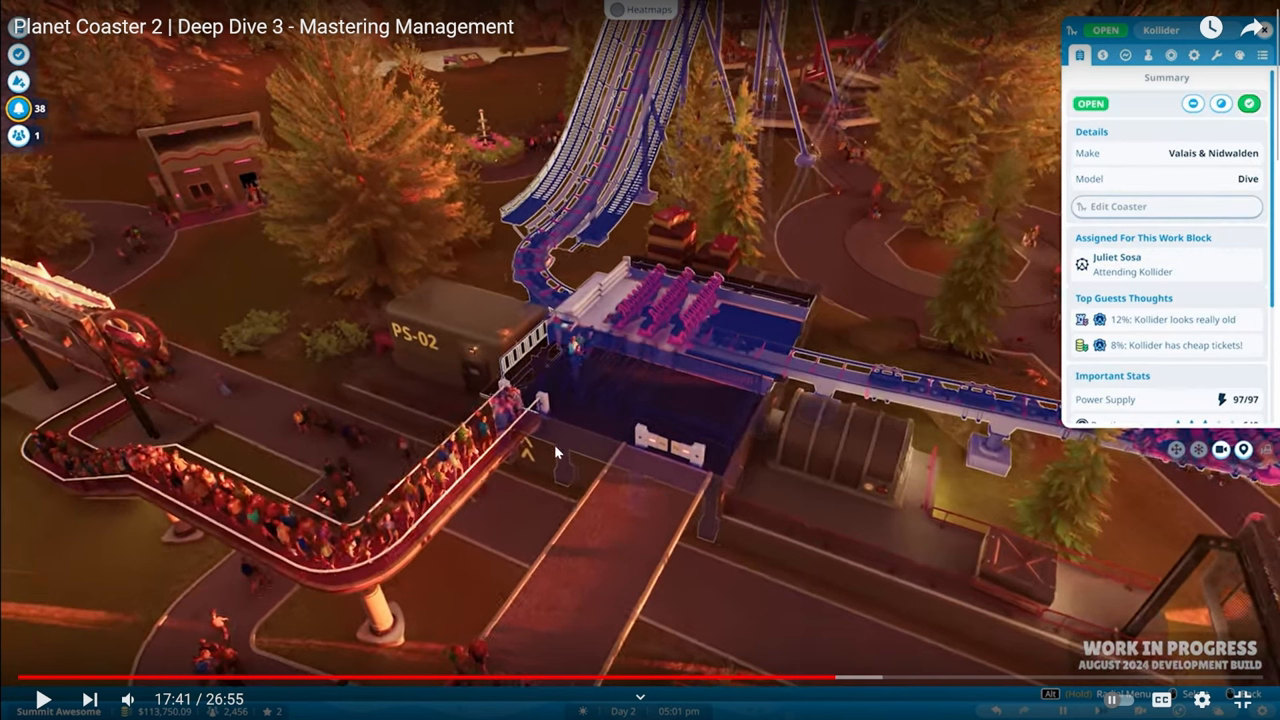
mouse_move(869, 338)
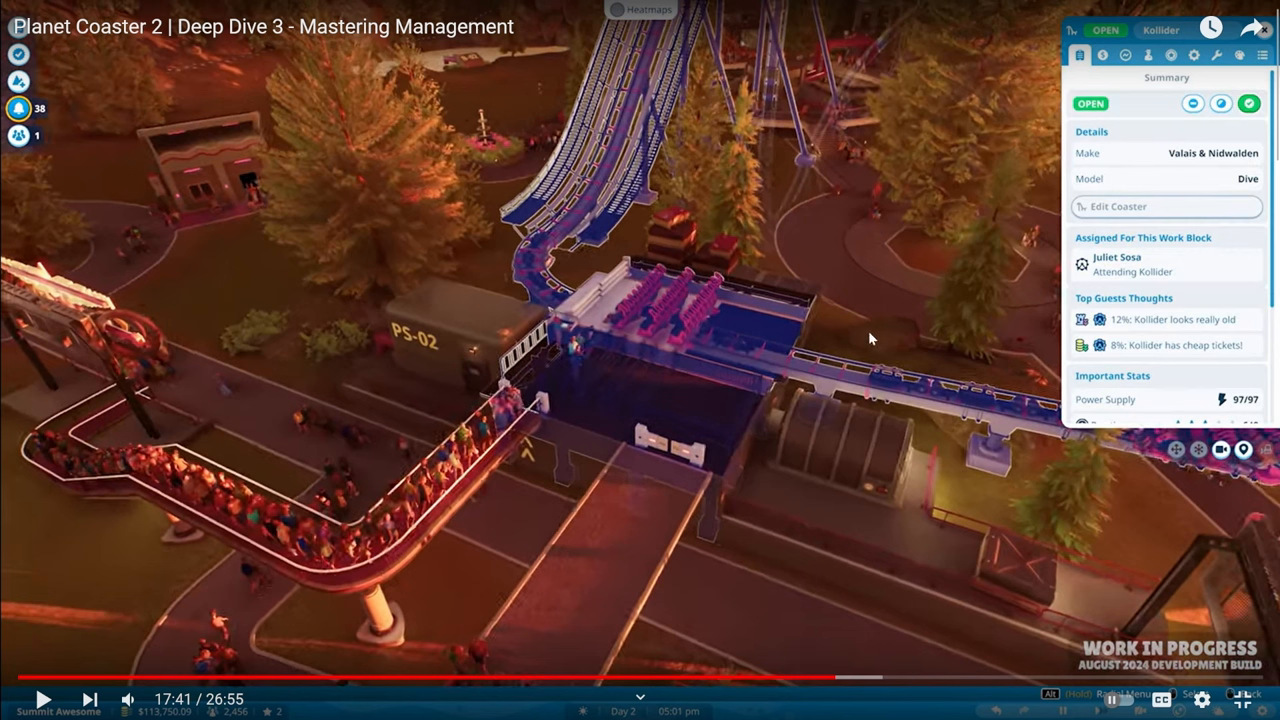
mouse_move(832, 378)
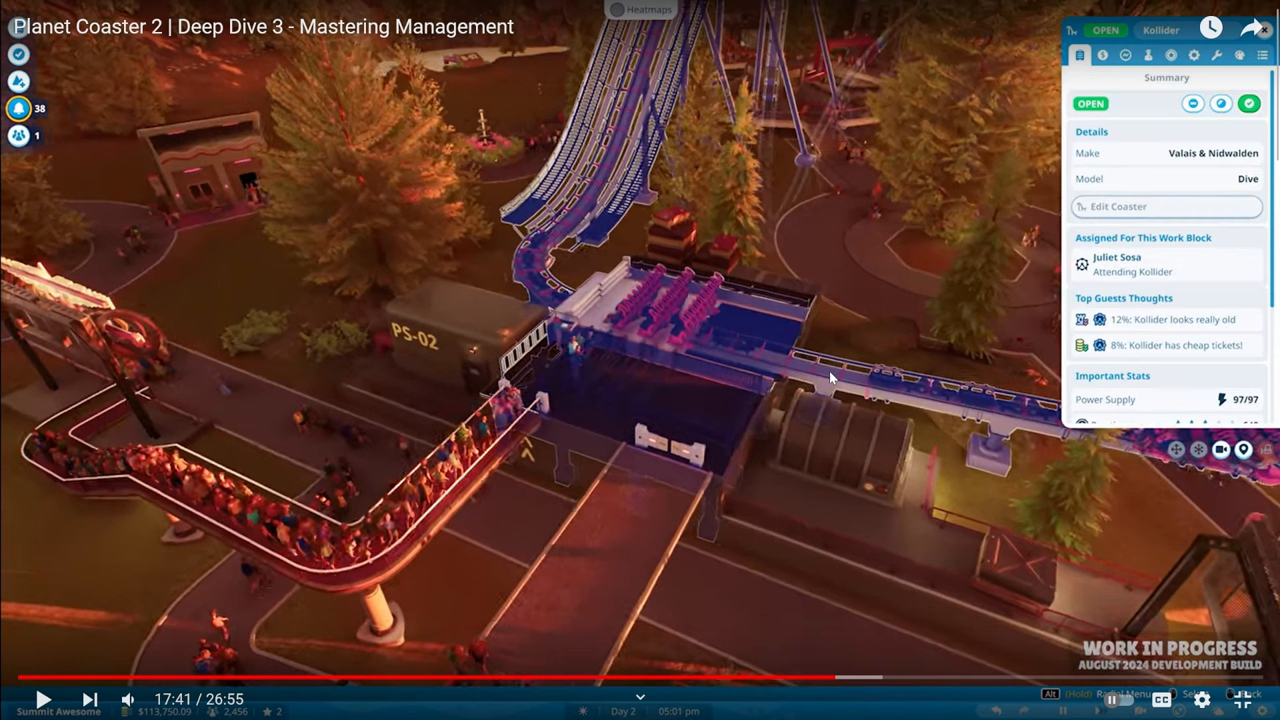
mouse_move(745, 421)
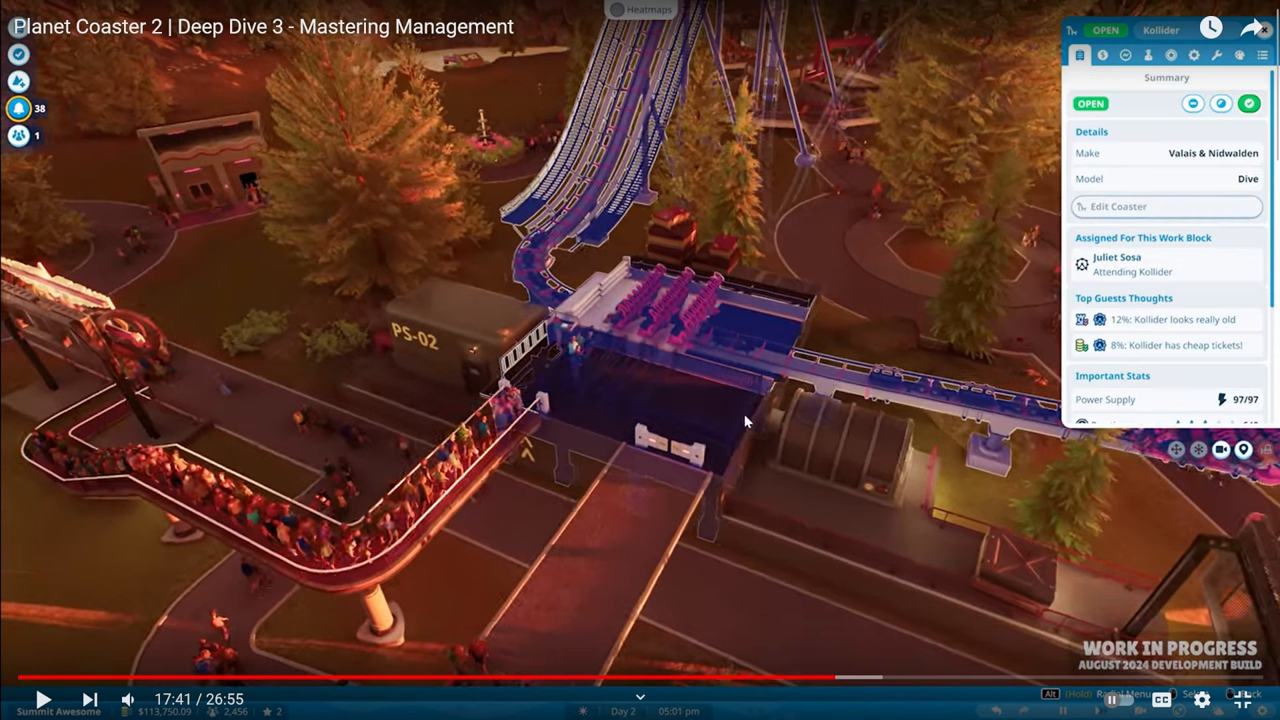
mouse_move(712, 442)
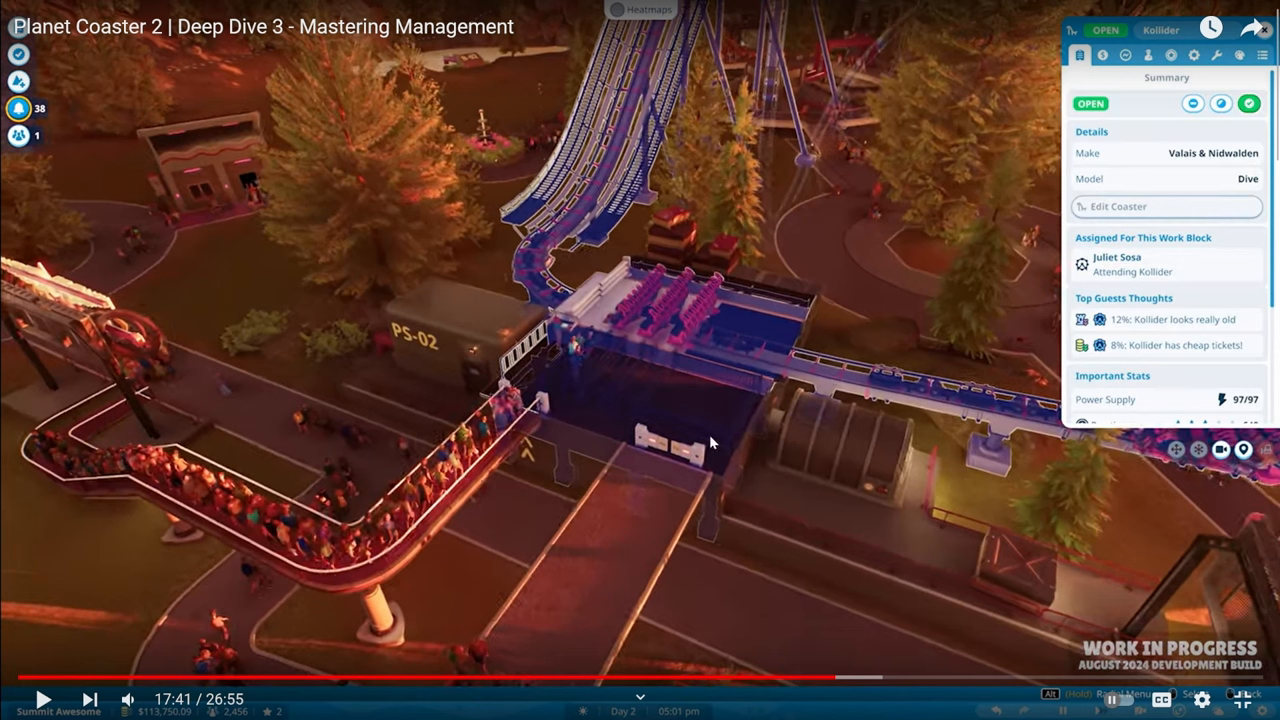
mouse_move(729, 409)
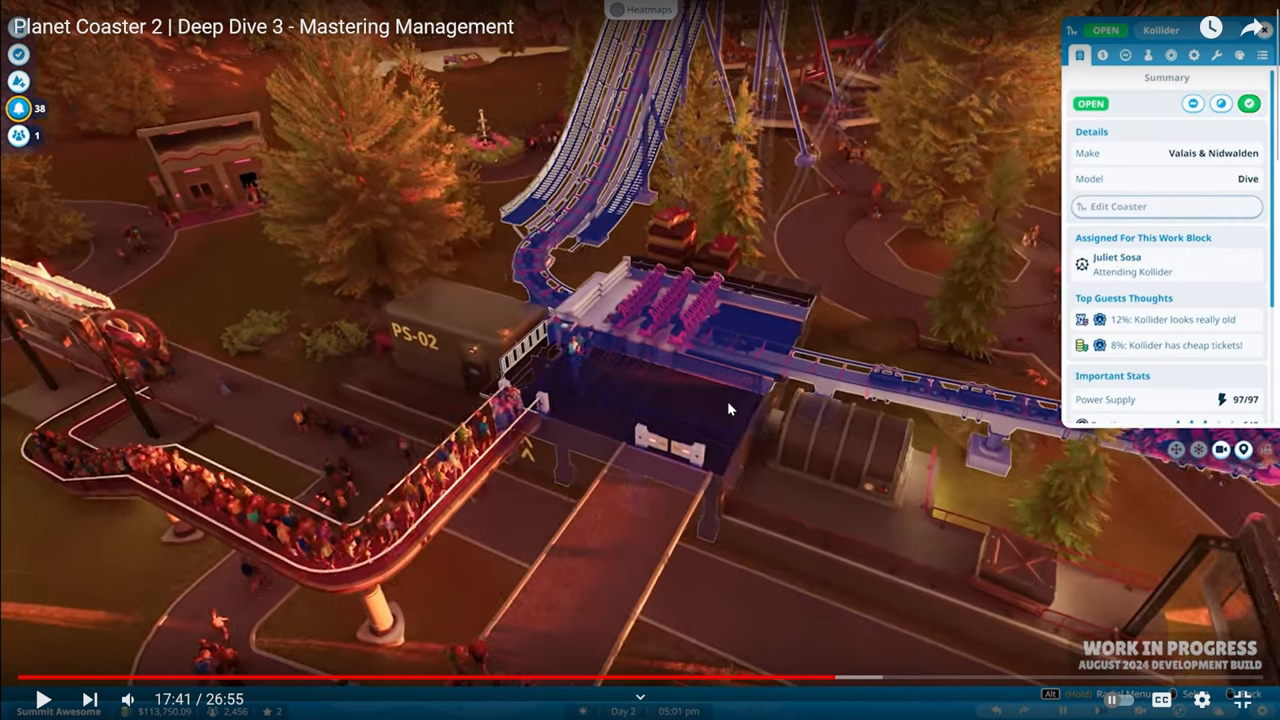
- Select the Kollider coaster to view its Summary of staff, guest thoughts and power stats
left_click(640, 360)
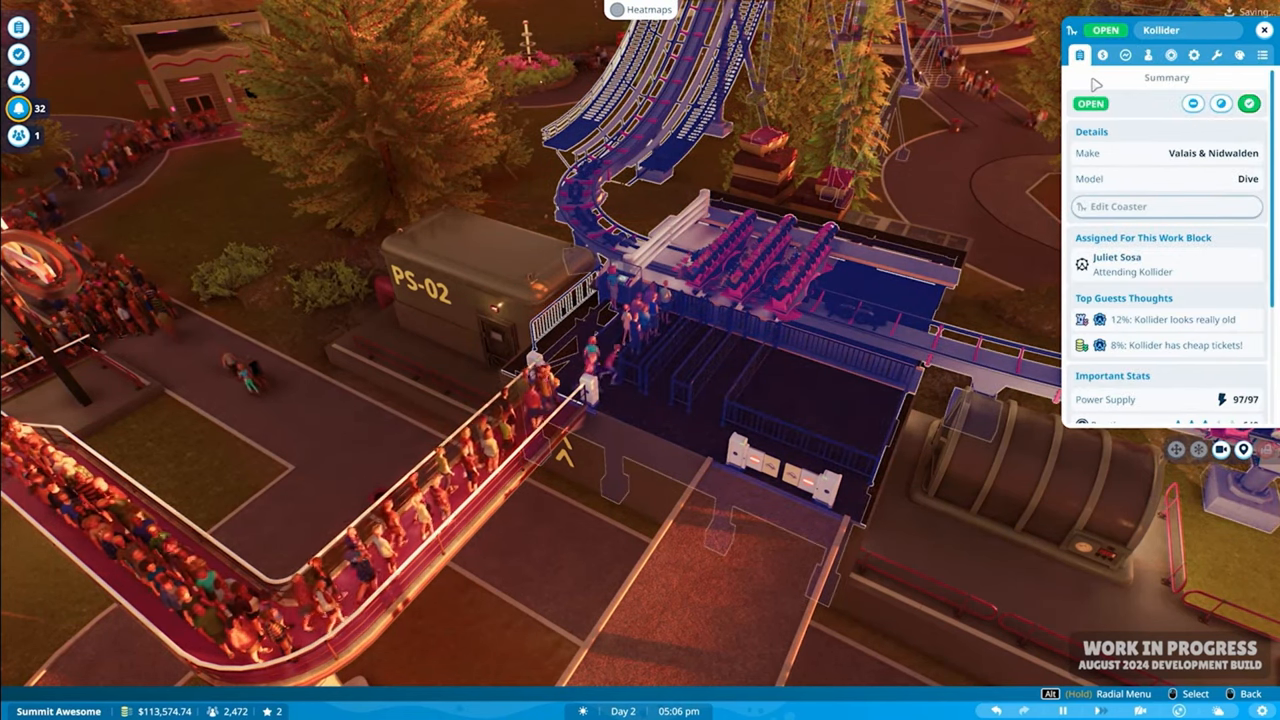
- Start a Kollider test run and show its Live Data excitement, fear and nausea readouts
left_click(1126, 55)
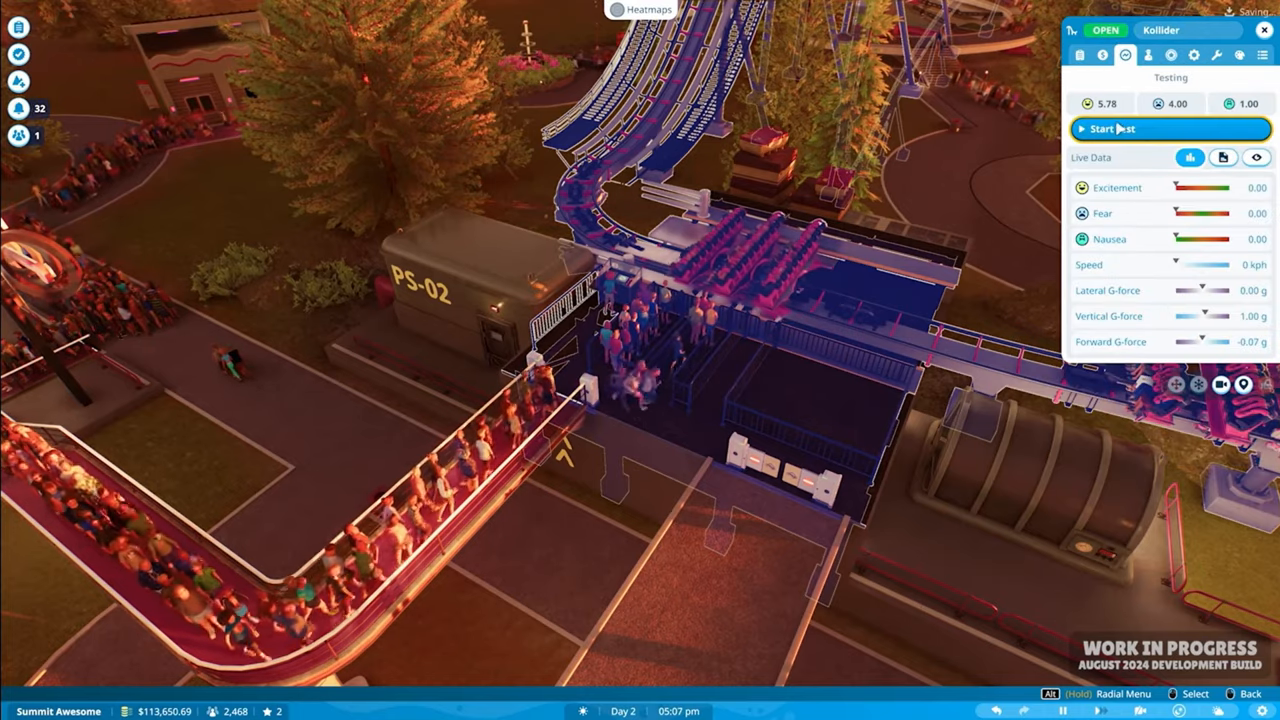
left_click(1108, 128)
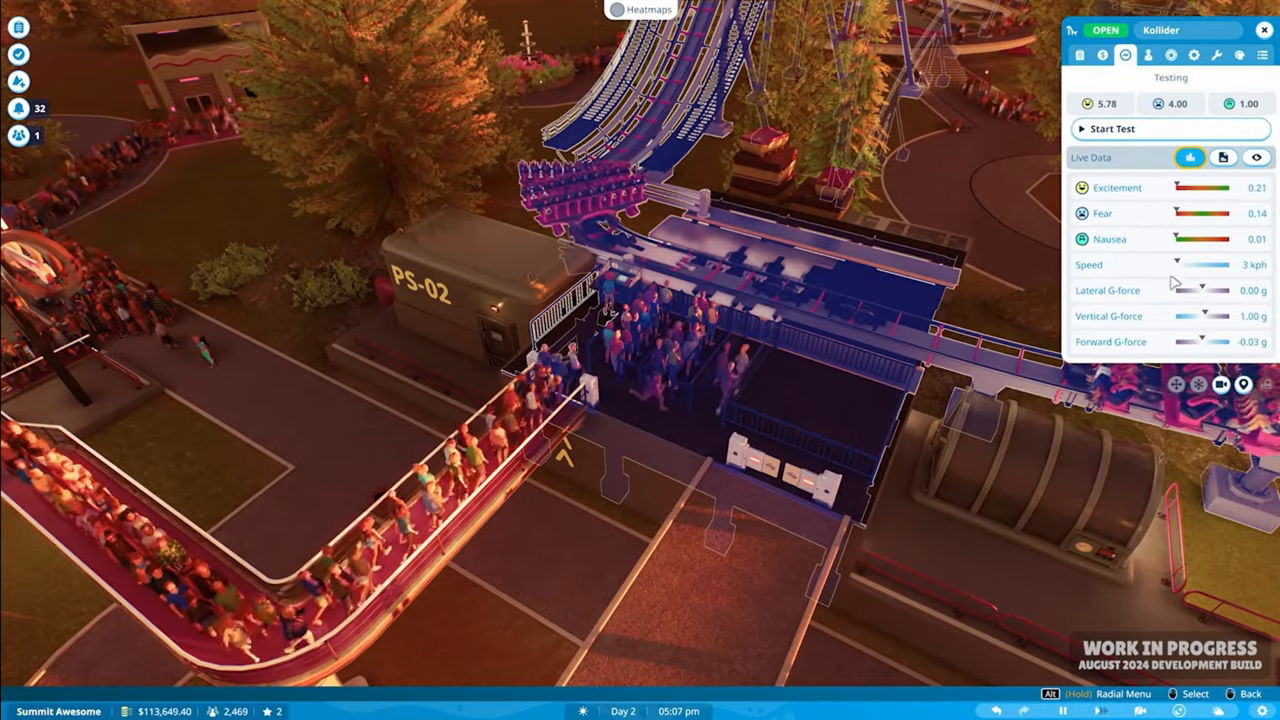
left_click(1224, 157)
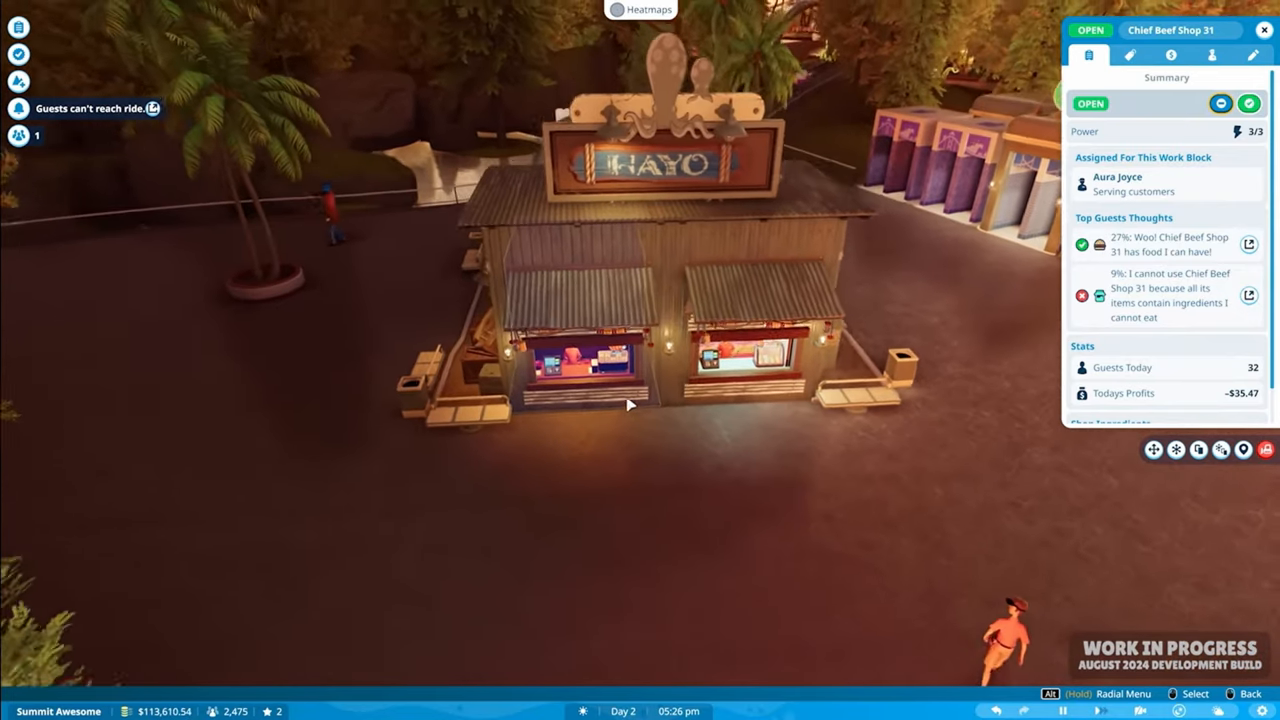
- Show Chief Beef Shop 31's Menu tab with its burger items and Bargain pricing
left_click(1130, 55)
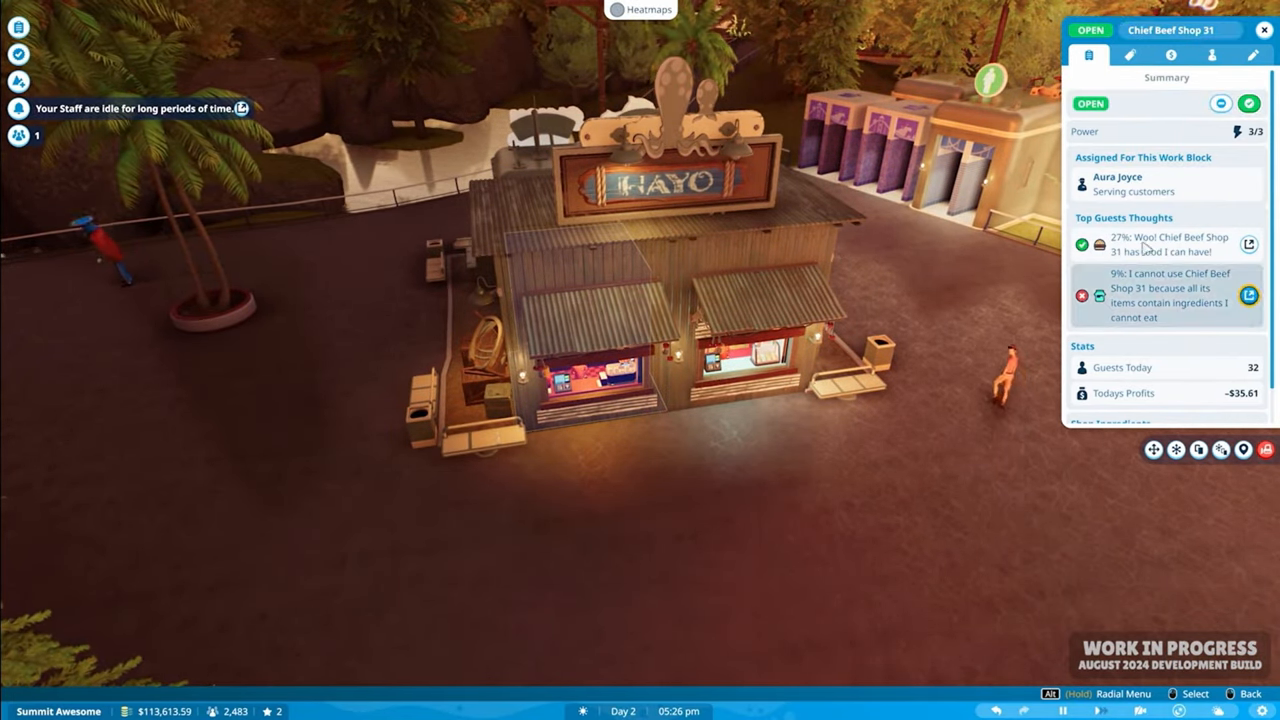
left_click(1130, 55)
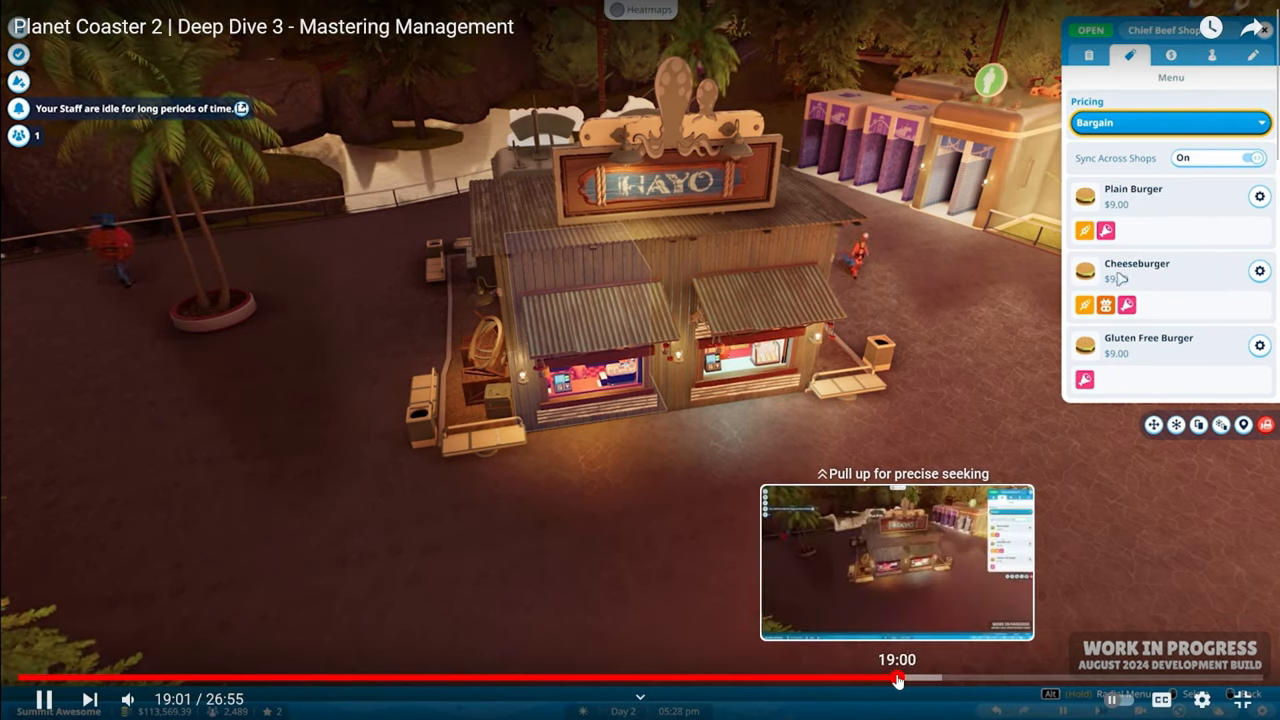
left_click_drag(897, 679, 932, 679)
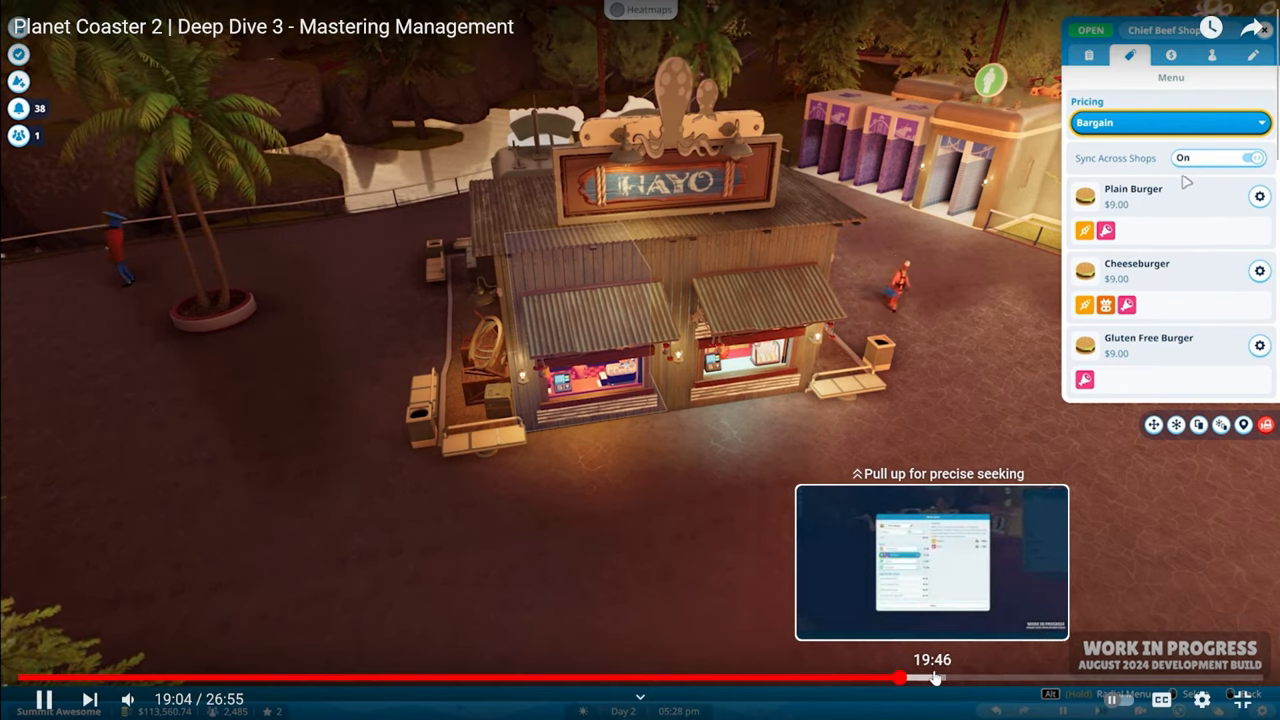
left_click_drag(900, 678, 978, 678)
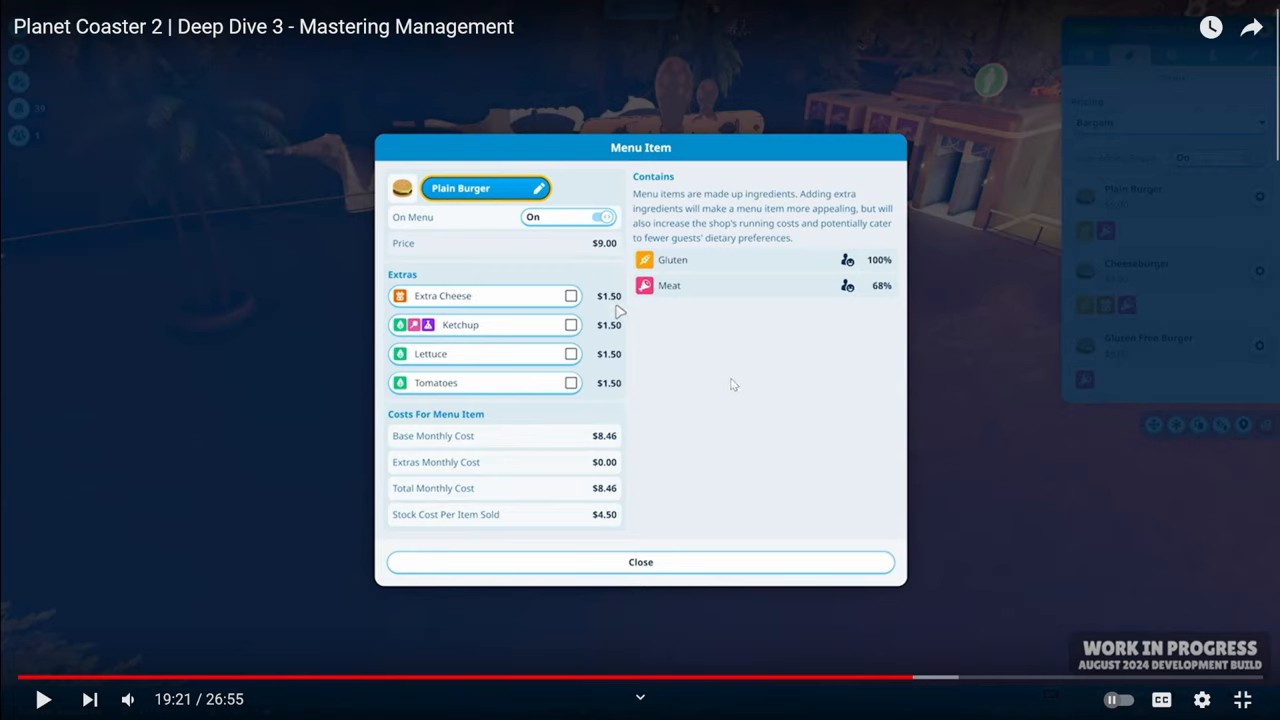
mouse_move(484, 343)
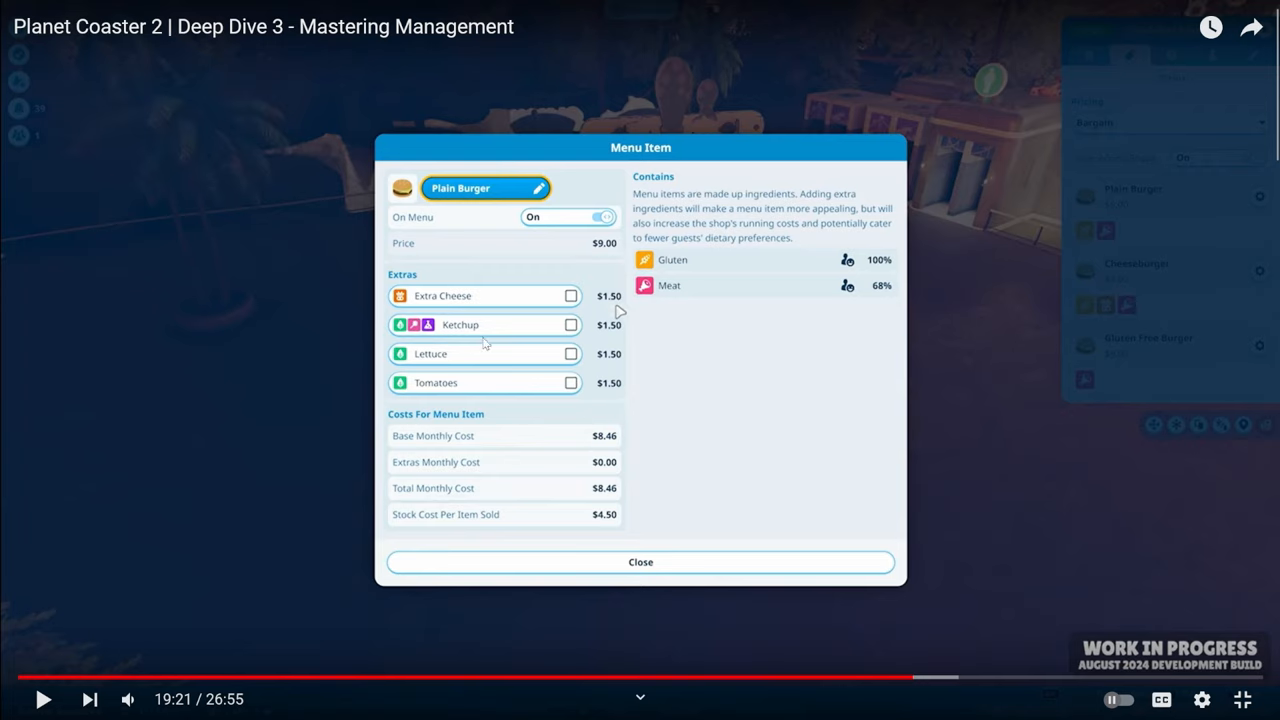
mouse_move(589, 393)
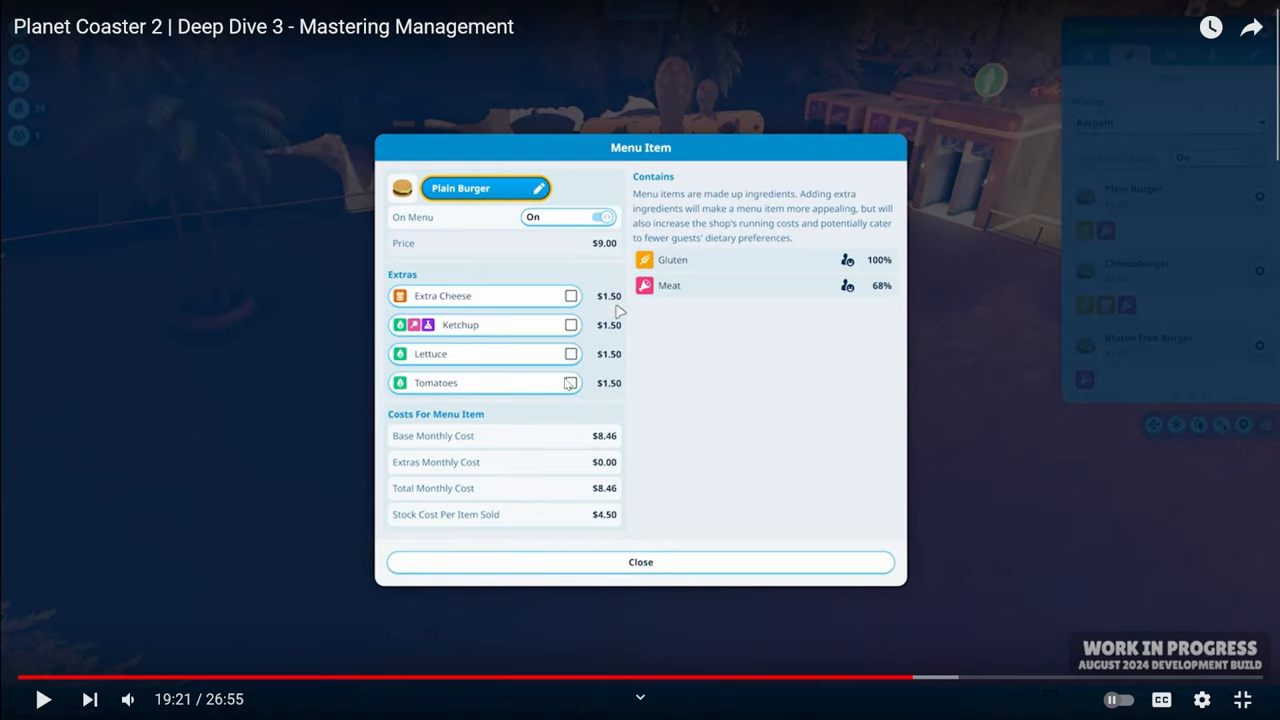
mouse_move(613, 410)
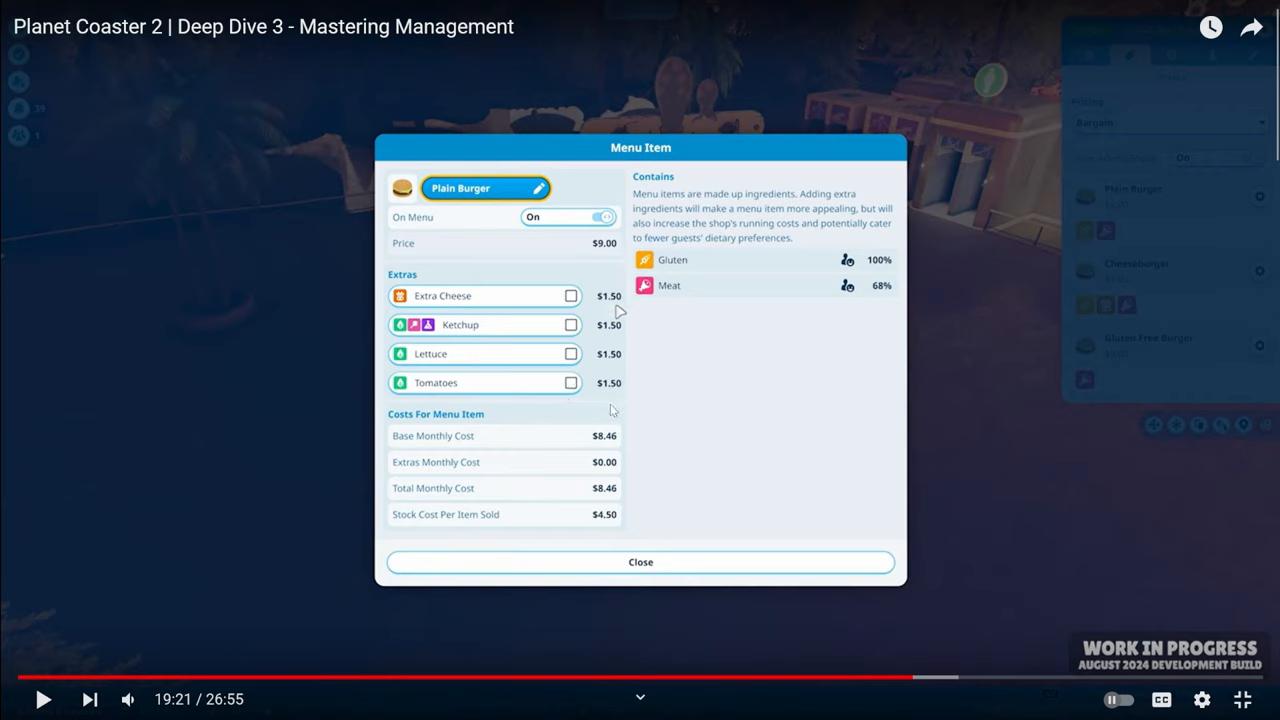
mouse_move(531, 391)
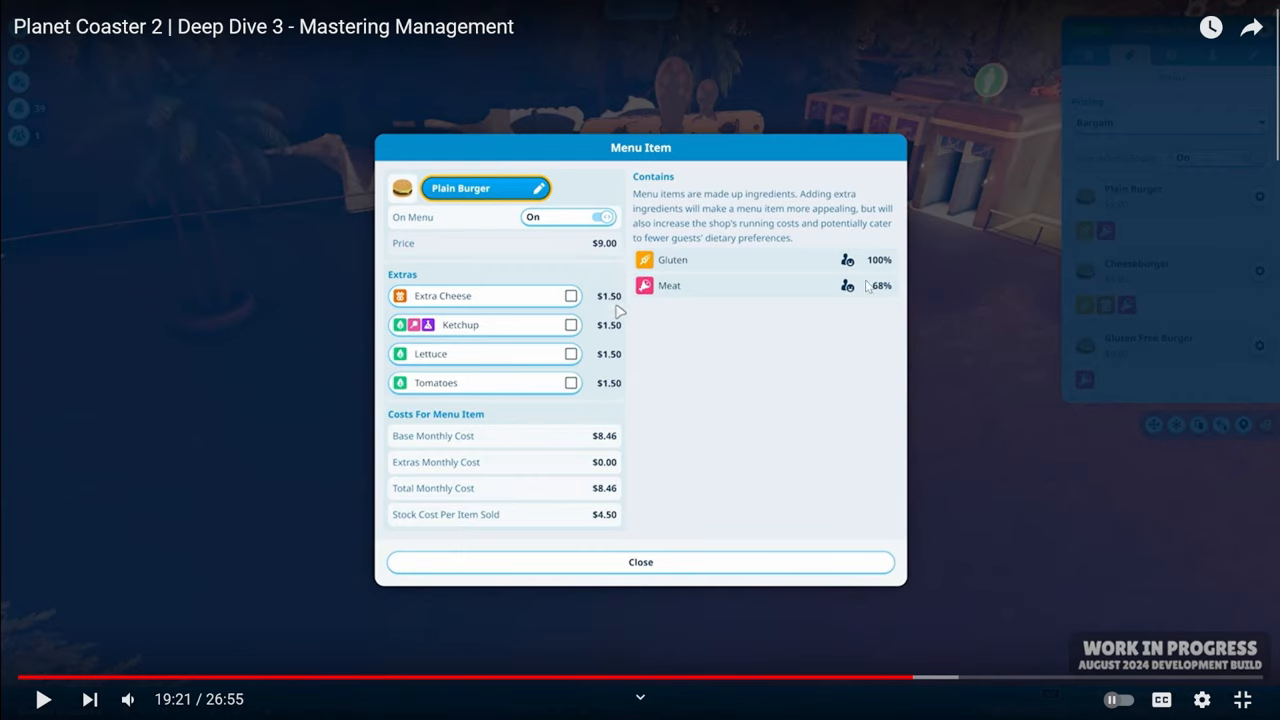
mouse_move(875, 263)
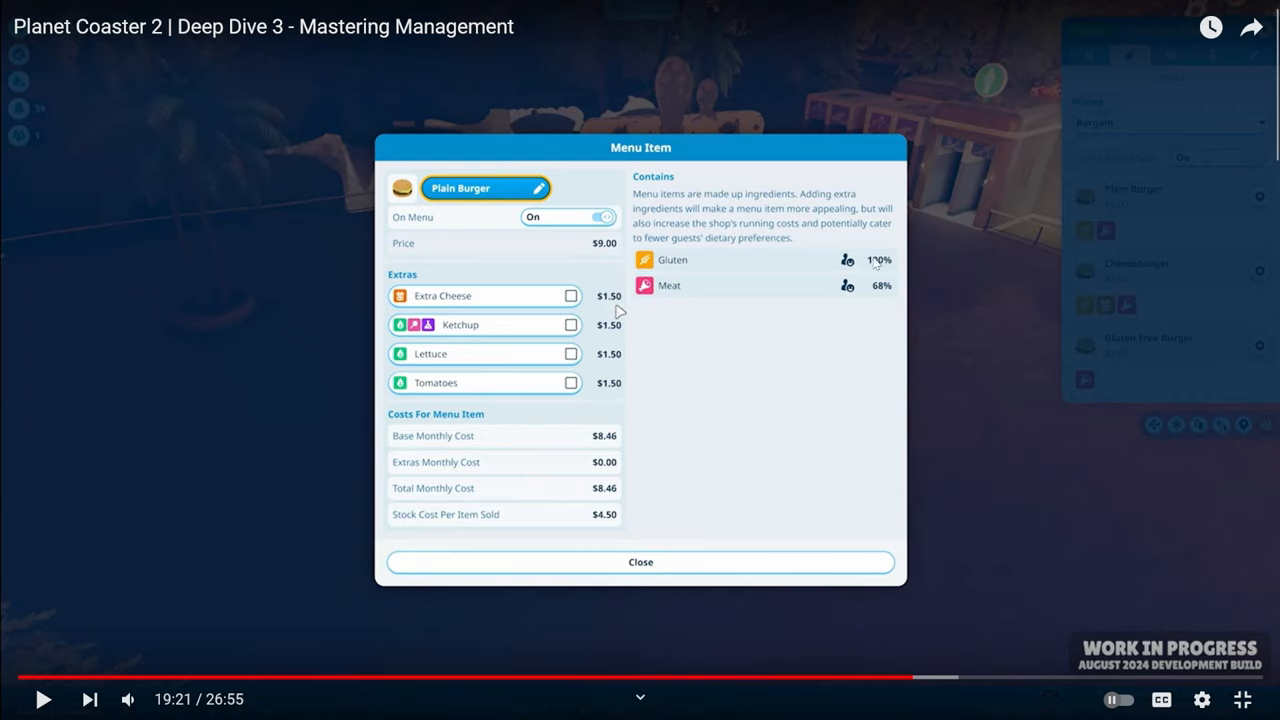
mouse_move(882, 272)
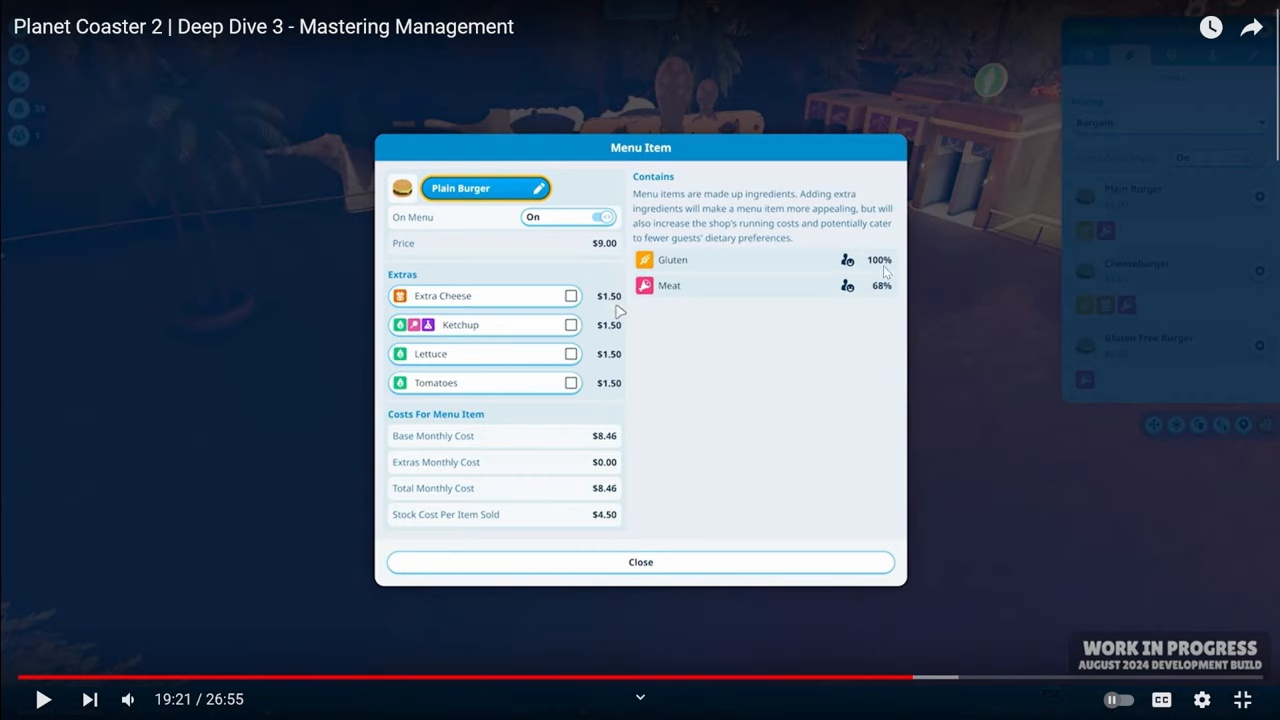
mouse_move(670, 275)
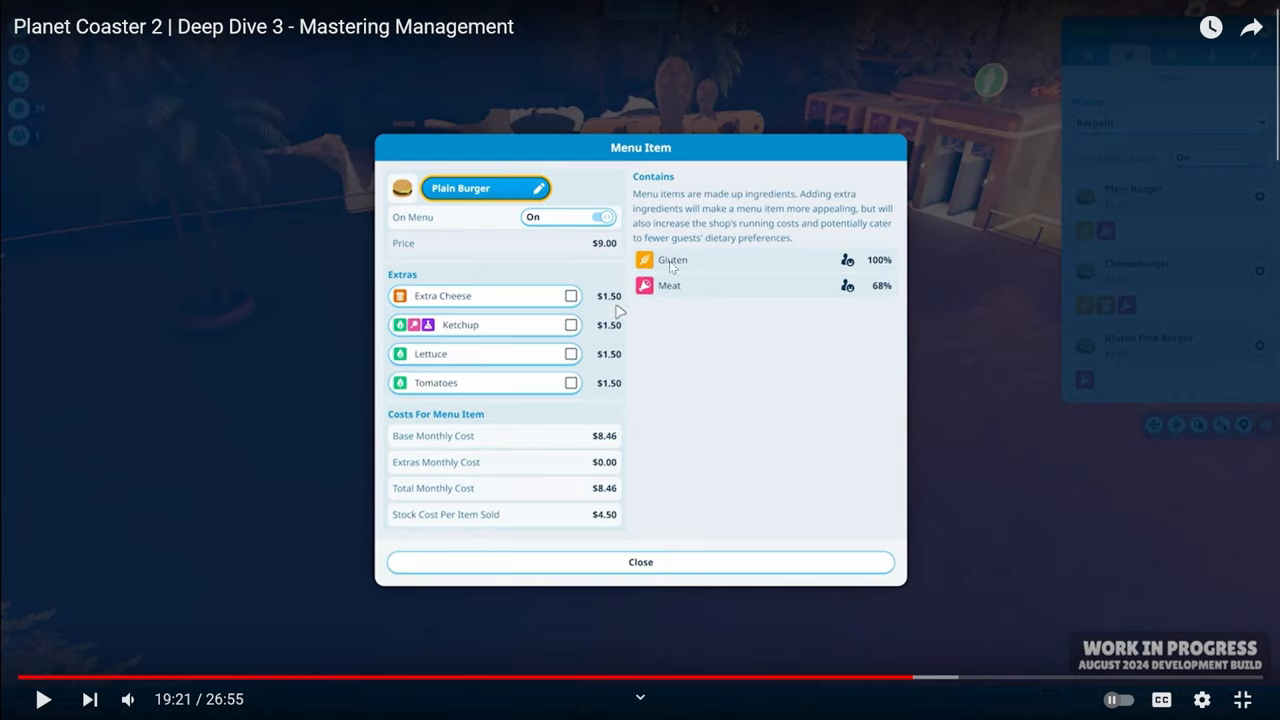
mouse_move(878, 302)
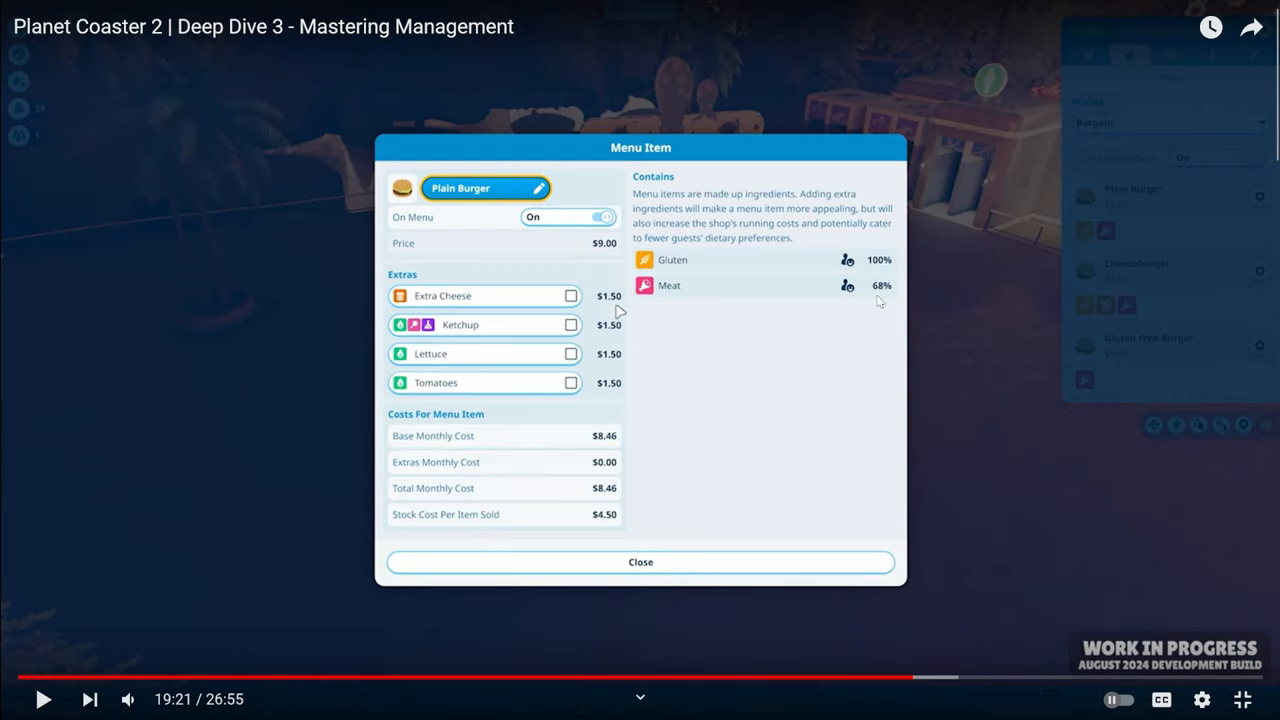
mouse_move(677, 306)
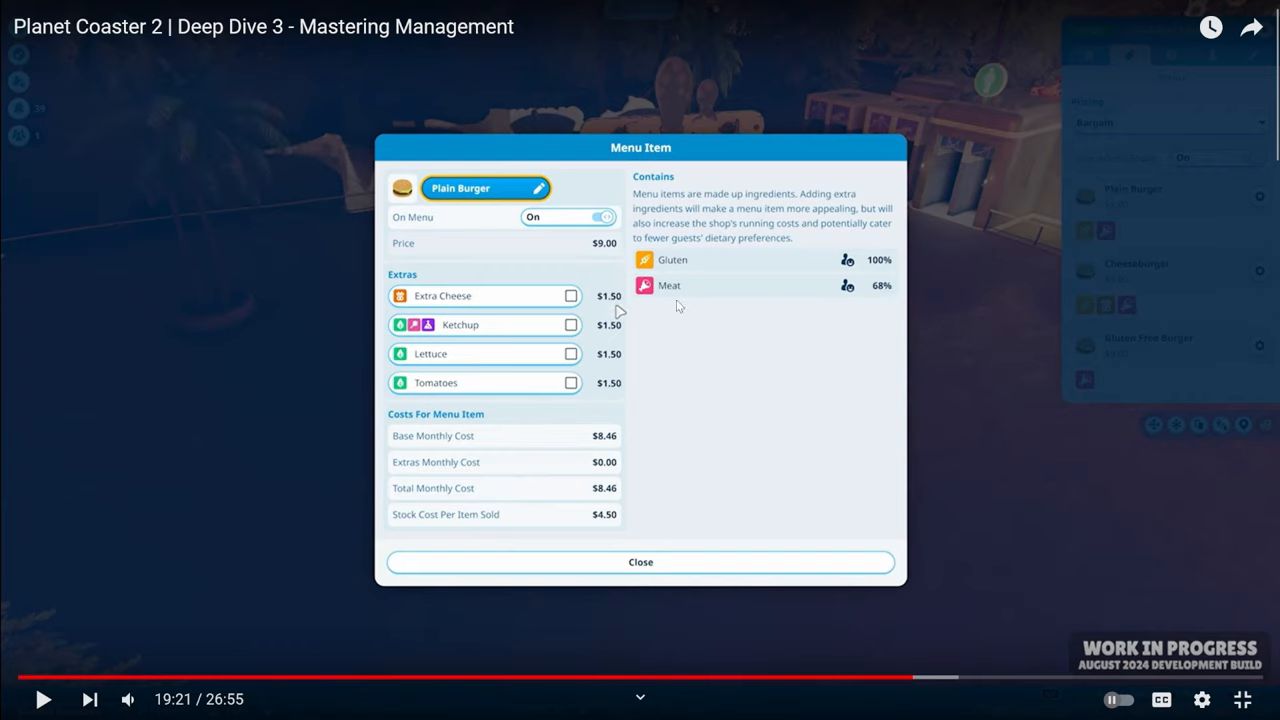
mouse_move(558, 349)
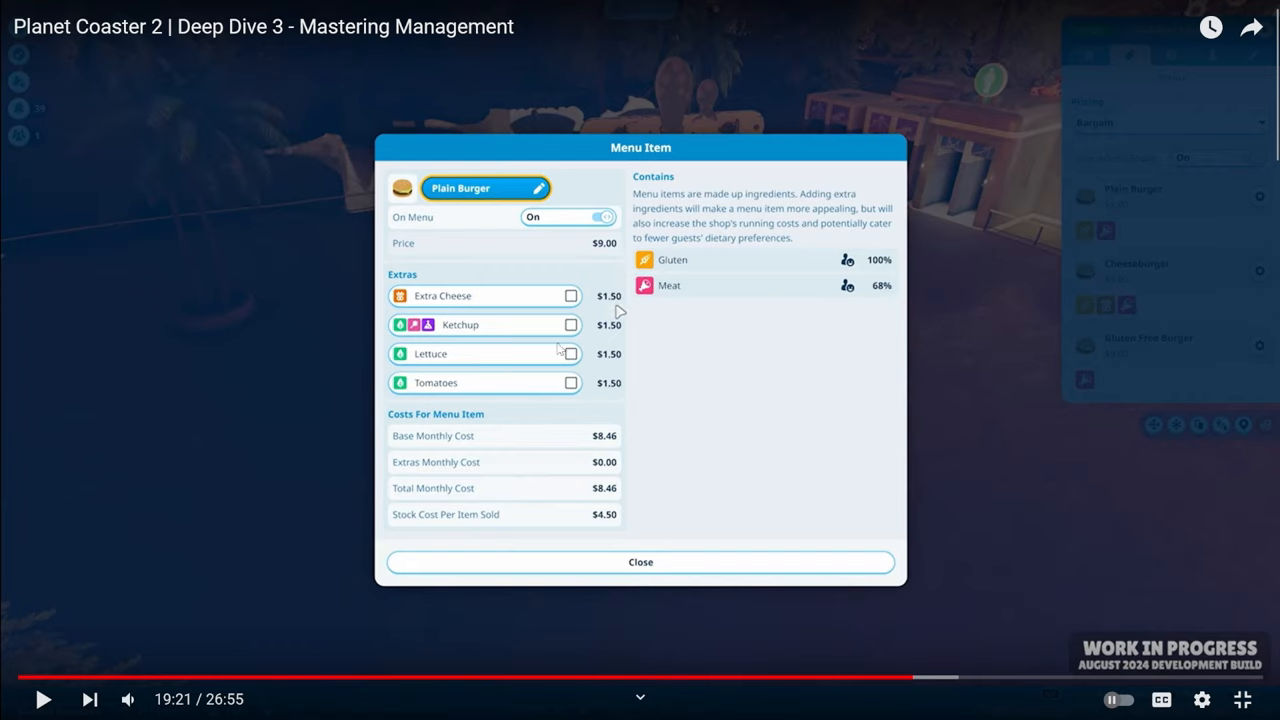
mouse_move(805, 284)
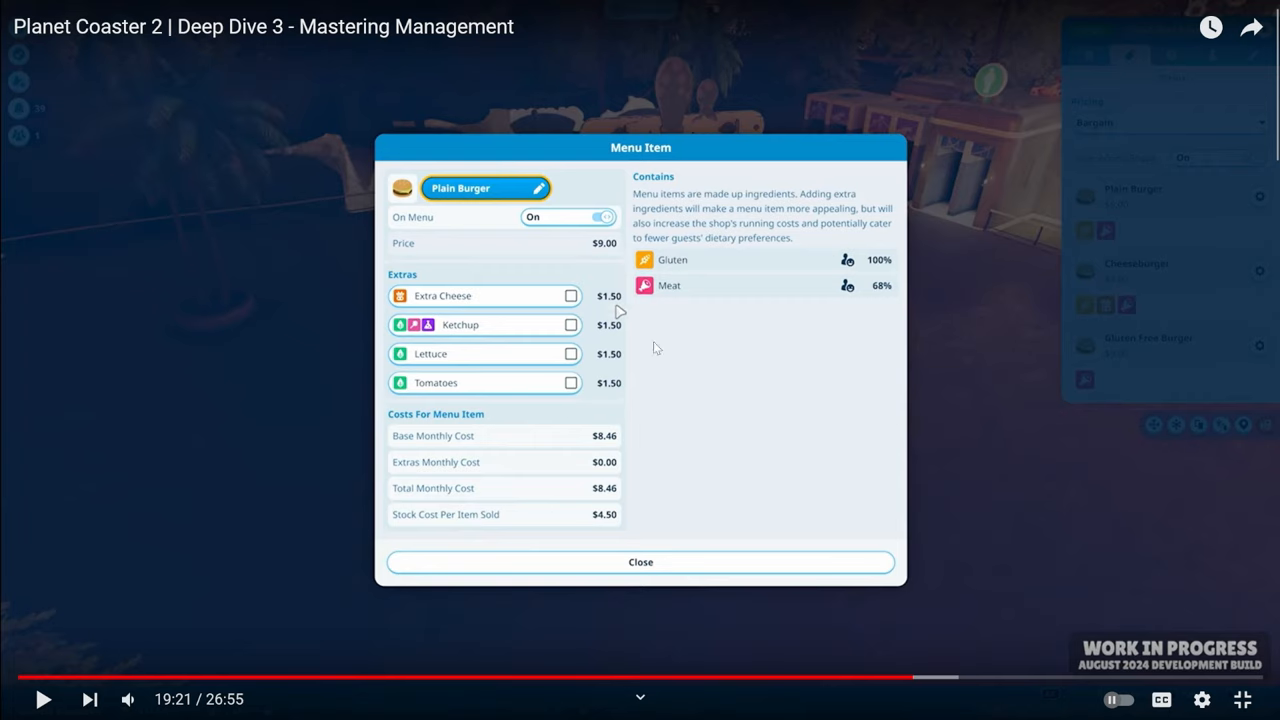
mouse_move(790, 451)
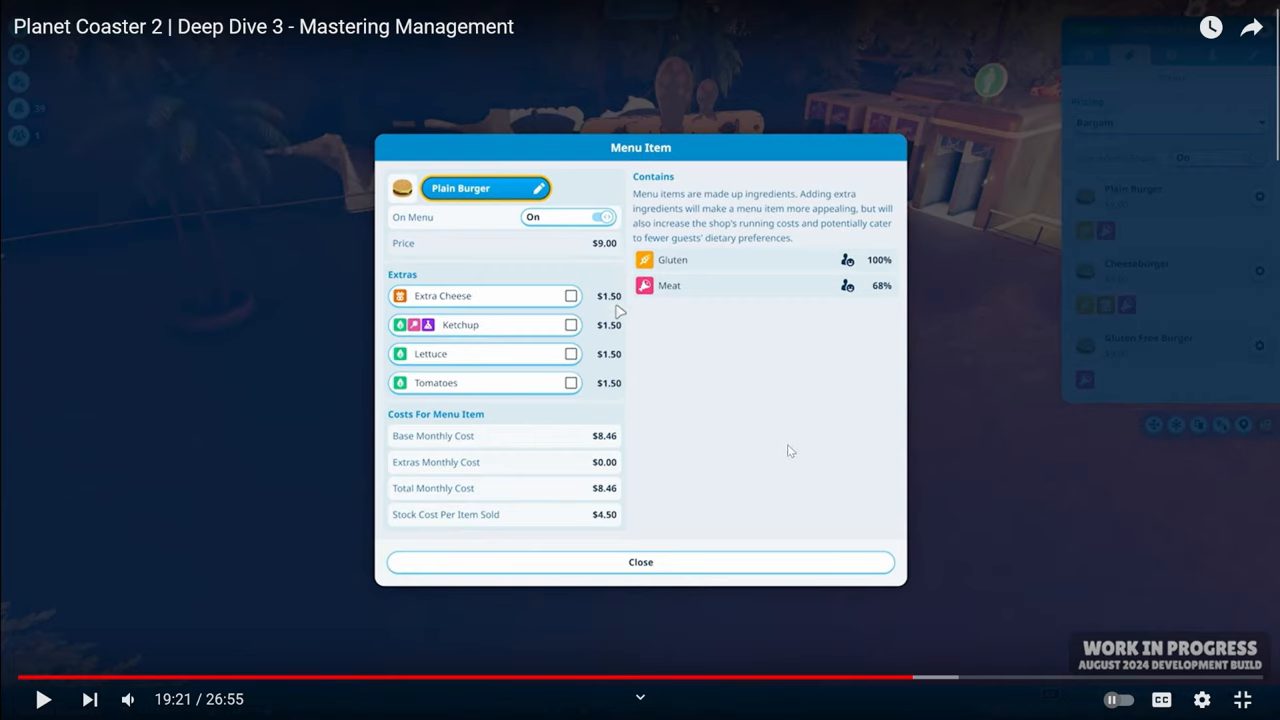
mouse_move(924, 268)
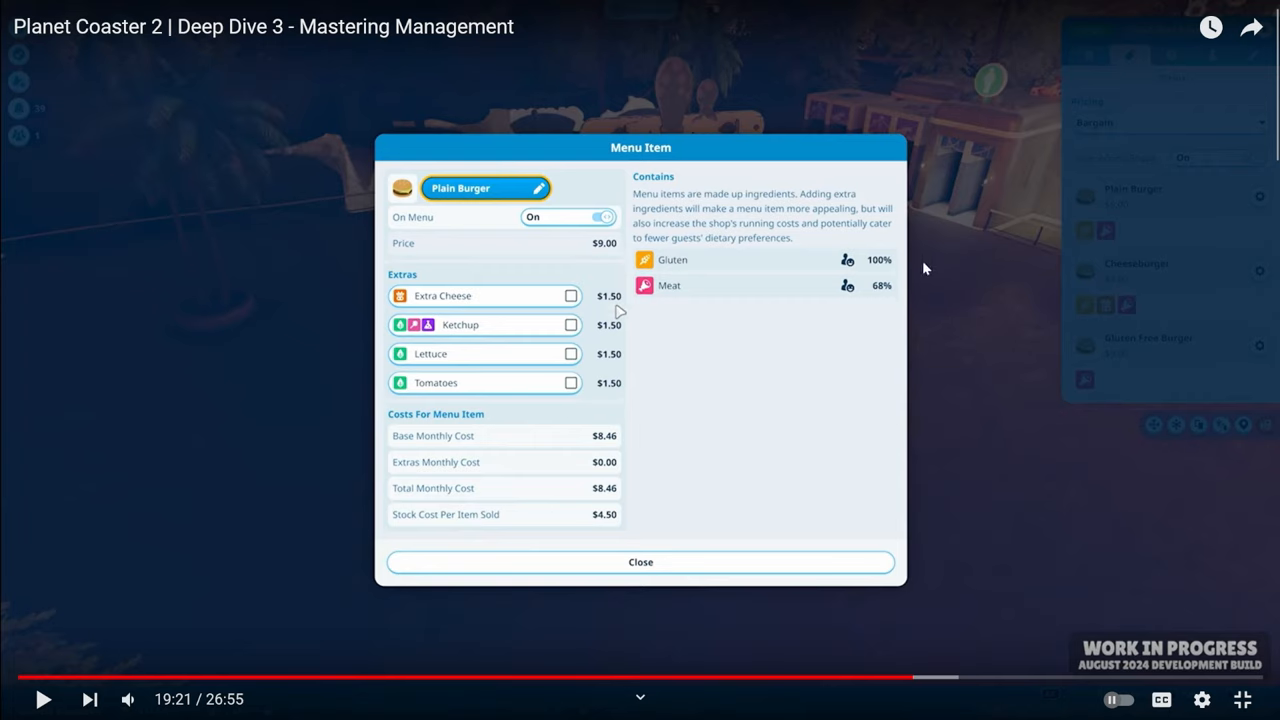
mouse_move(730, 436)
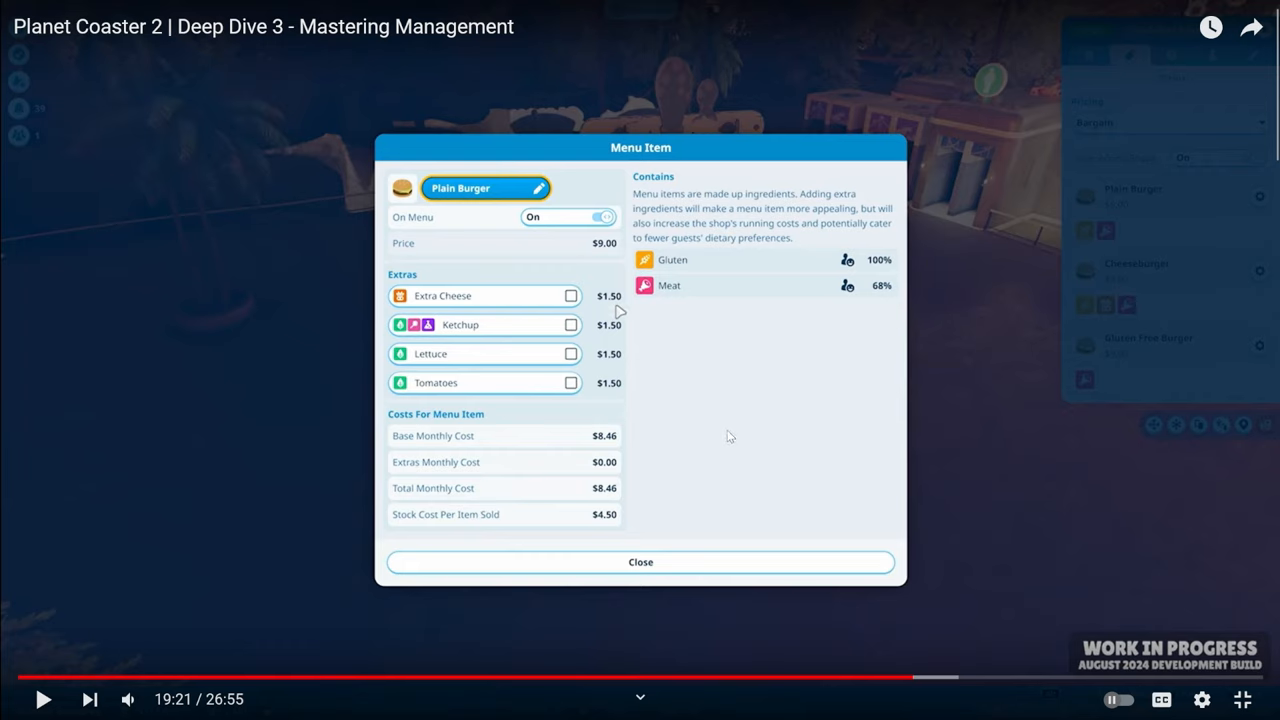
mouse_move(617, 417)
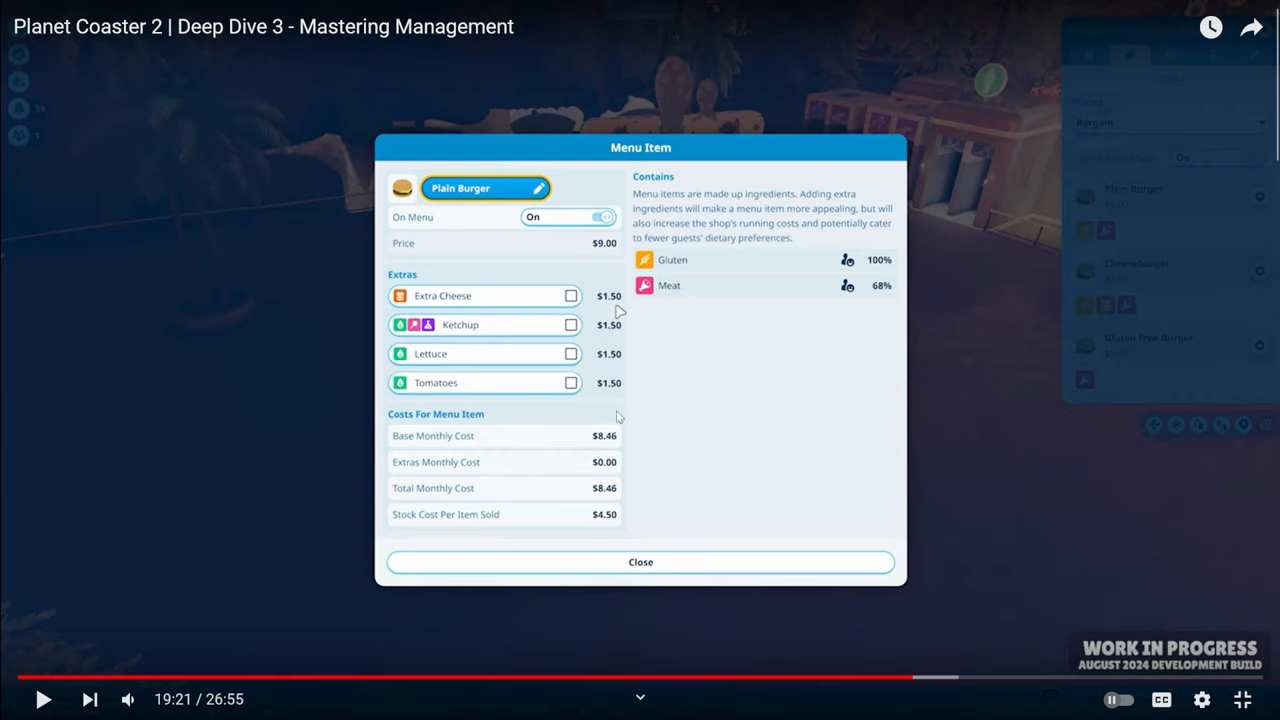
mouse_move(753, 432)
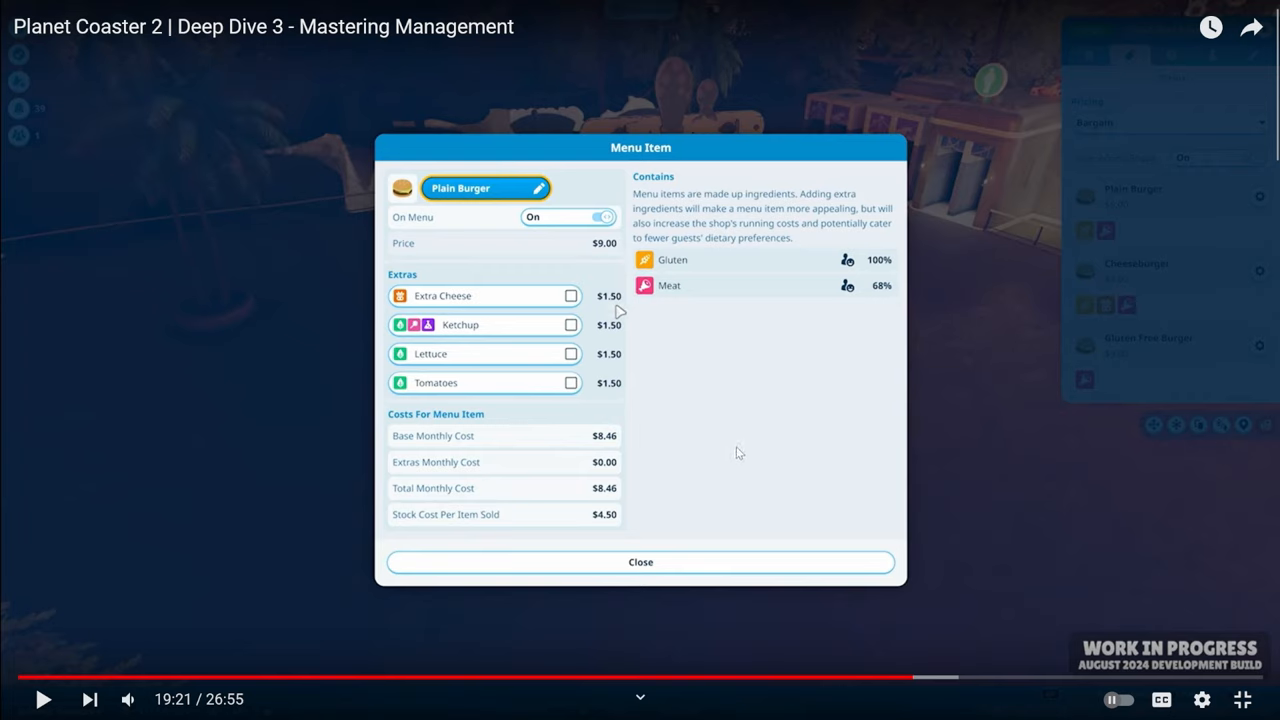
mouse_move(738, 485)
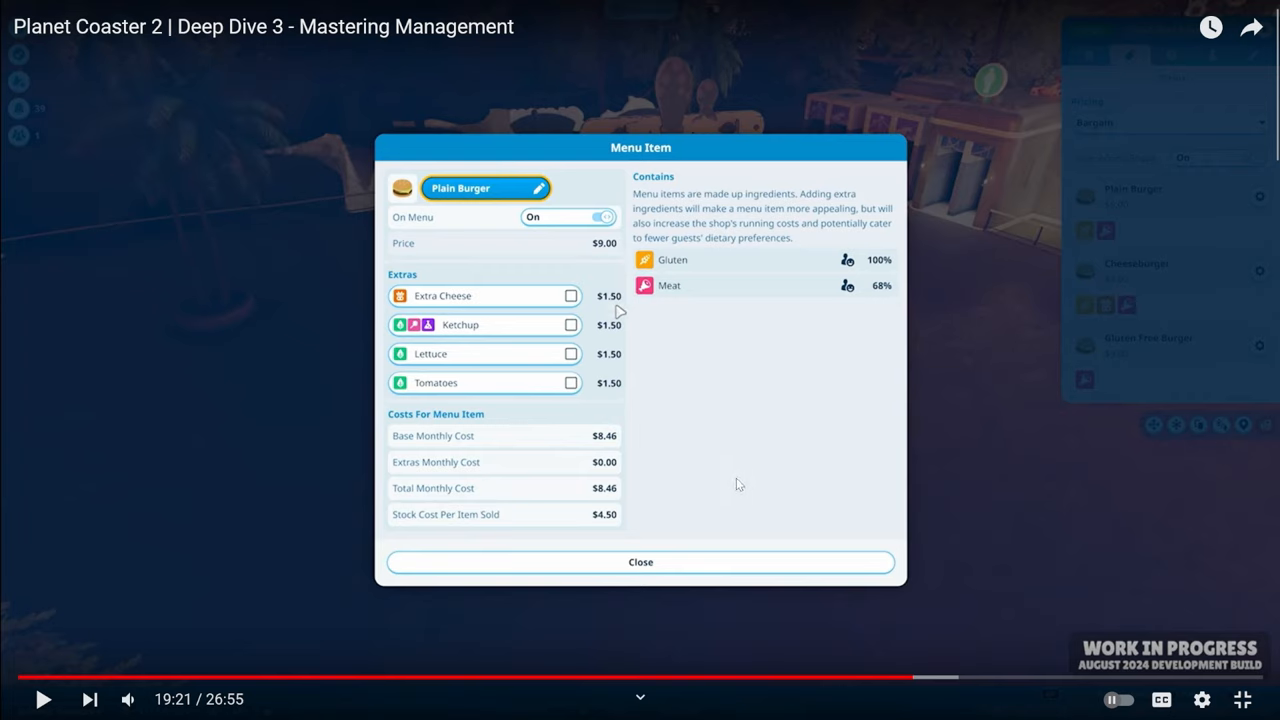
mouse_move(684, 461)
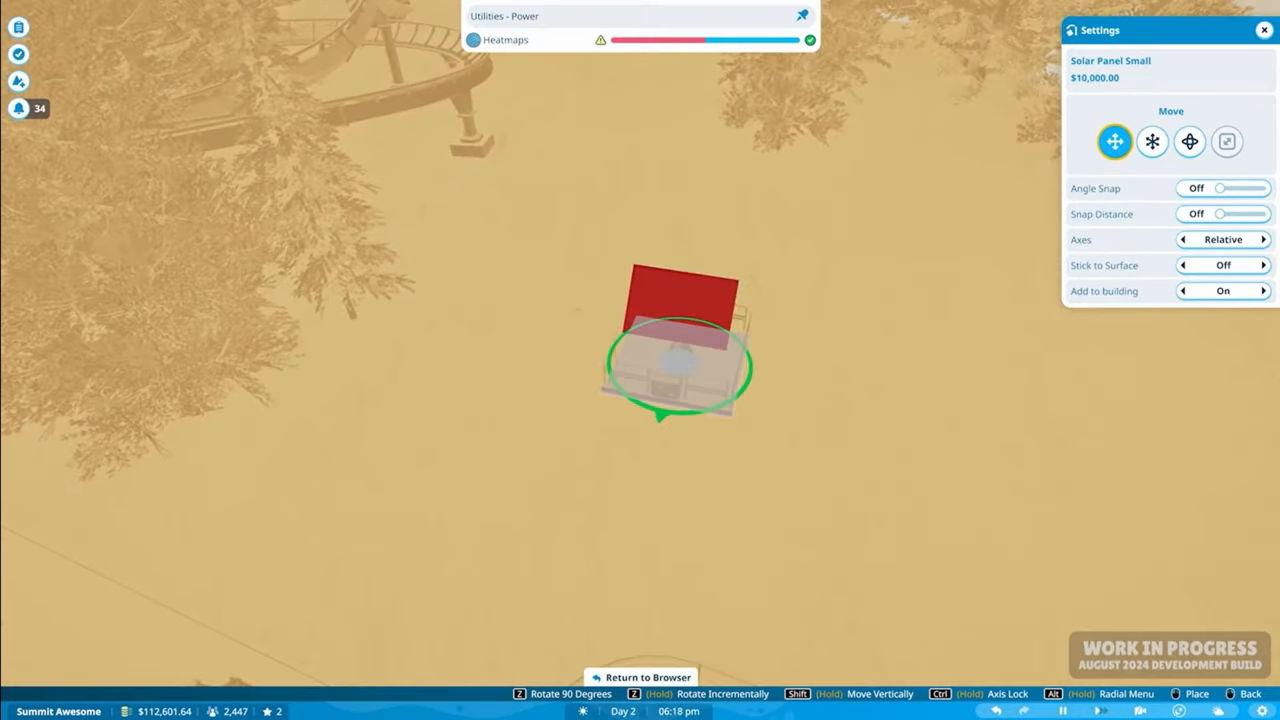
- Place a Solar Panel Small and a Power Distributor nearby
left_click(1222, 188)
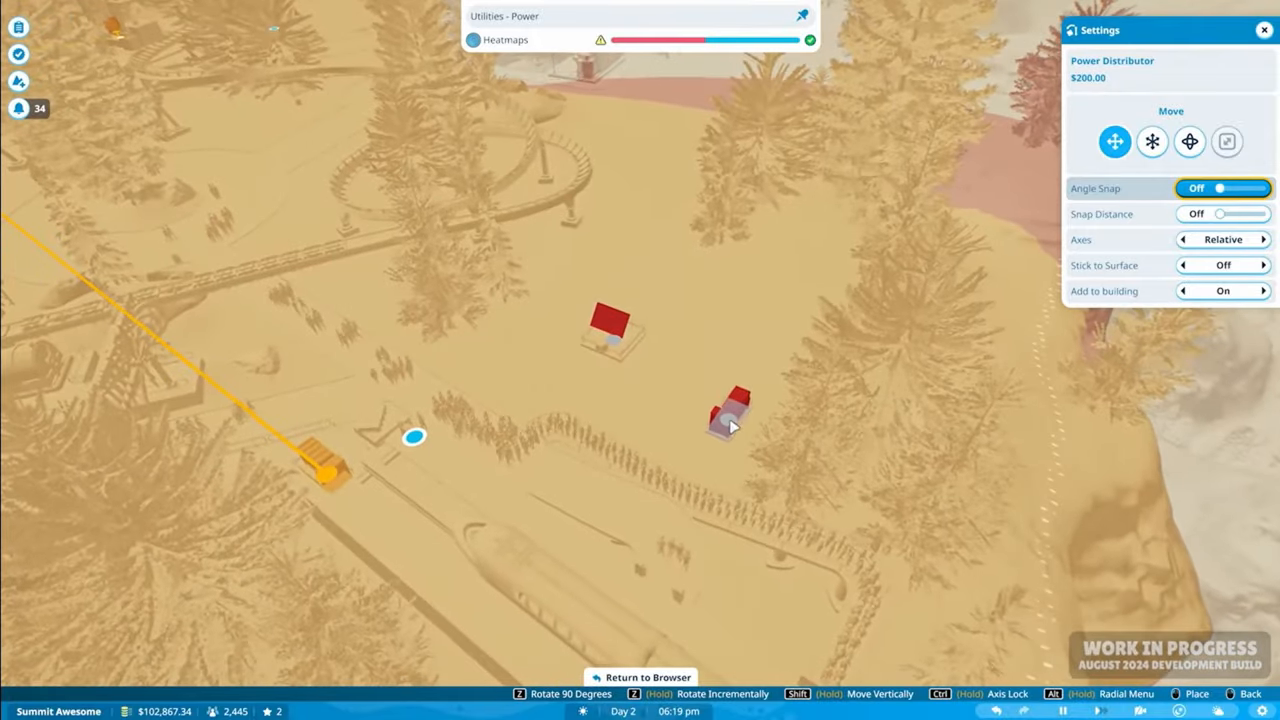
left_click(730, 410)
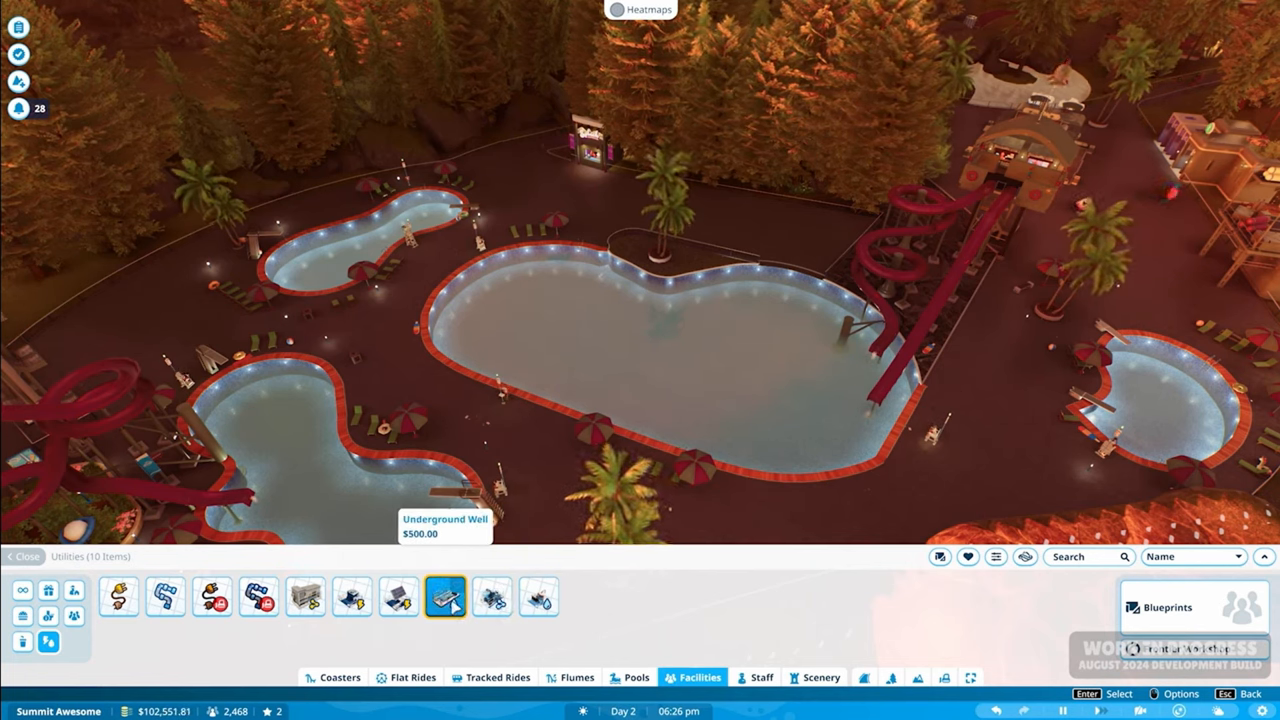
- Place an Underground Well by the pools and pick the Water Distributor
left_click(537, 596)
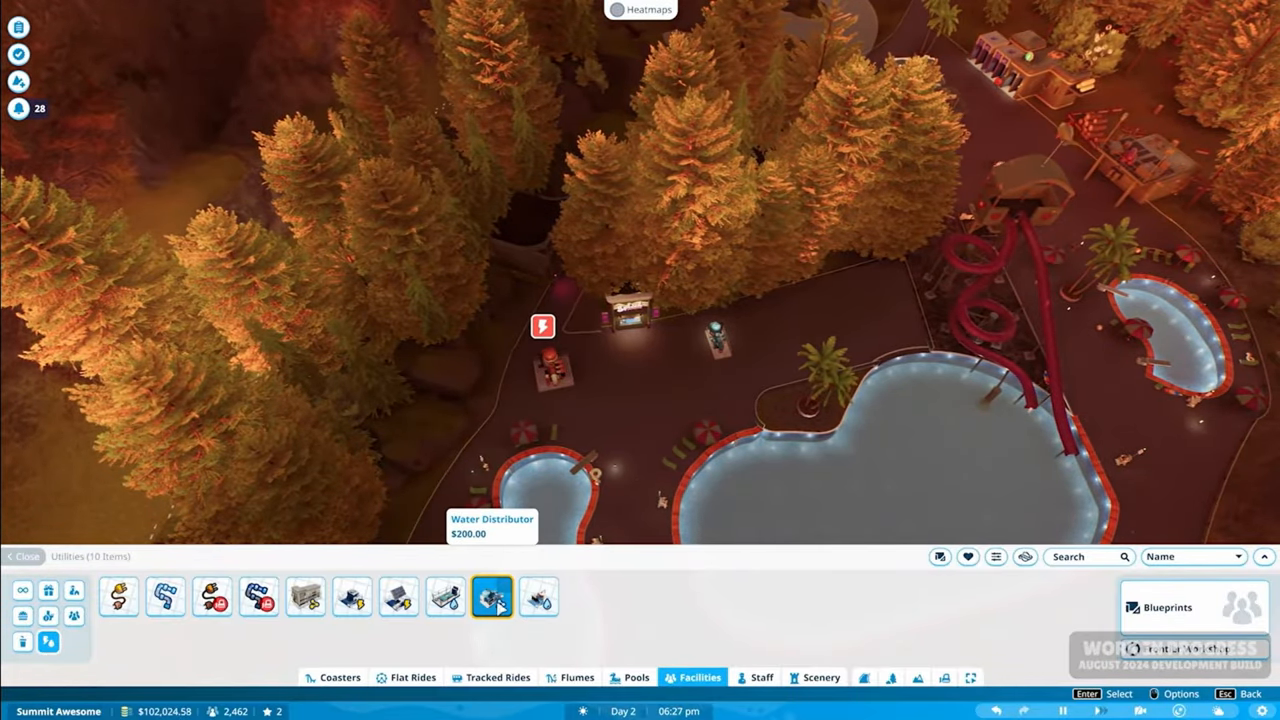
left_click(491, 596)
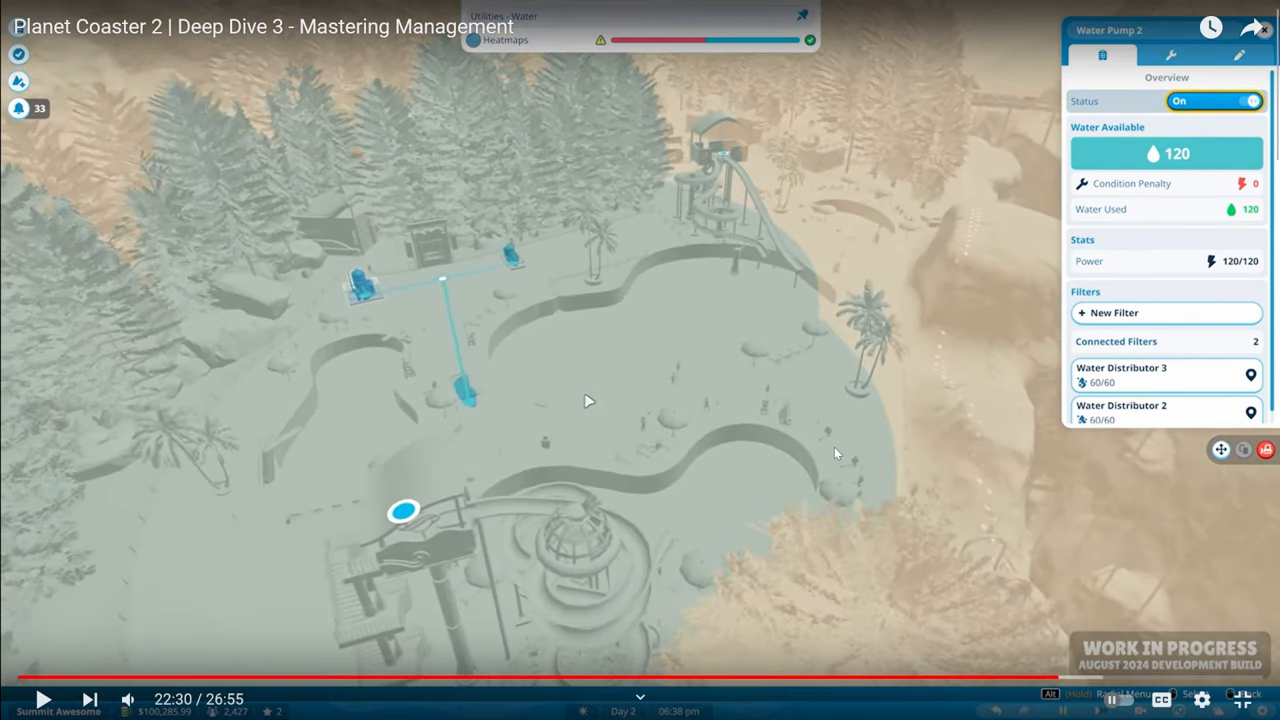
mouse_move(553, 318)
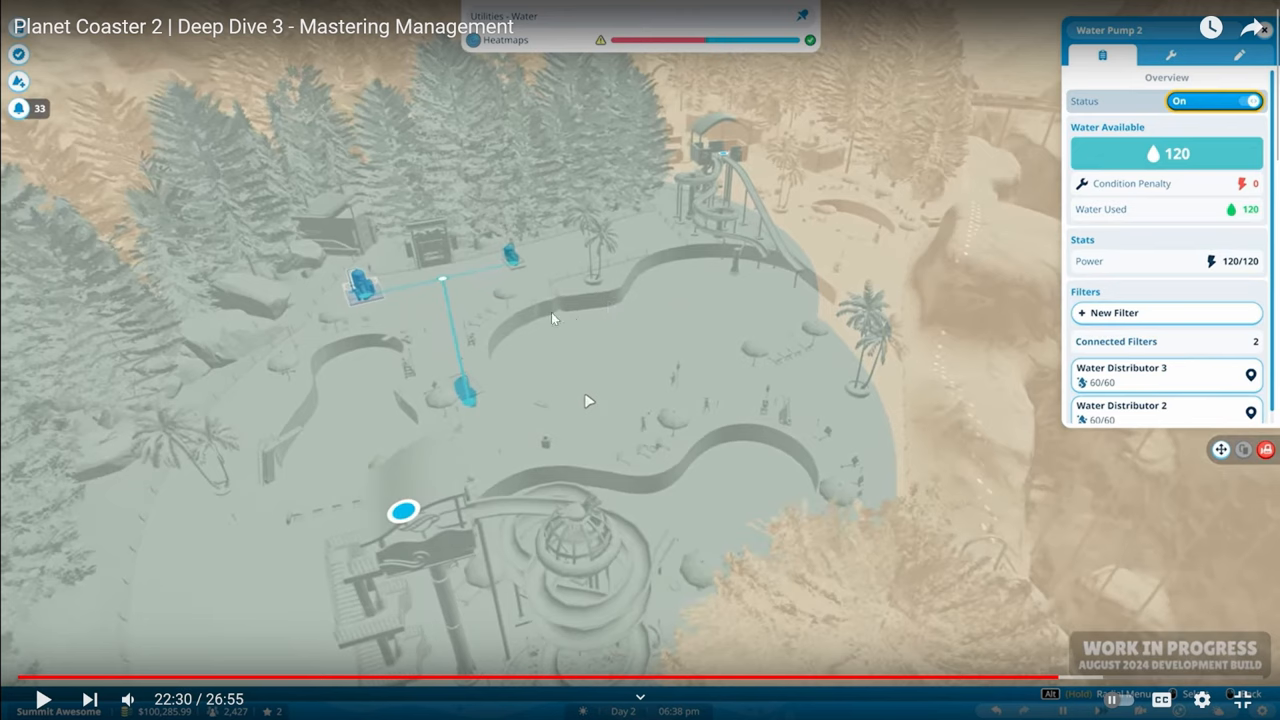
mouse_move(415, 255)
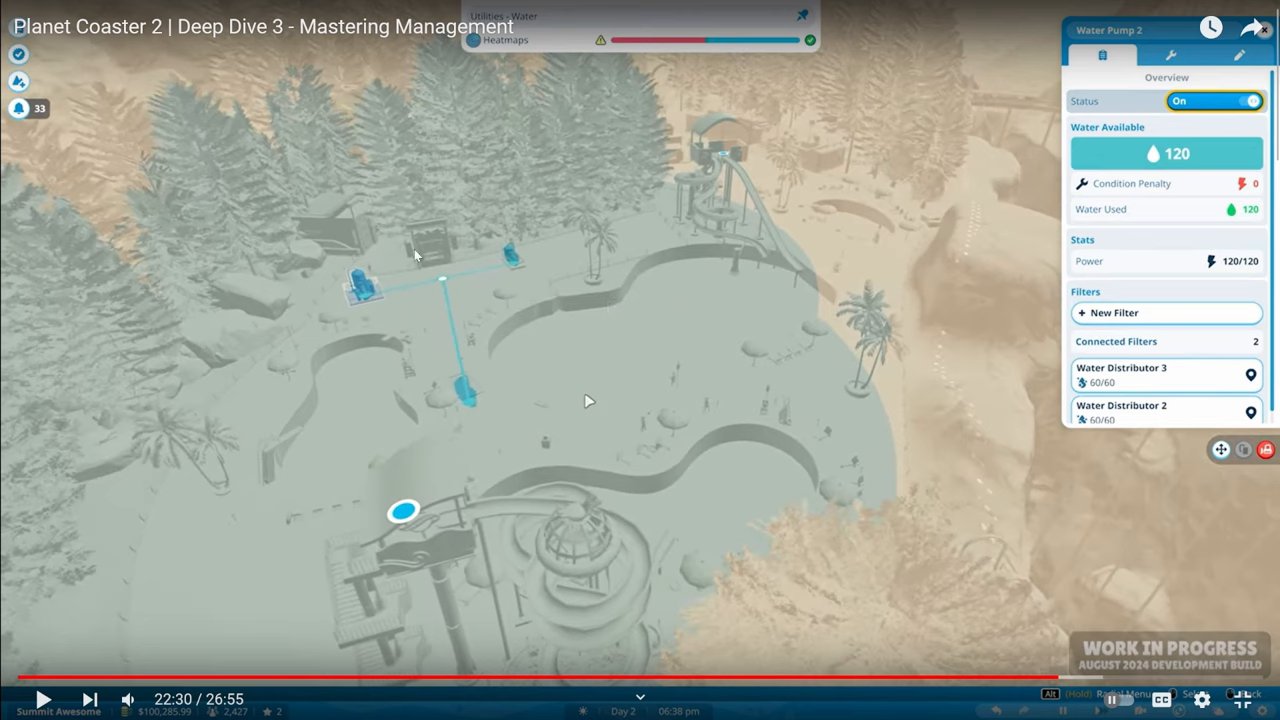
mouse_move(390, 410)
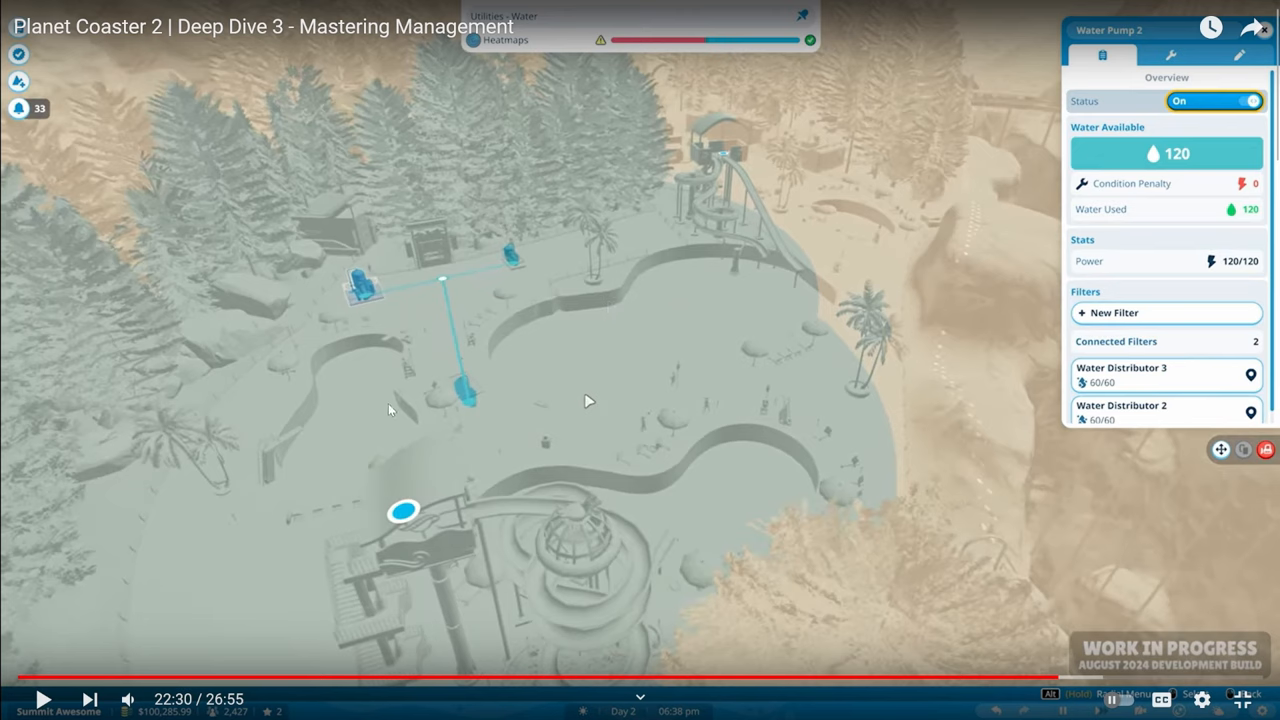
mouse_move(750, 443)
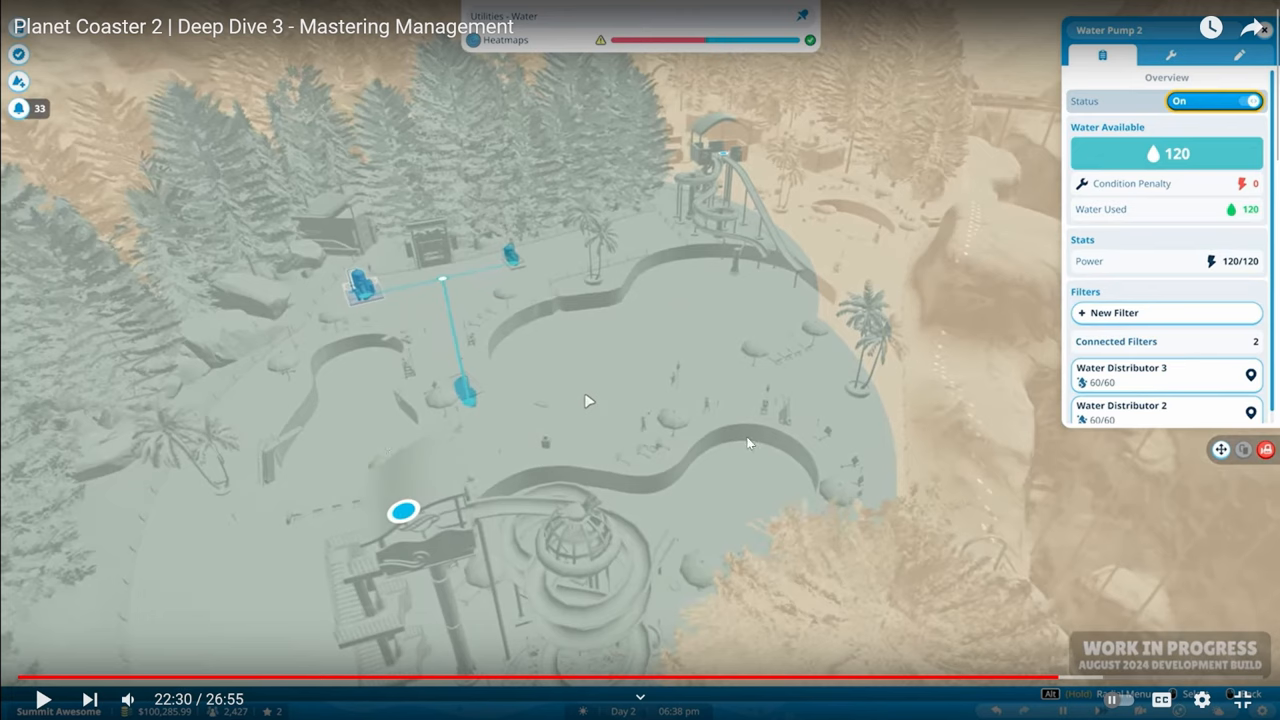
mouse_move(322, 359)
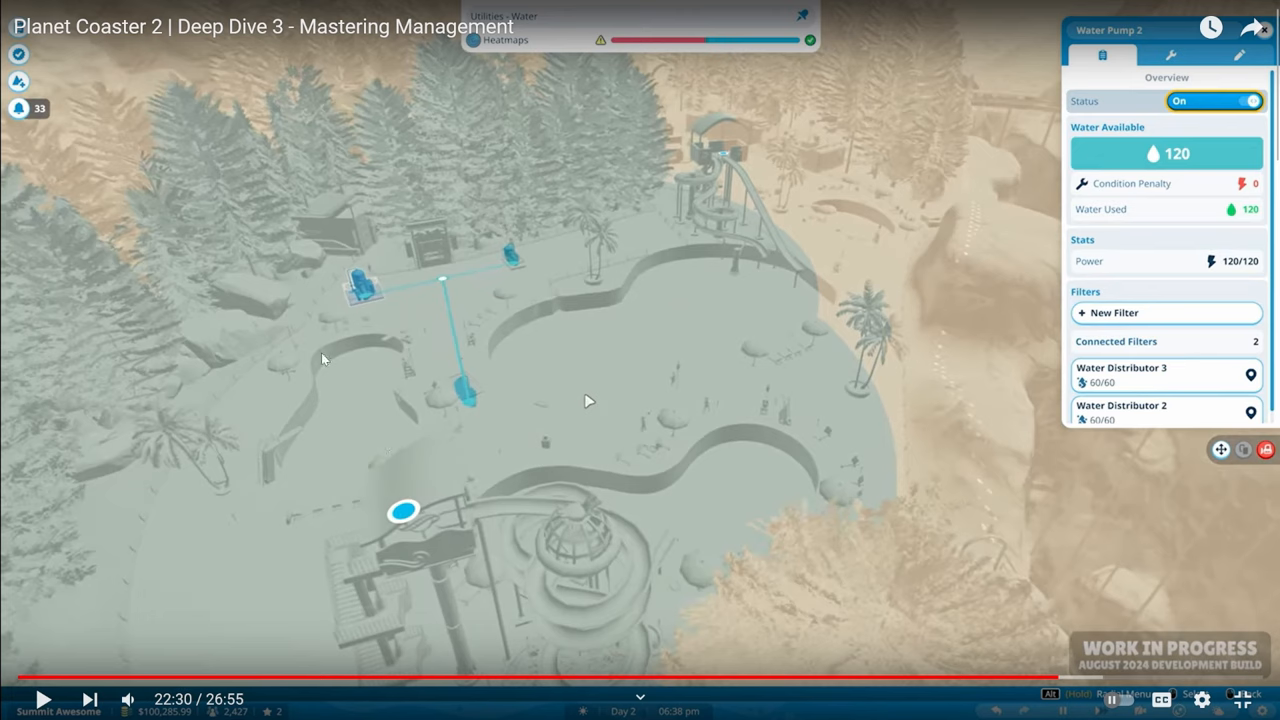
mouse_move(508, 466)
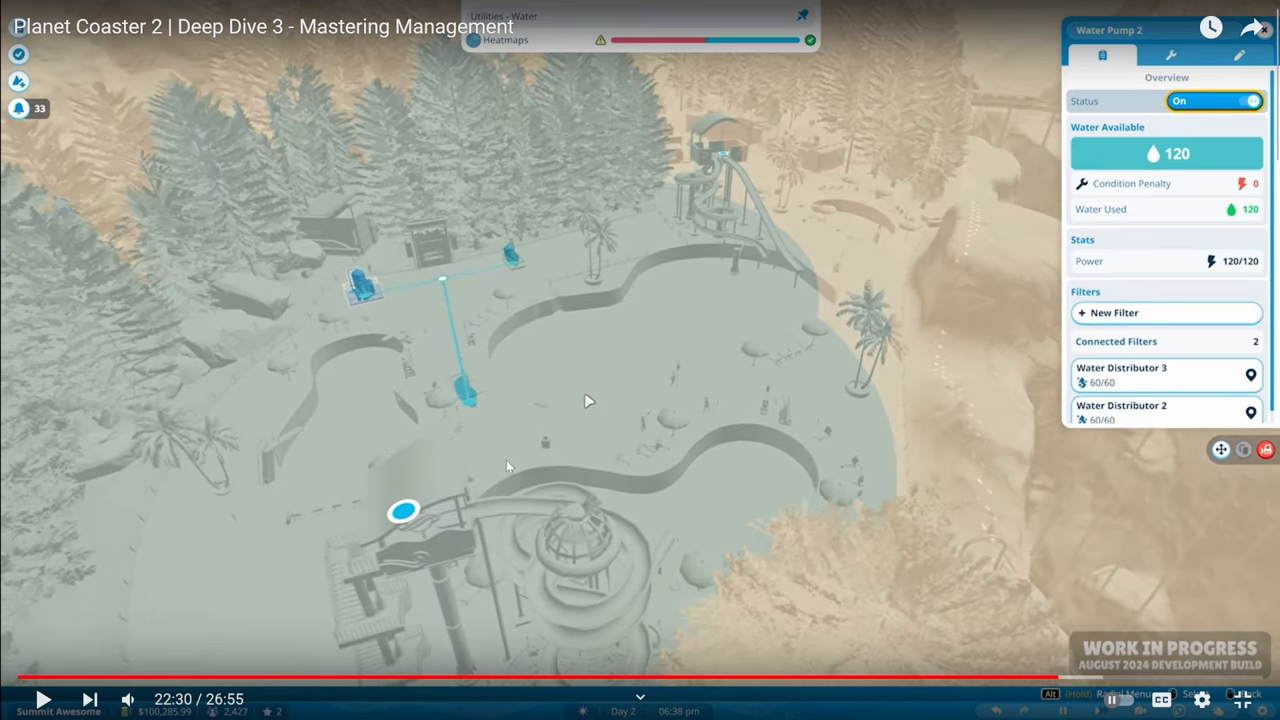
mouse_move(591, 452)
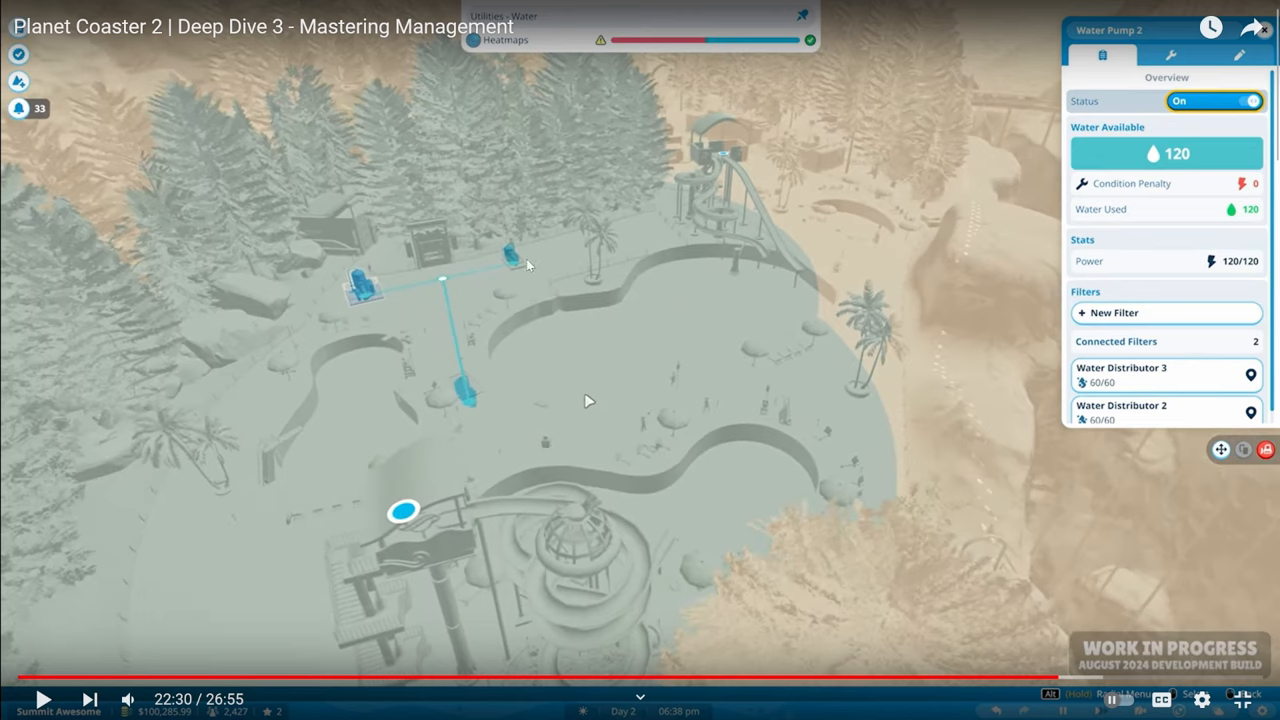
mouse_move(347, 299)
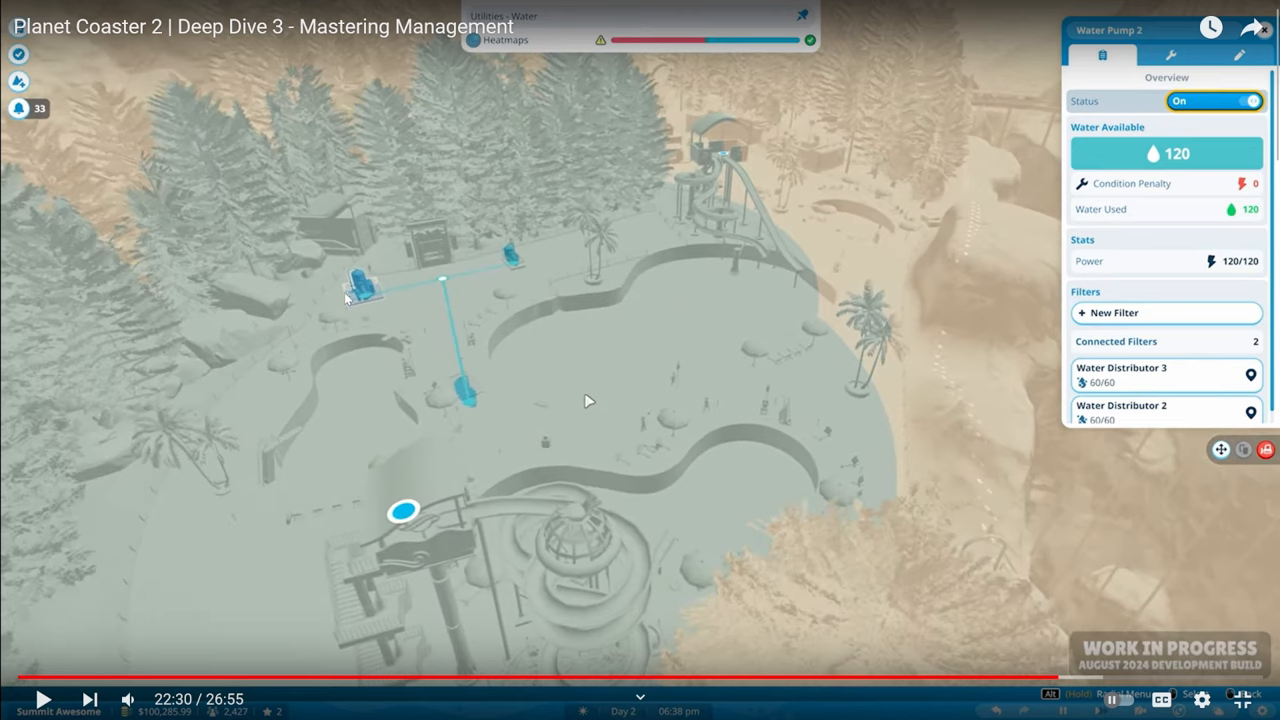
mouse_move(325, 363)
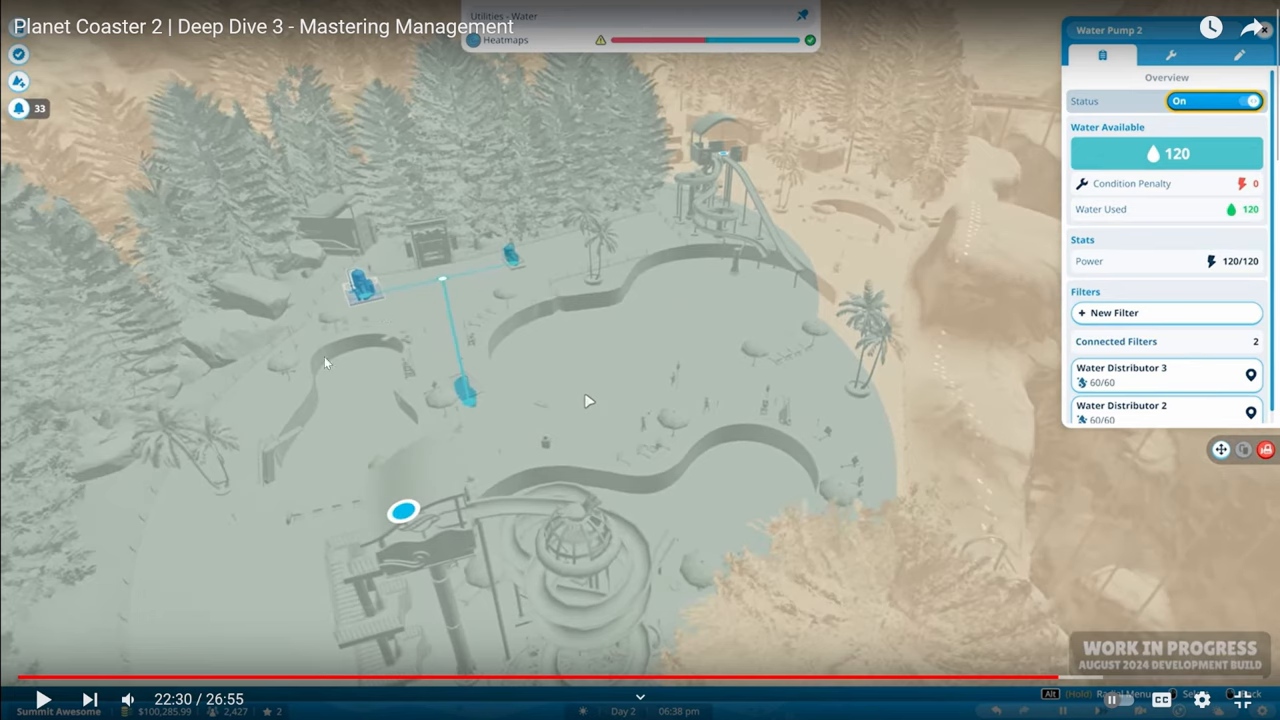
mouse_move(278, 442)
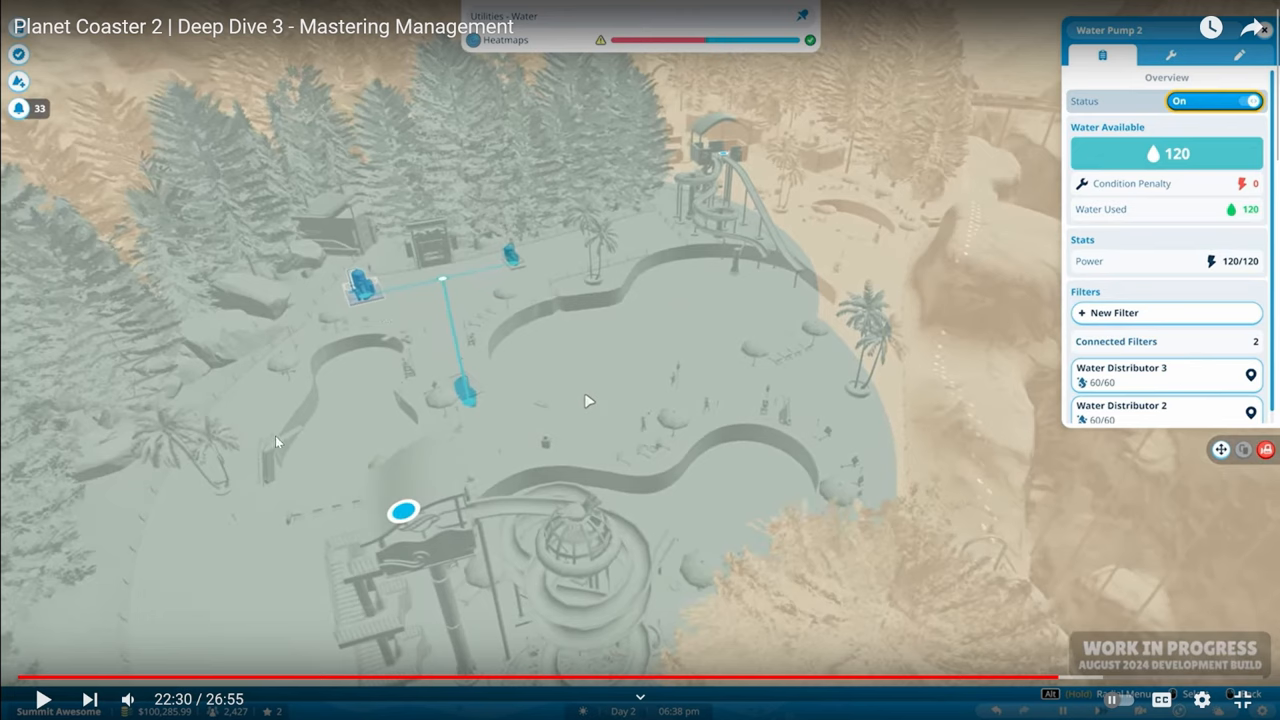
mouse_move(430, 282)
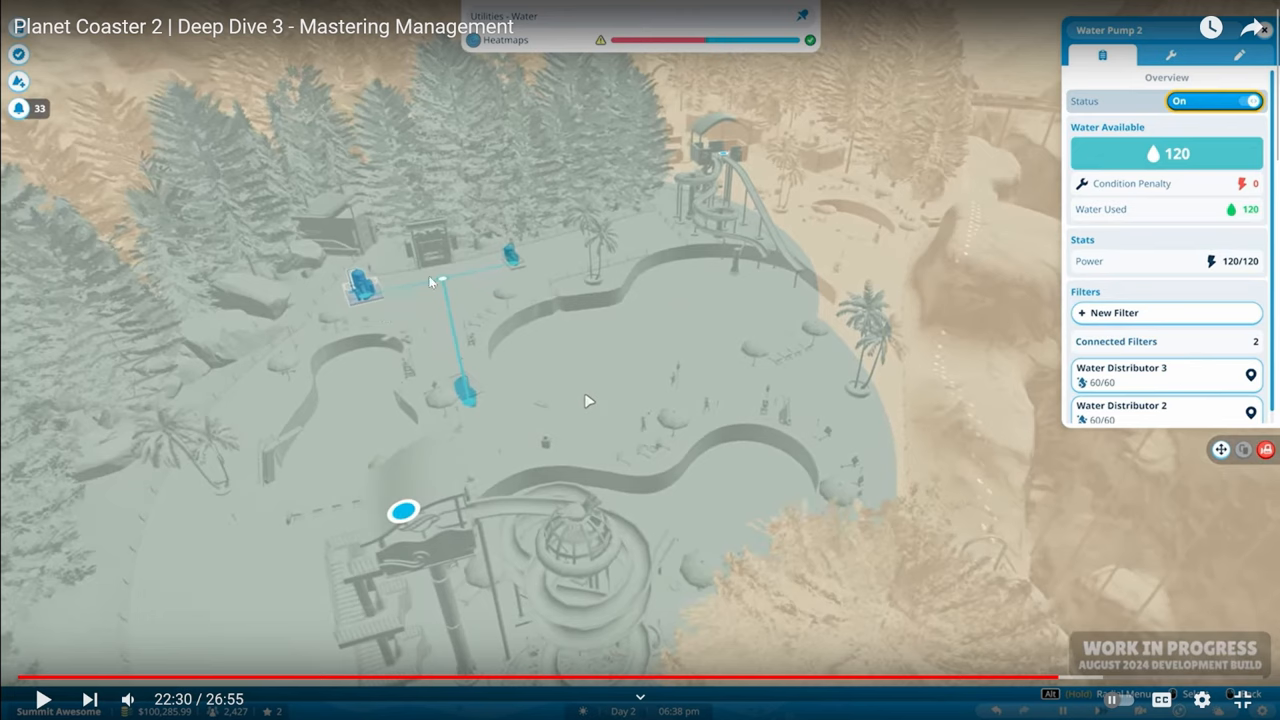
mouse_move(573, 327)
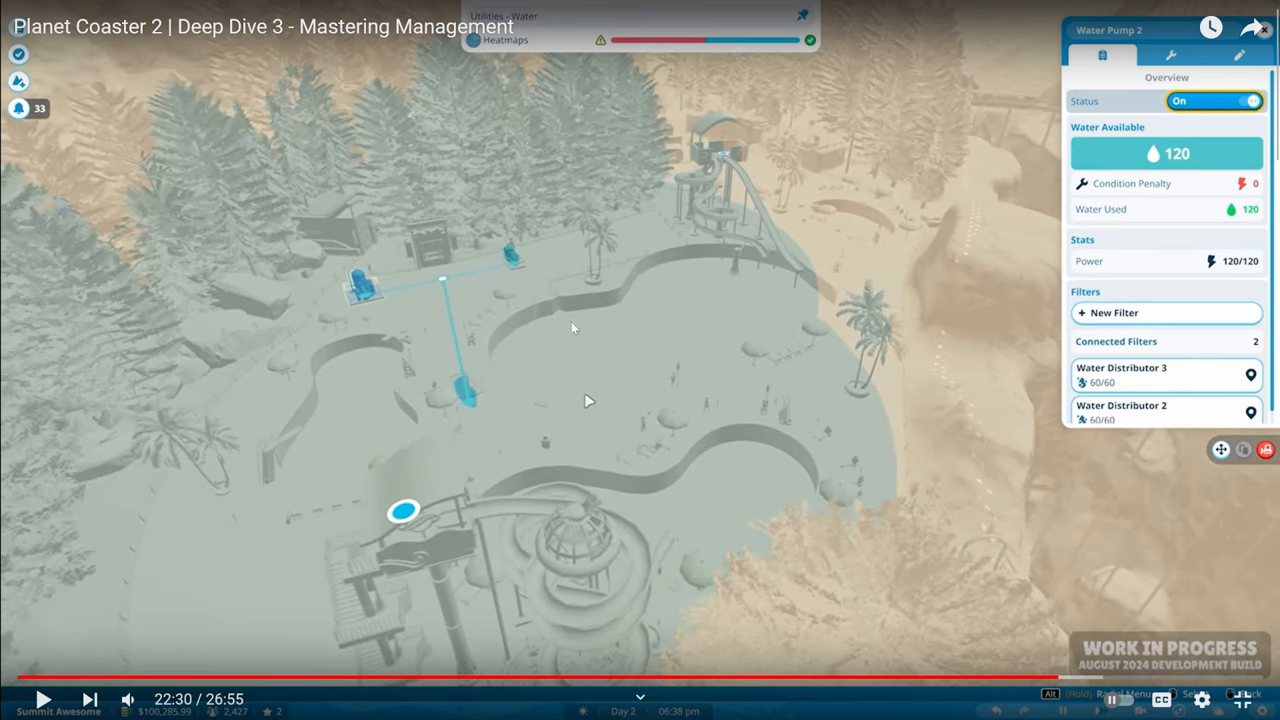
mouse_move(318, 356)
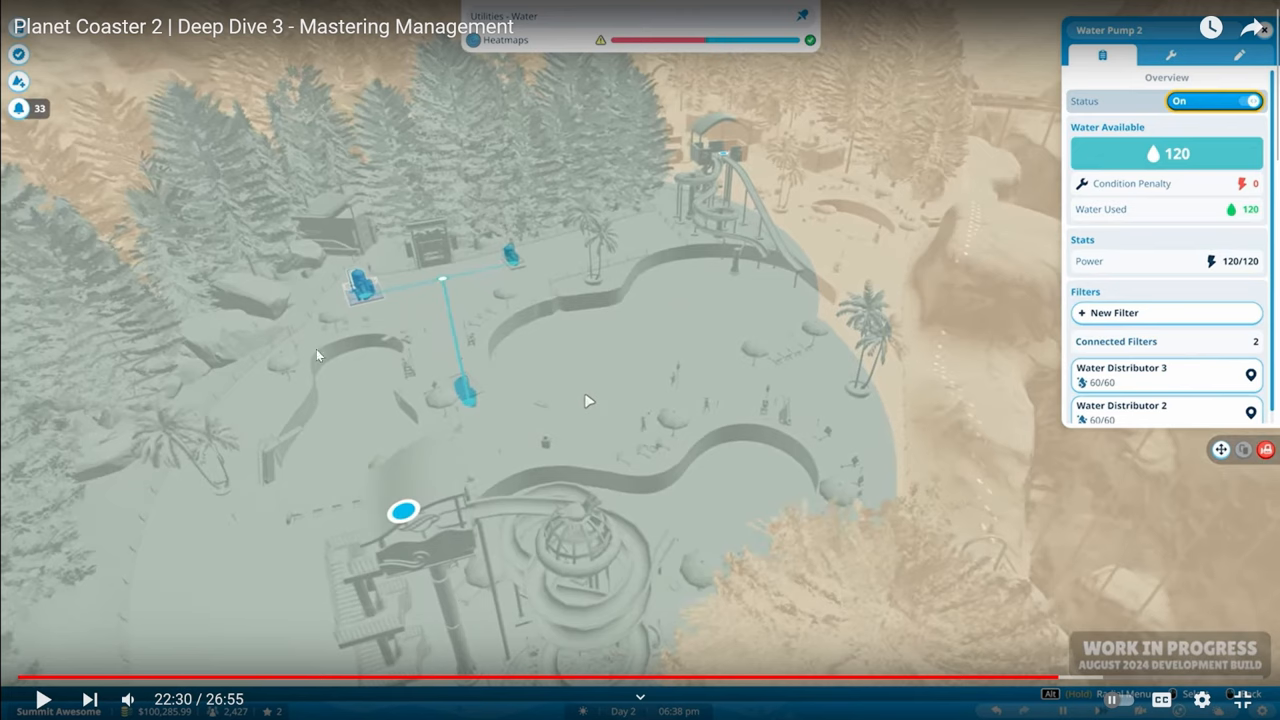
mouse_move(353, 388)
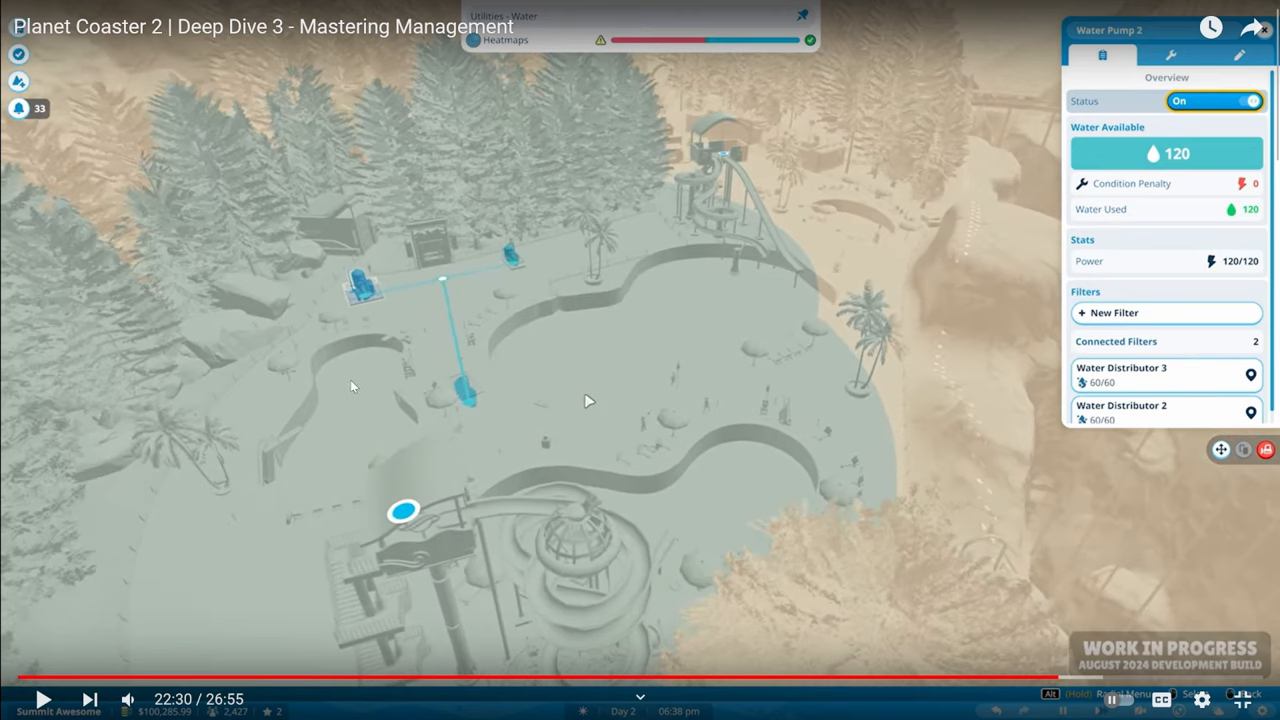
mouse_move(362, 391)
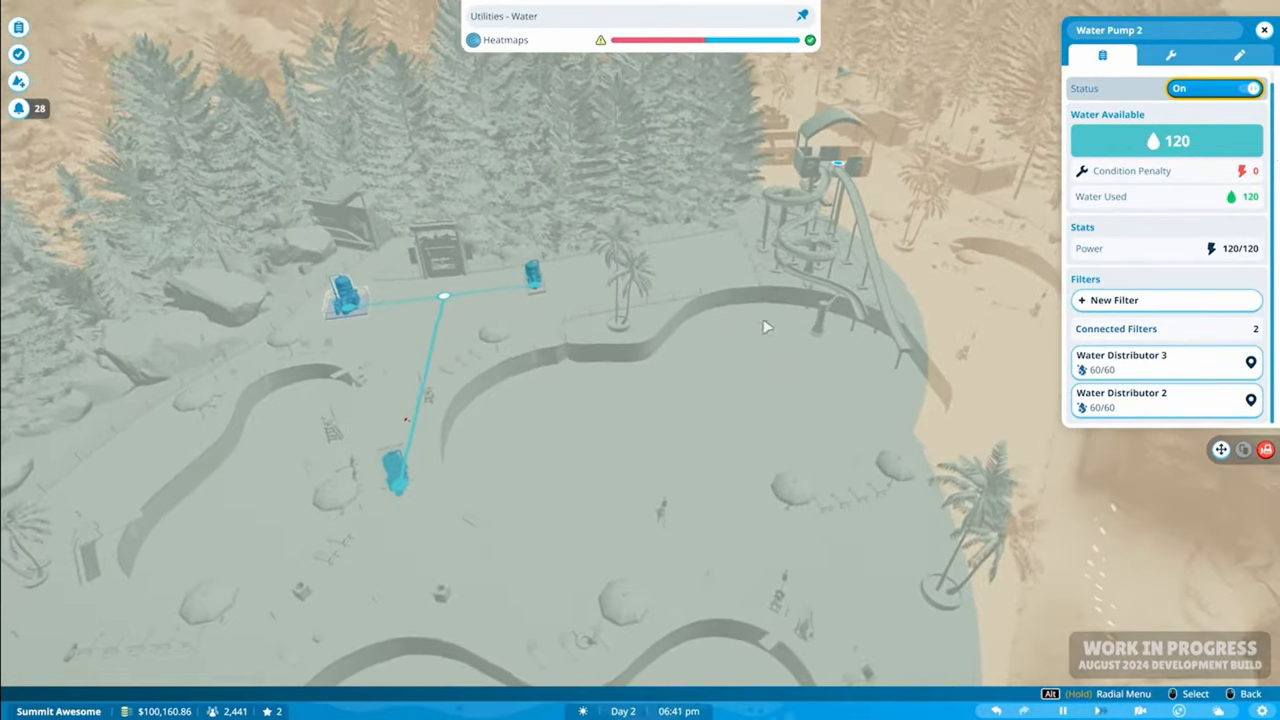
left_click(1170, 55)
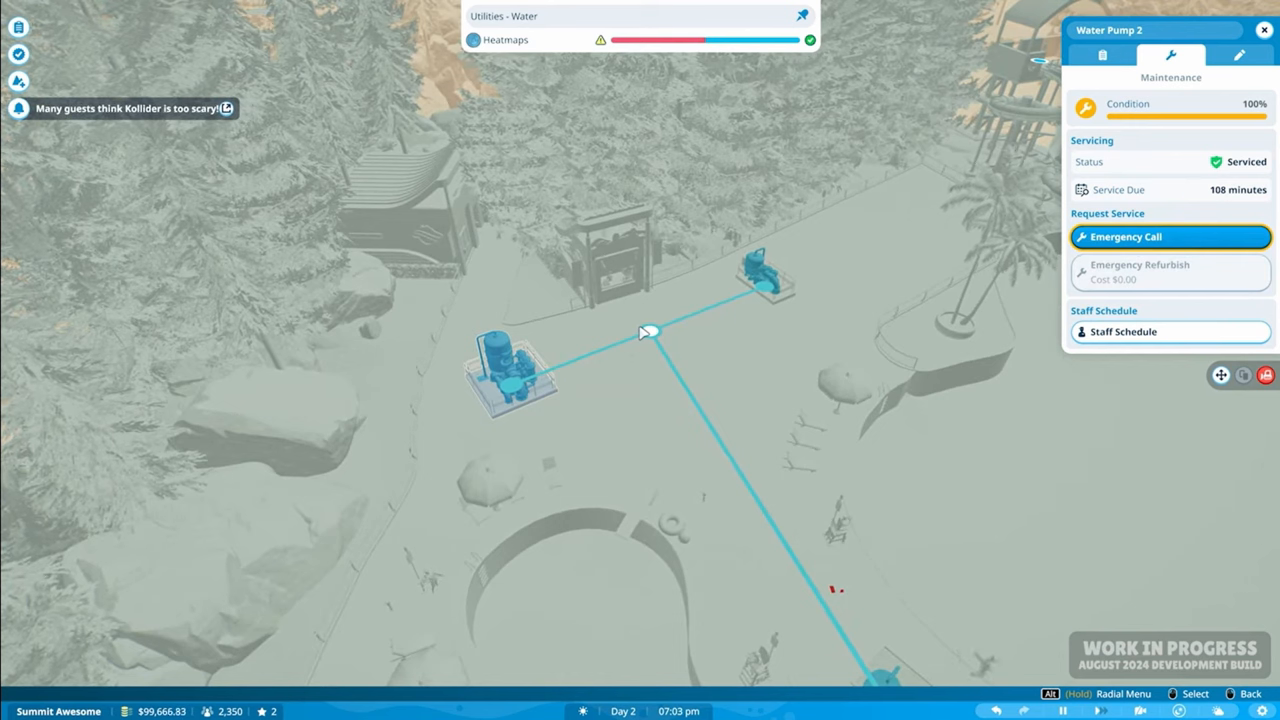
mouse_move(1038, 211)
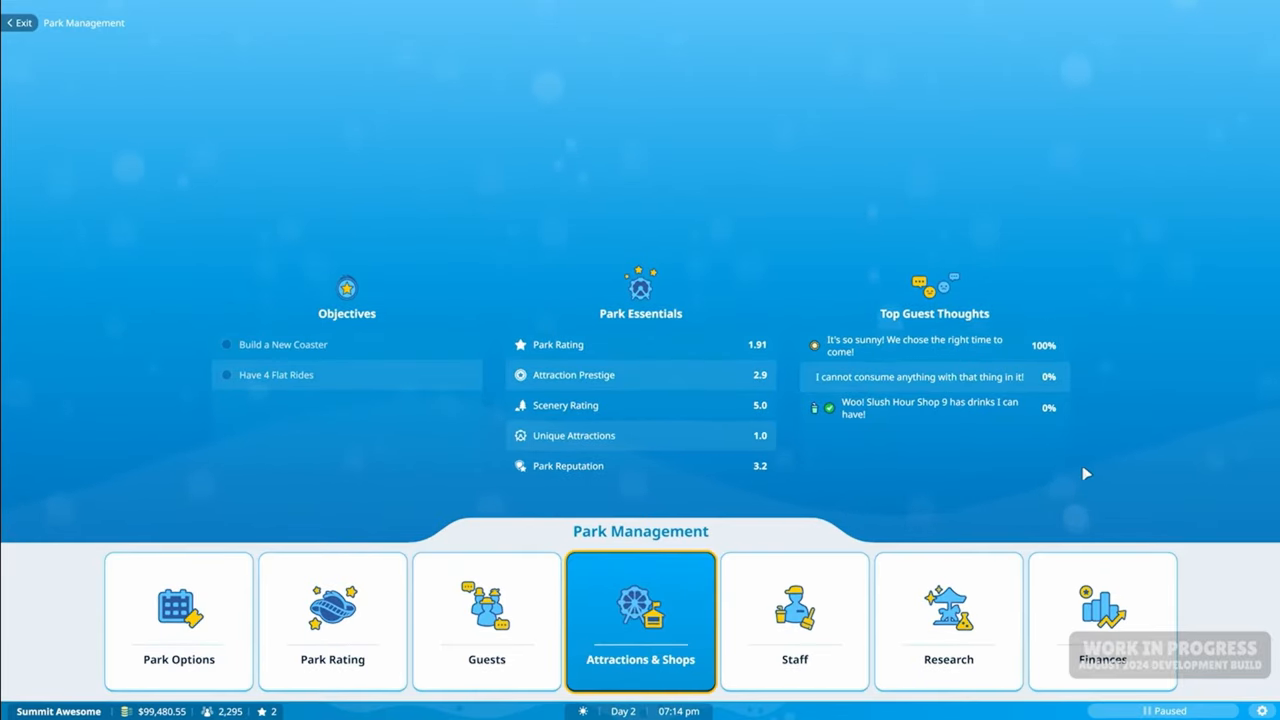
mouse_move(802, 471)
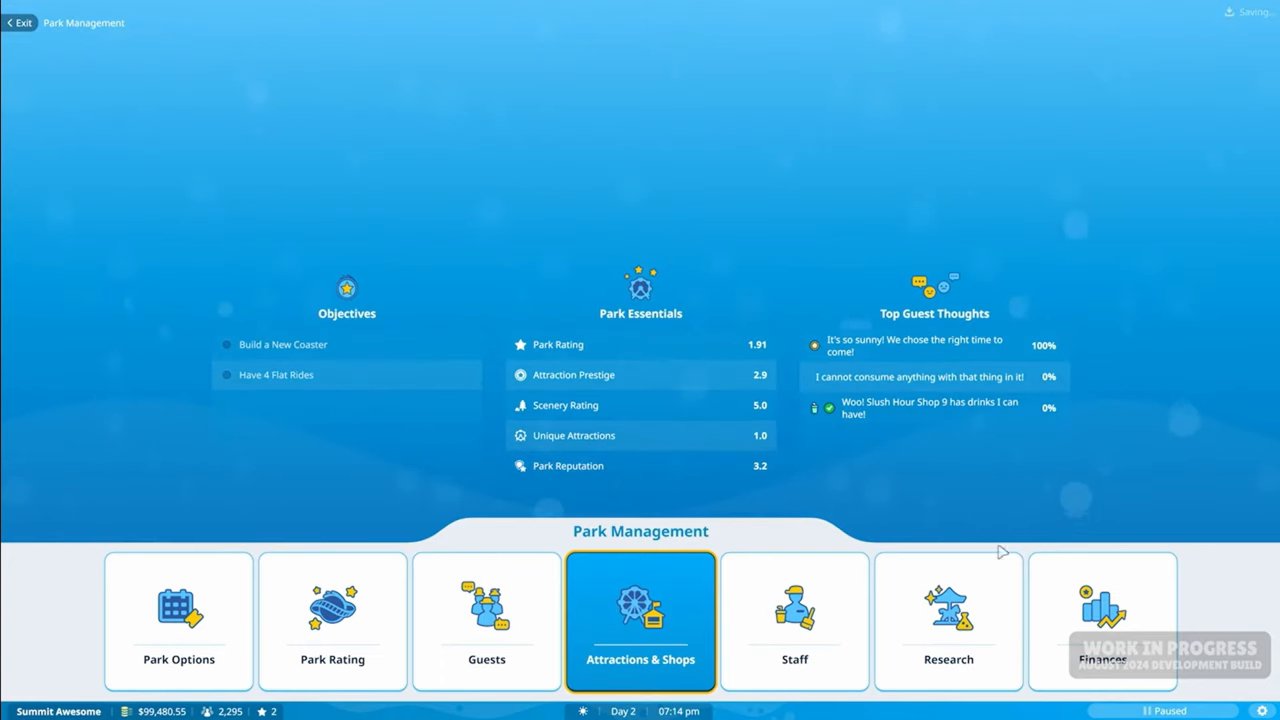
- Choose the Finances tile in Park Management to view the Park Value chart
left_click(1101, 620)
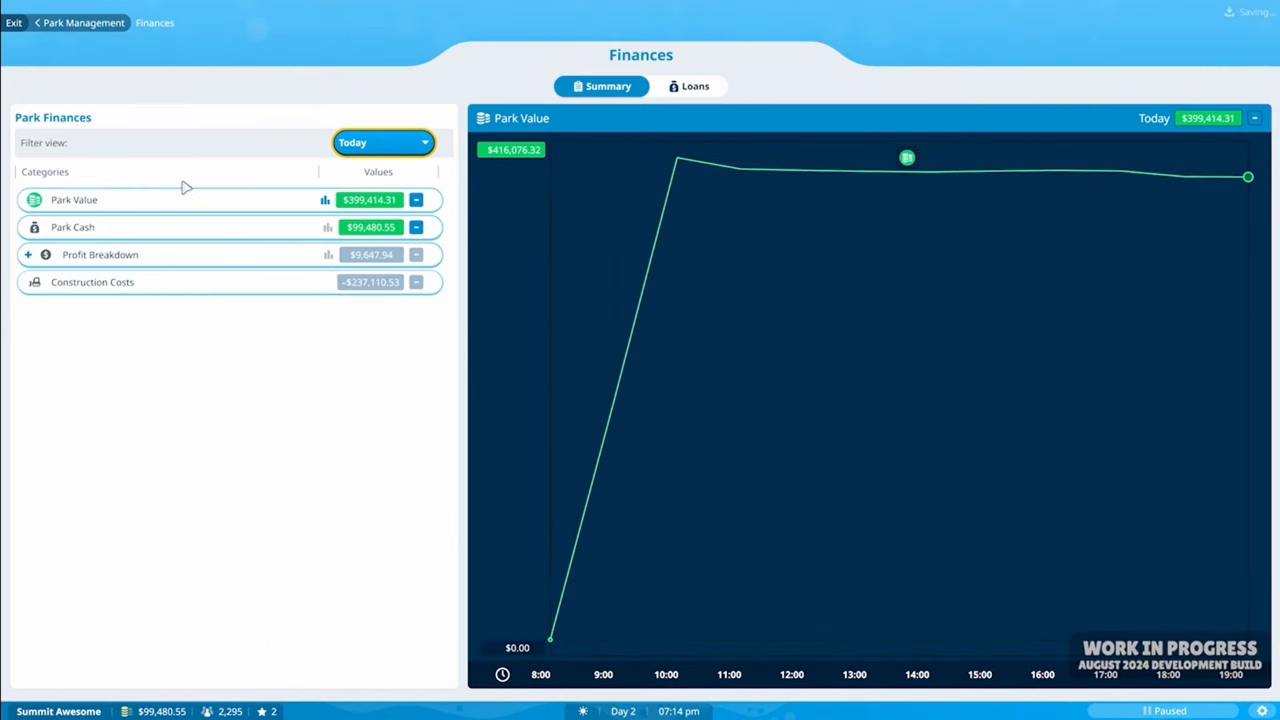
- Switch between the Park Value, Park Cash and Profit Breakdown charts
left_click(74, 199)
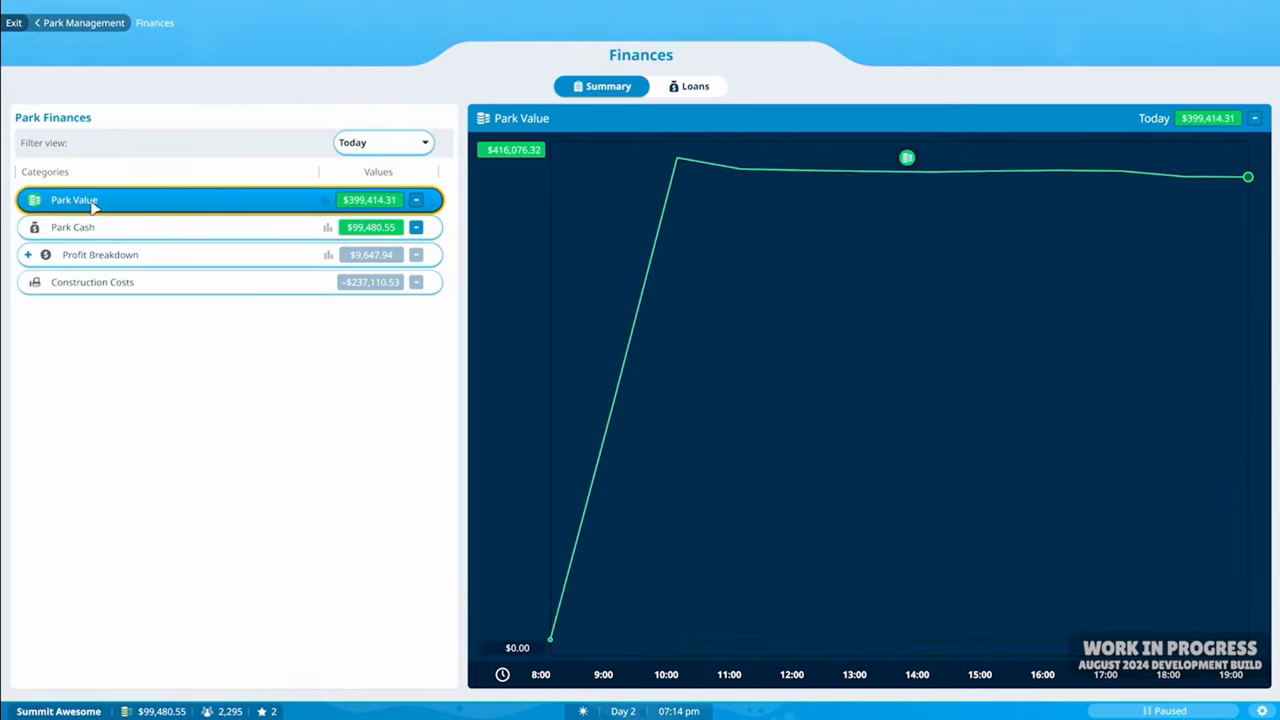
left_click(72, 227)
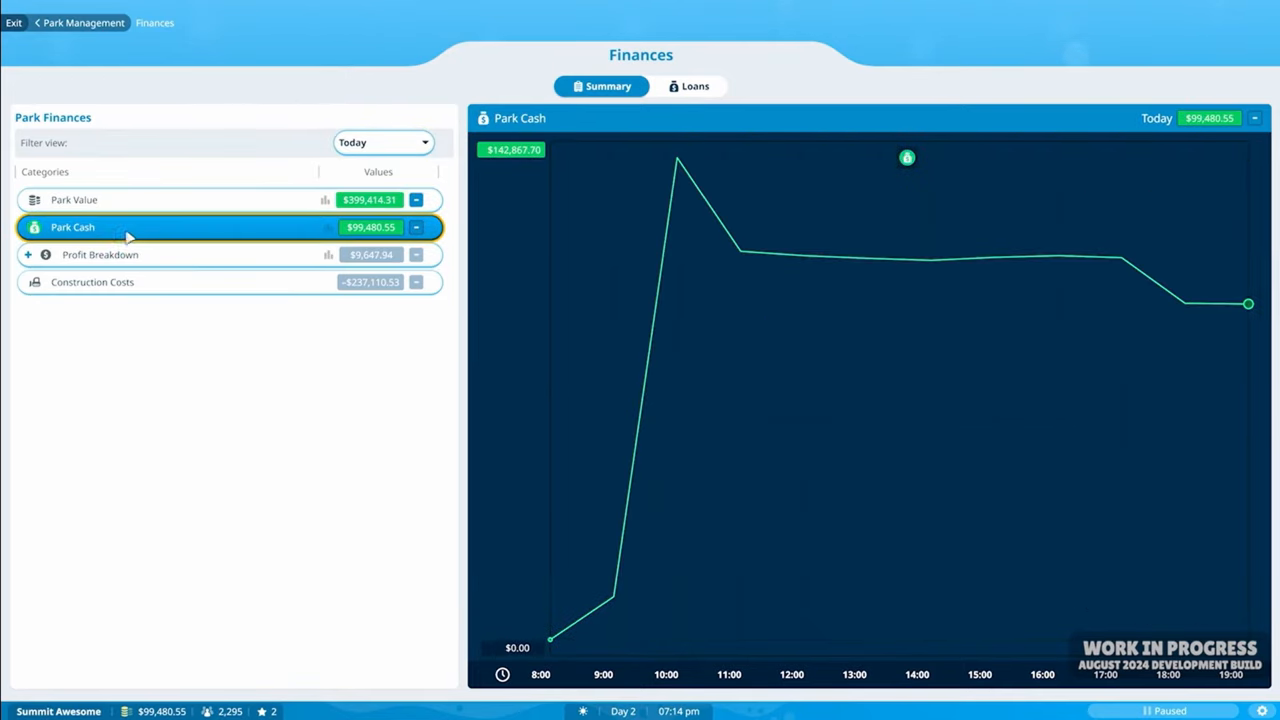
left_click(74, 199)
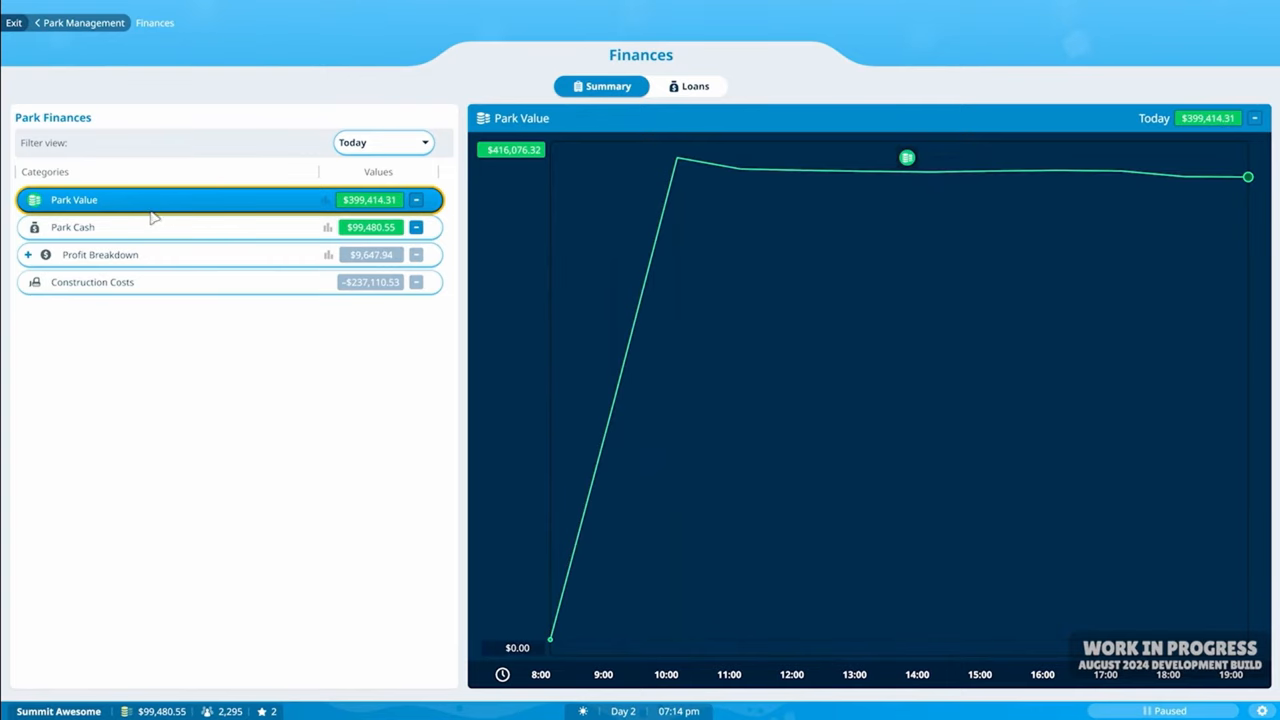
left_click(73, 227)
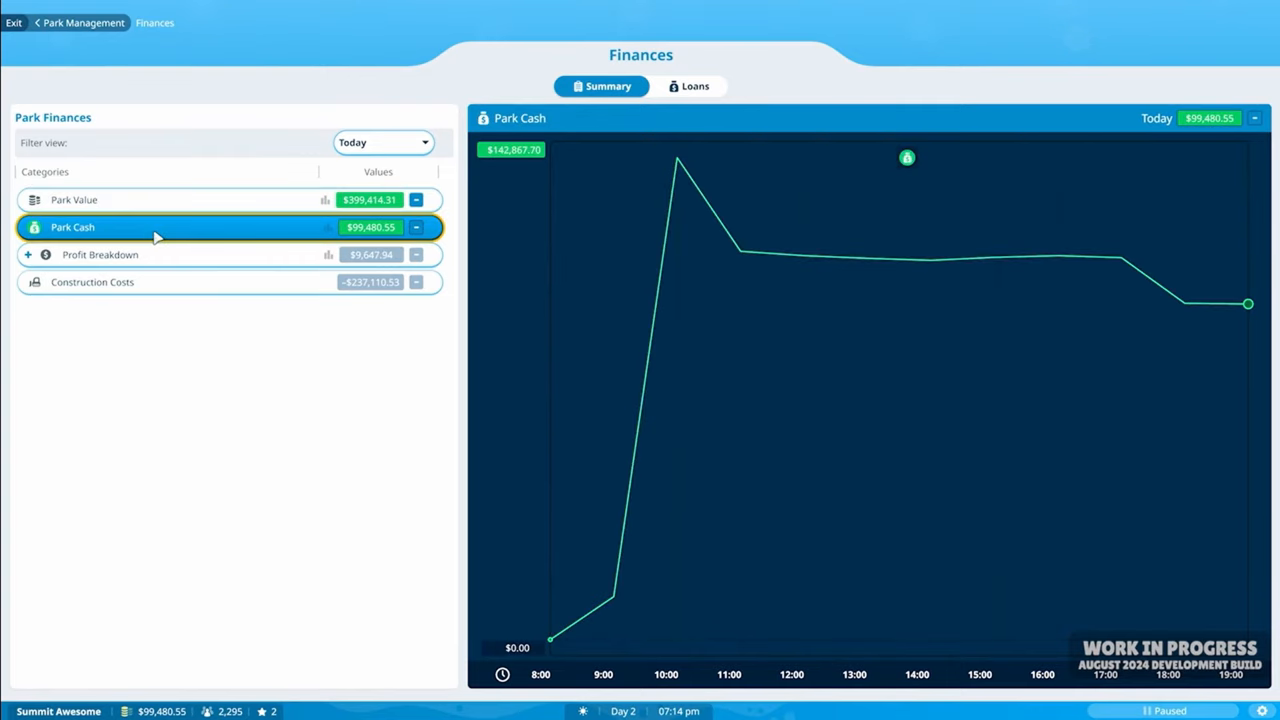
left_click(100, 254)
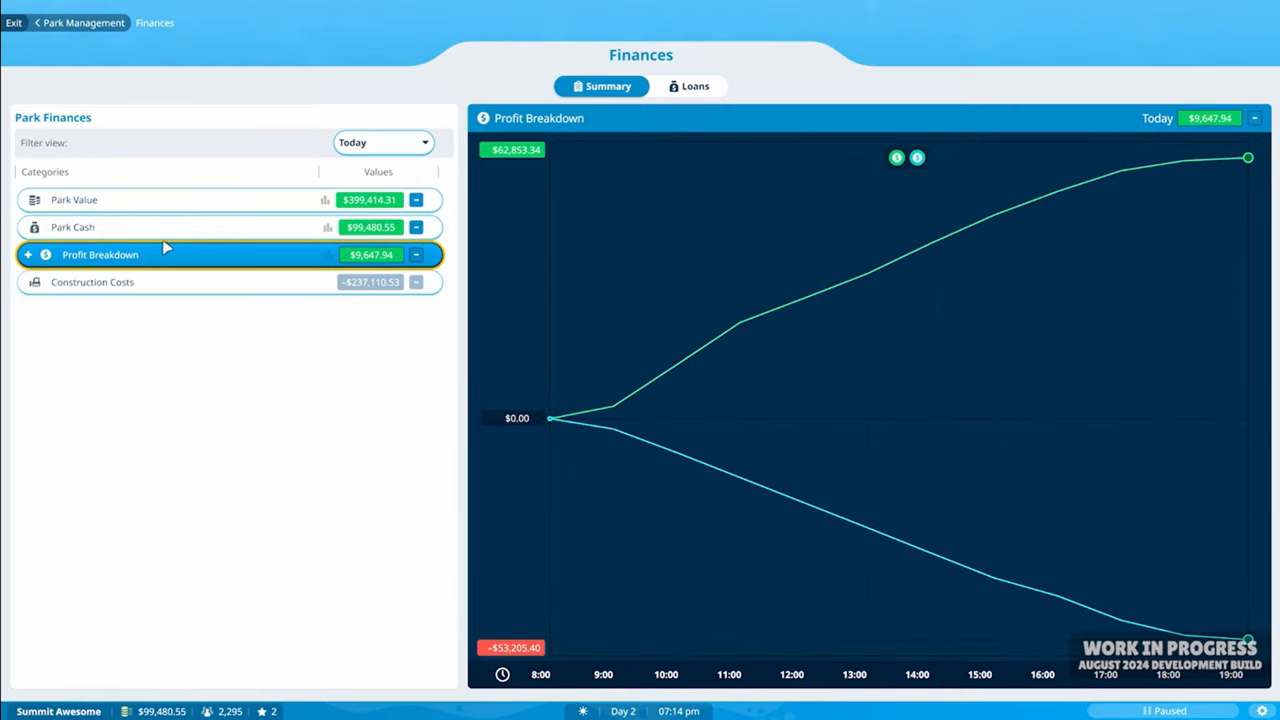
left_click(74, 199)
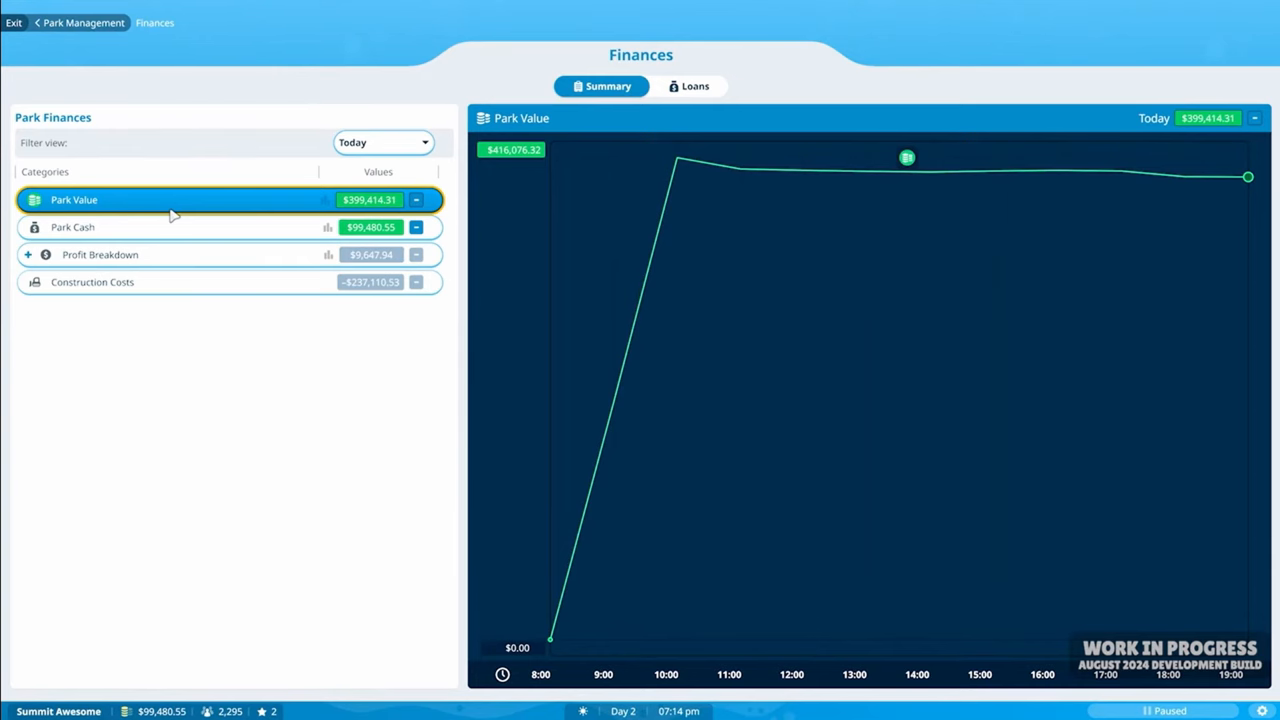
- Expand Profit Breakdown into income and costs, then begin a new loan on the Loans tab
left_click(100, 254)
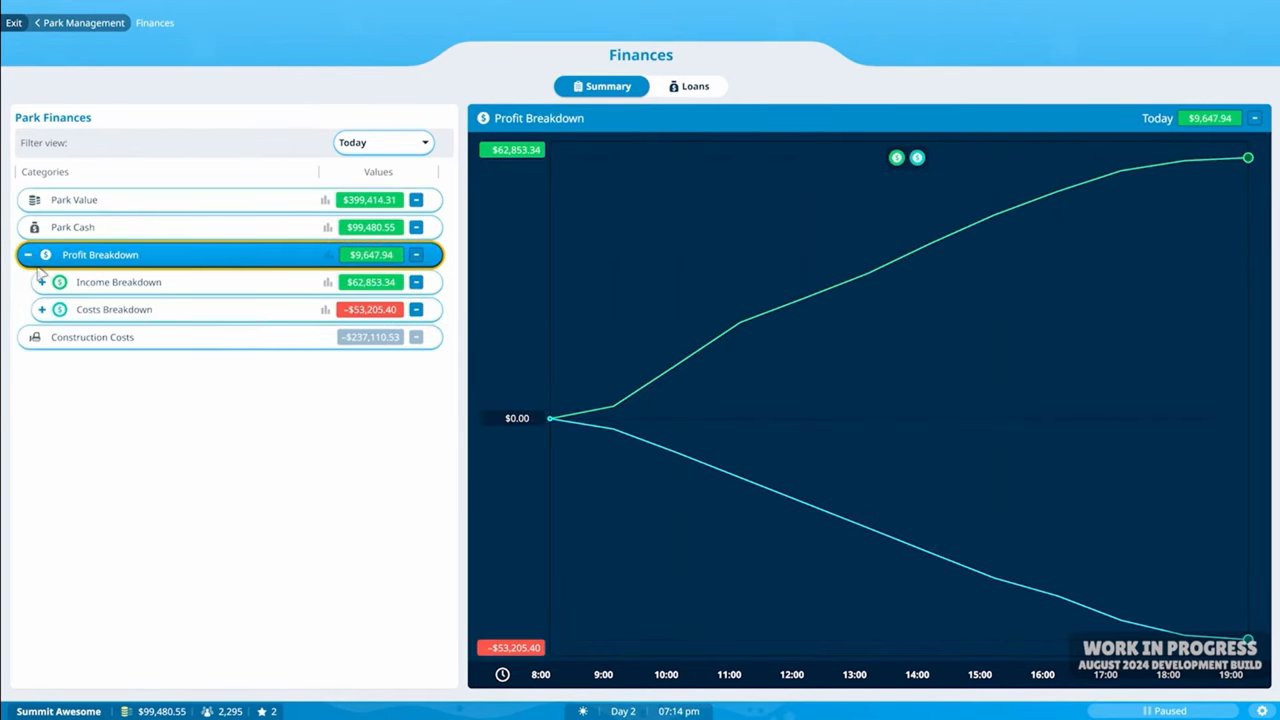
left_click(688, 86)
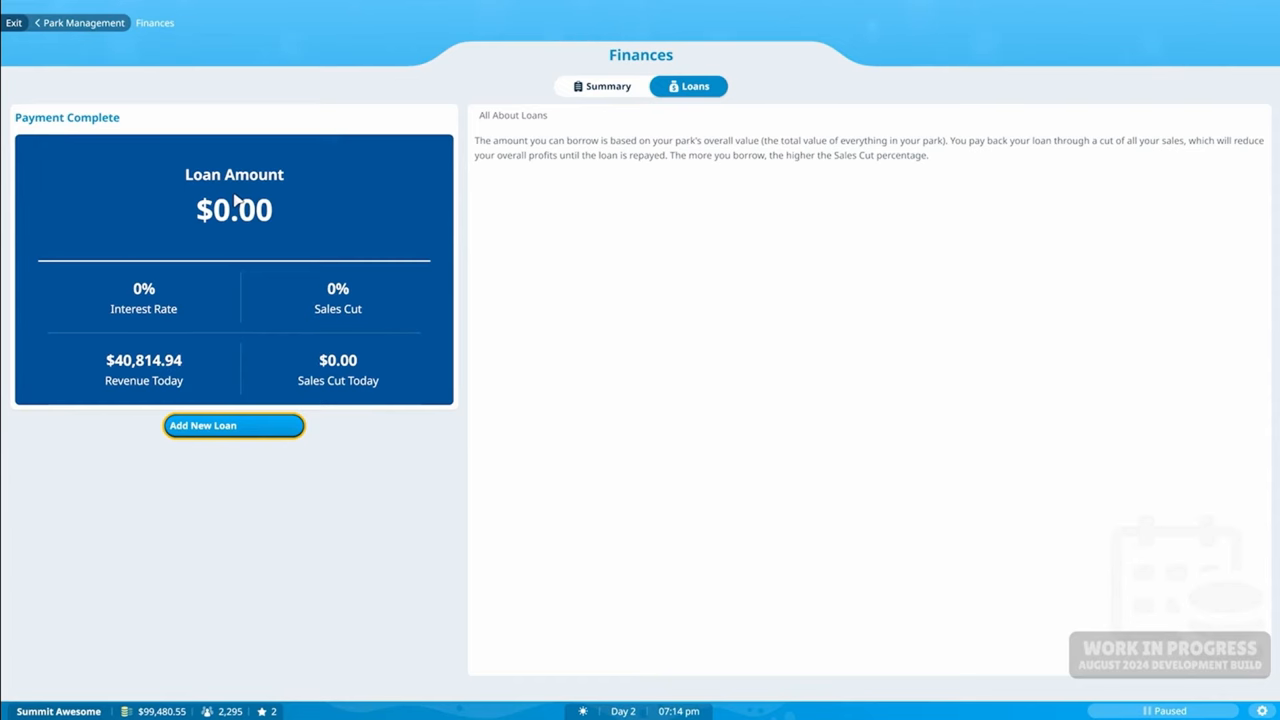
mouse_move(270, 265)
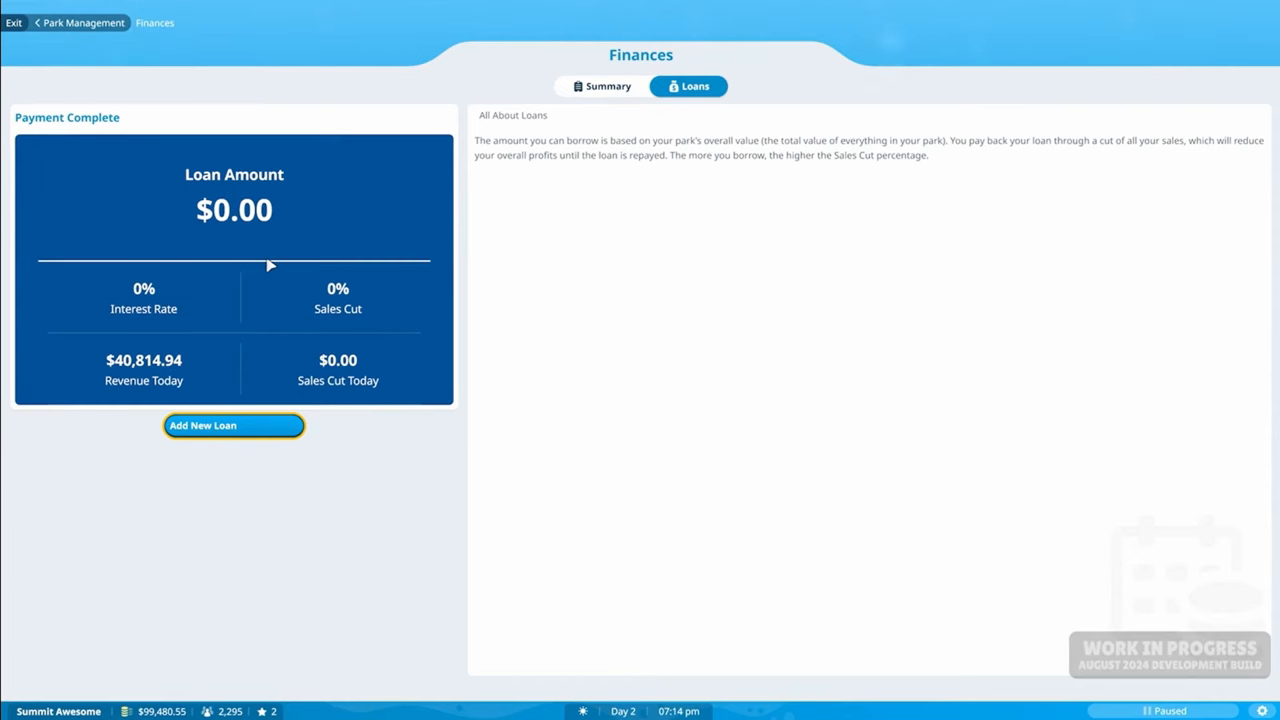
left_click(233, 425)
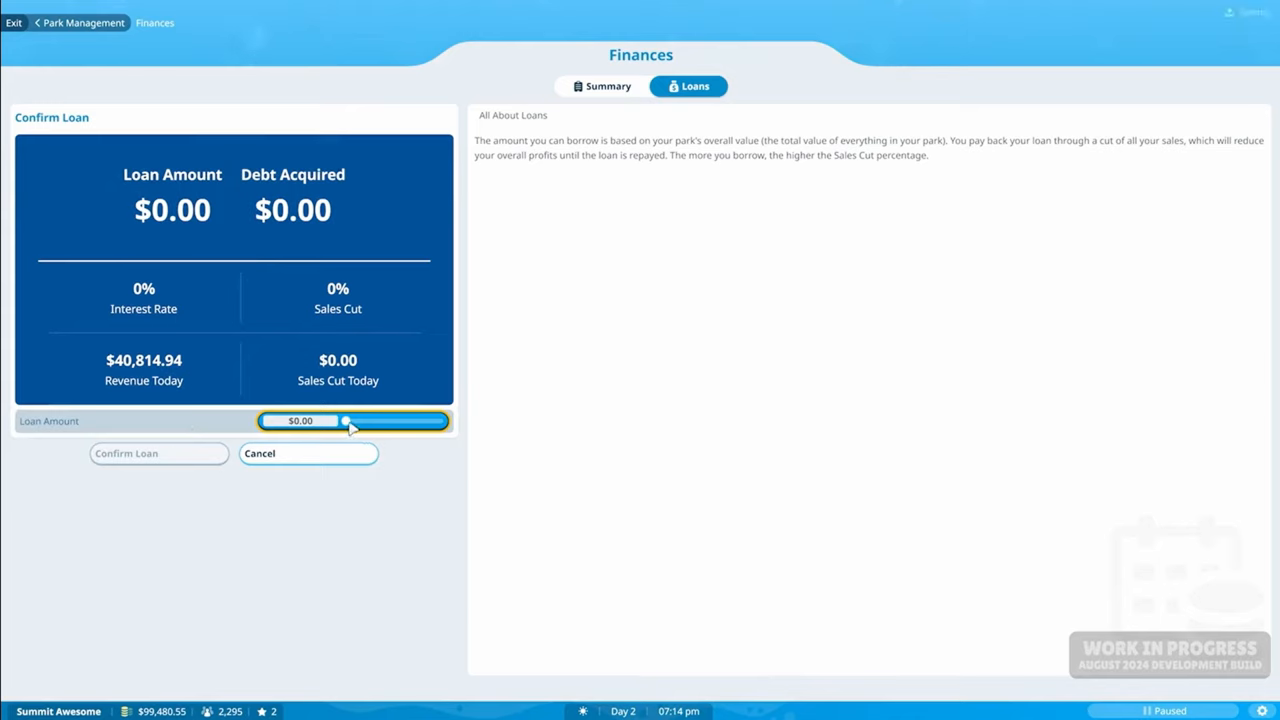
- Adjust the Loan Amount slider to $88,000.00, giving a 21% sales cut
left_click_drag(345, 421, 378, 421)
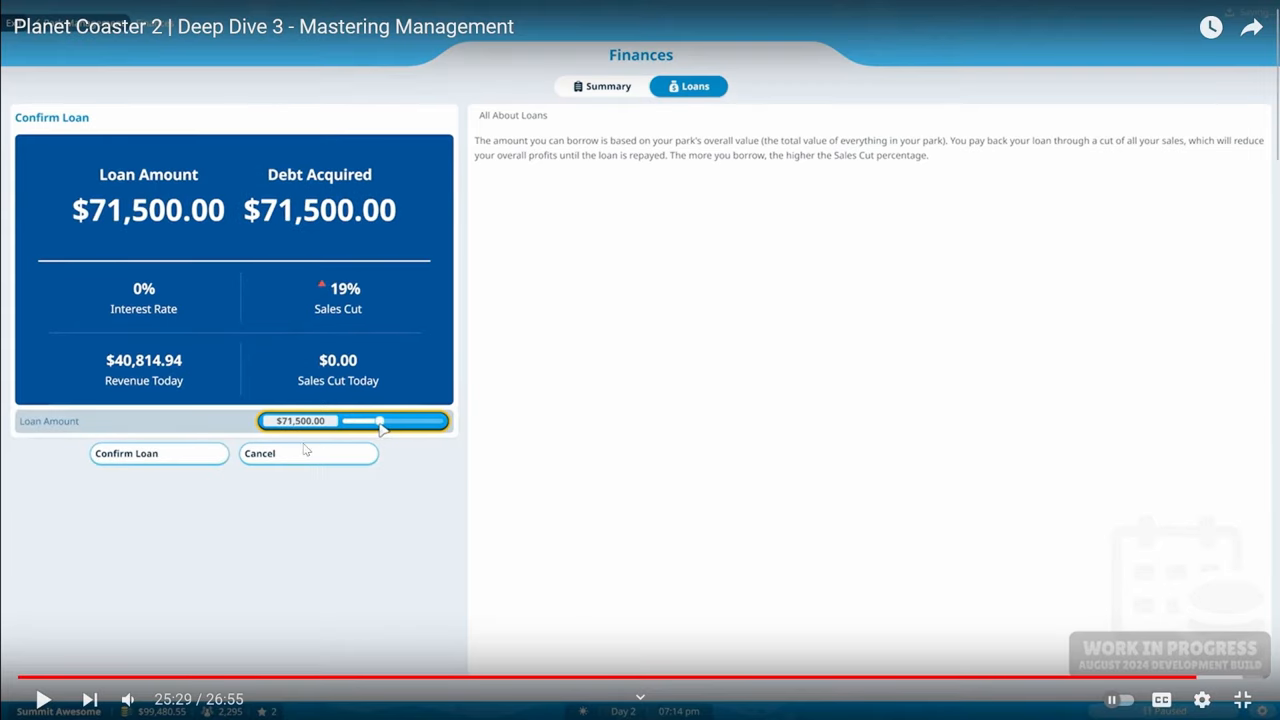
mouse_move(418, 412)
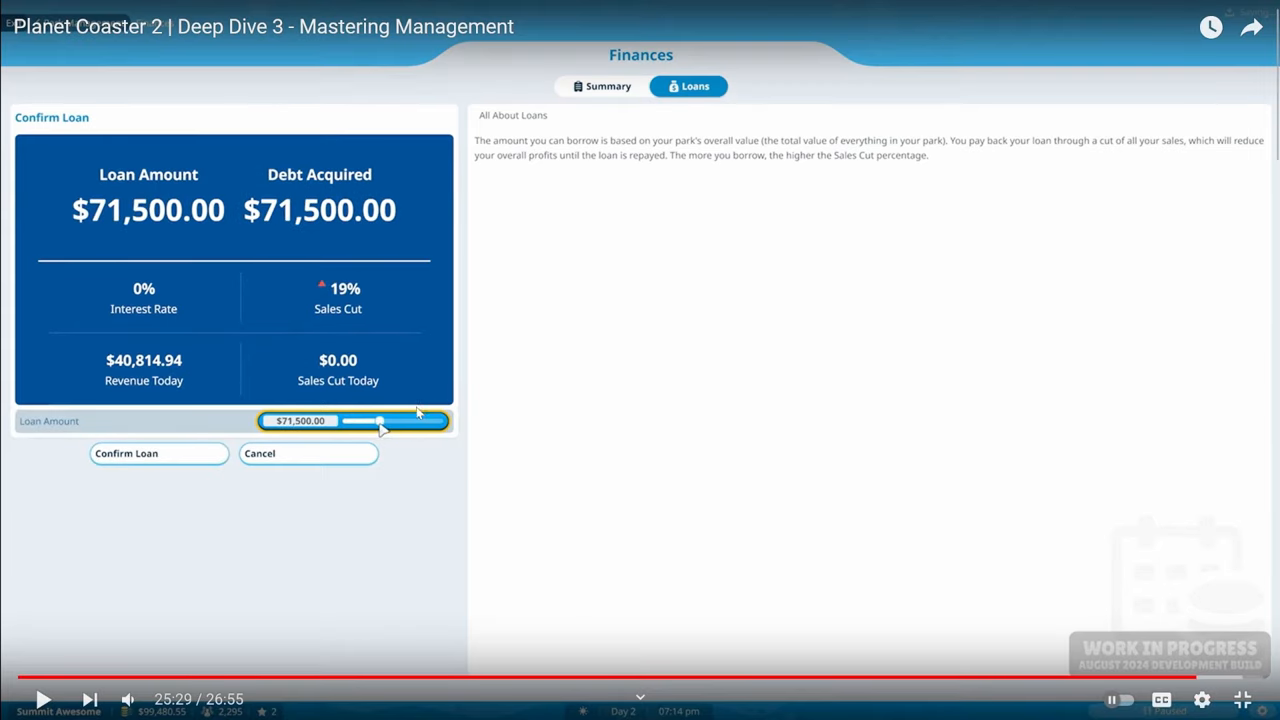
mouse_move(500, 404)
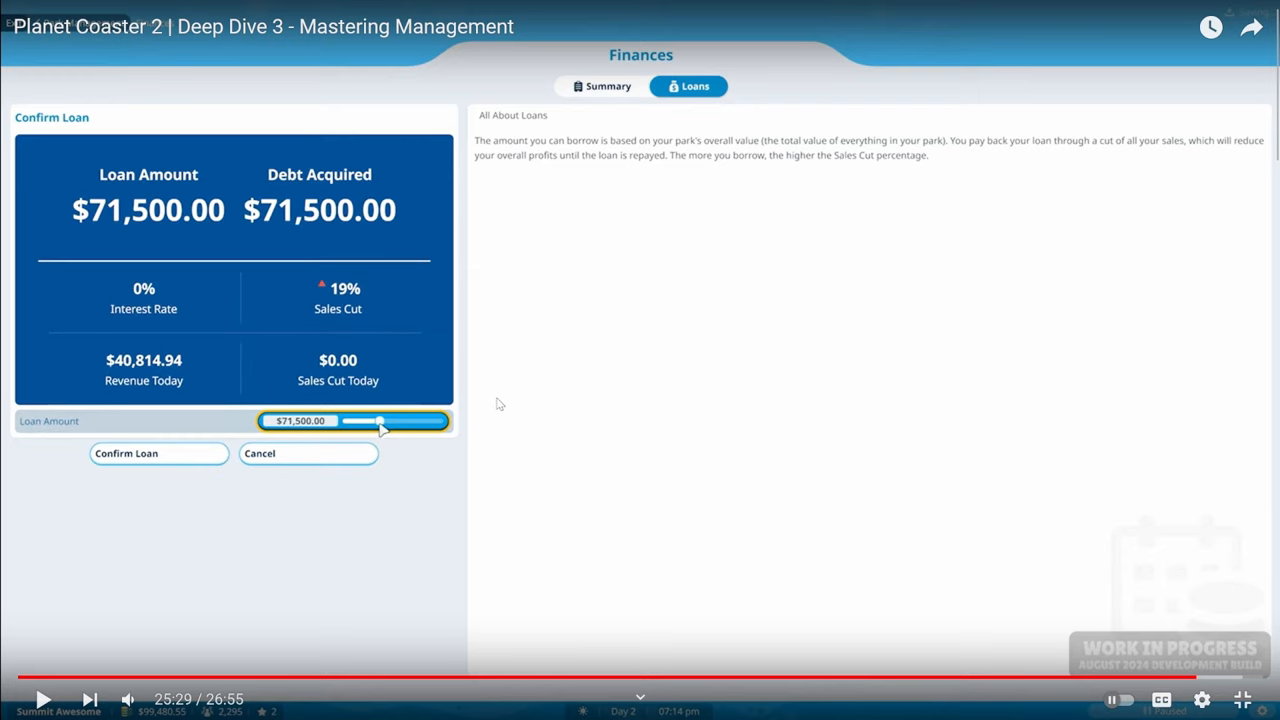
mouse_move(545, 247)
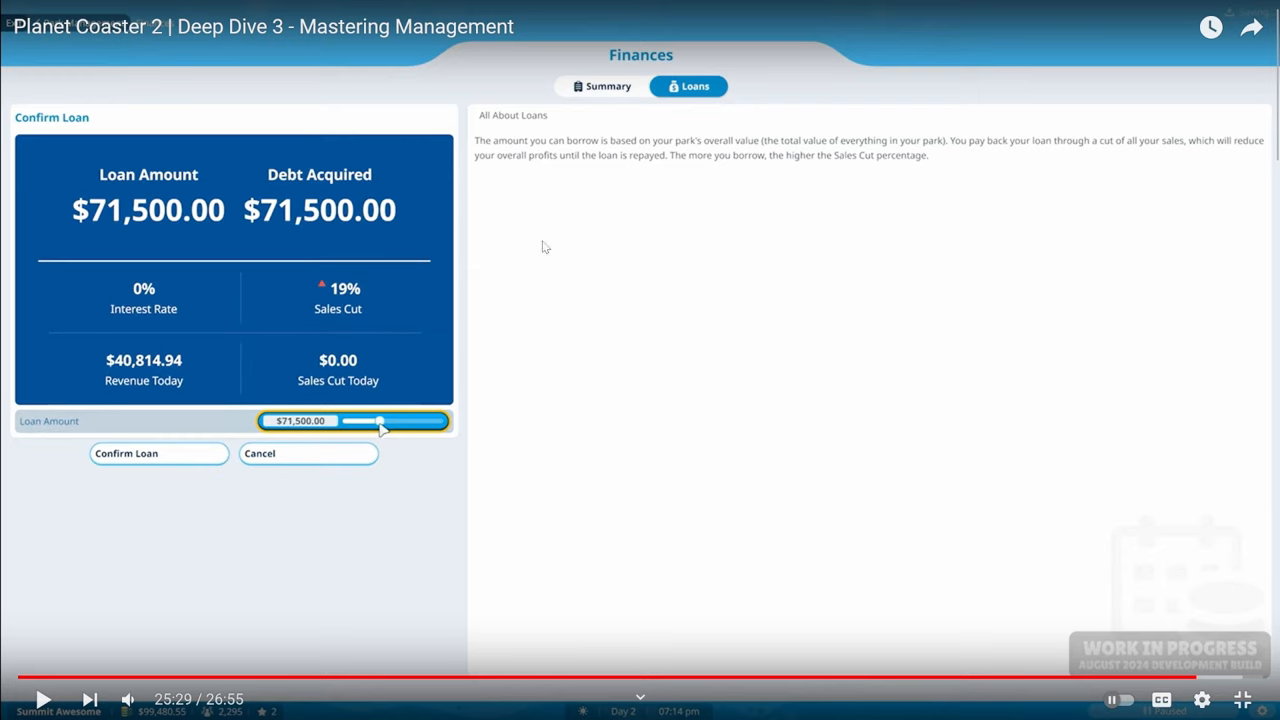
mouse_move(740, 329)
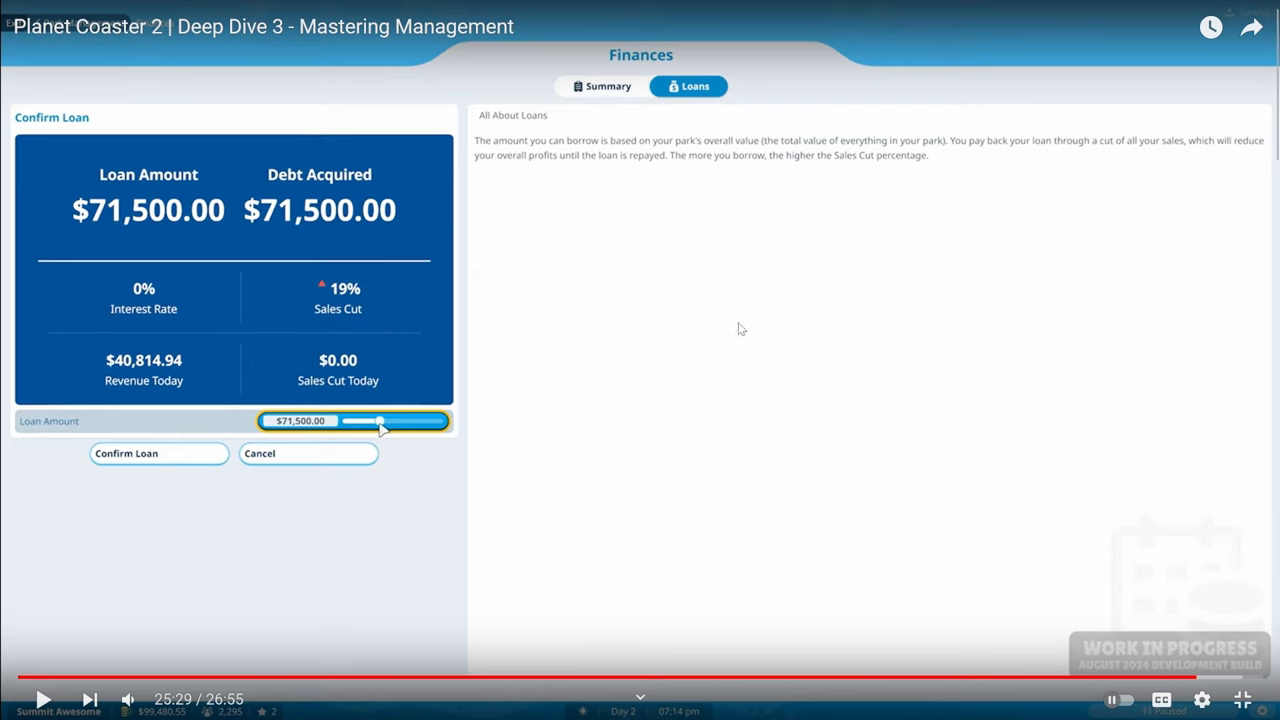
mouse_move(504, 214)
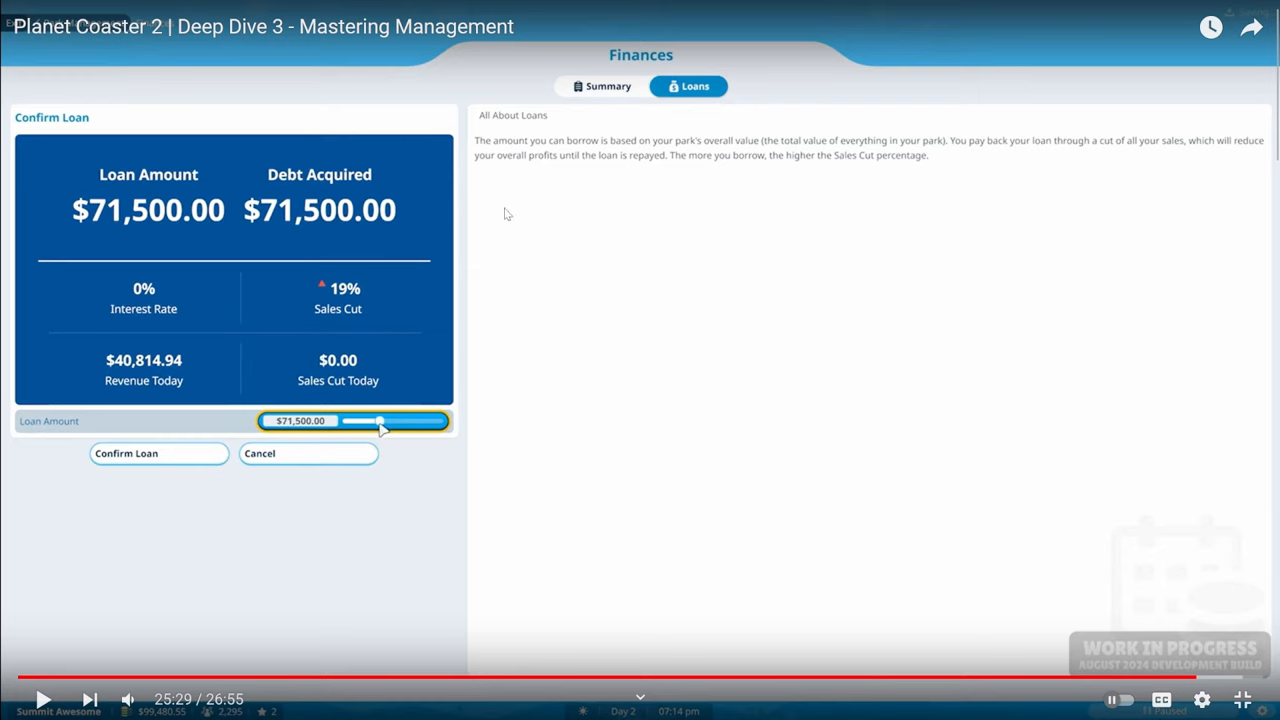
mouse_move(513, 360)
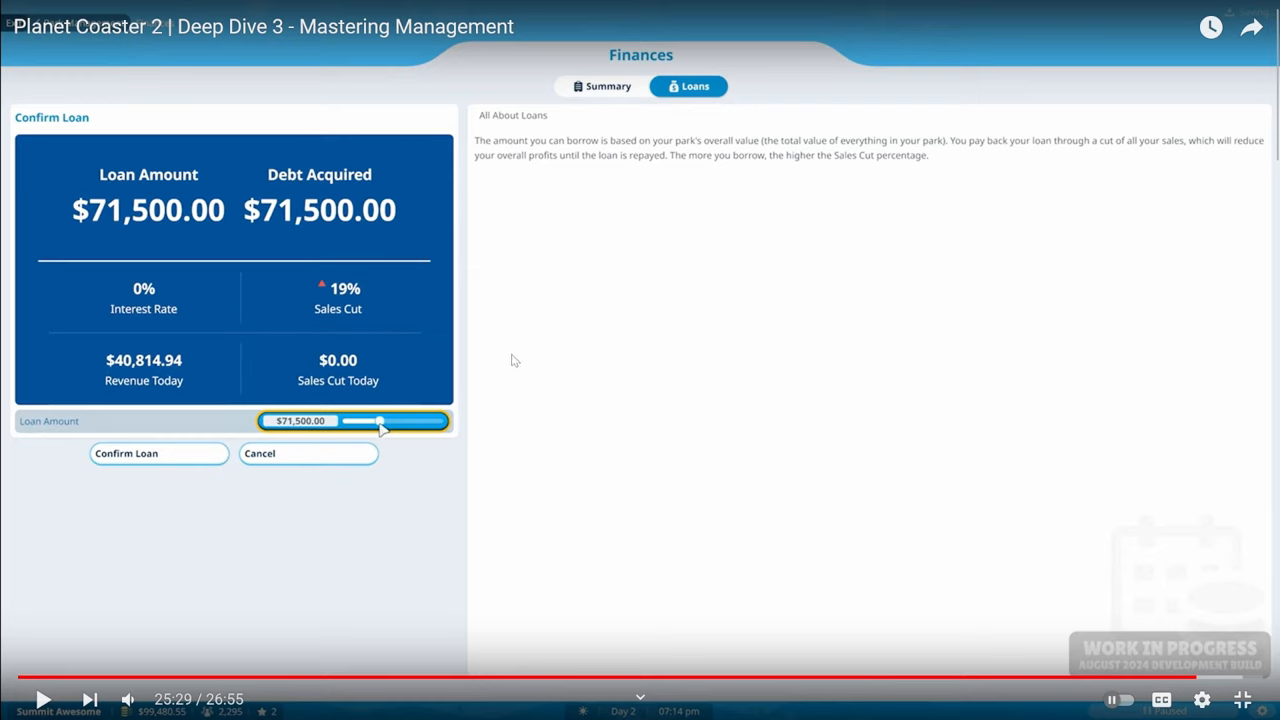
mouse_move(620, 357)
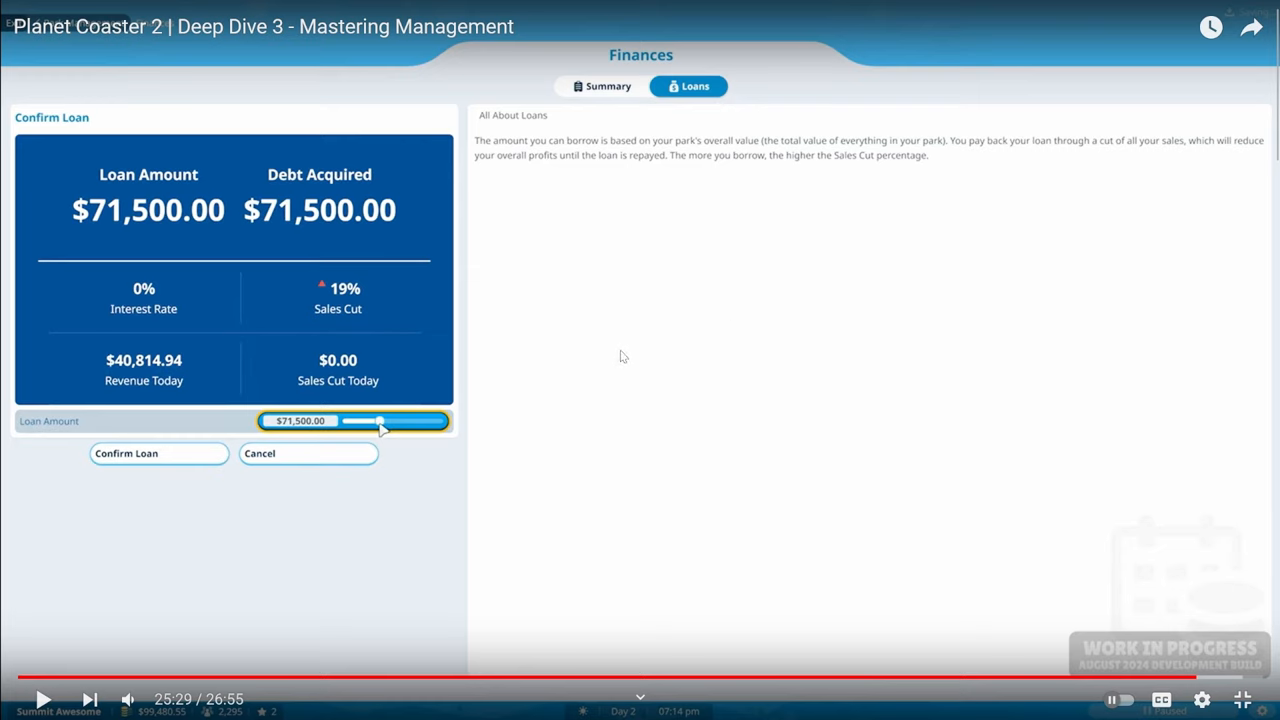
mouse_move(868, 433)
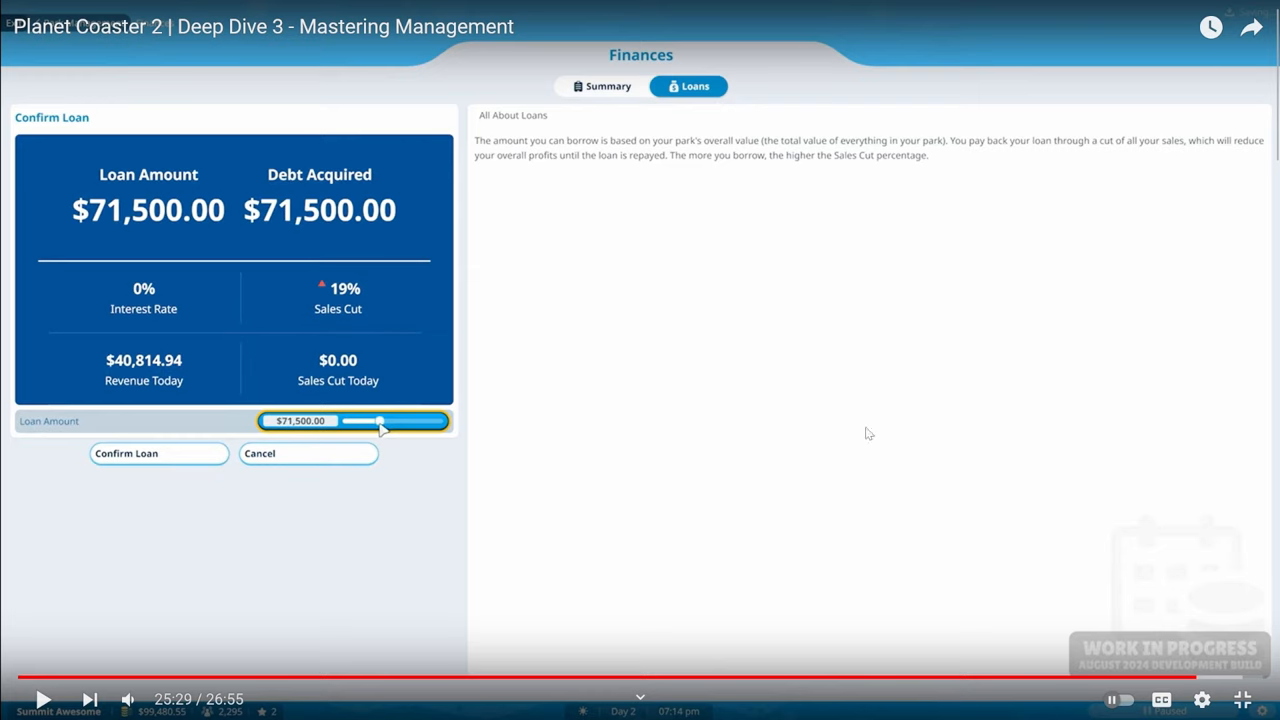
mouse_move(1006, 494)
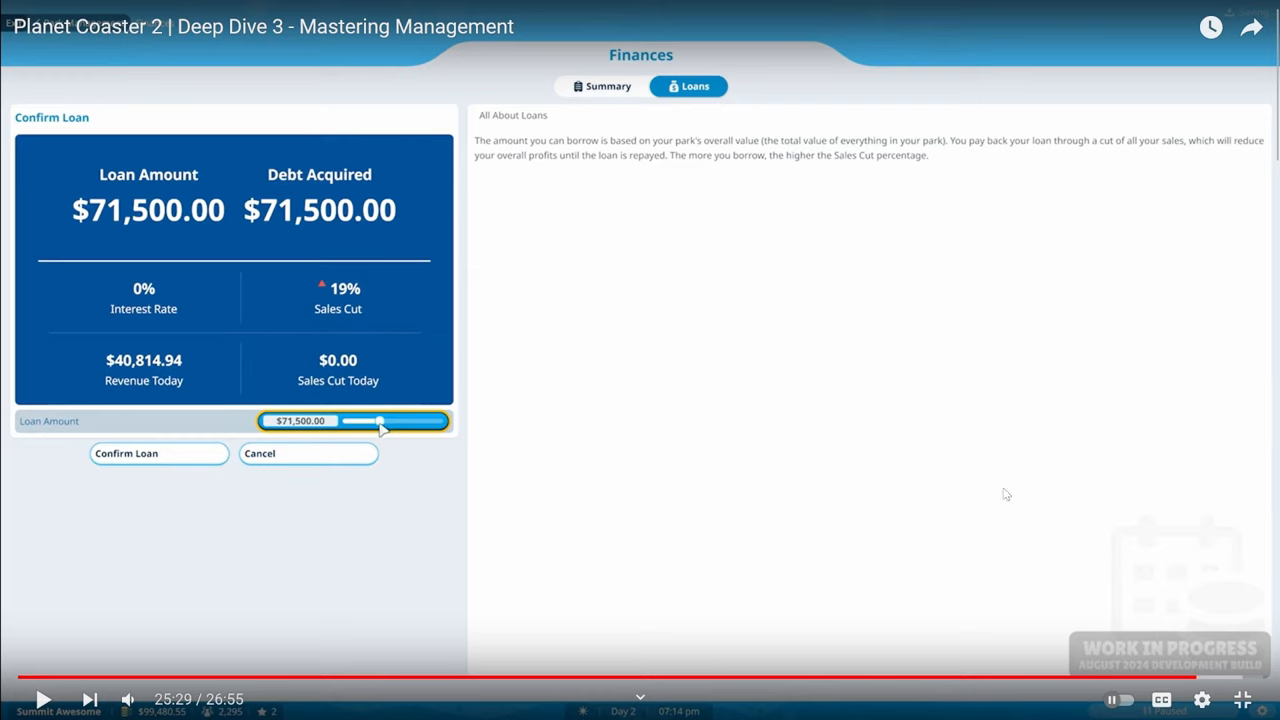
mouse_move(920, 533)
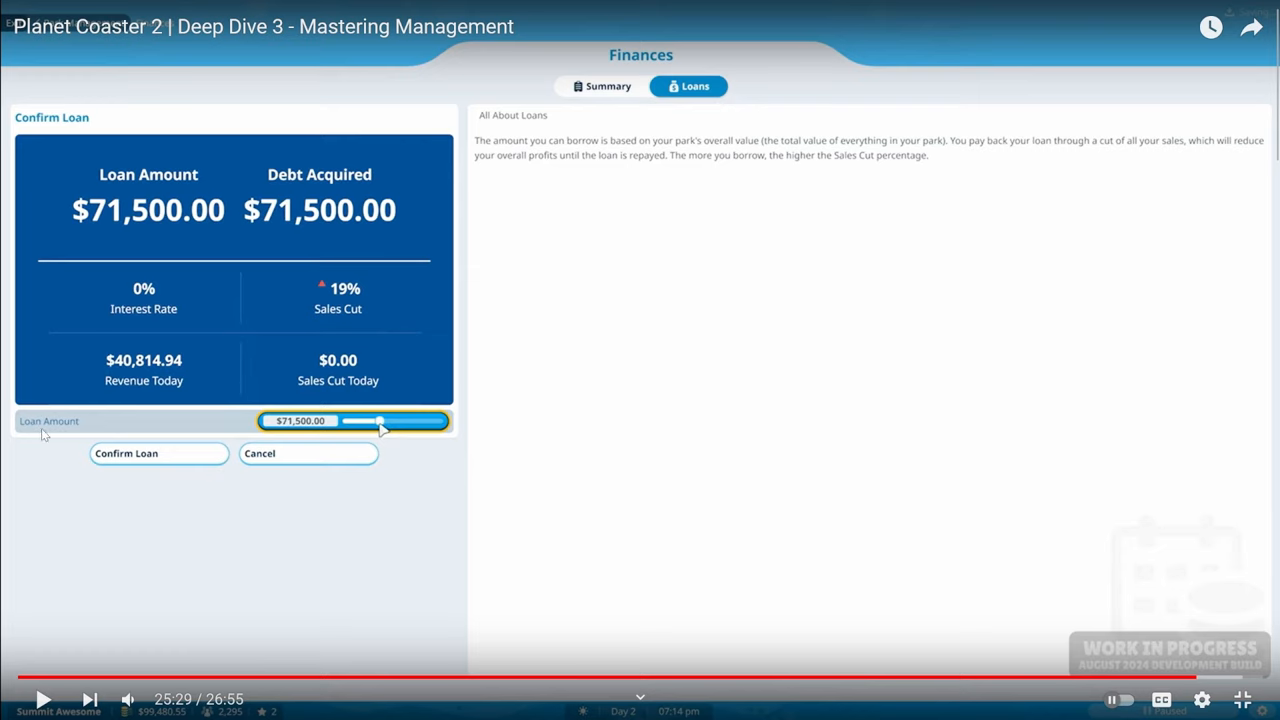
mouse_move(378, 425)
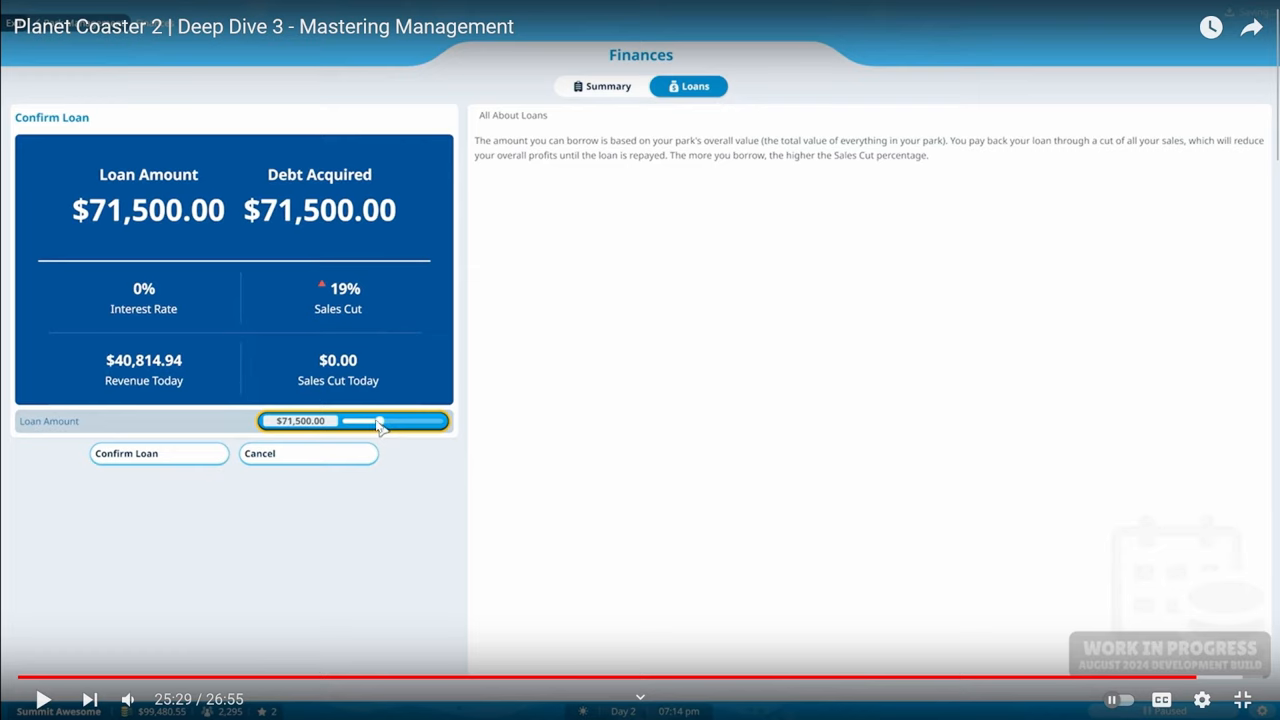
mouse_move(450, 395)
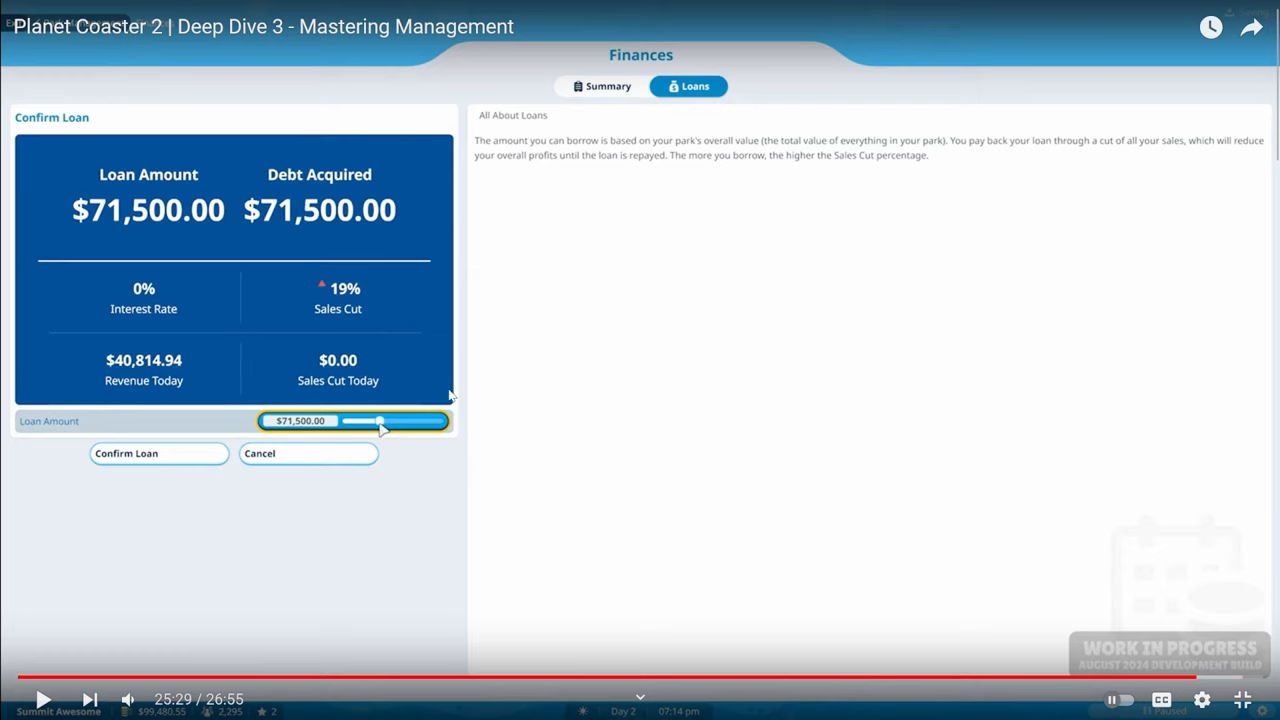
mouse_move(573, 465)
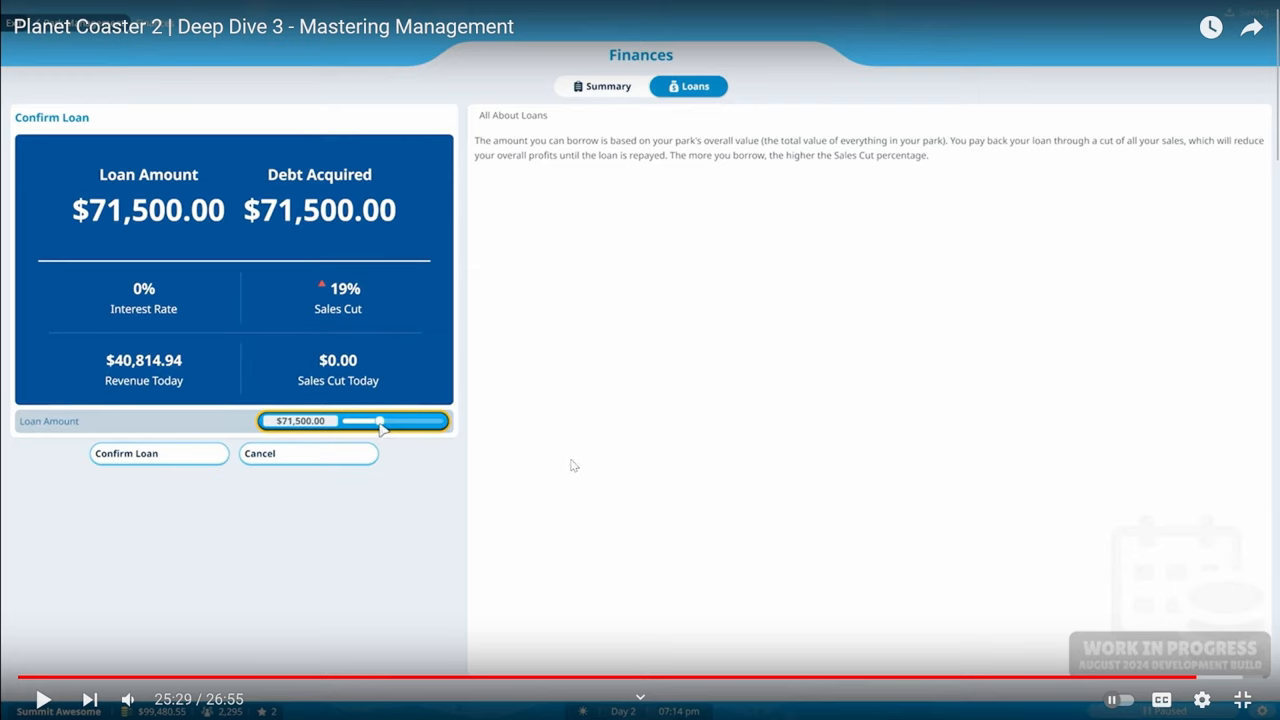
mouse_move(378, 430)
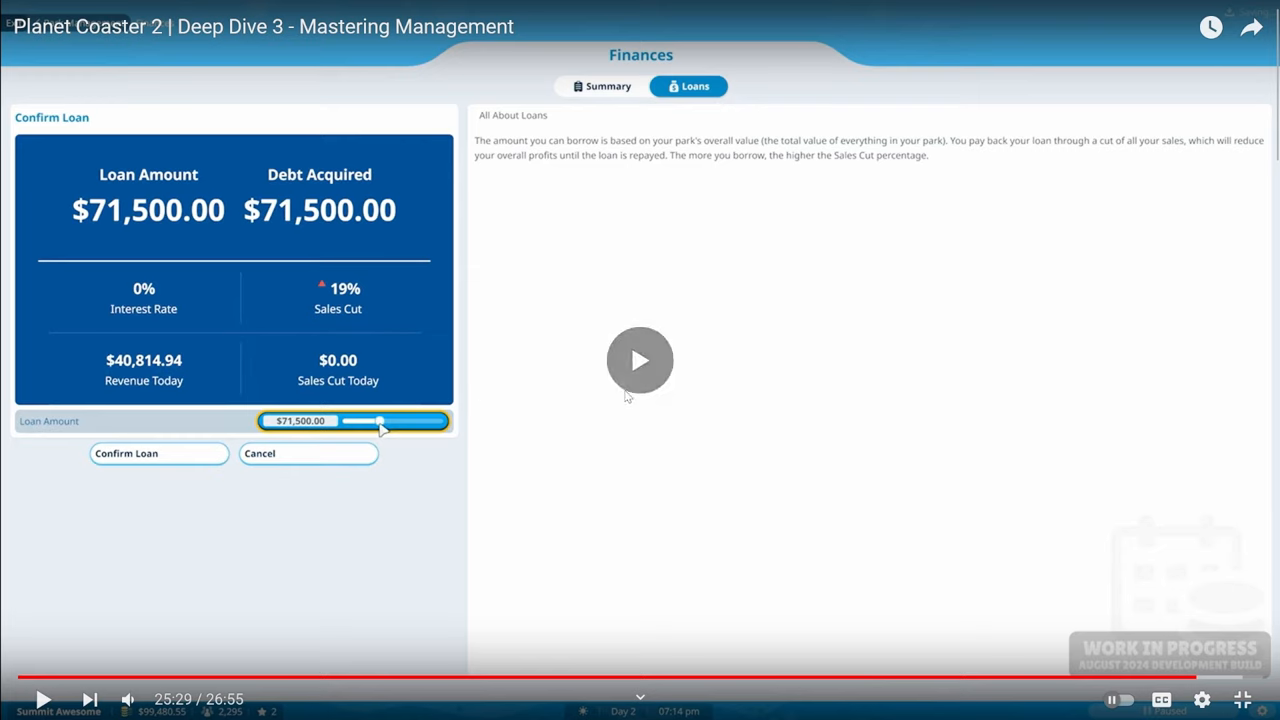
left_click_drag(382, 422, 378, 422)
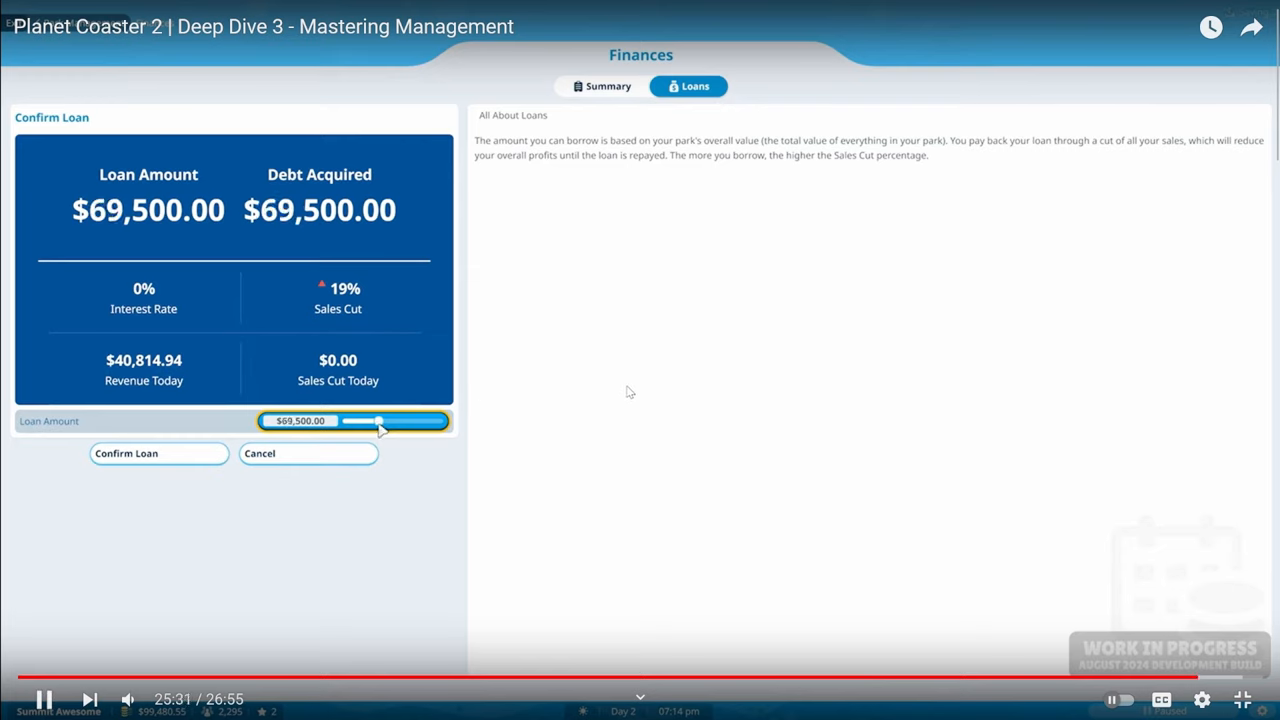
left_click_drag(378, 421, 387, 421)
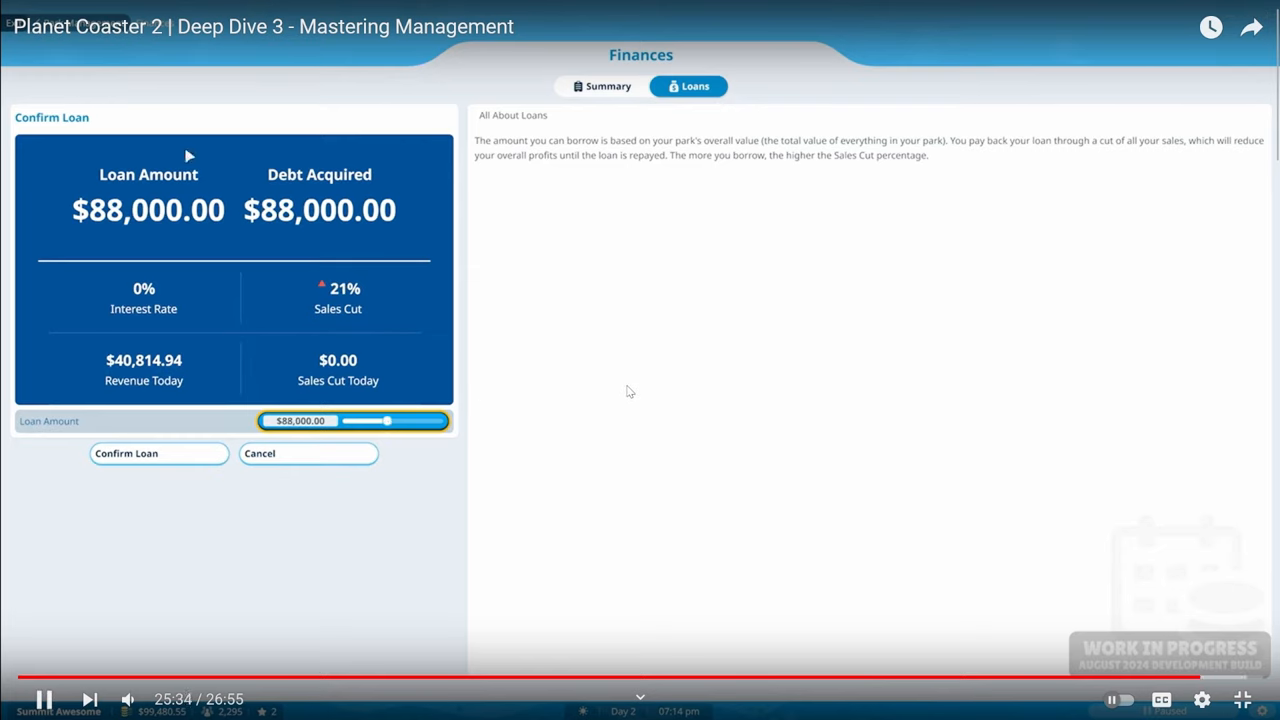
left_click(640, 360)
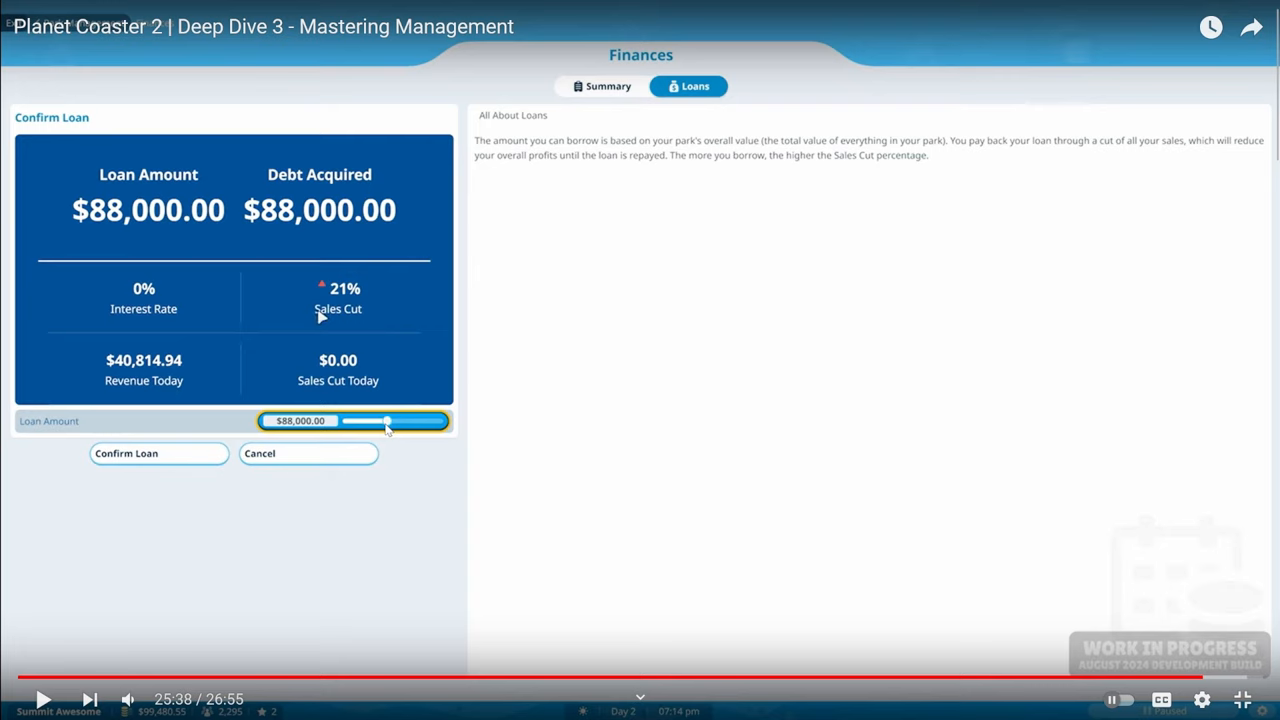
mouse_move(445, 427)
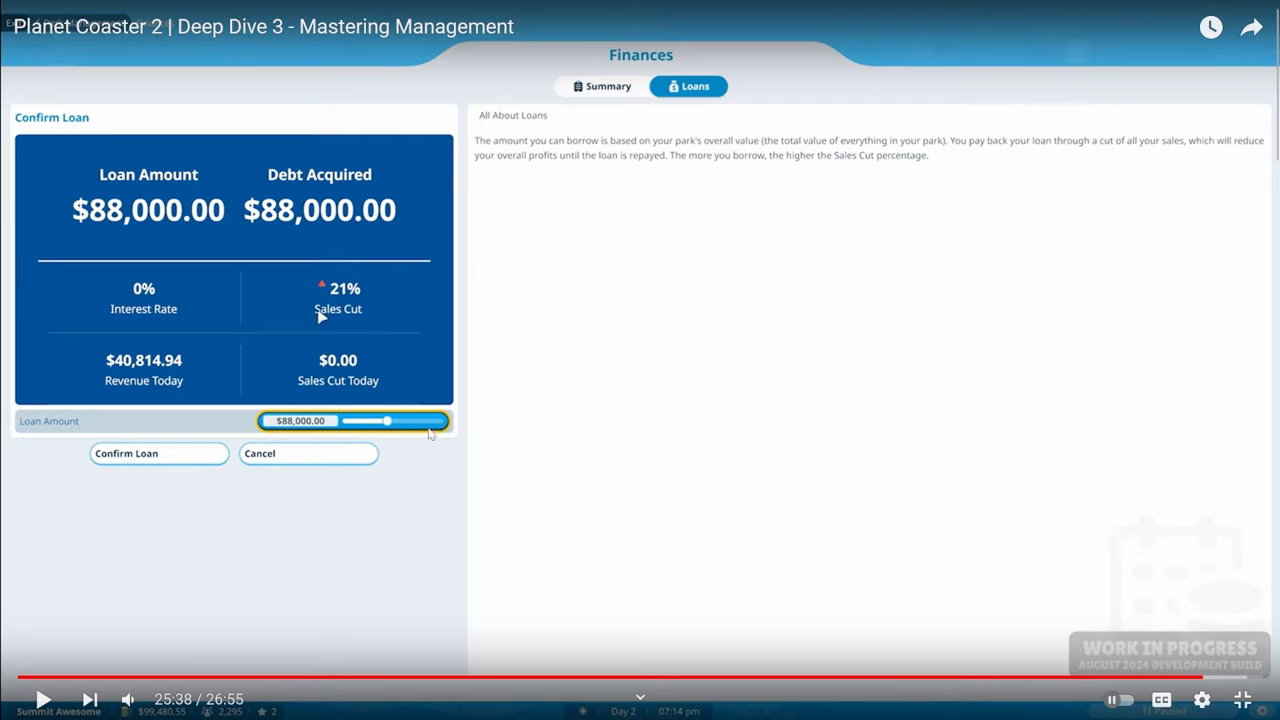
mouse_move(433, 434)
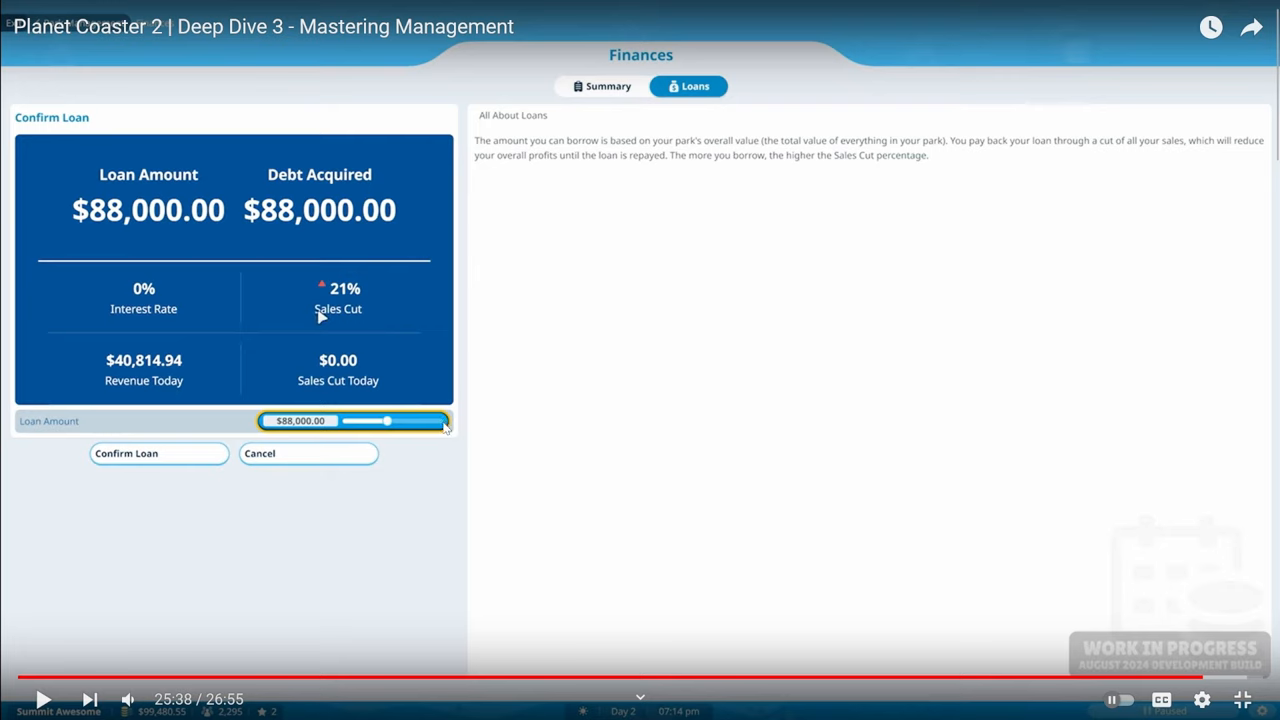
mouse_move(442, 438)
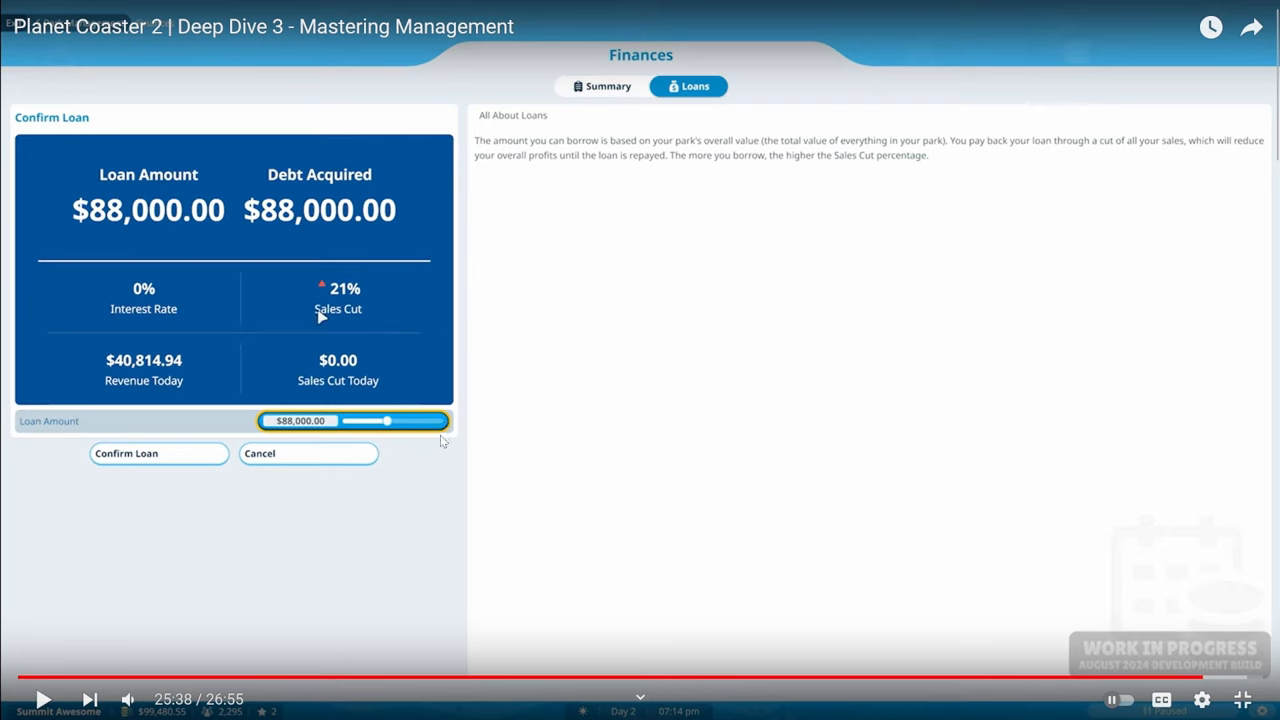
mouse_move(446, 447)
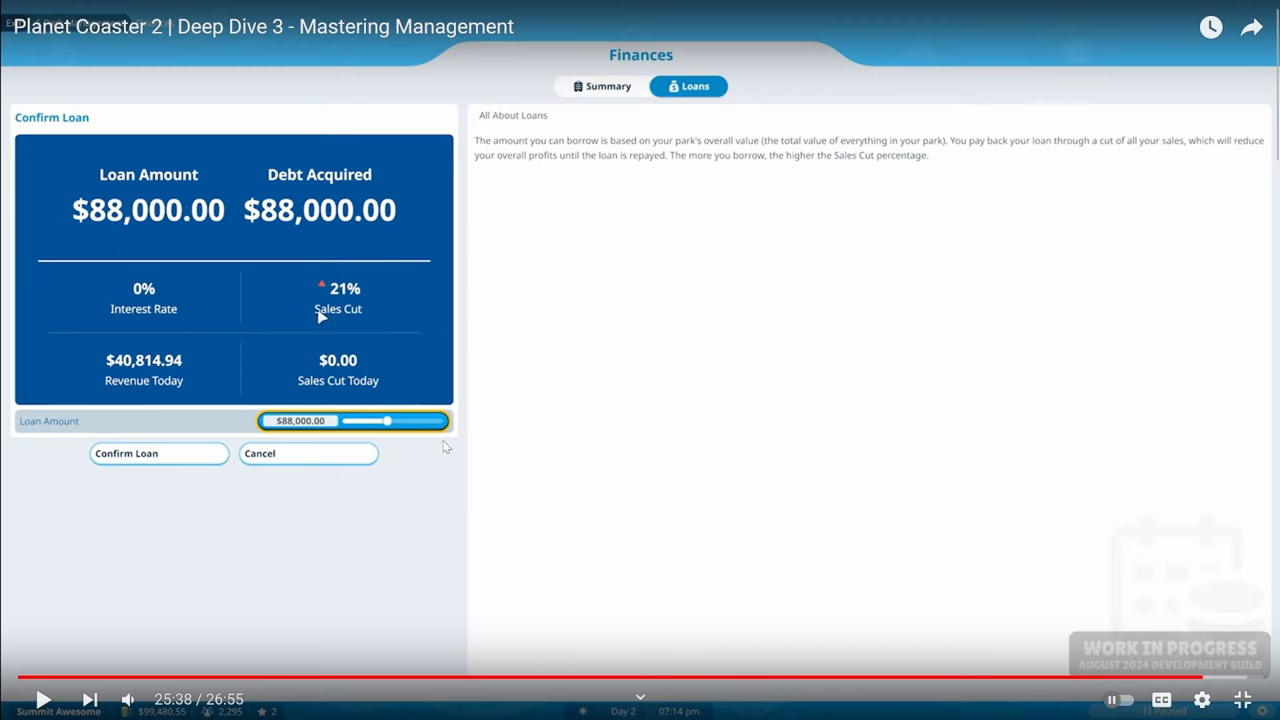
left_click(640, 360)
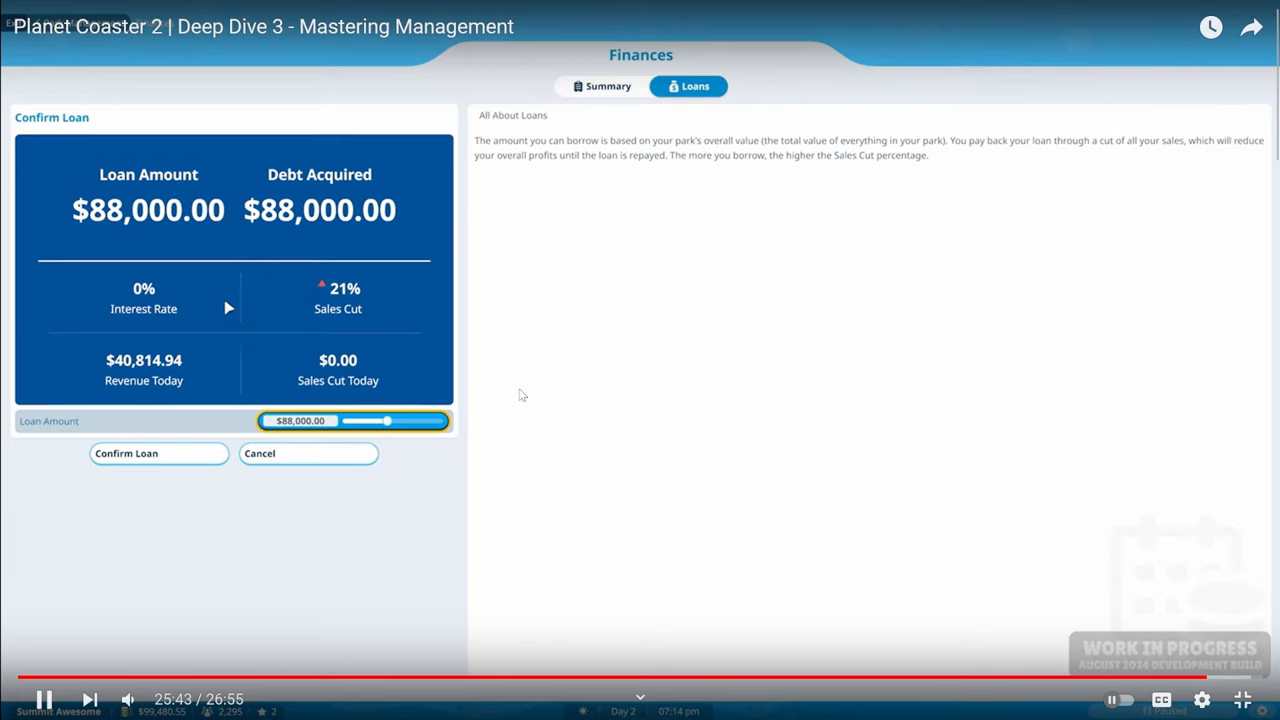
mouse_move(516, 394)
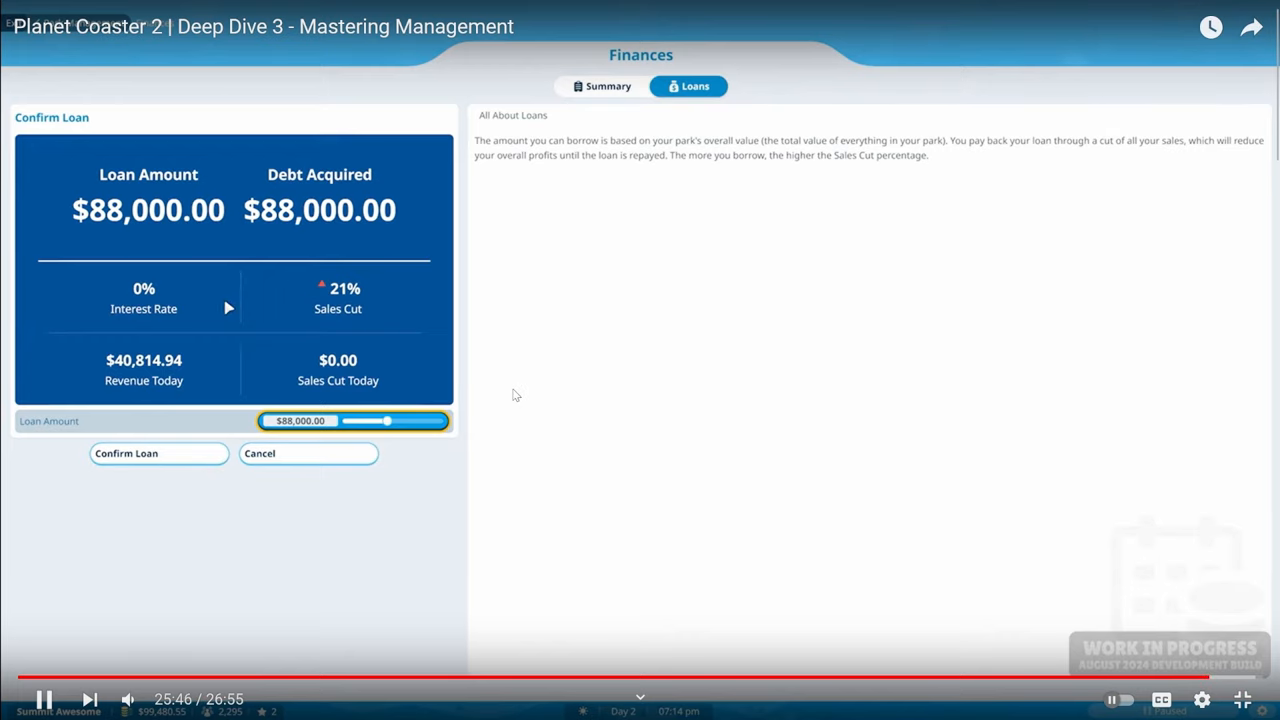
mouse_move(350, 310)
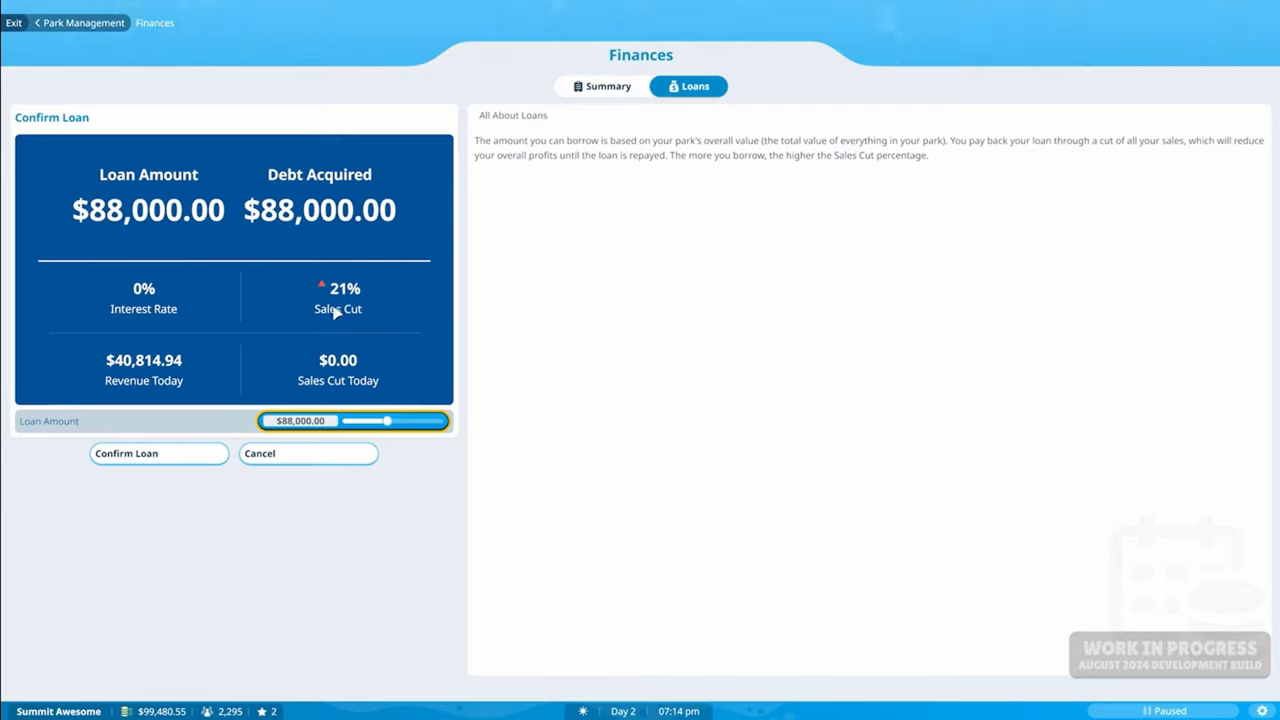
- Confirm the $88,000.00 loan, raising park cash to $187,480.55
left_click(158, 453)
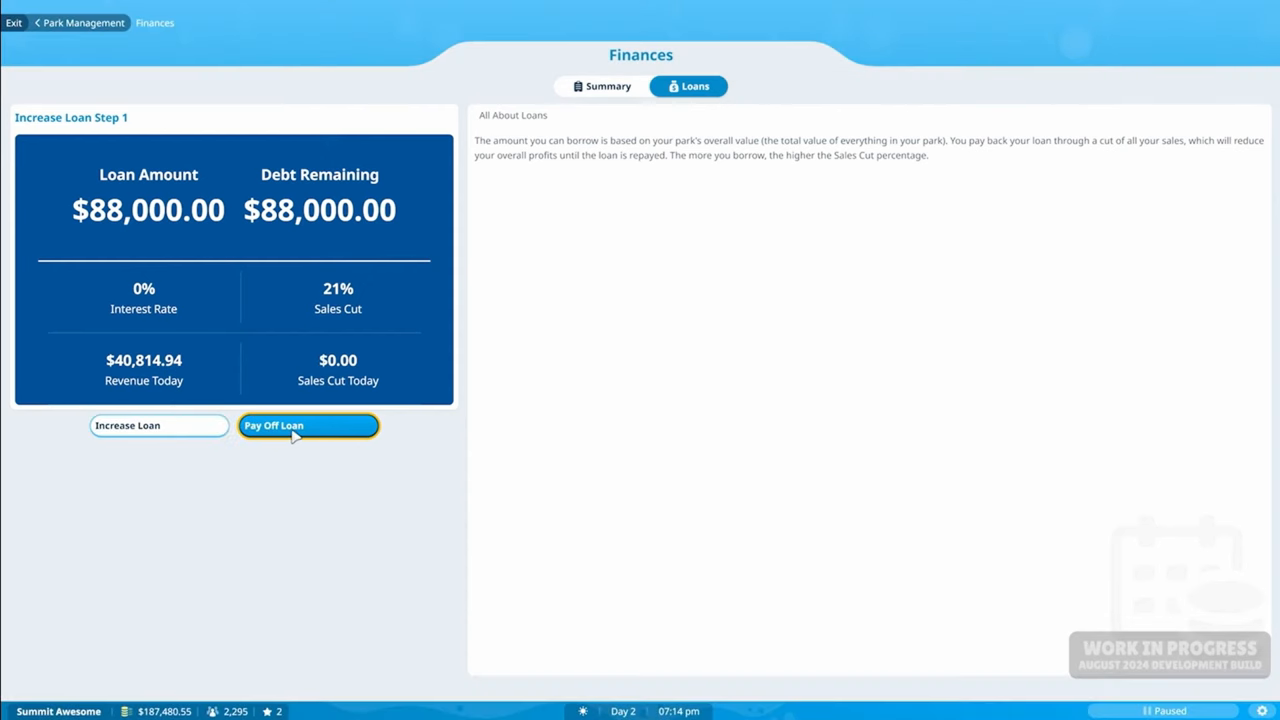
mouse_move(270, 437)
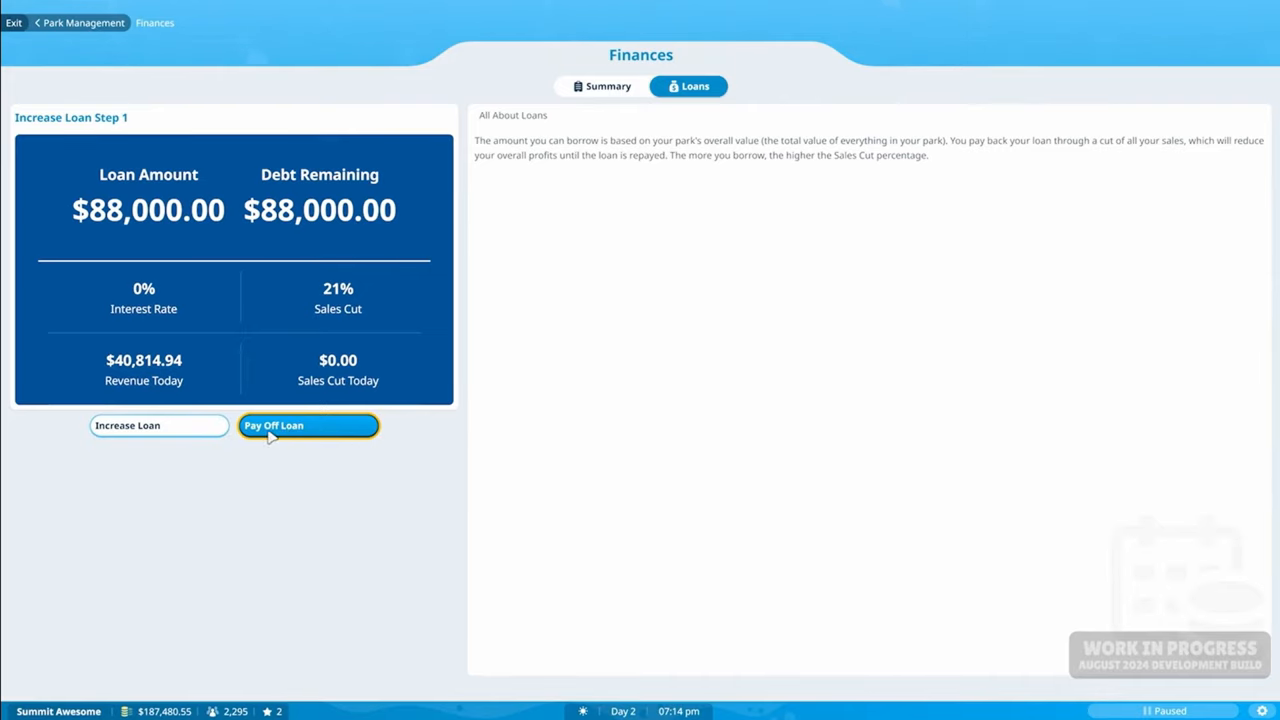
- Set a $38,500.00 loan repayment, leaving $49,500.00 owed and a 17% sales cut
left_click(308, 425)
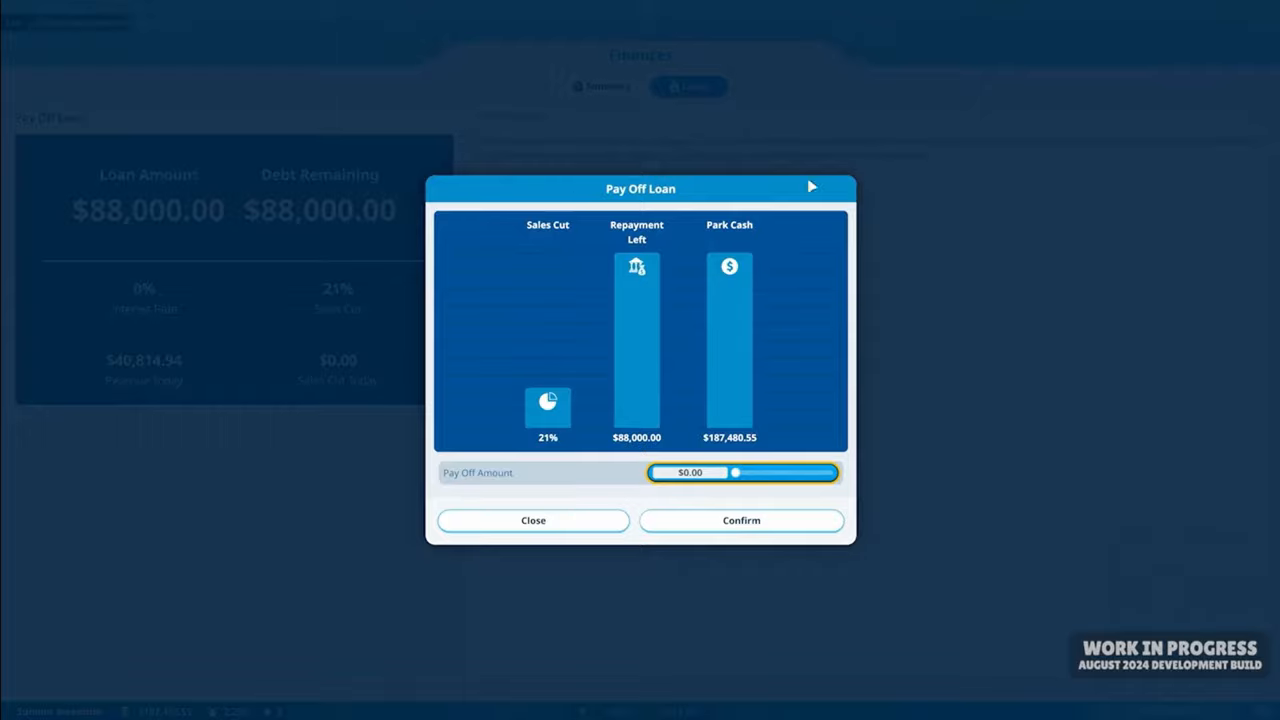
left_click_drag(735, 472, 788, 472)
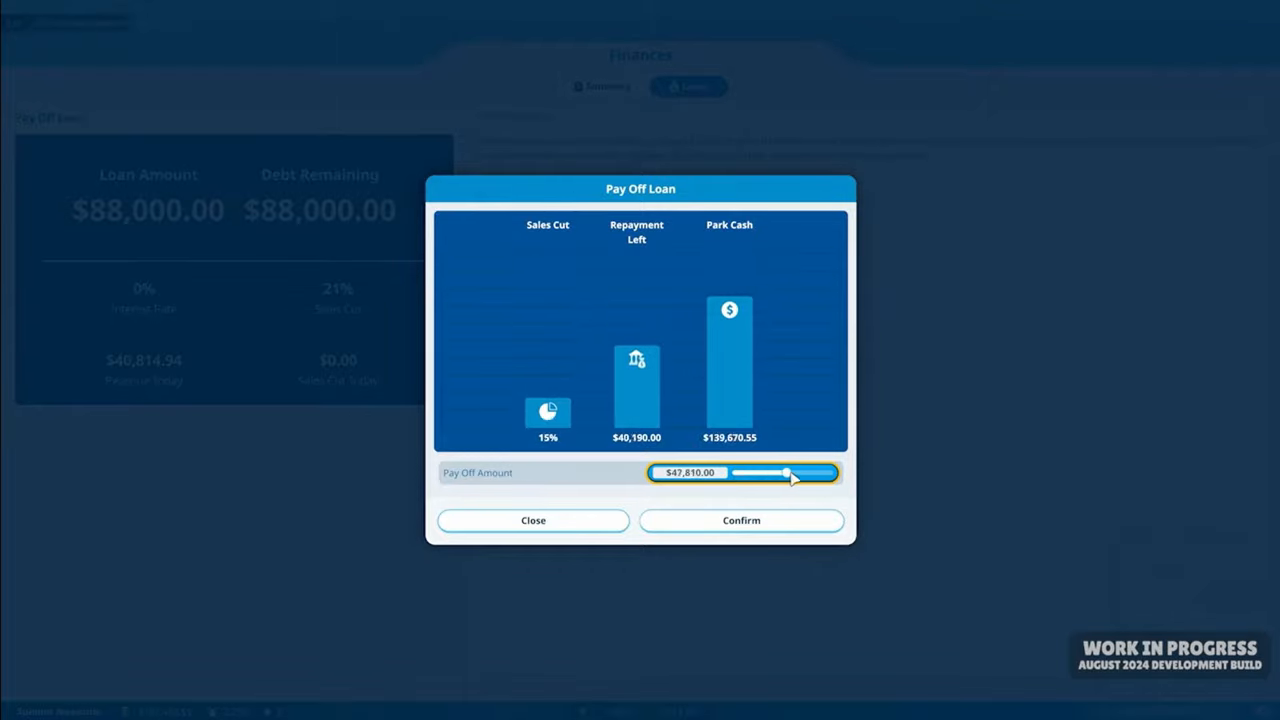
left_click_drag(785, 473, 750, 473)
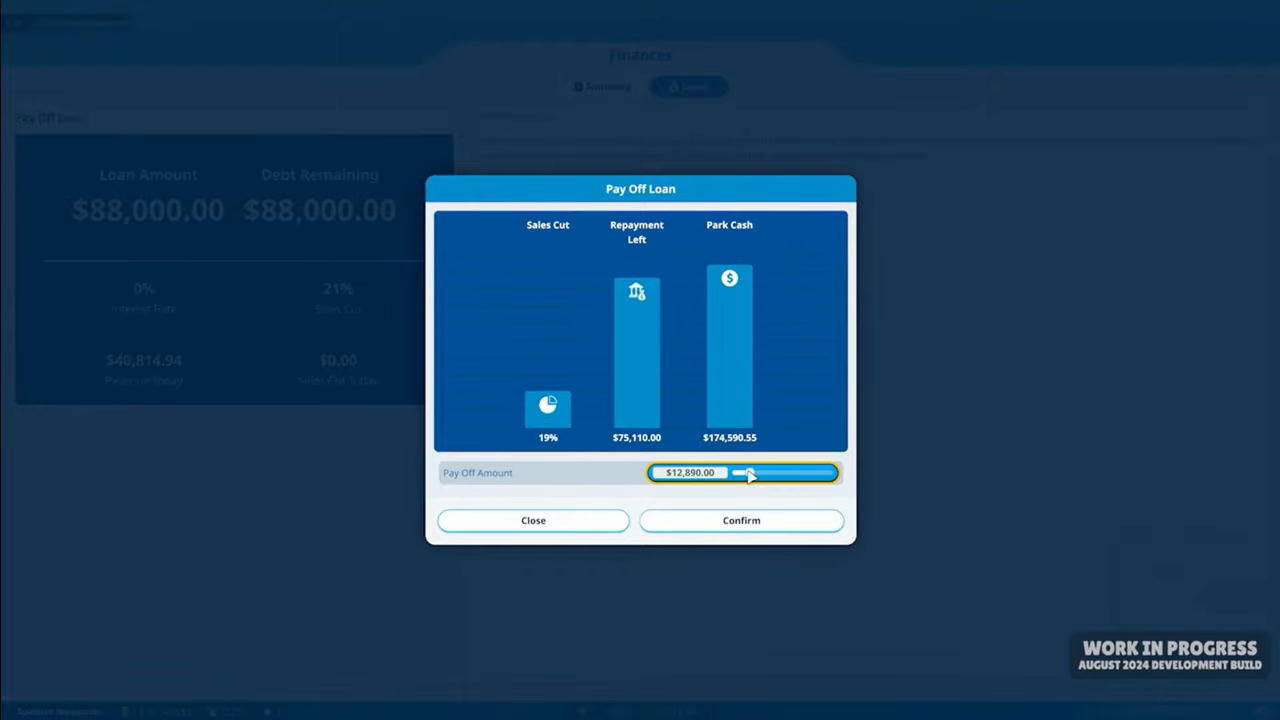
left_click_drag(748, 473, 778, 473)
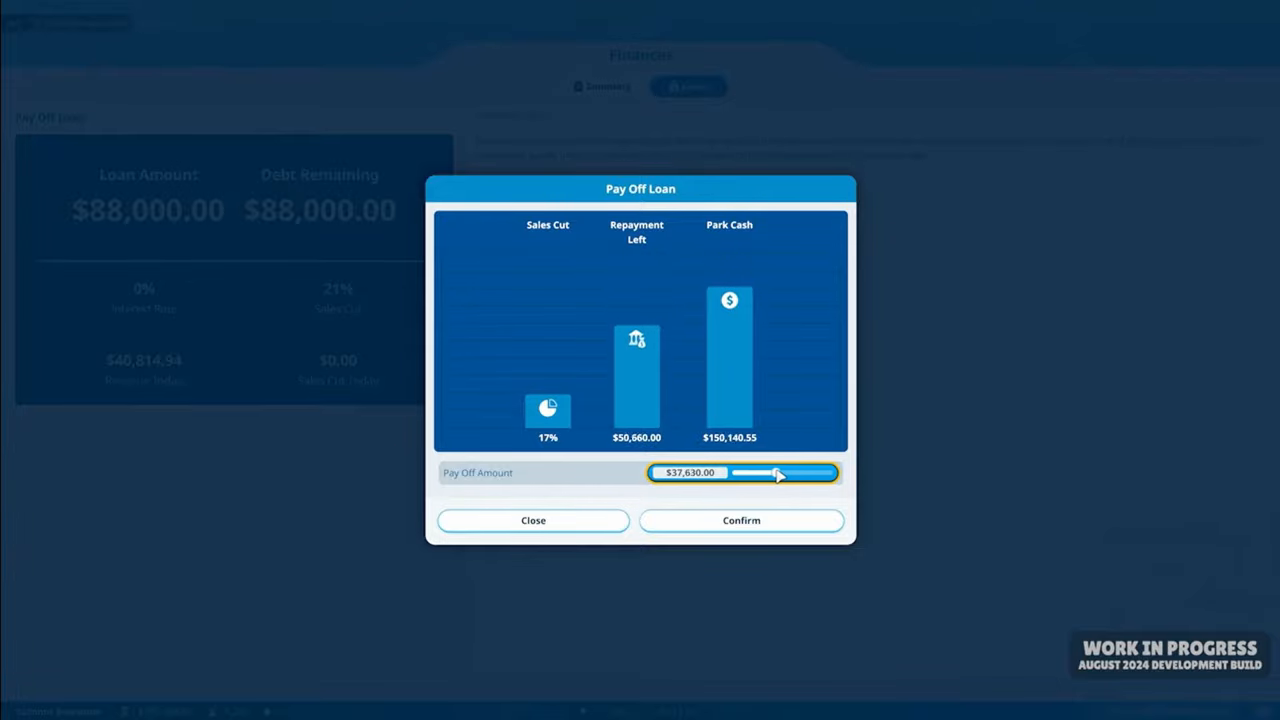
left_click_drag(780, 473, 783, 473)
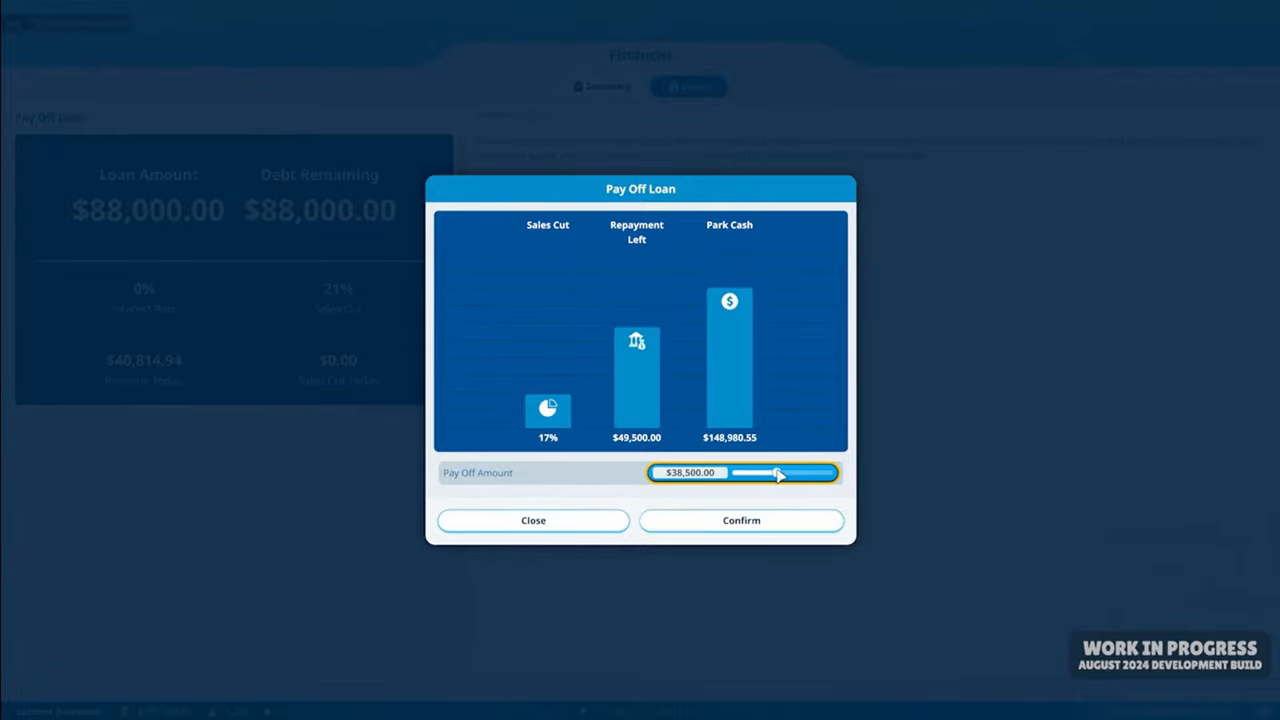